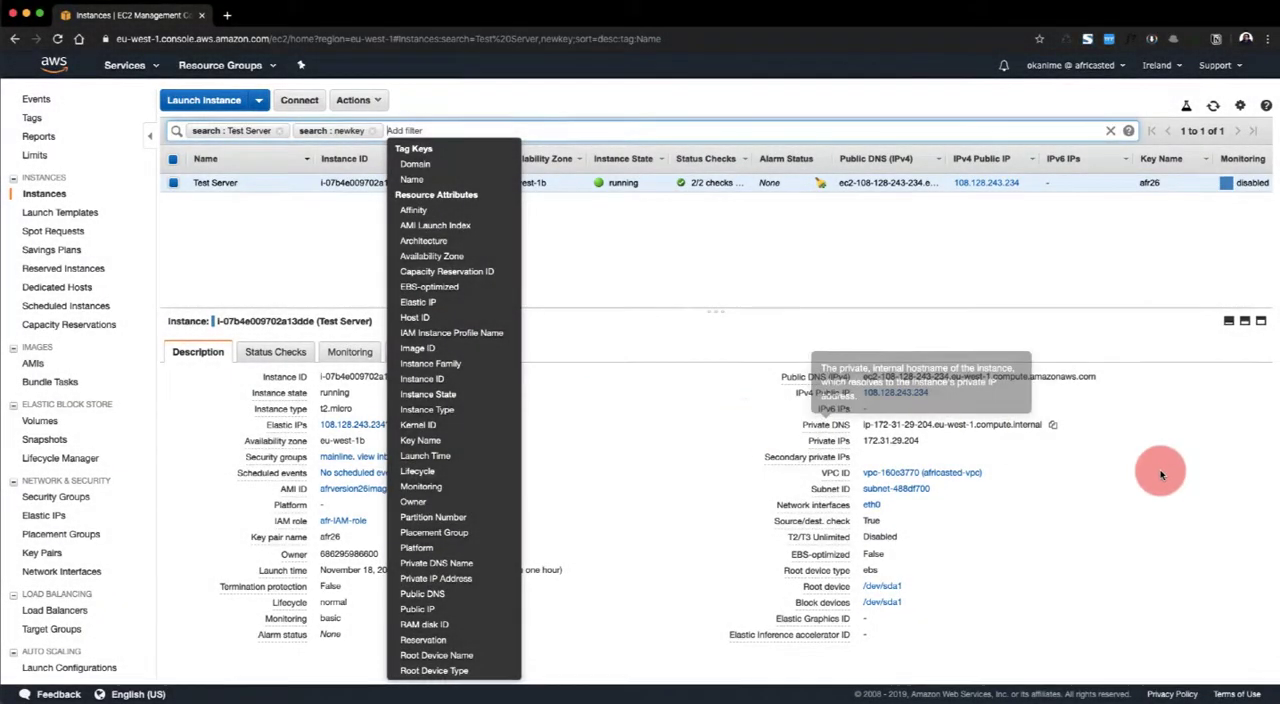
Step: Dismiss the filter attribute list to reveal the Test Server instance details
left_click(740, 230)
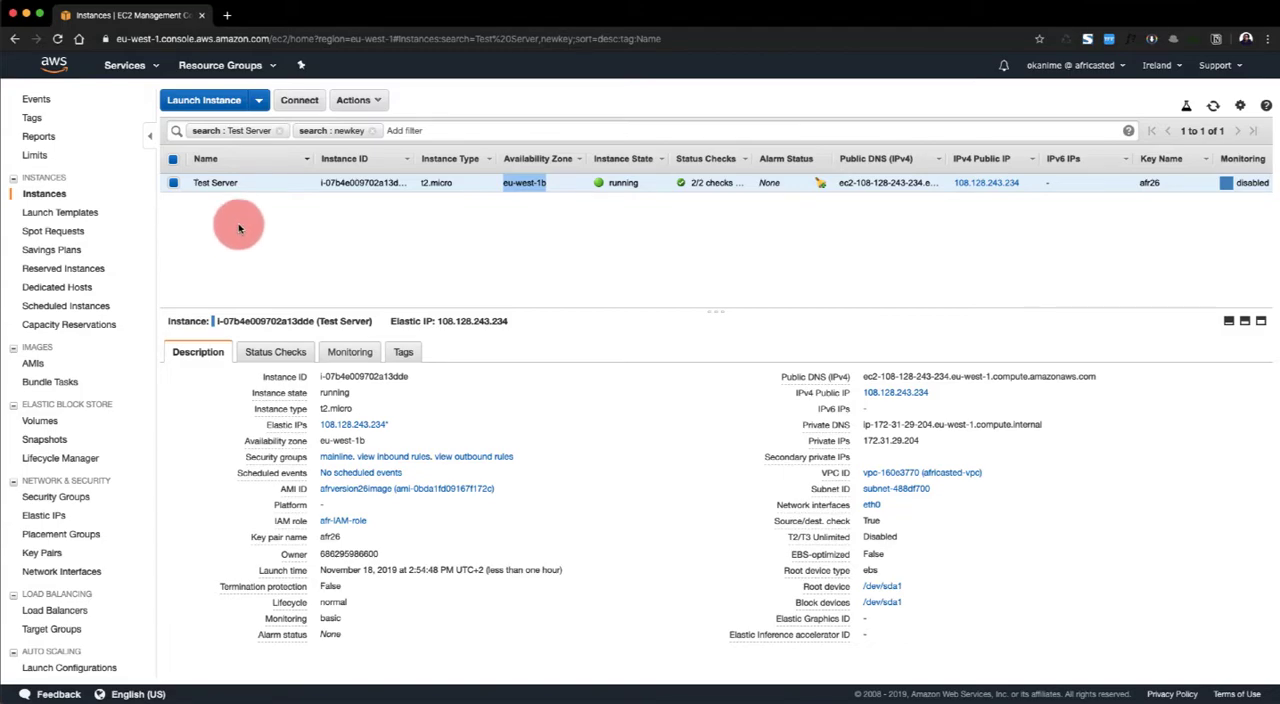
mouse_move(233, 233)
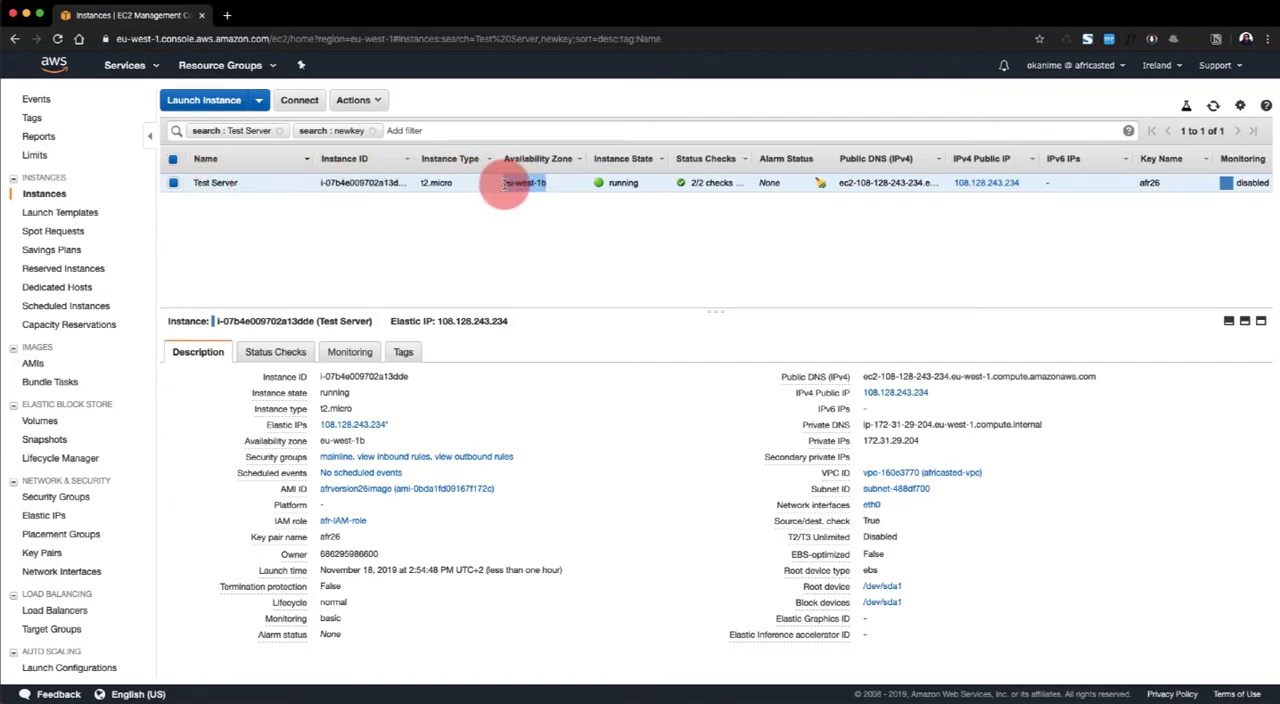
mouse_move(533, 182)
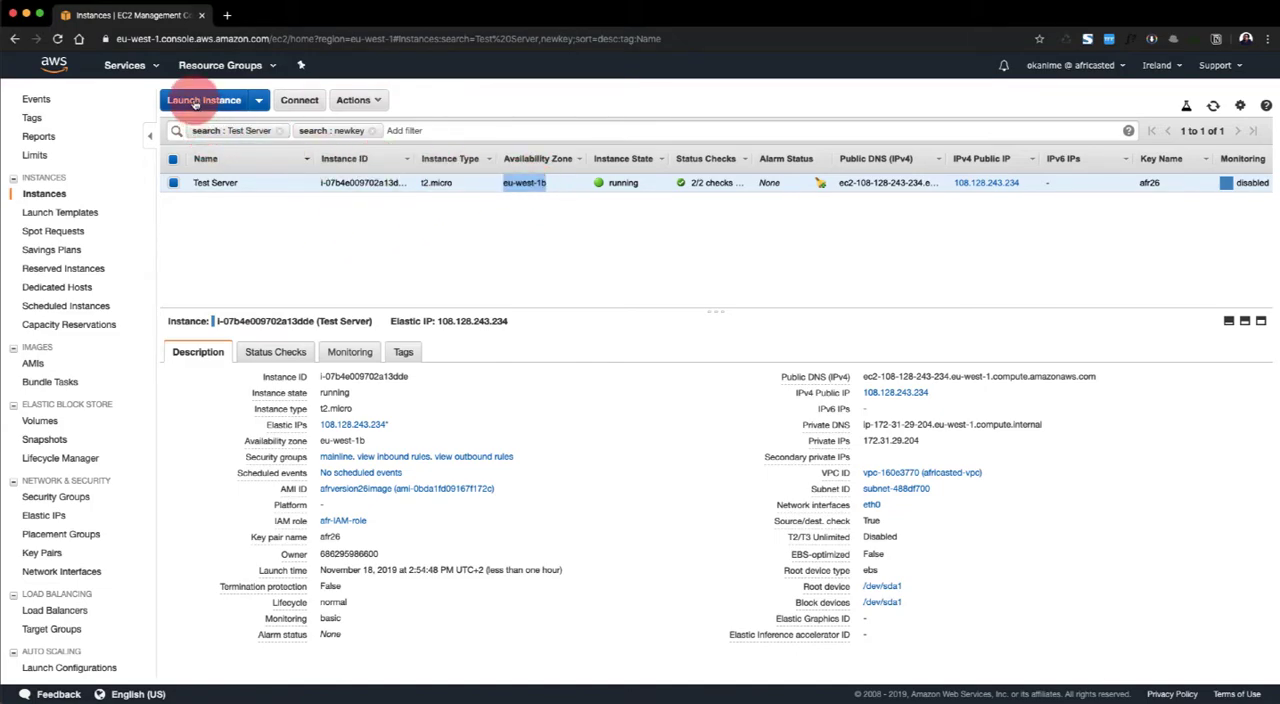
Step: Launch a new instance with the Amazon Linux 2 AMI on t2.micro and reach instance details
left_click(204, 100)
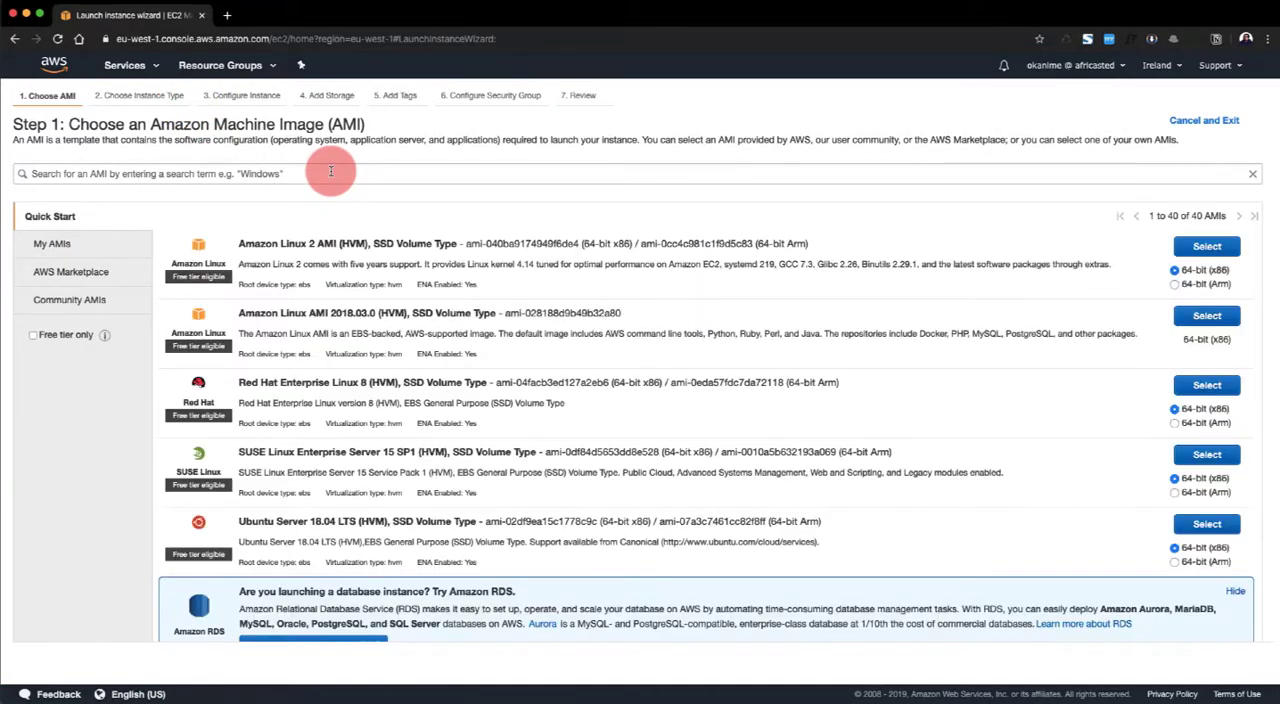
mouse_move(1248, 270)
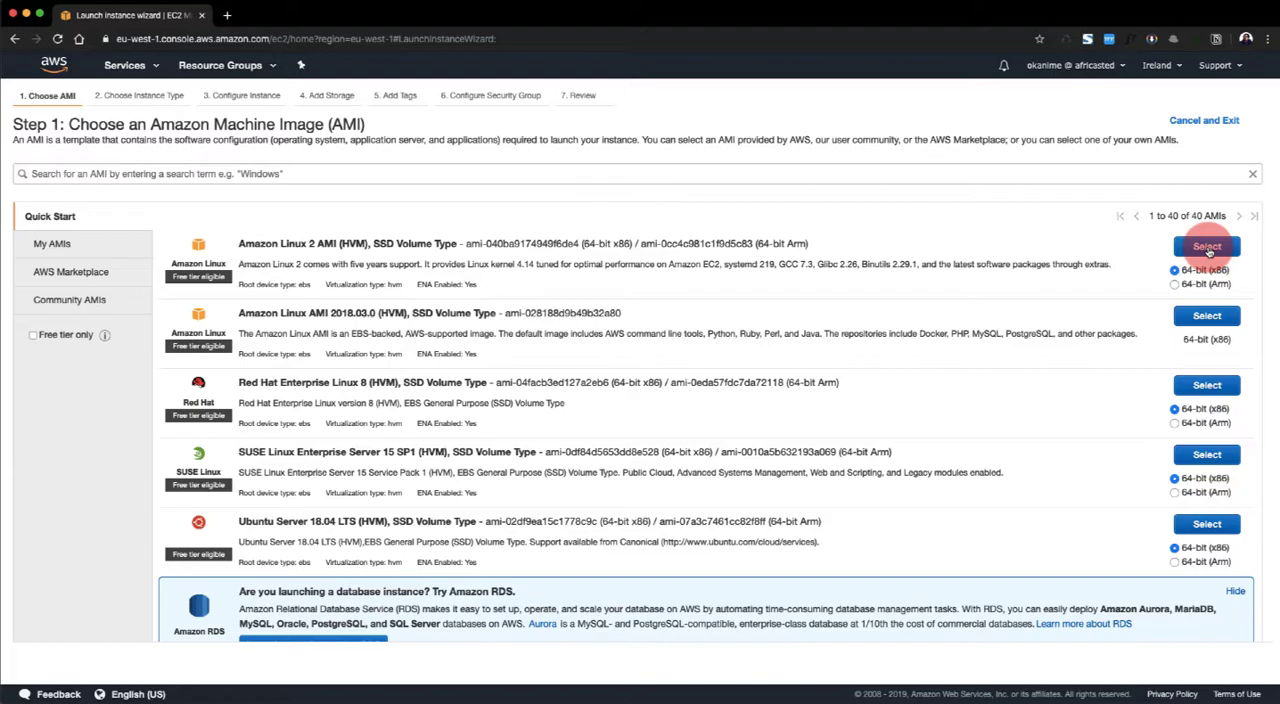
left_click(1207, 247)
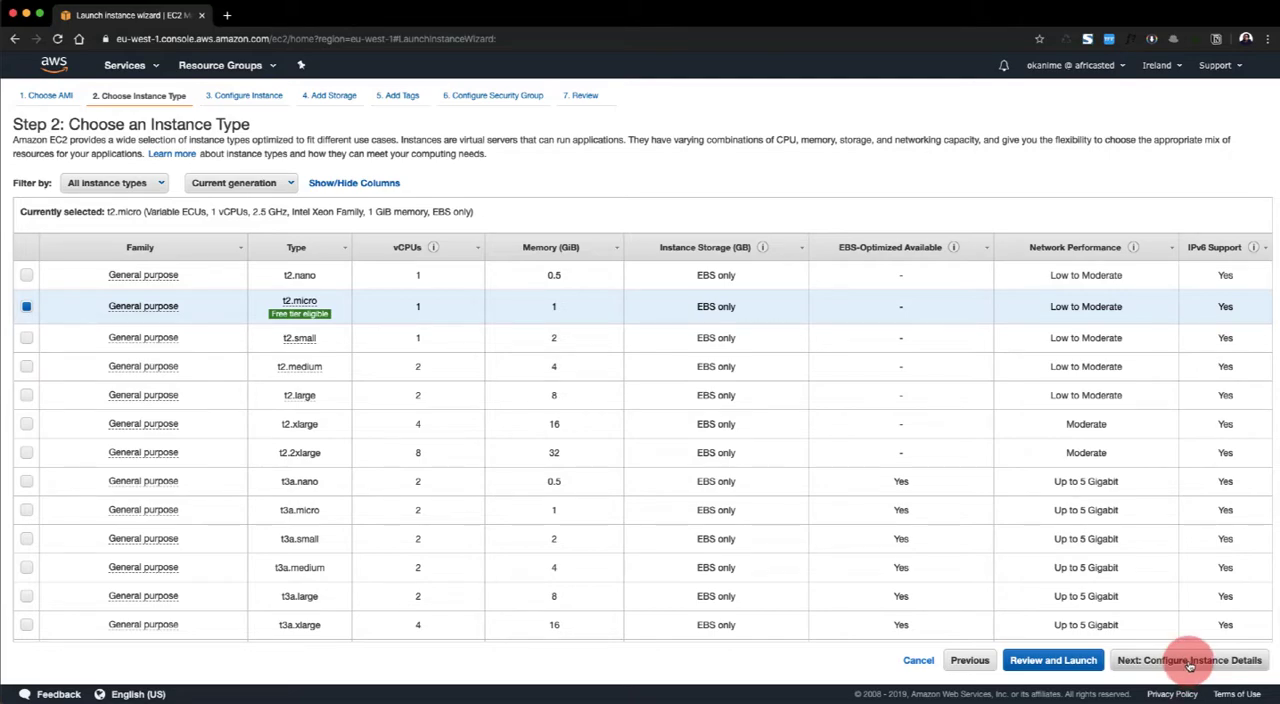
left_click(1189, 660)
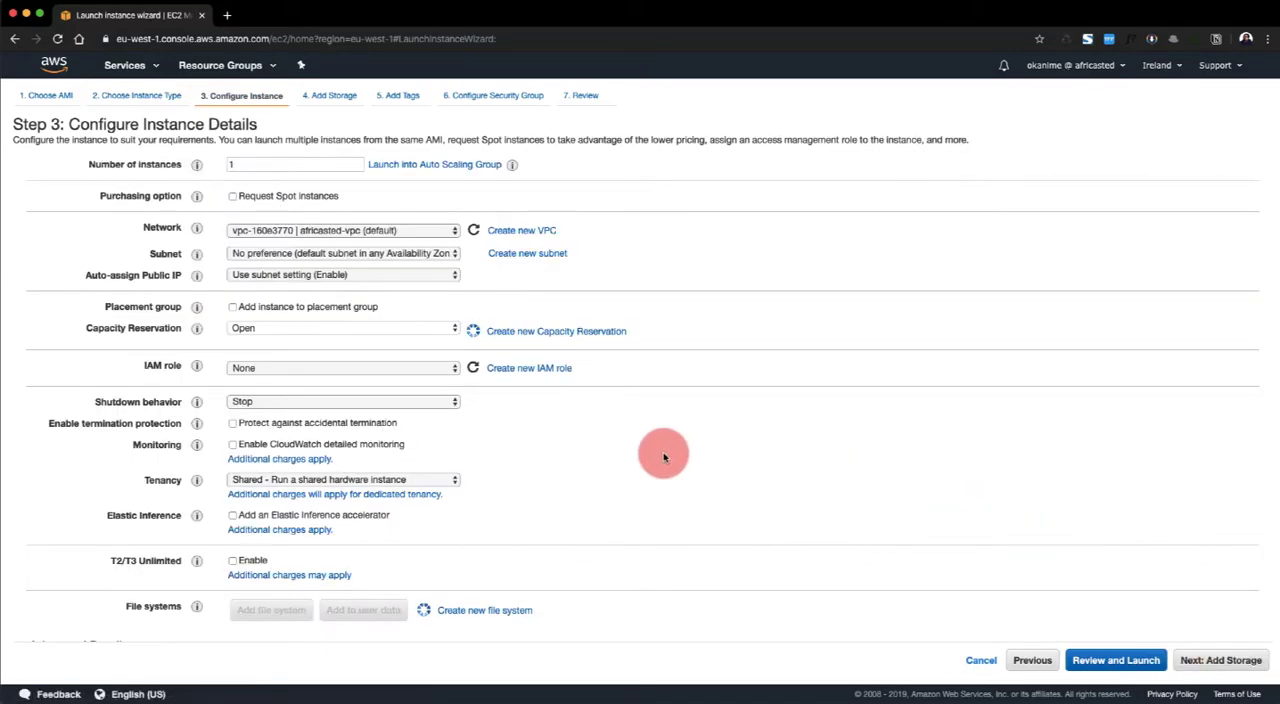
mouse_move(408, 273)
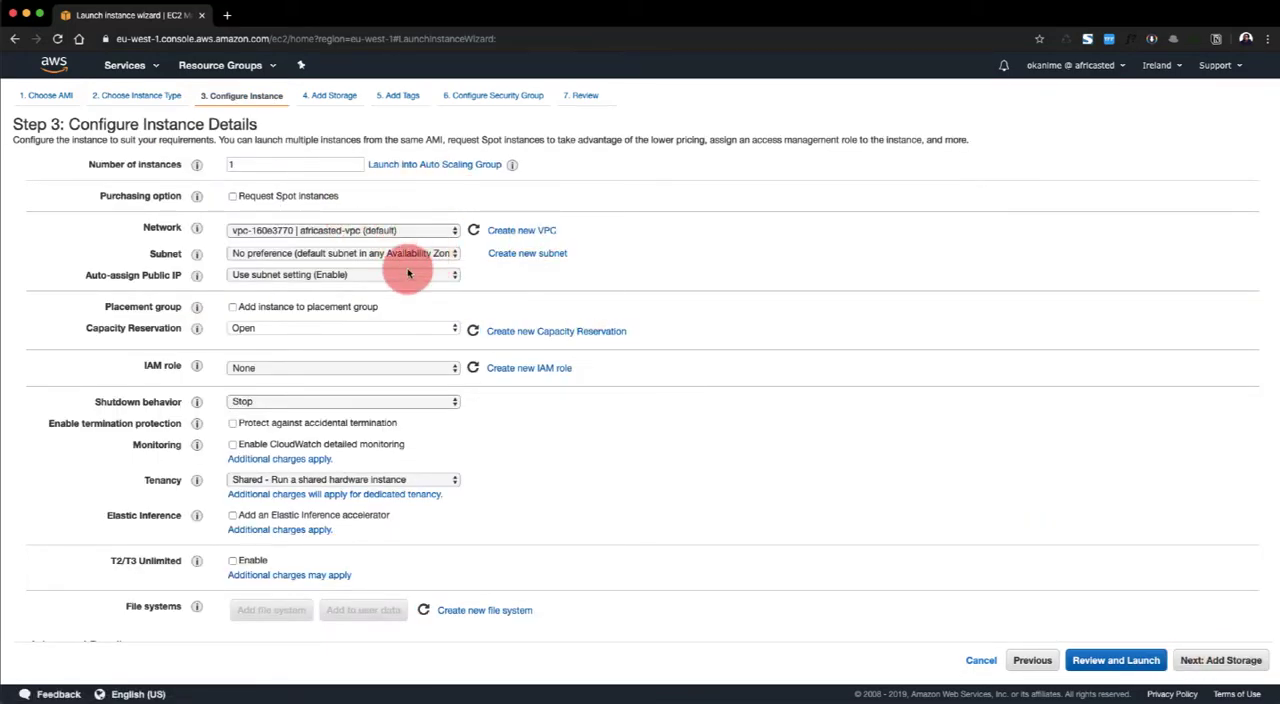
left_click(343, 253)
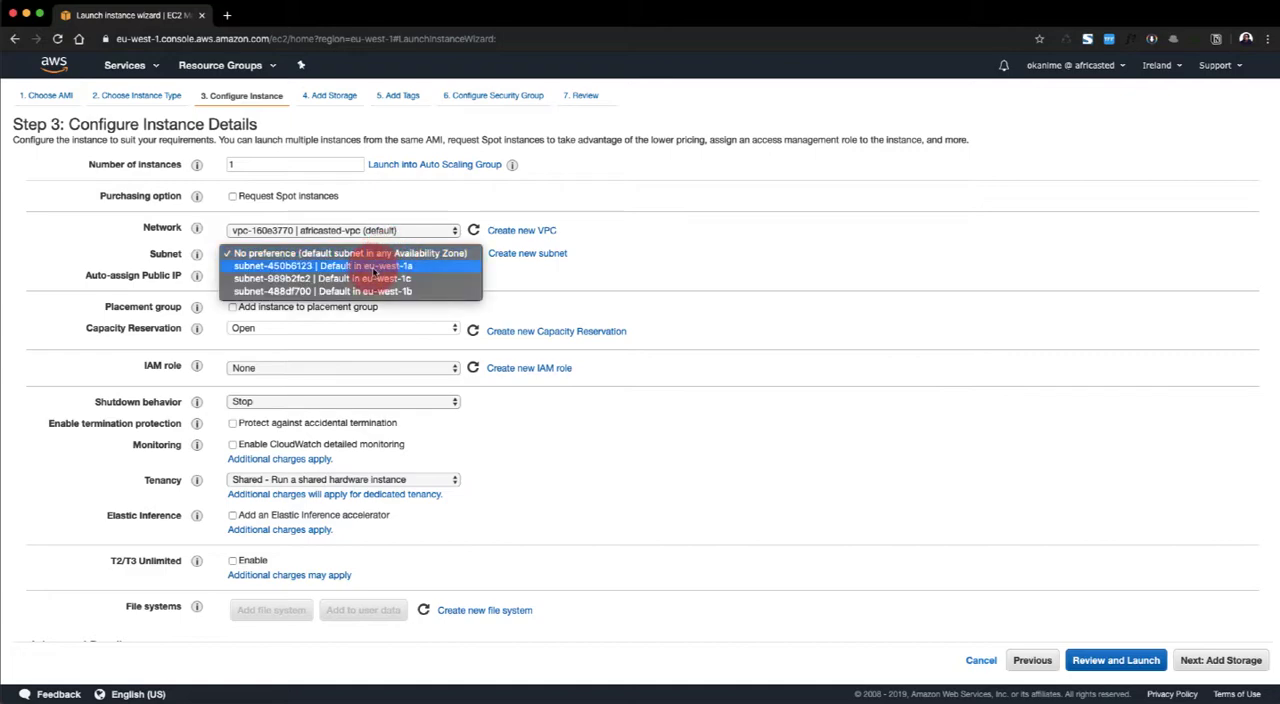
mouse_move(401, 291)
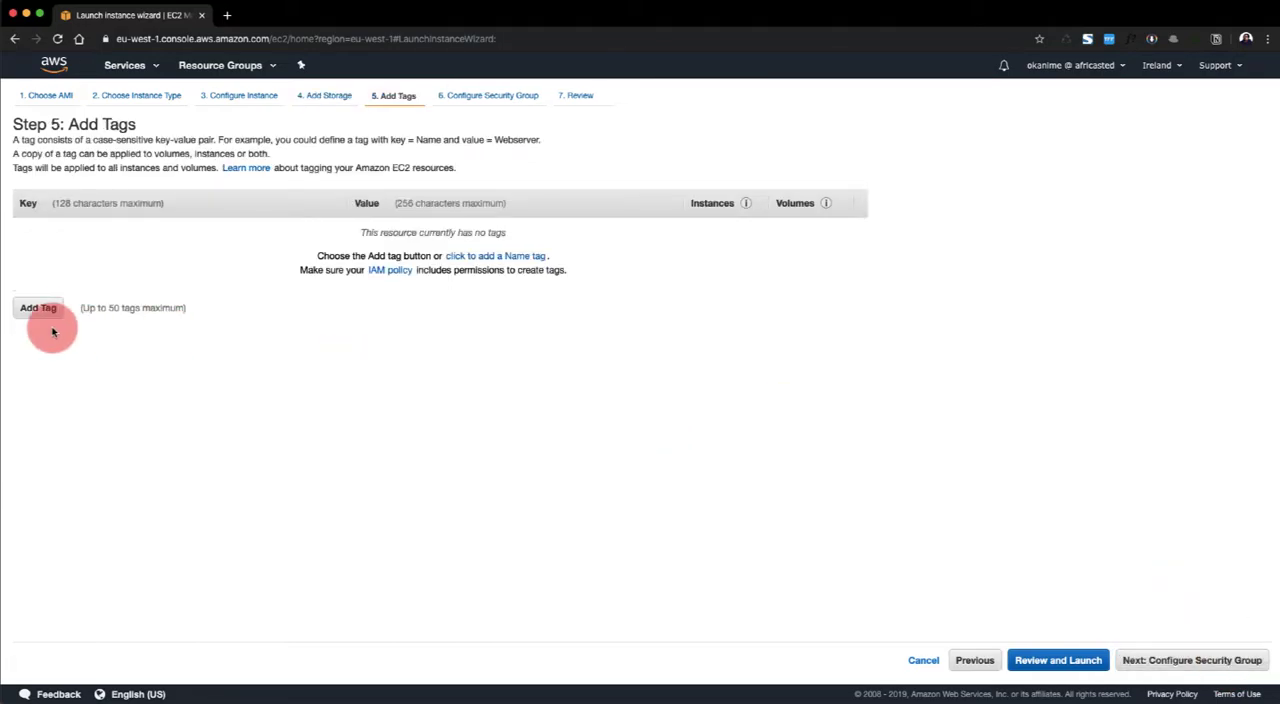
Step: Add a tag with Key 'Name' and Value 'newkey', then proceed to security group settings
left_click(38, 307)
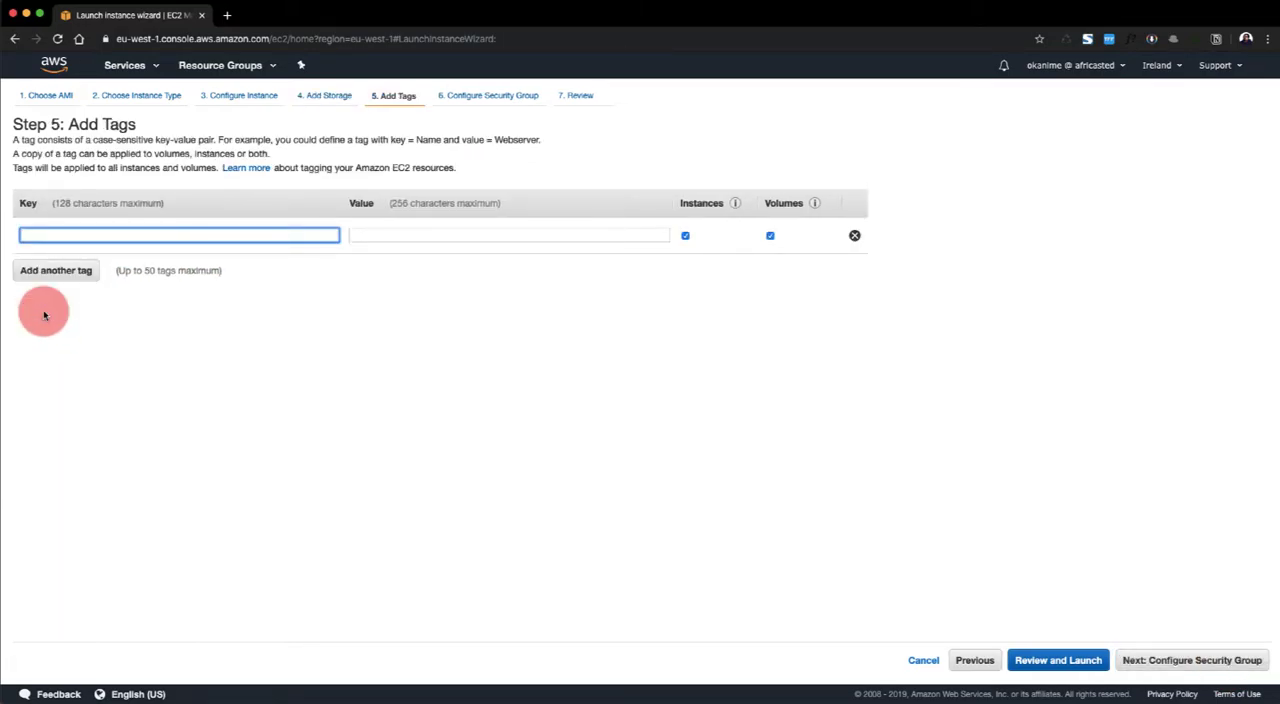
type("nam")
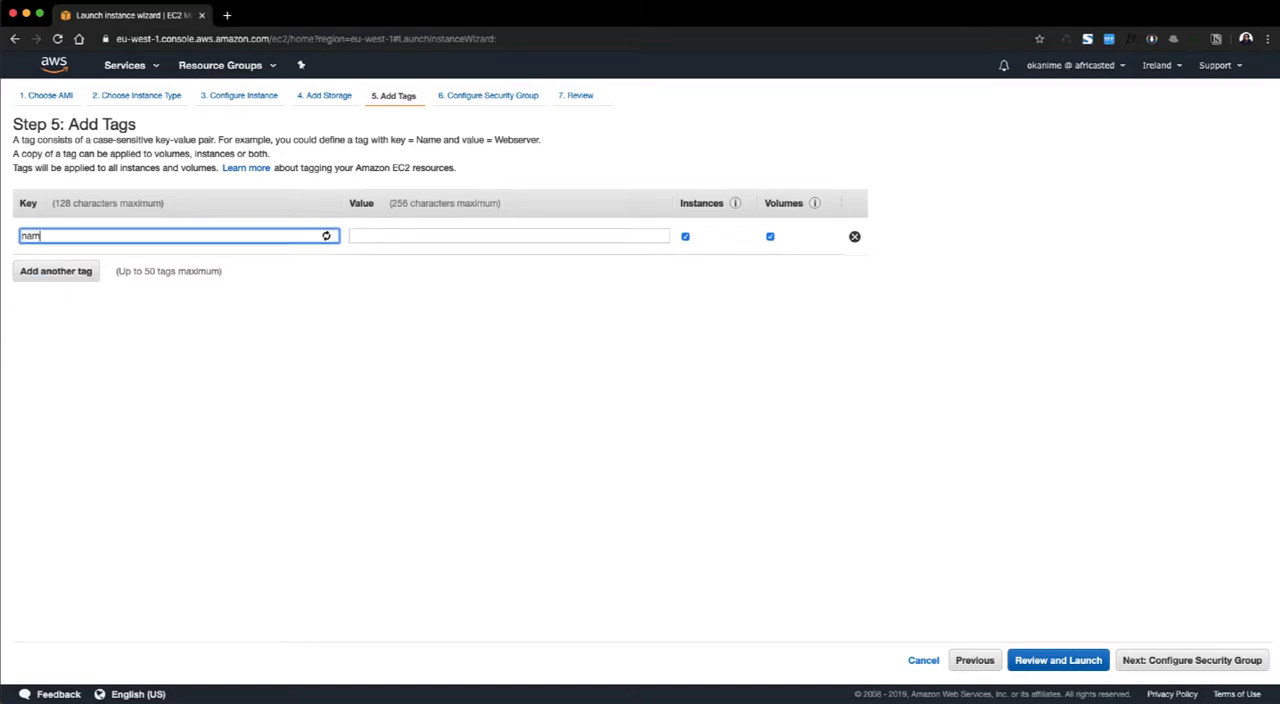
type("e")
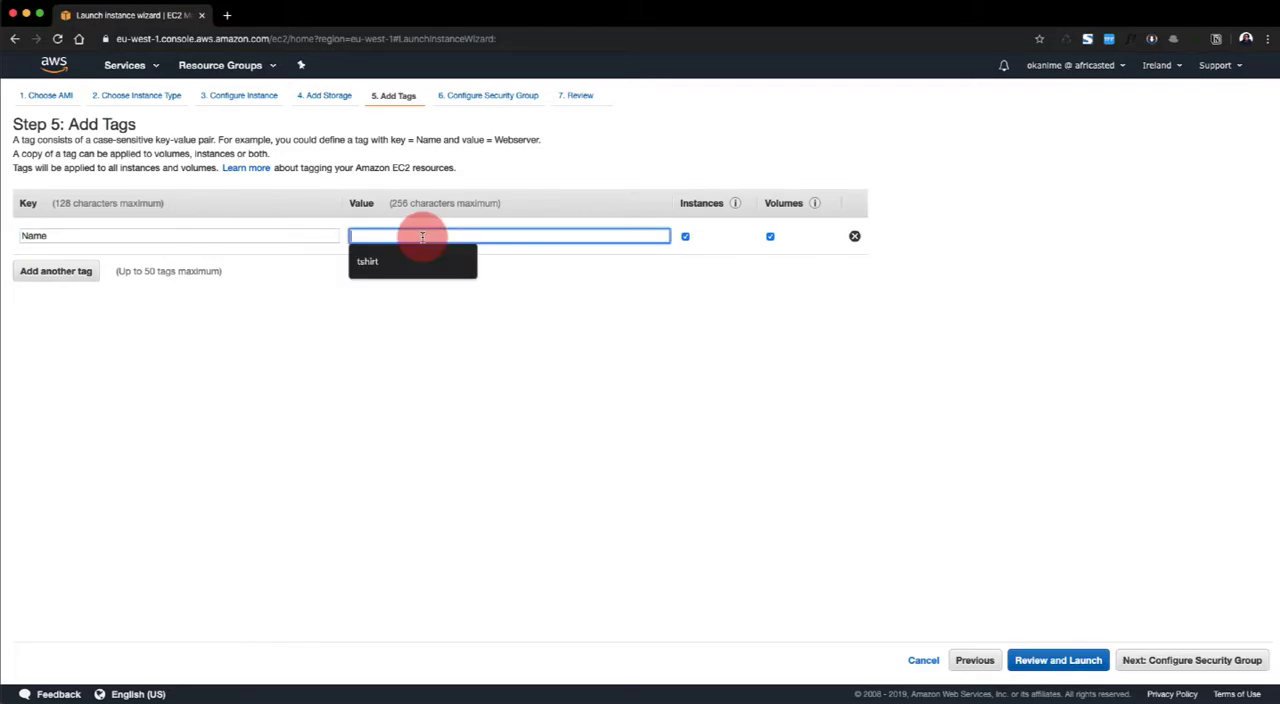
type("new")
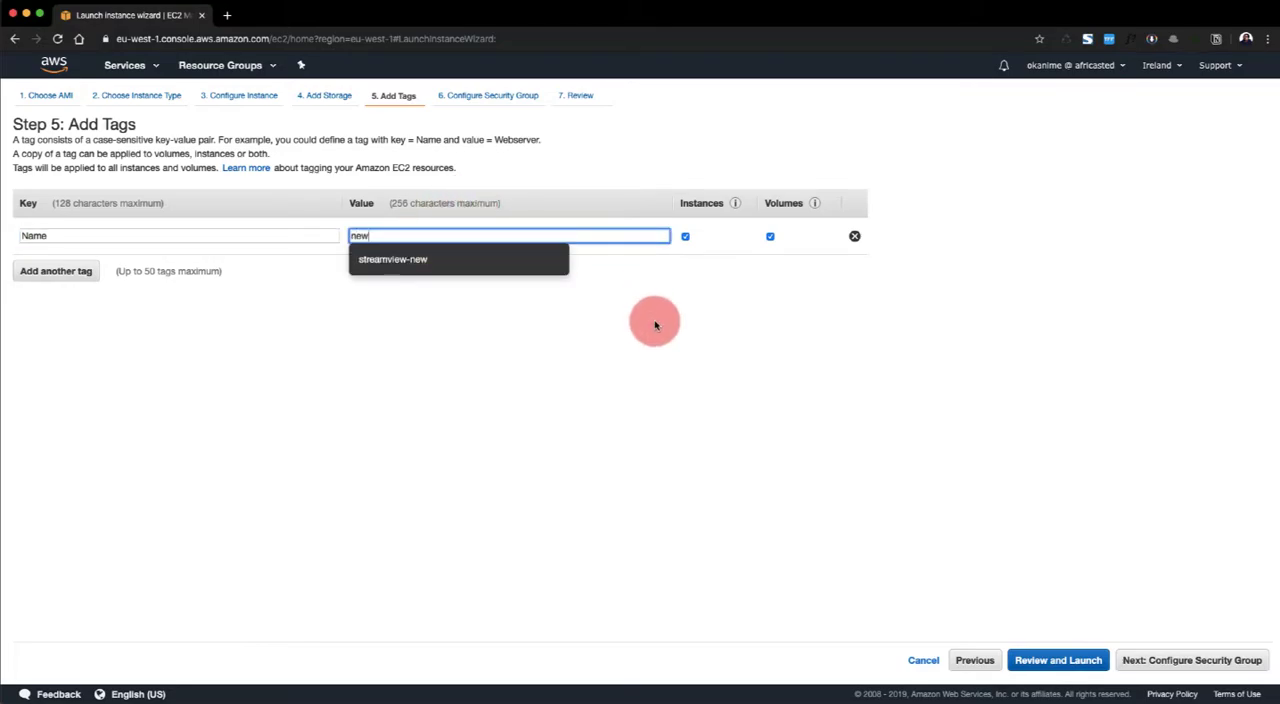
type("key")
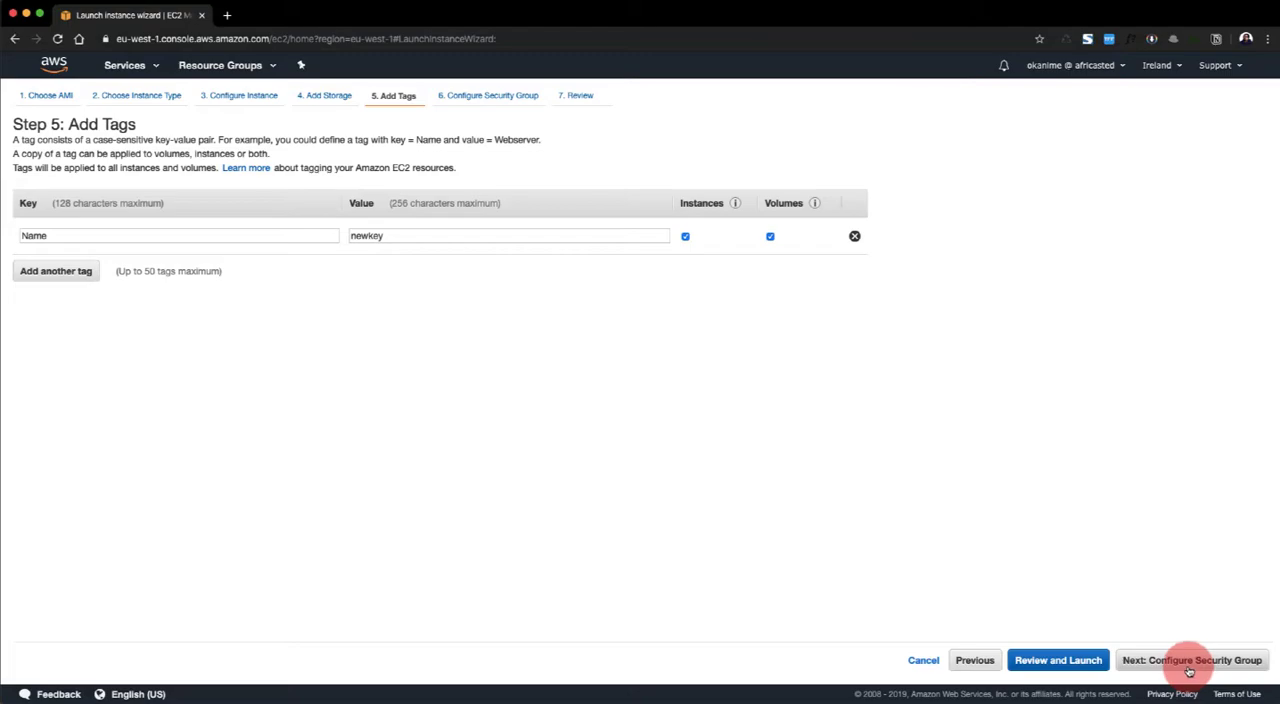
left_click(1191, 660)
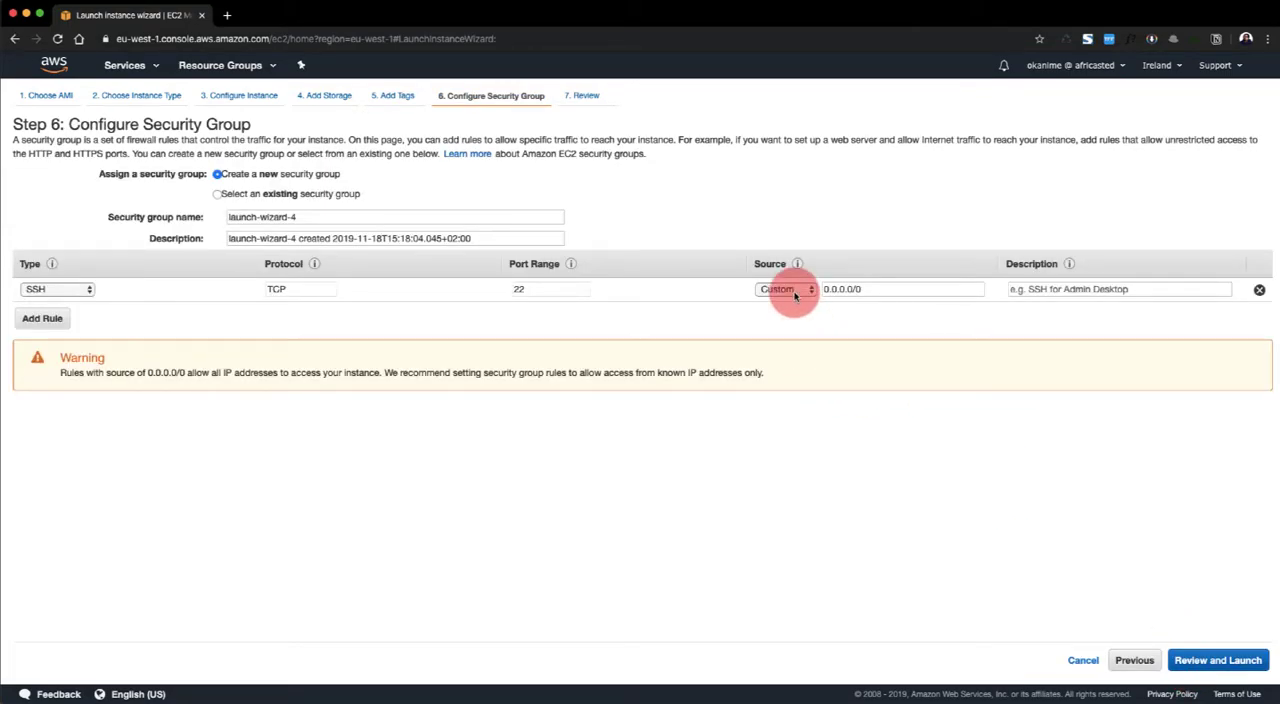
Step: Set the SSH rule's source to Anywhere
left_click(785, 289)
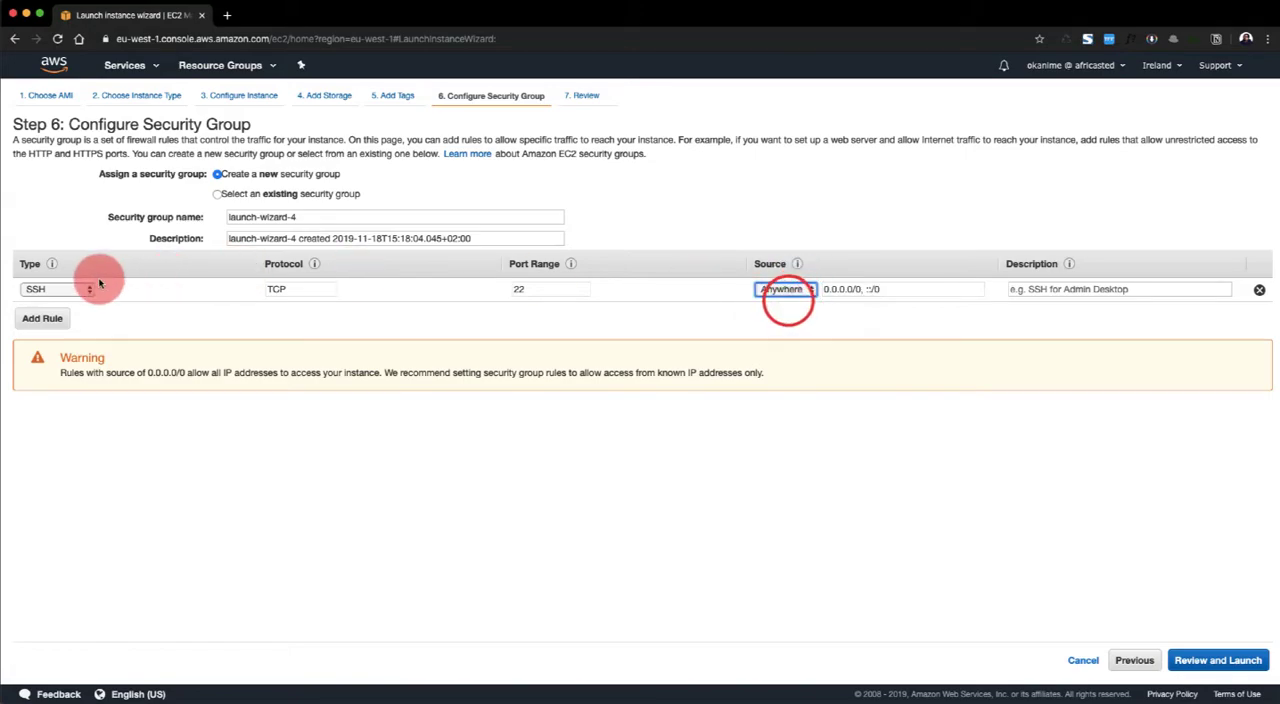
mouse_move(540, 293)
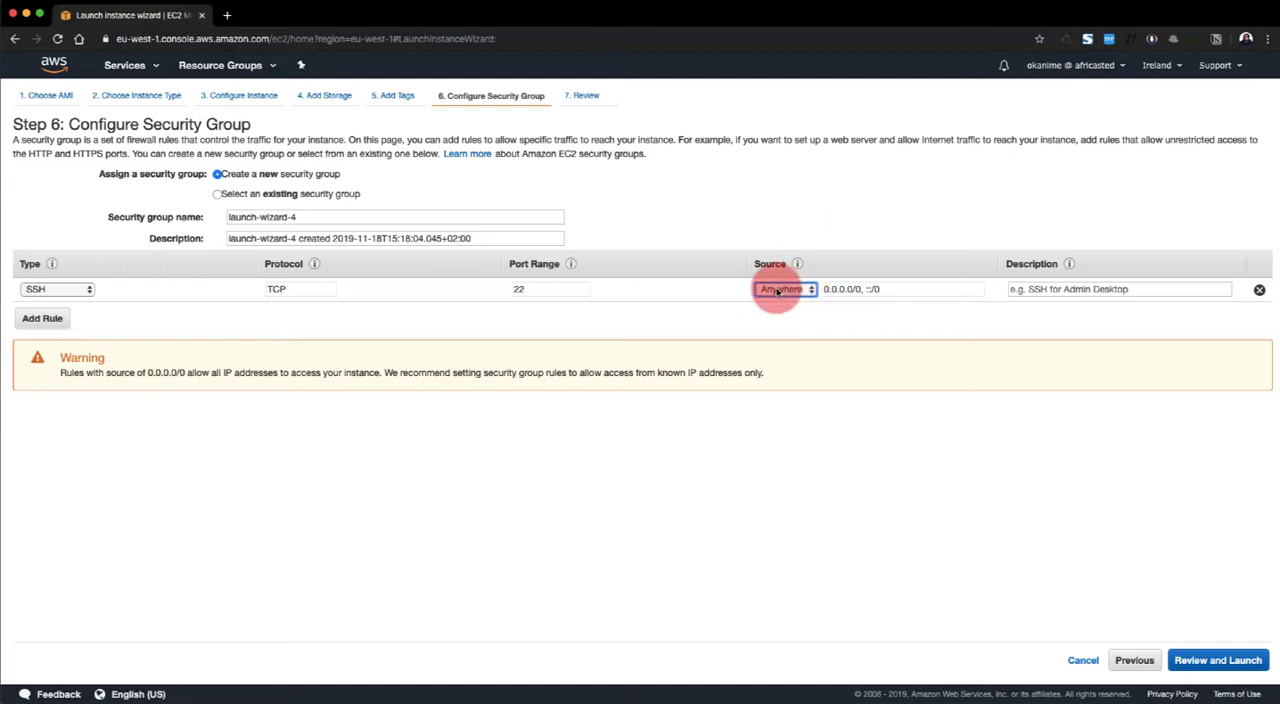
mouse_move(1046, 432)
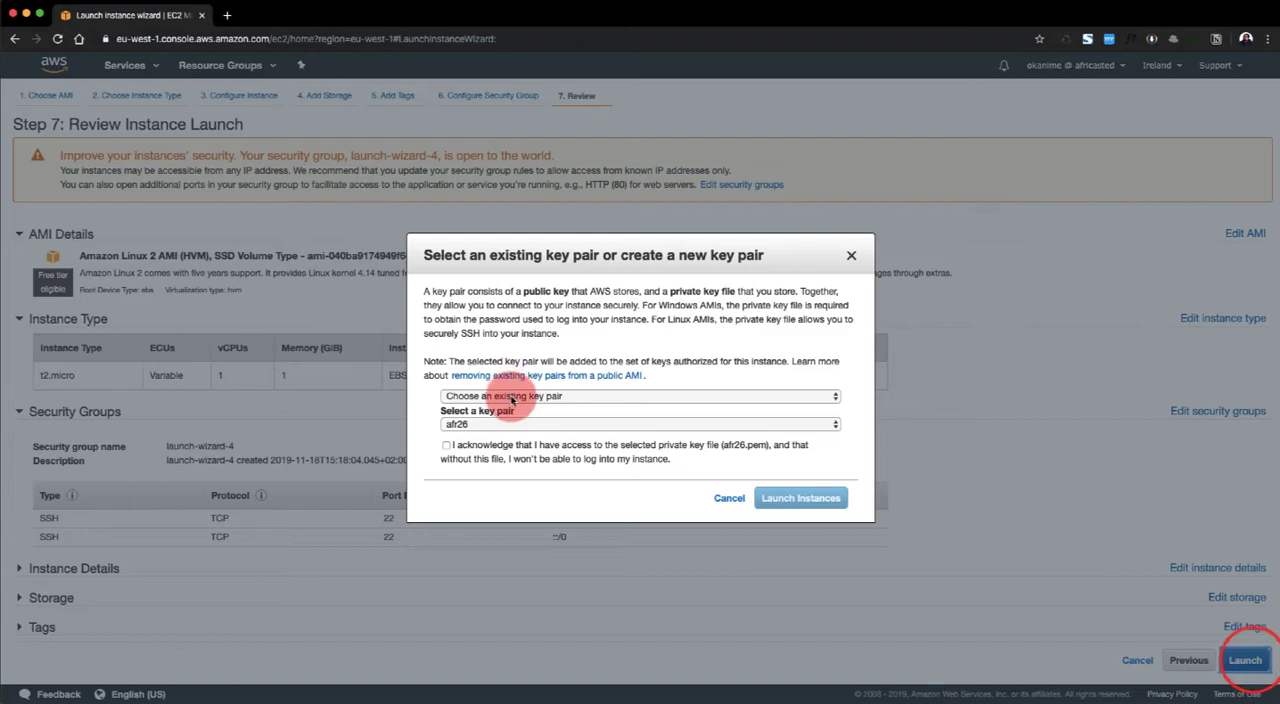
Step: Create and download a new key pair 'newkey', then launch the instance with it
left_click(638, 396)
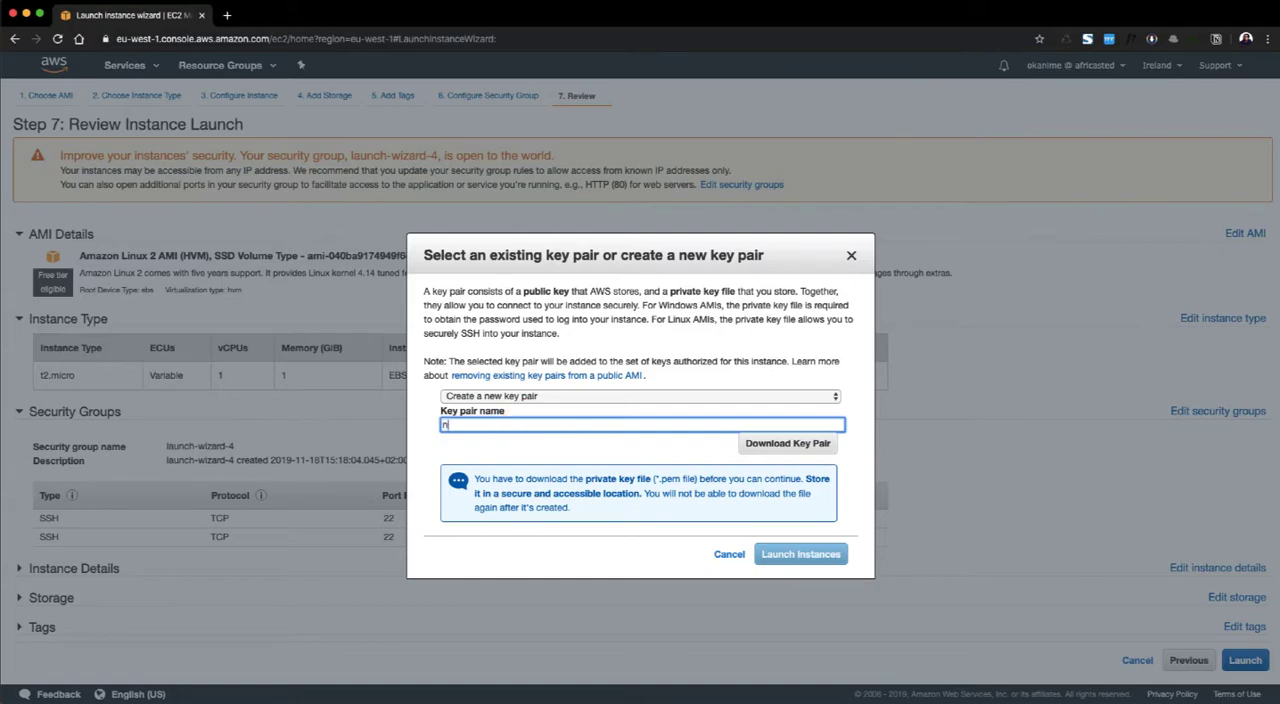
type("newkey")
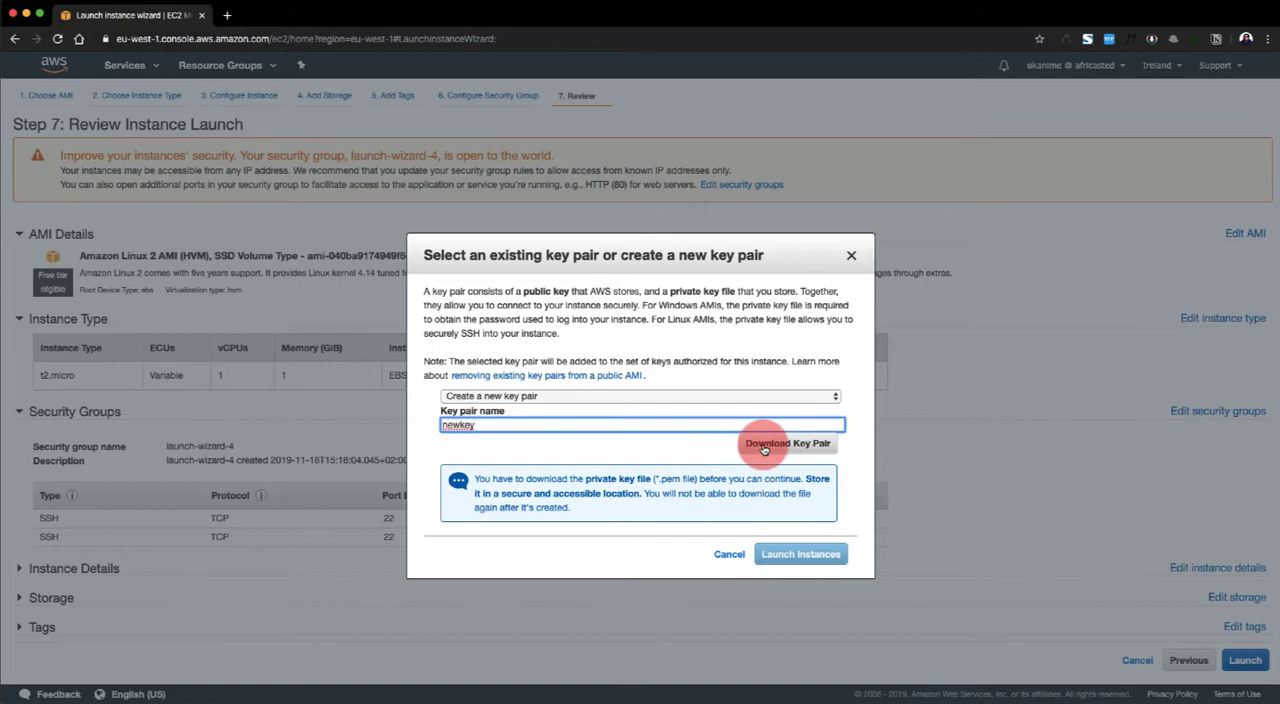
left_click(787, 443)
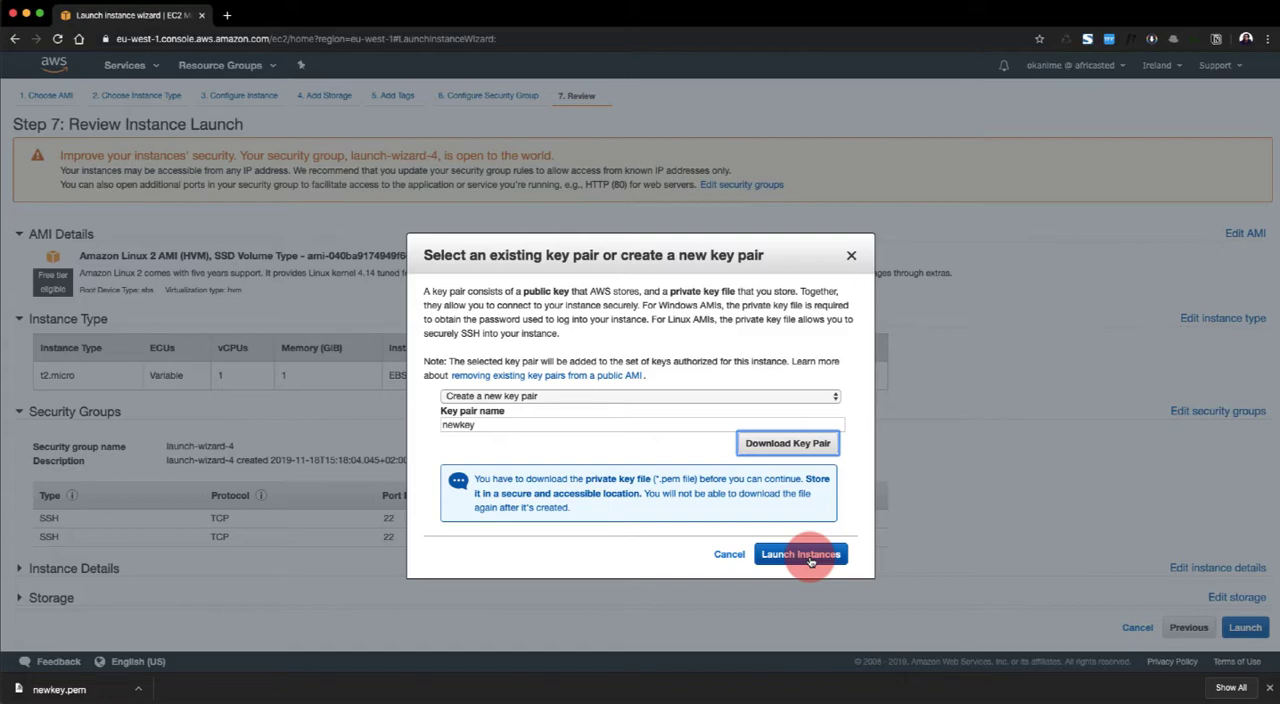
left_click(800, 554)
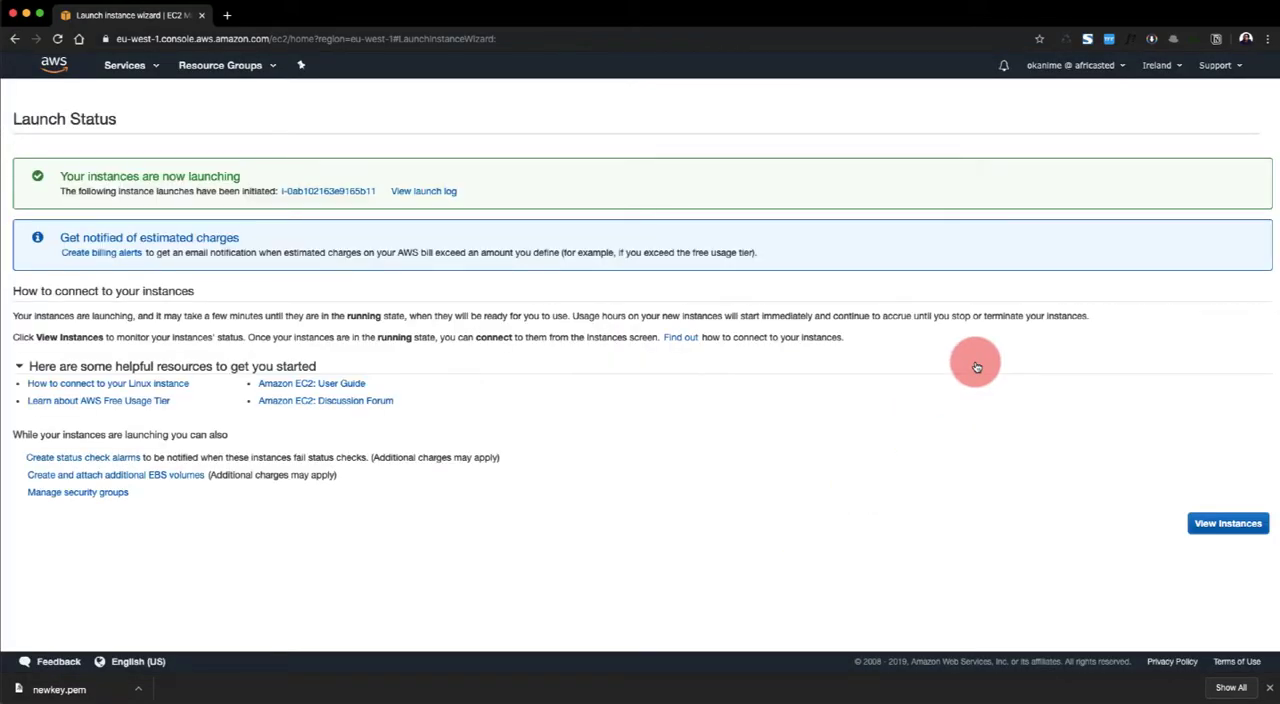
mouse_move(400, 225)
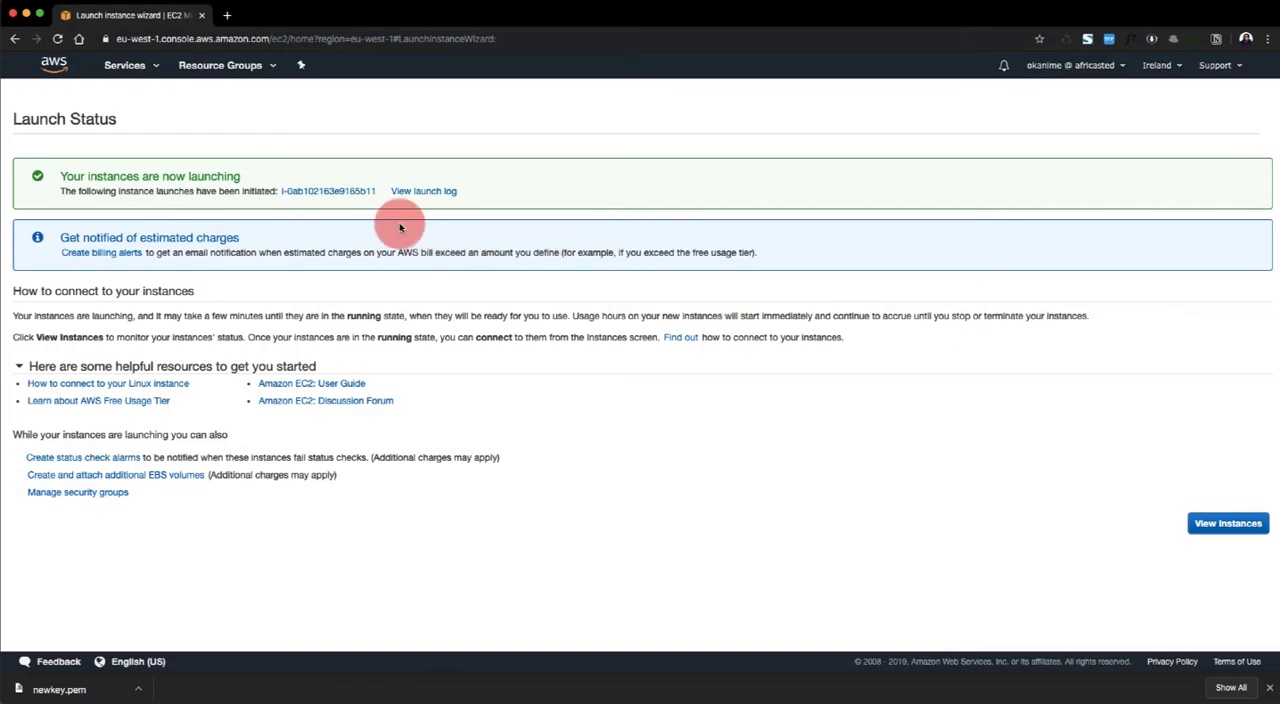
Step: Return to the instances list and select the Test Server row
left_click(1227, 523)
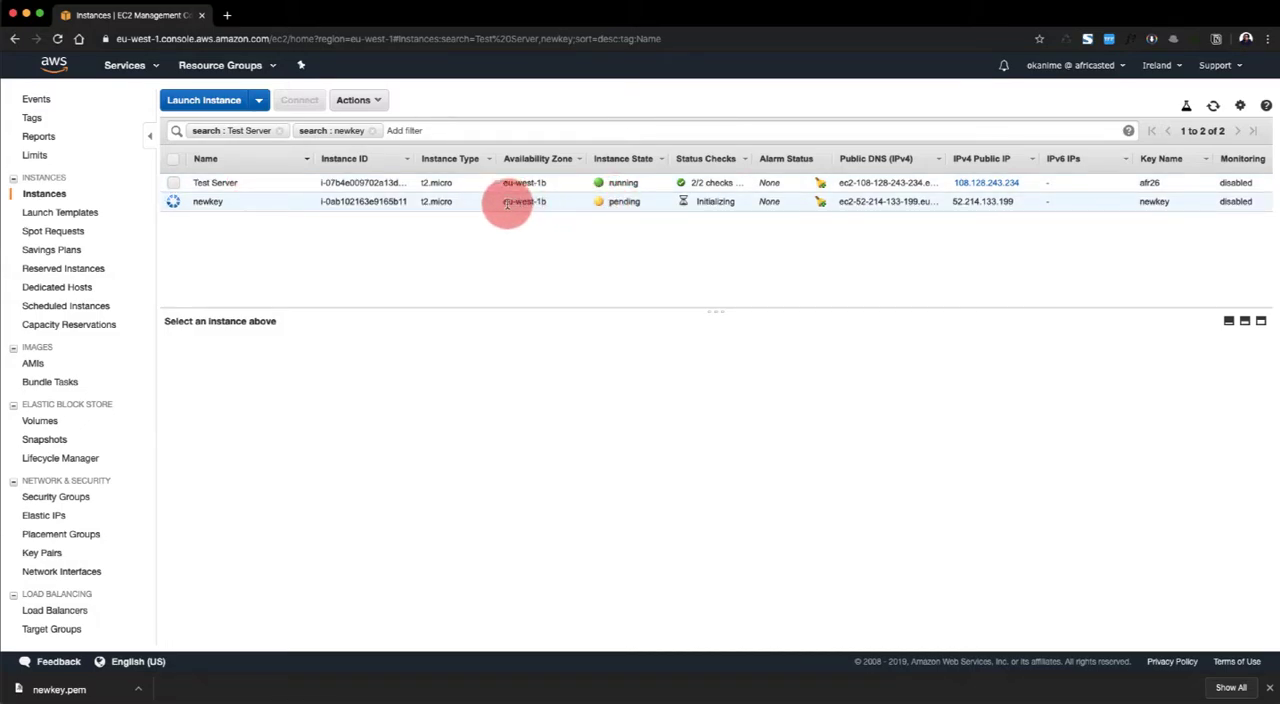
left_click(207, 201)
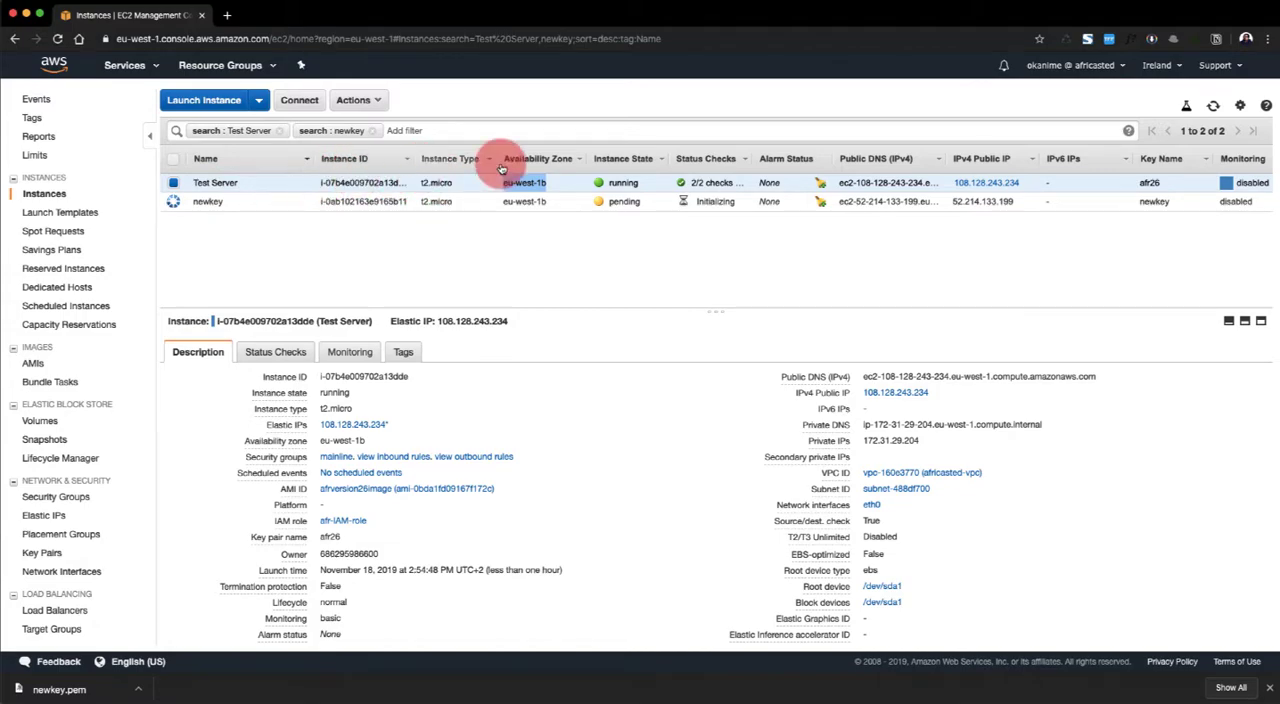
mouse_move(310, 210)
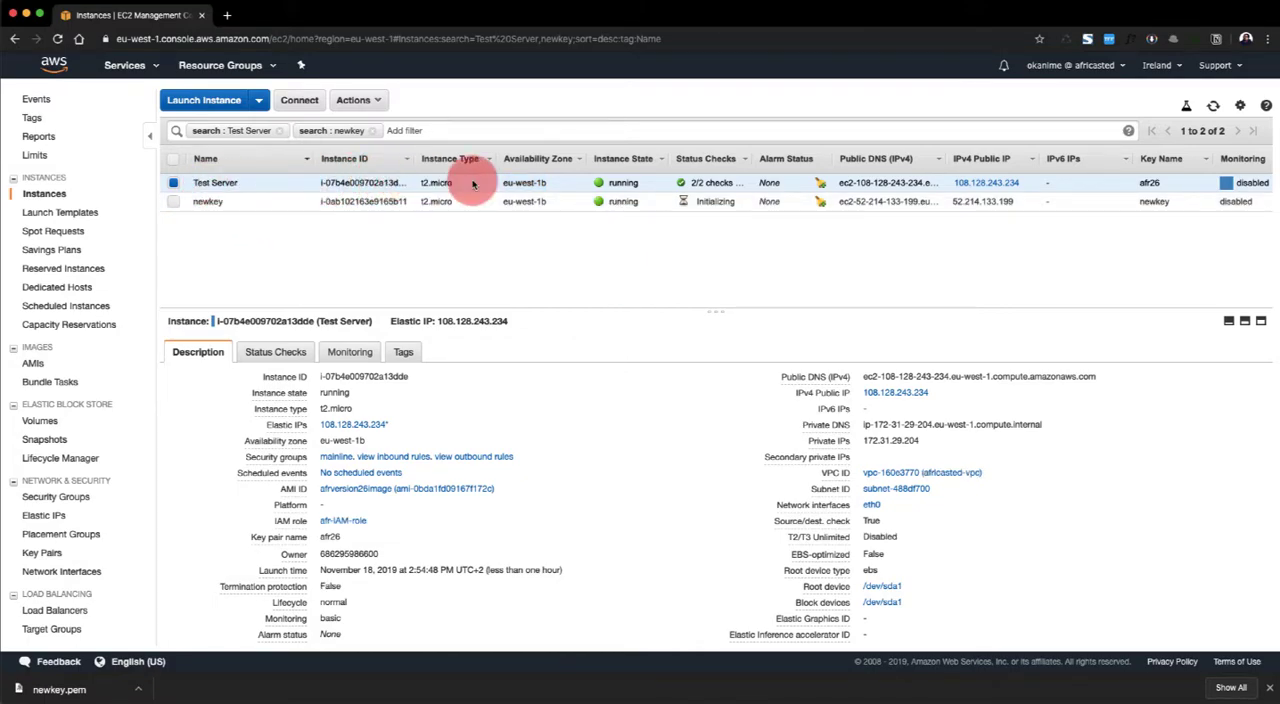
mouse_move(242, 201)
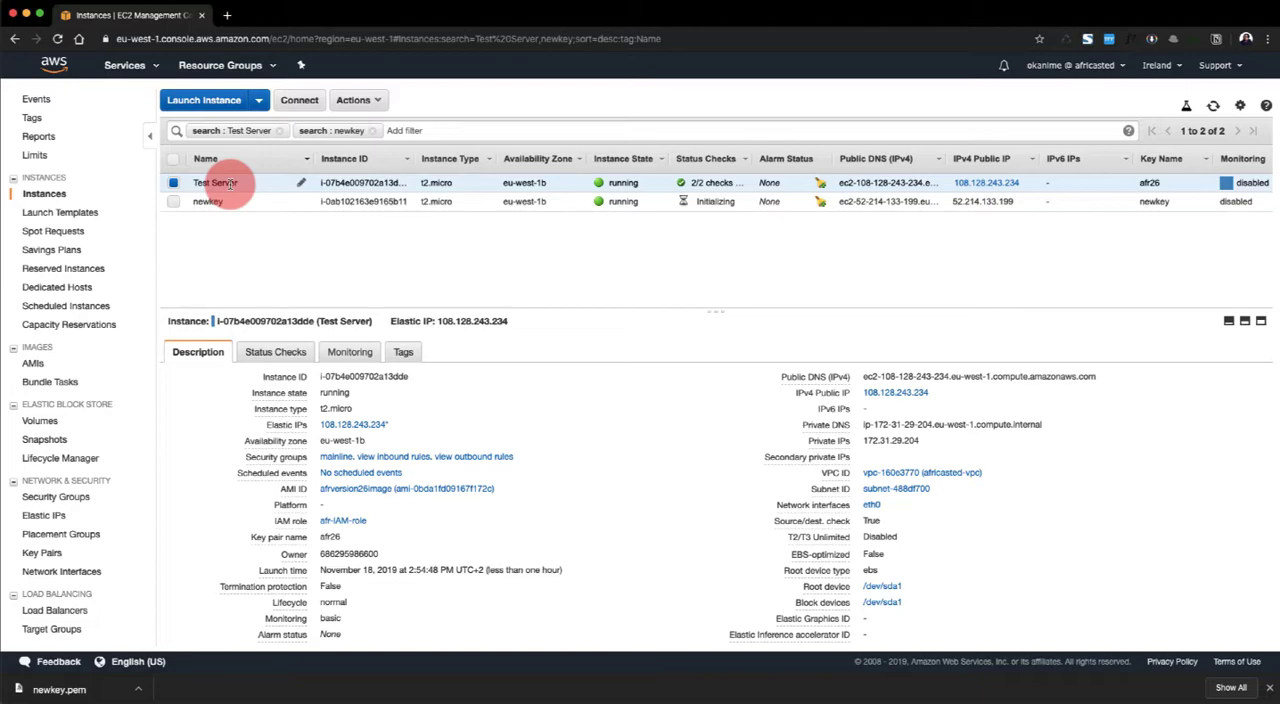
mouse_move(253, 162)
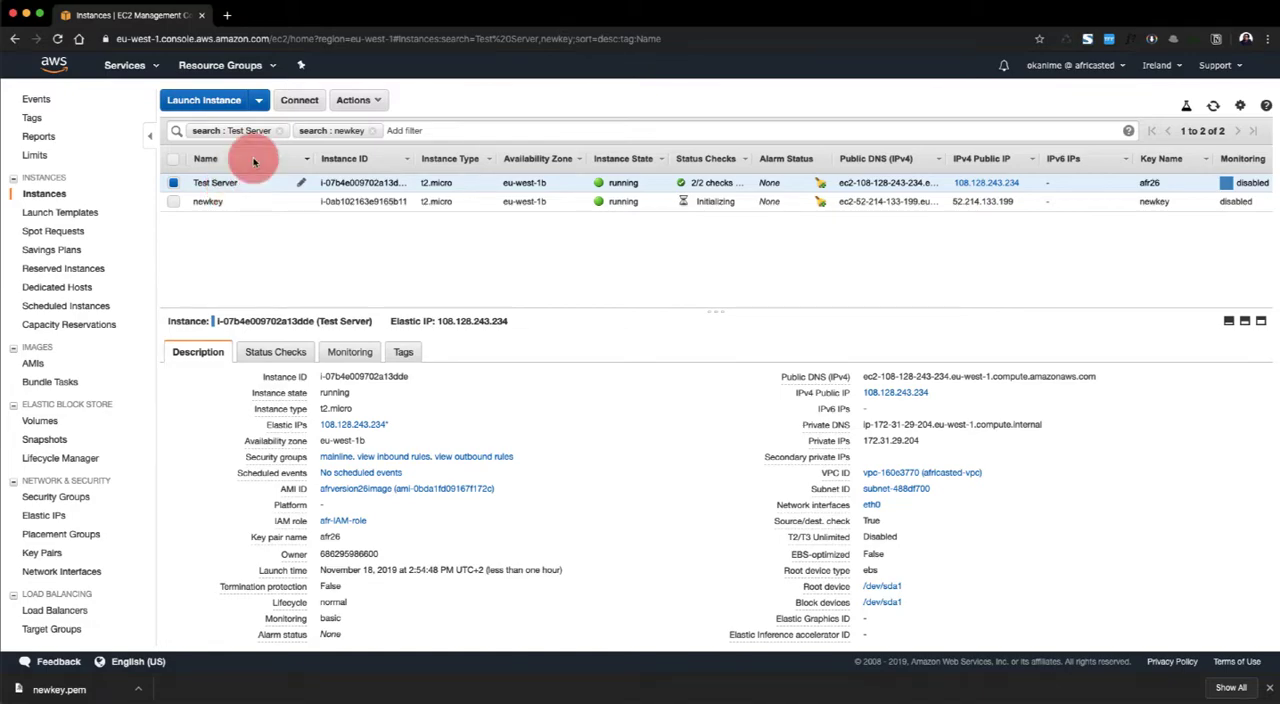
Step: Stop the Test Server instance via Actions > Instance State > Stop and confirm
left_click(353, 100)
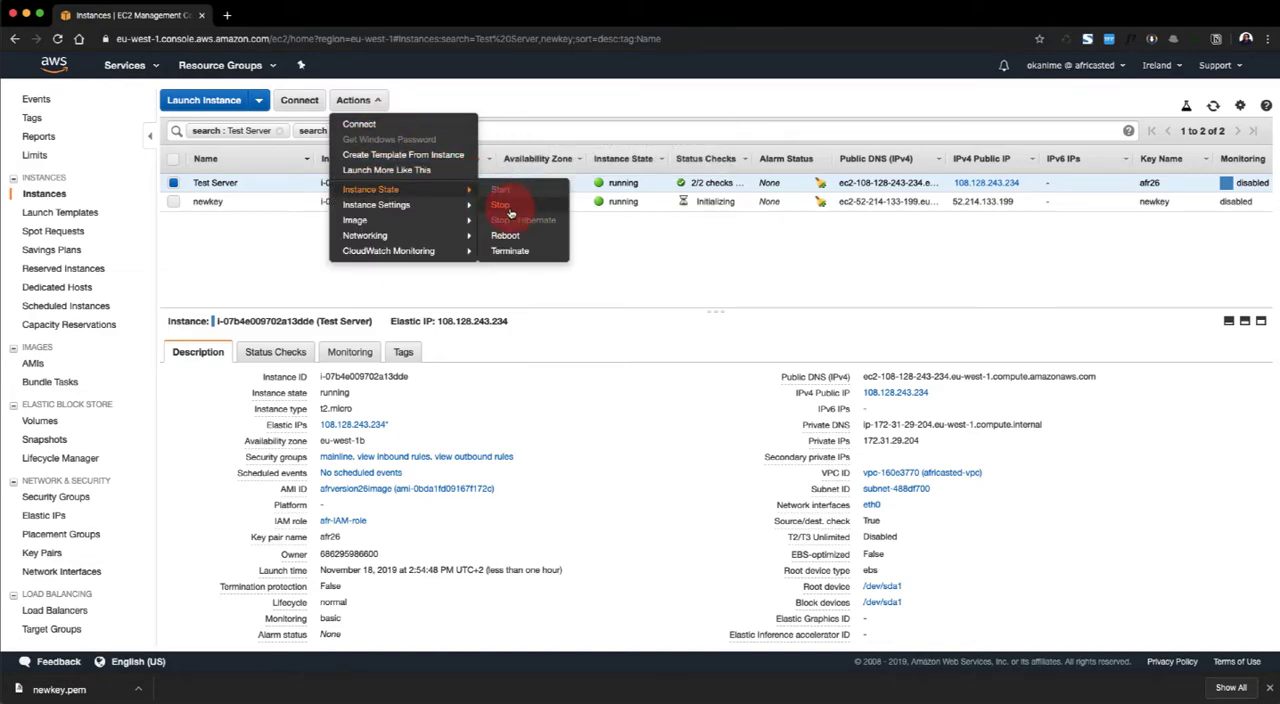
left_click(500, 204)
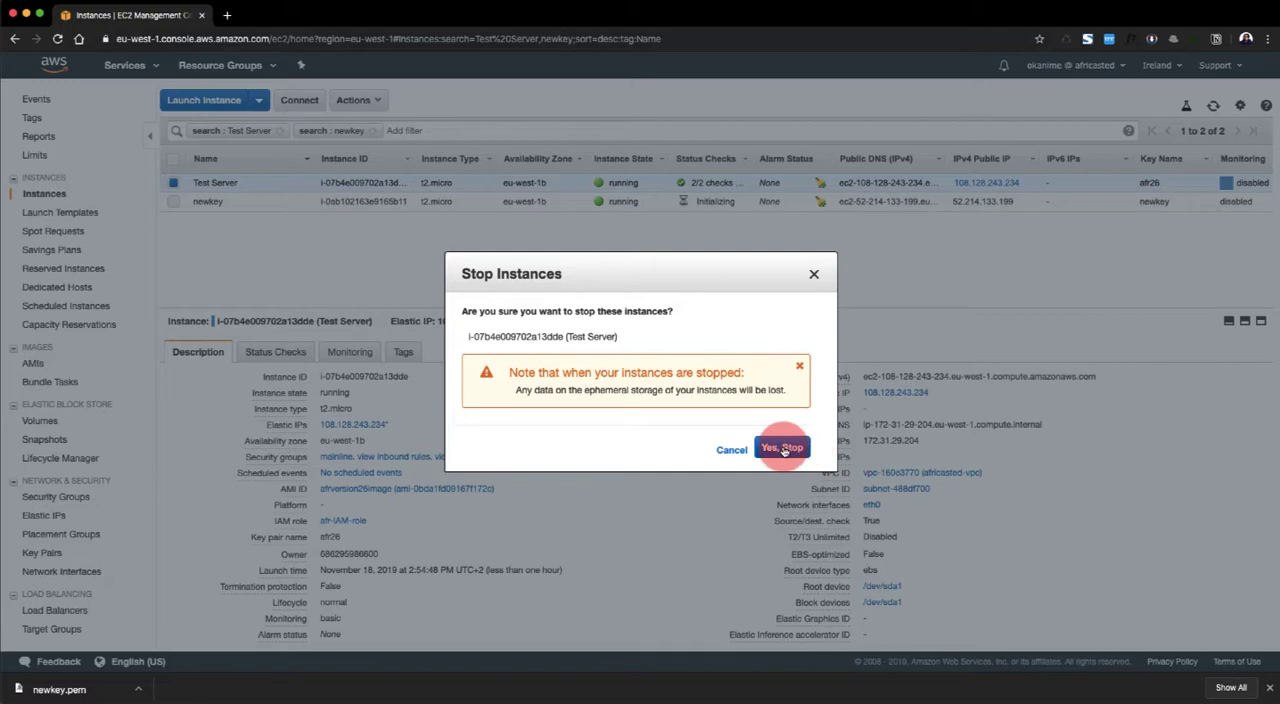
left_click(782, 447)
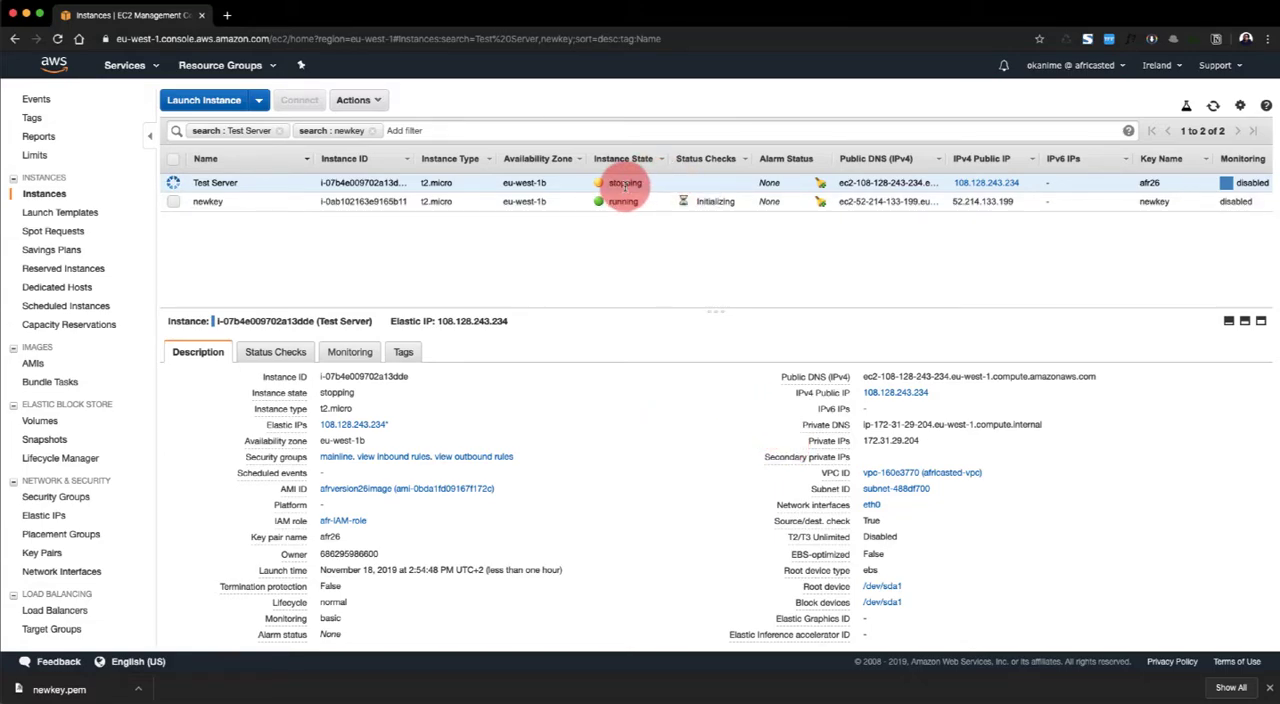
Step: Toggle between the newkey and Test Server rows to refresh Test Server's Description details
left_click(207, 201)
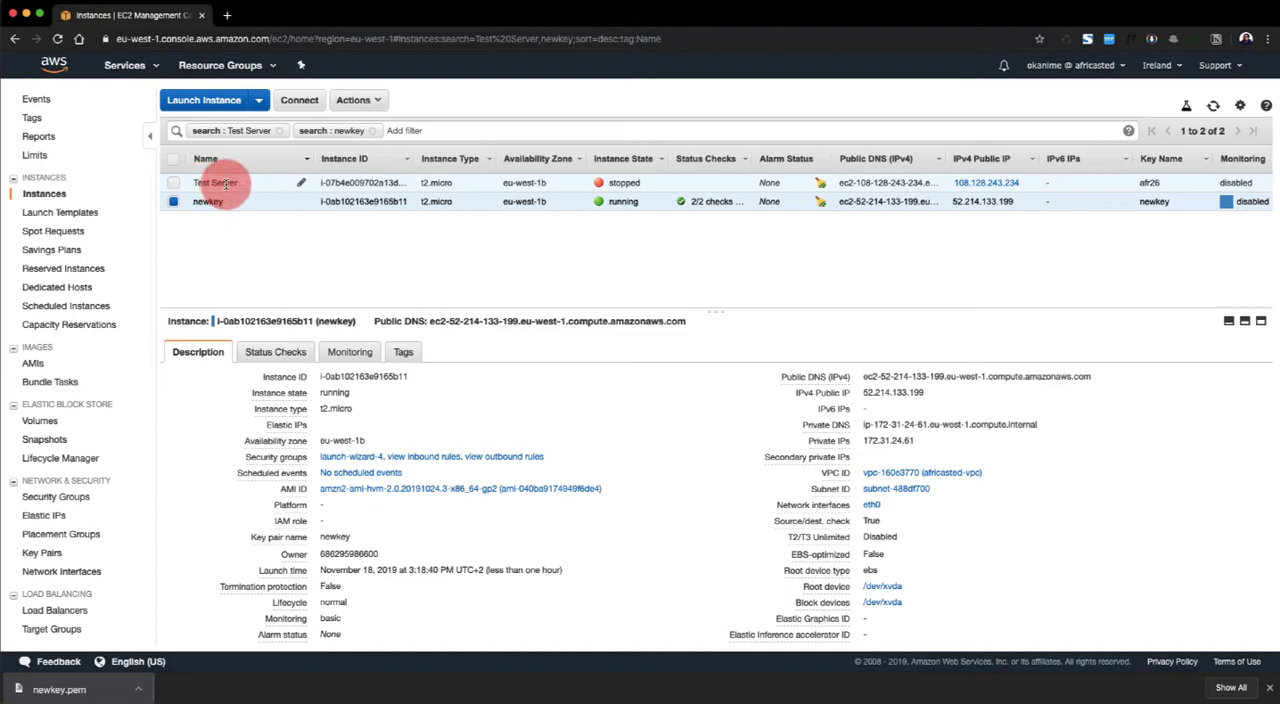
left_click(215, 182)
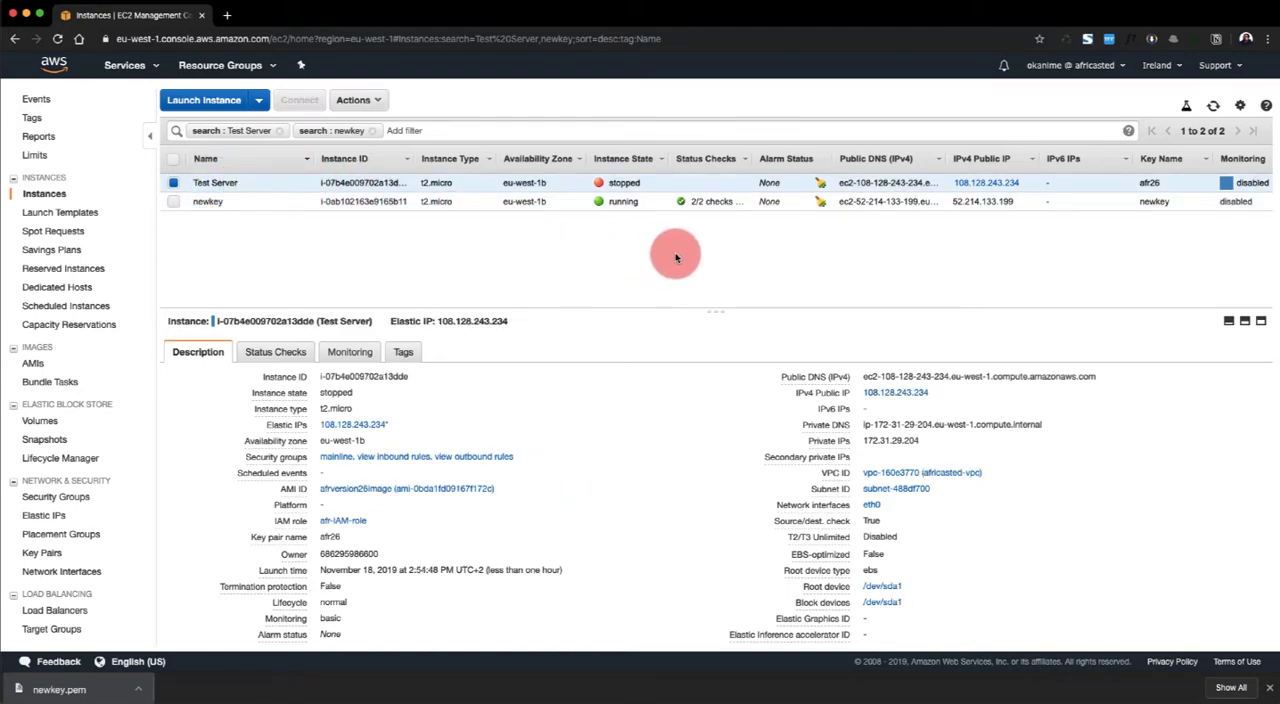
left_click(207, 201)
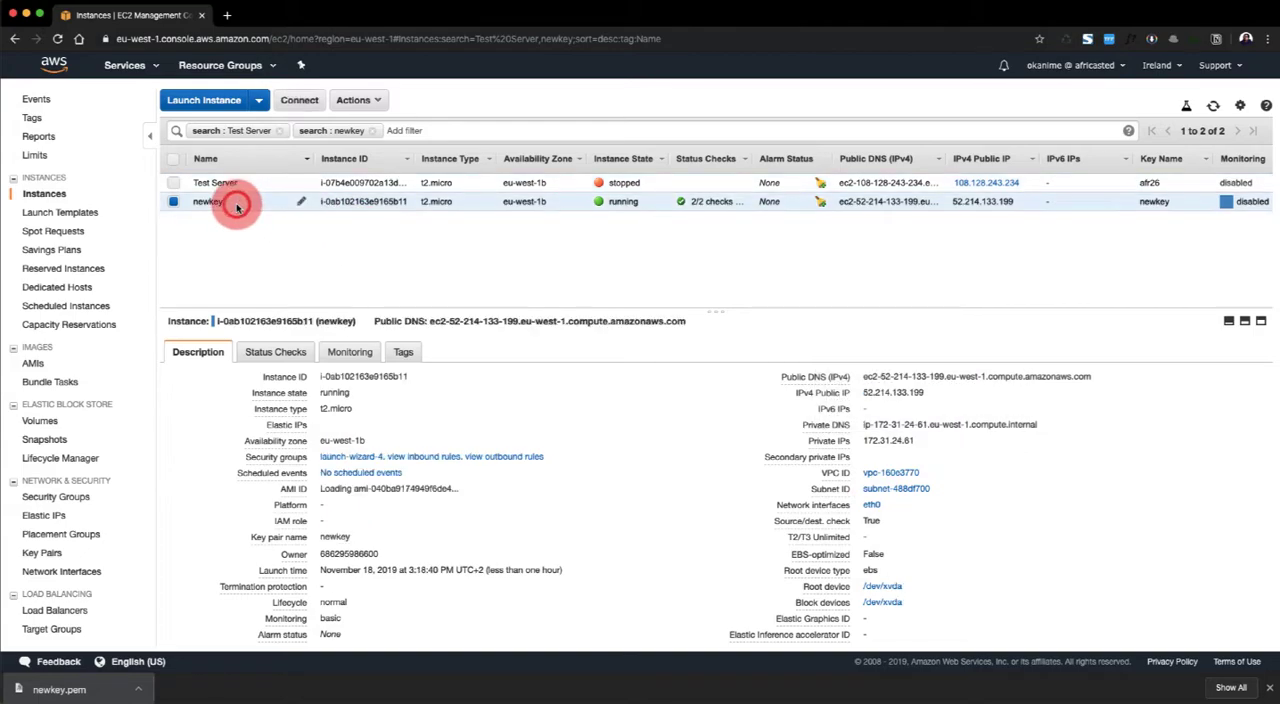
left_click(215, 182)
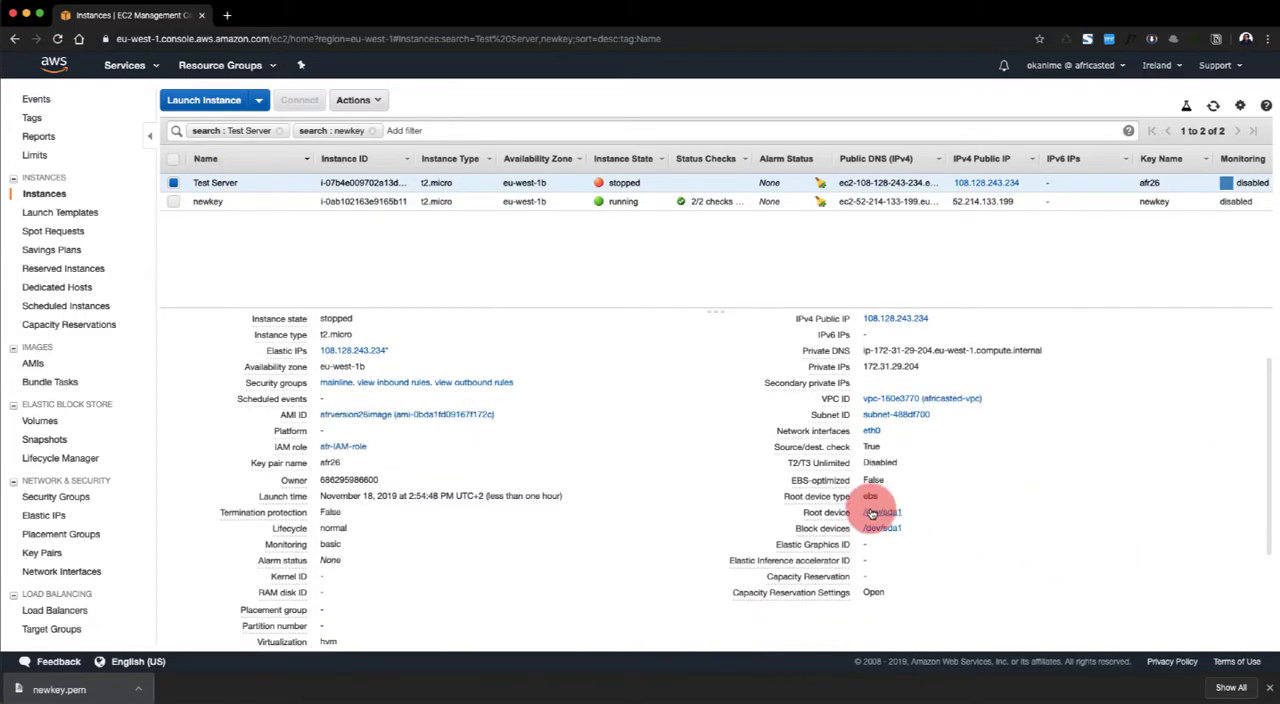
Step: Open Test Server's root device /dev/sda1 and follow its EBS ID to TestServerVolume
left_click(883, 512)
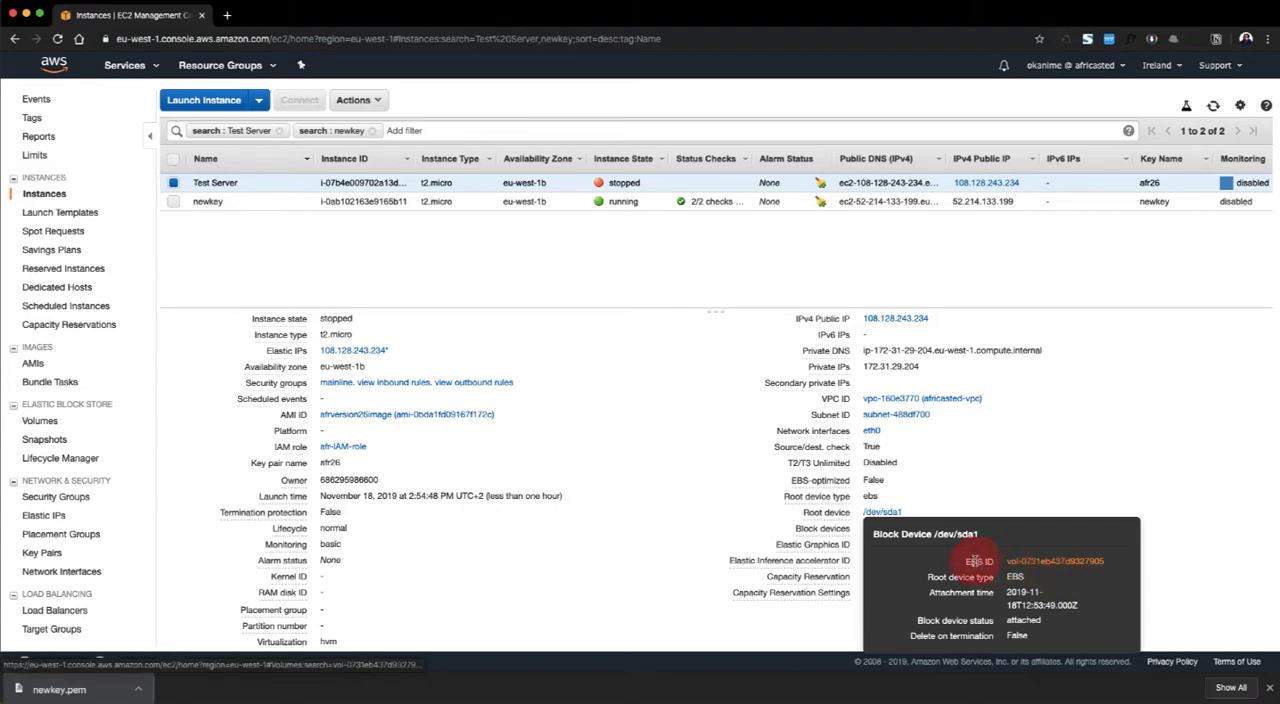
left_click(1055, 561)
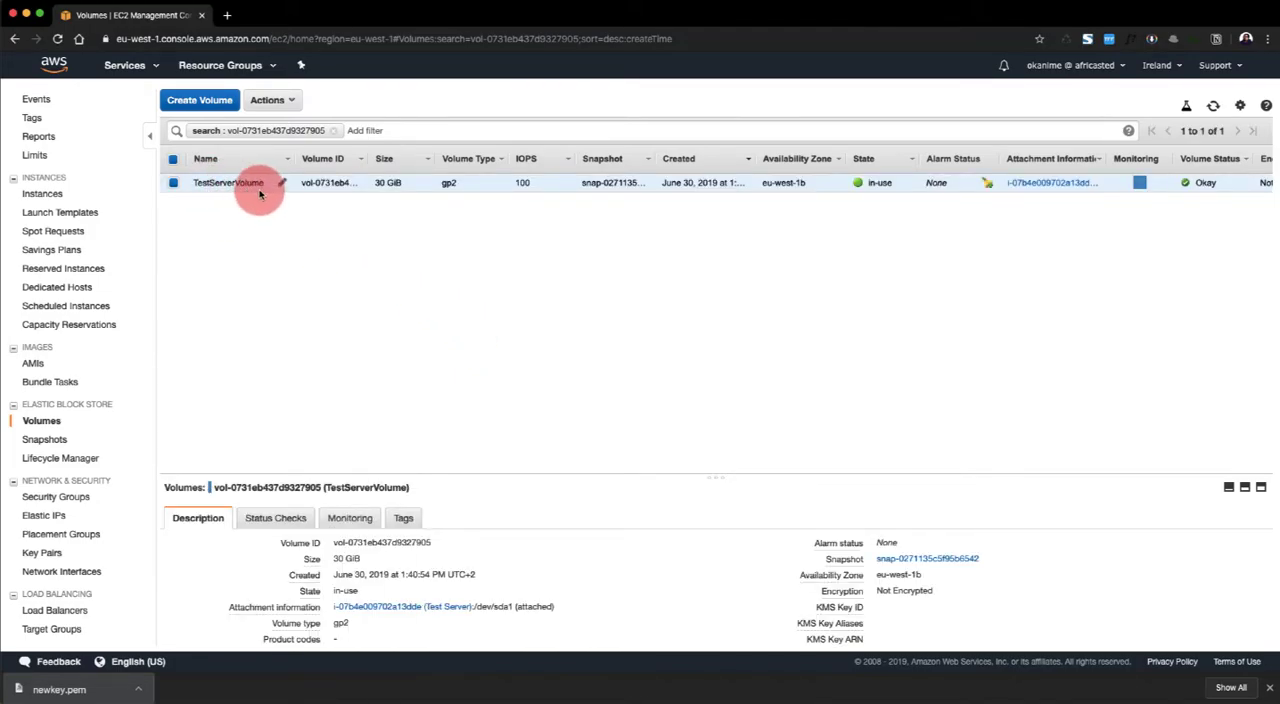
Step: Detach TestServerVolume from Test Server and confirm so it becomes available
left_click(271, 99)
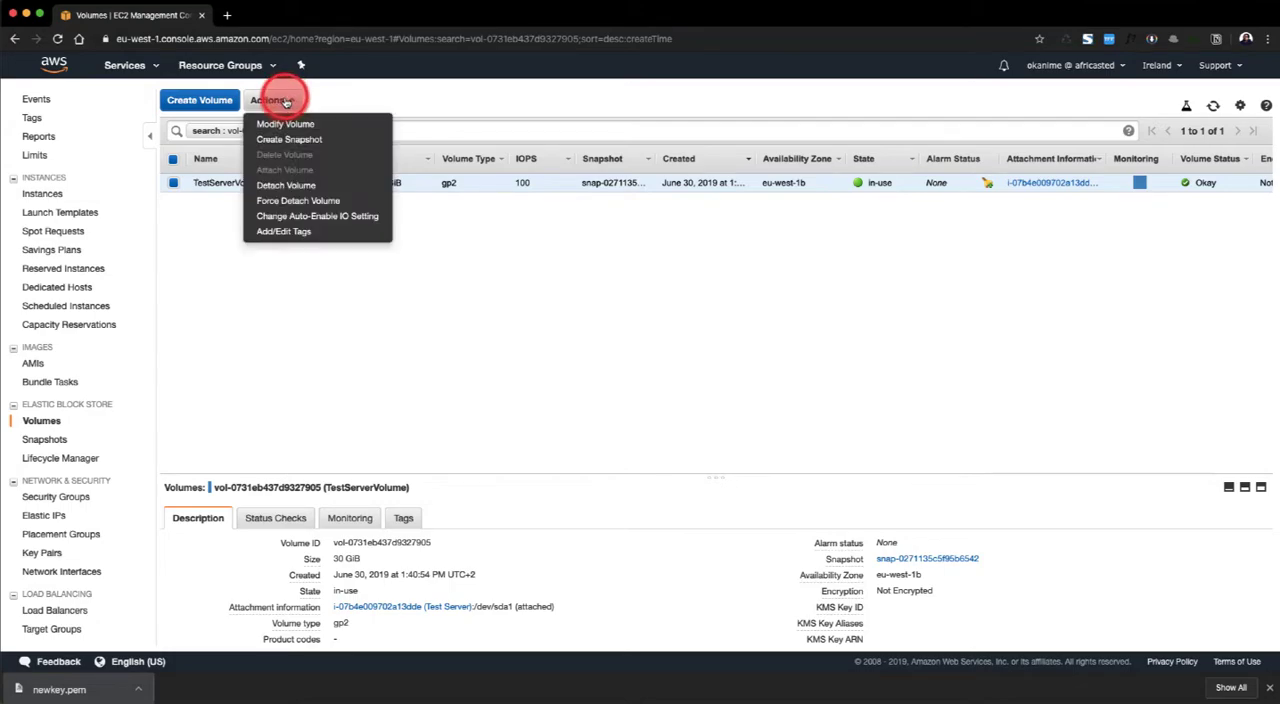
mouse_move(286, 185)
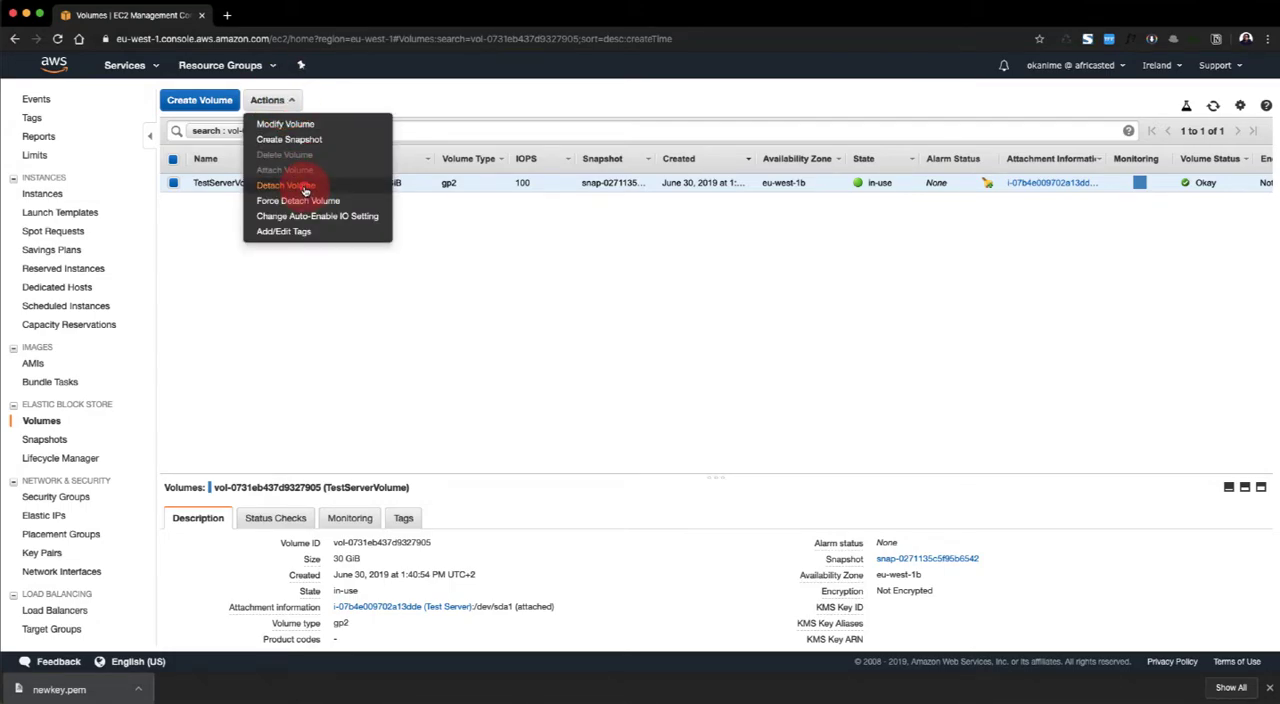
left_click(285, 186)
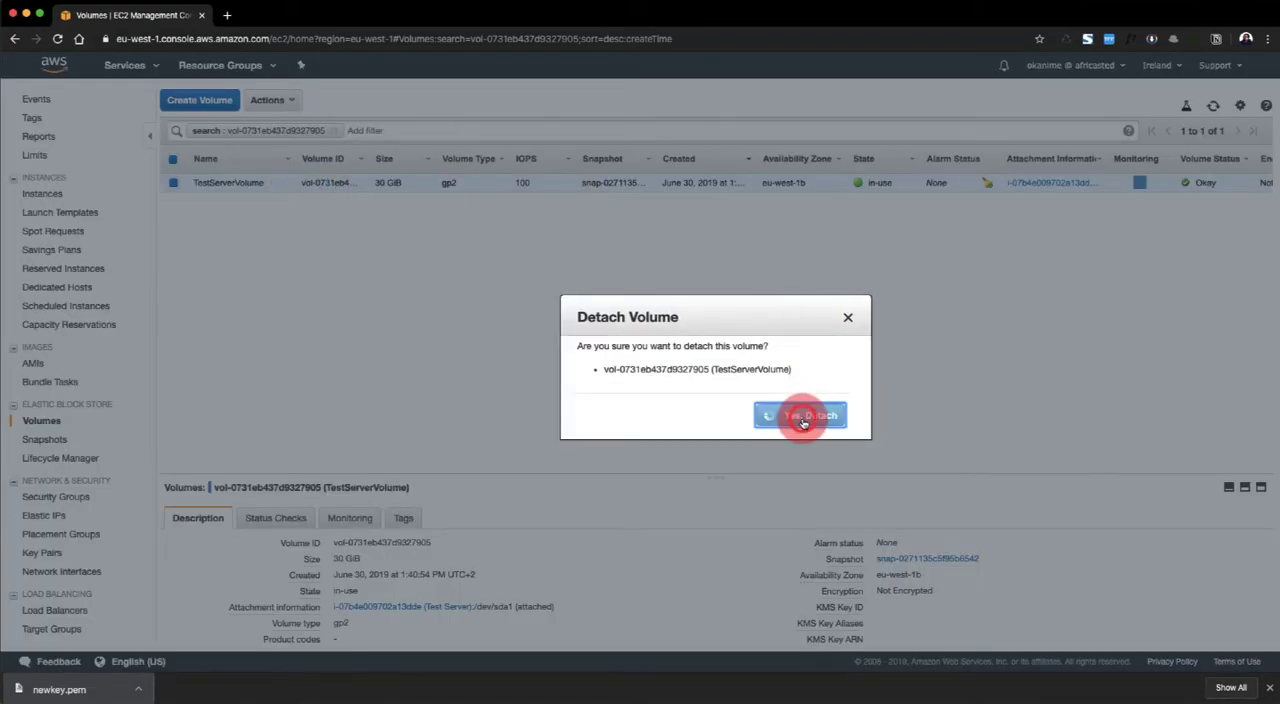
left_click(800, 415)
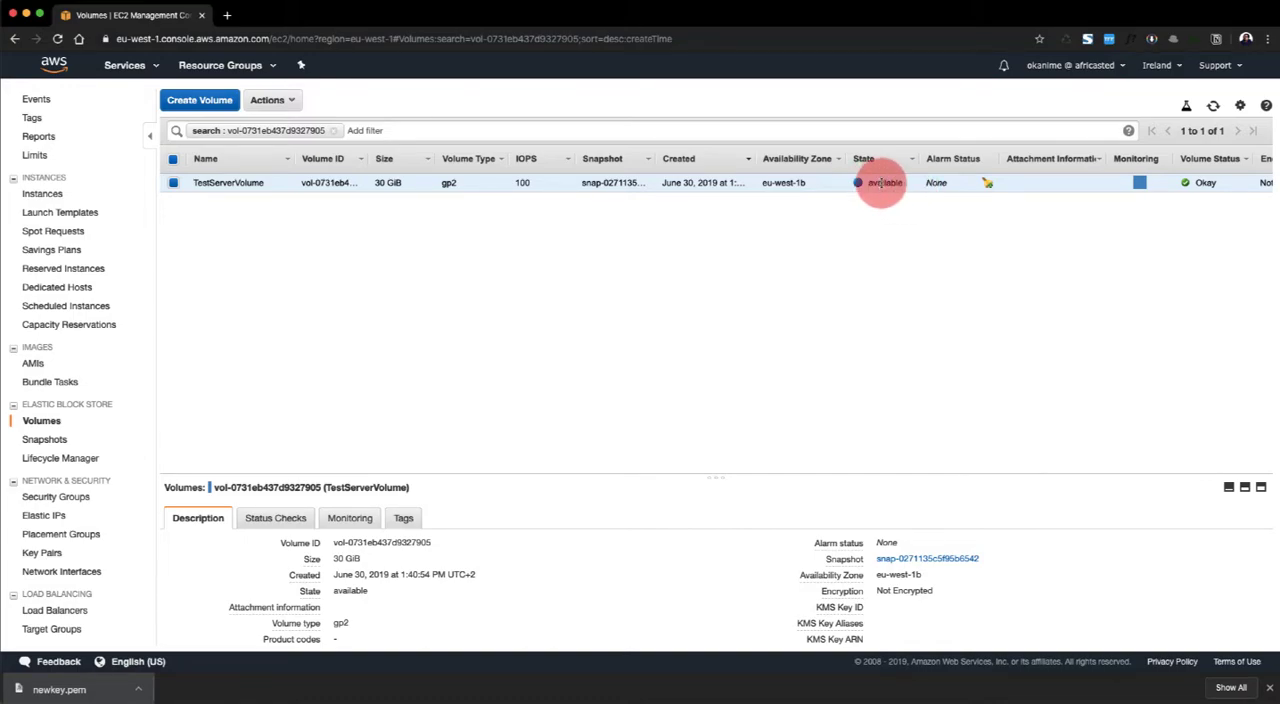
mouse_move(291, 100)
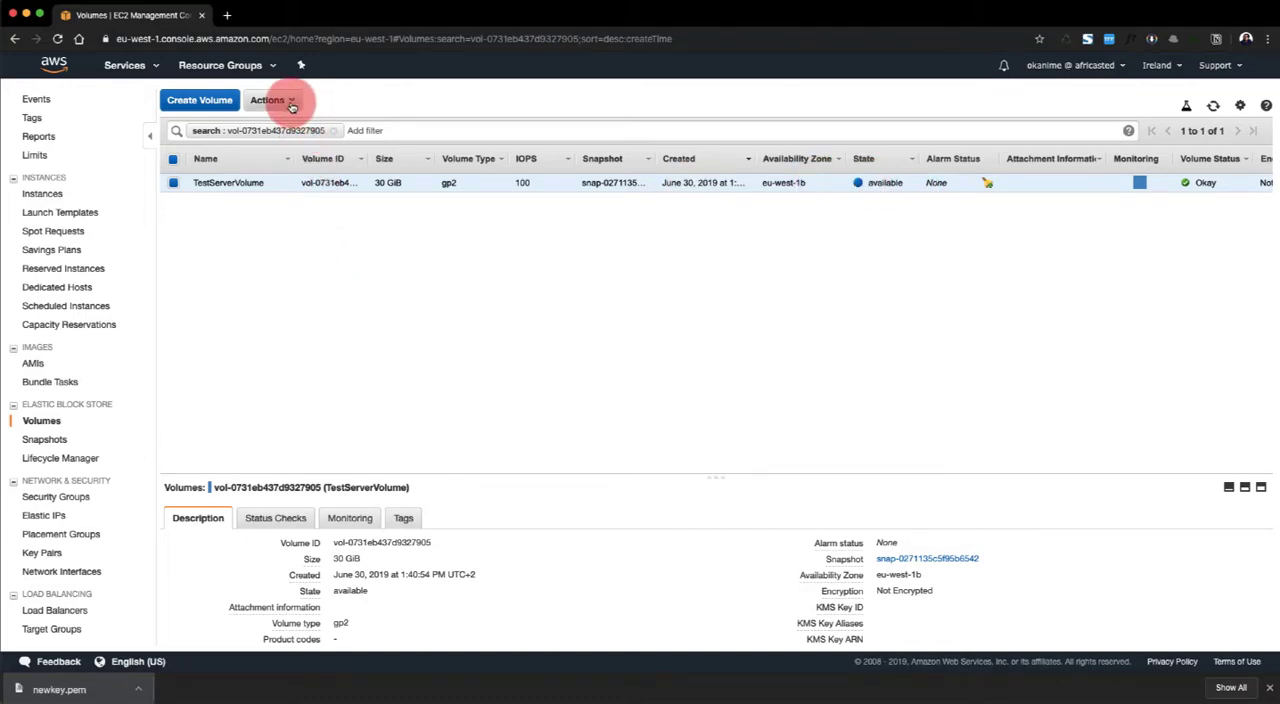
Step: Attach TestServerVolume to the newkey instance as device /dev/sdf
left_click(267, 99)
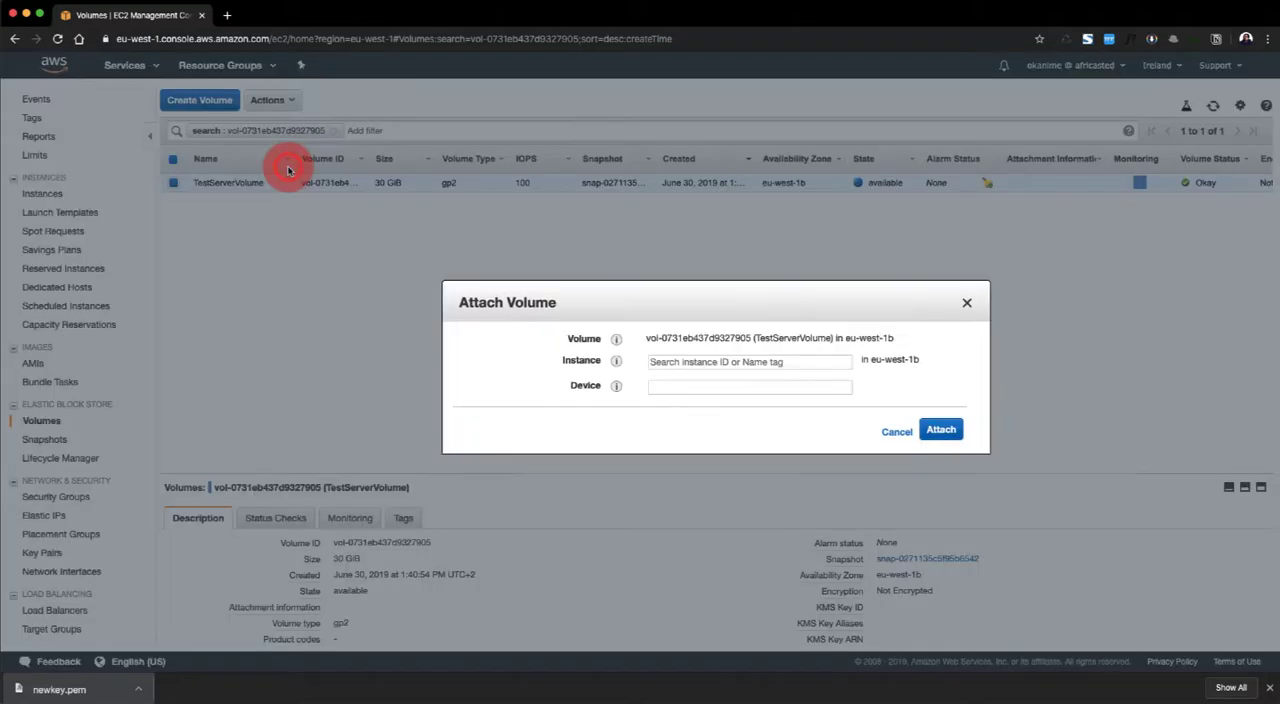
left_click(749, 361)
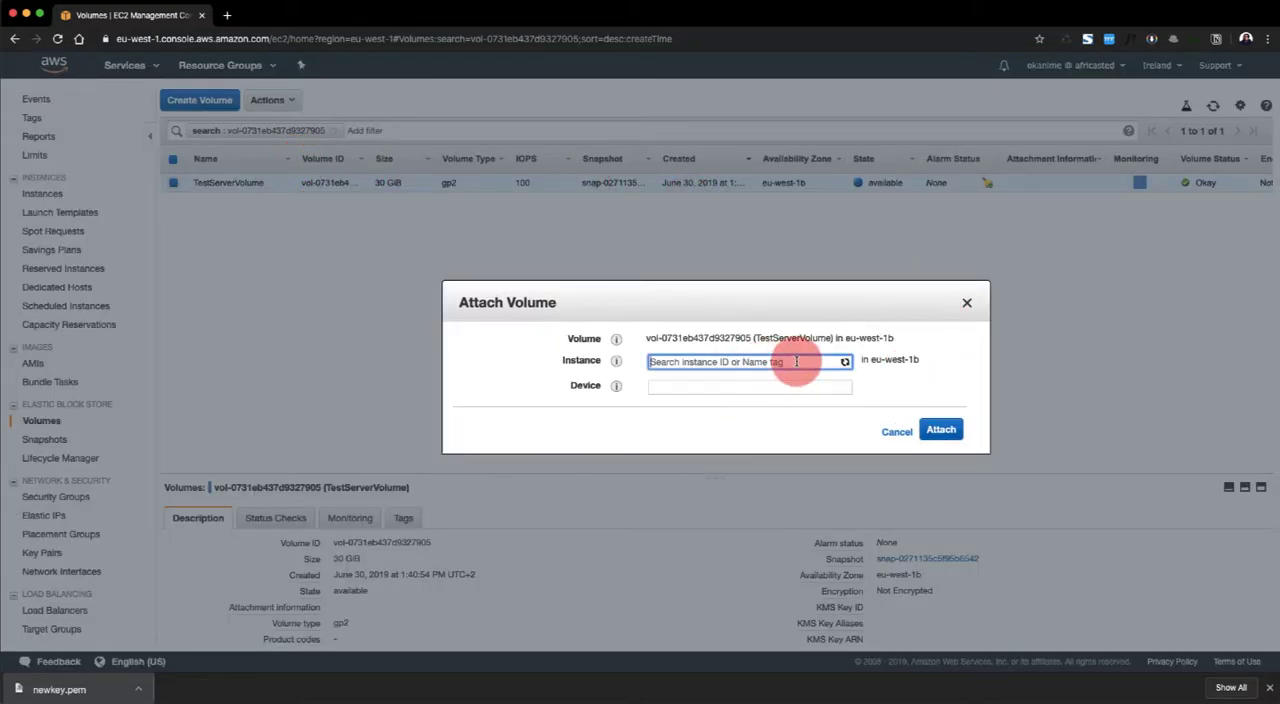
left_click(750, 361)
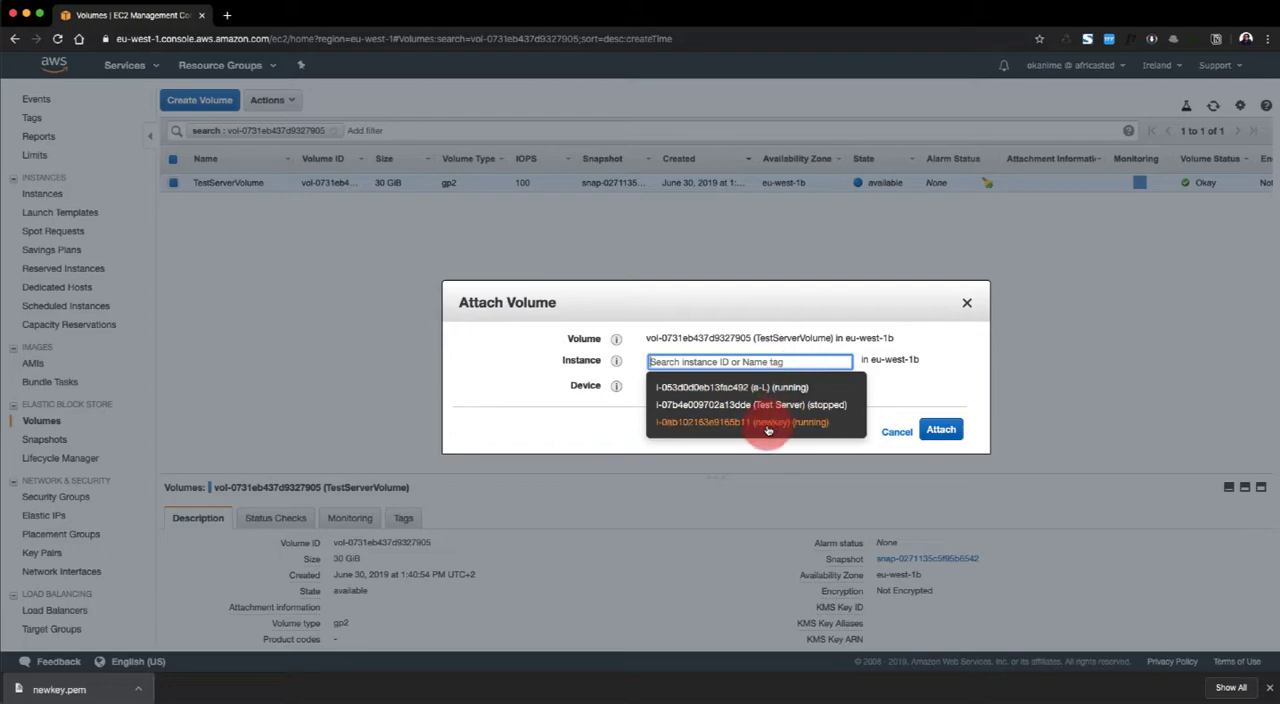
left_click(742, 421)
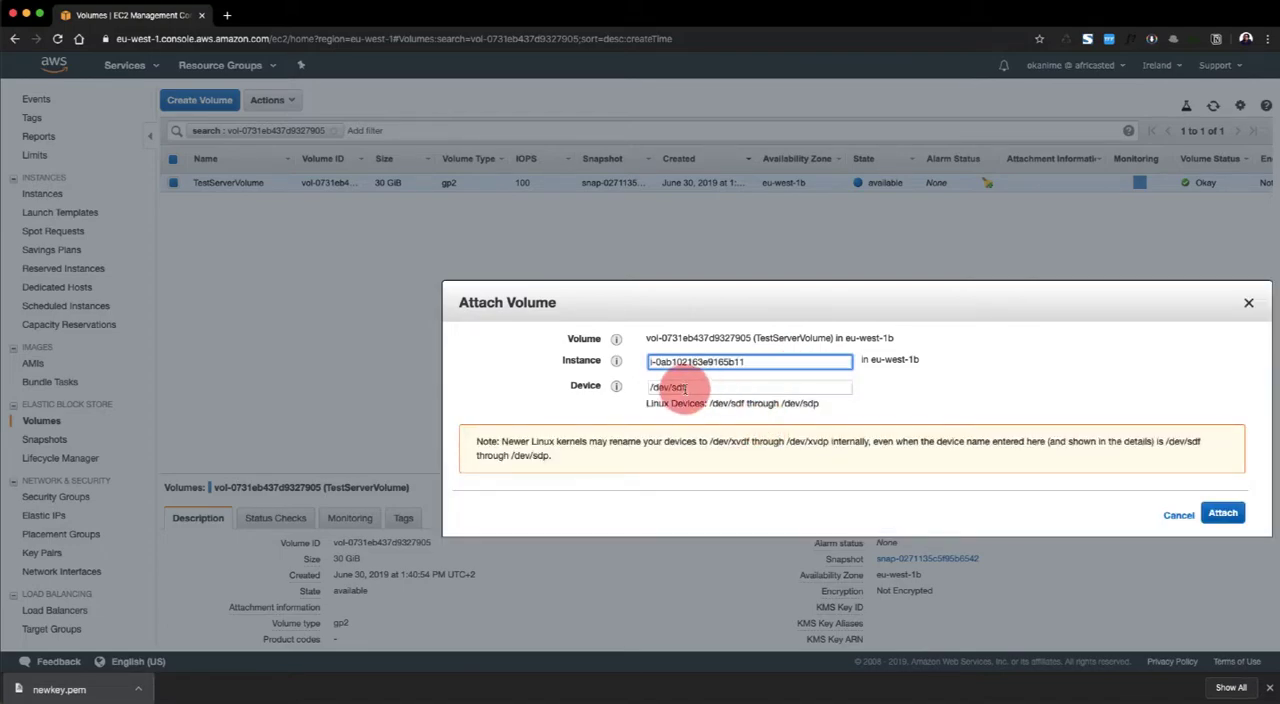
left_click(750, 387)
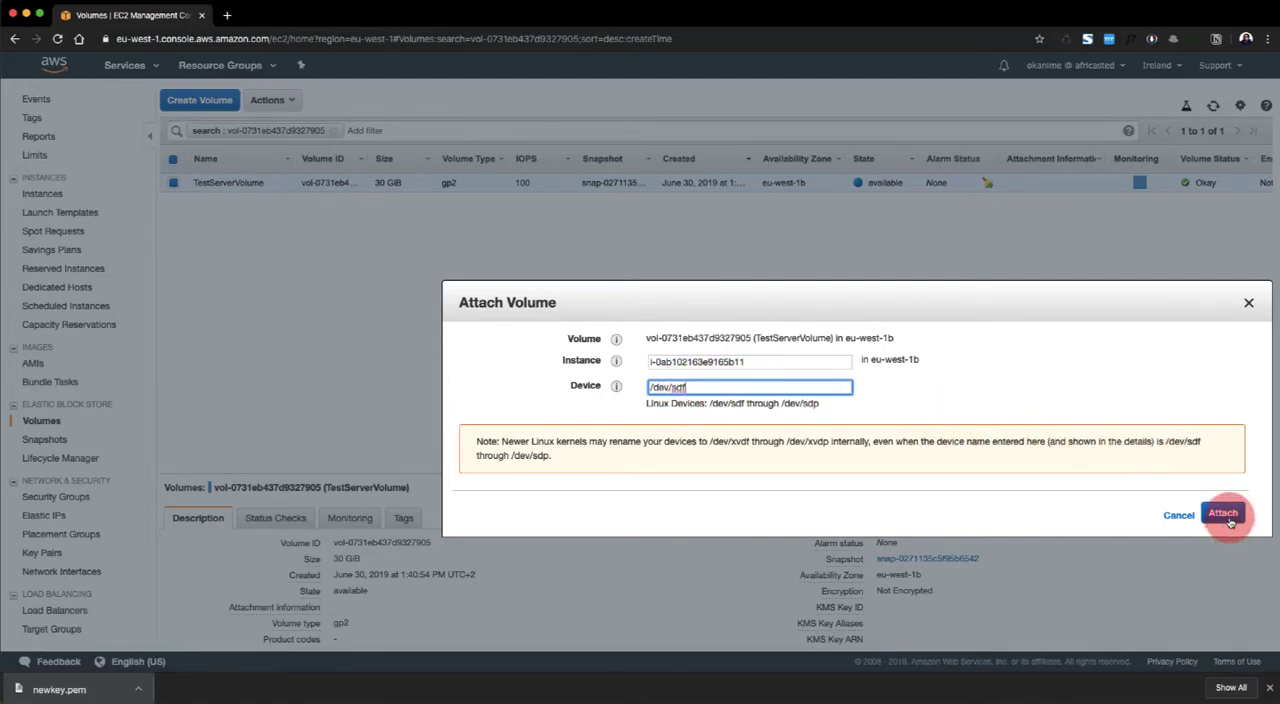
left_click(1223, 513)
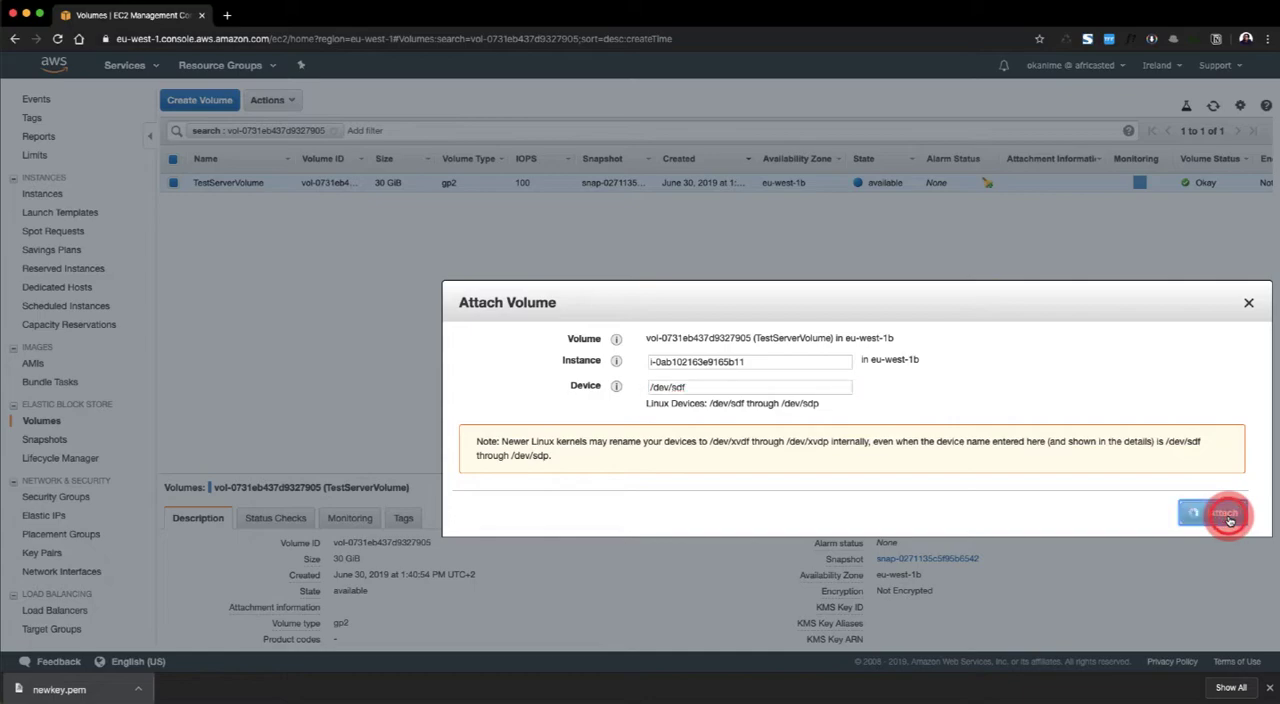
left_click(1223, 512)
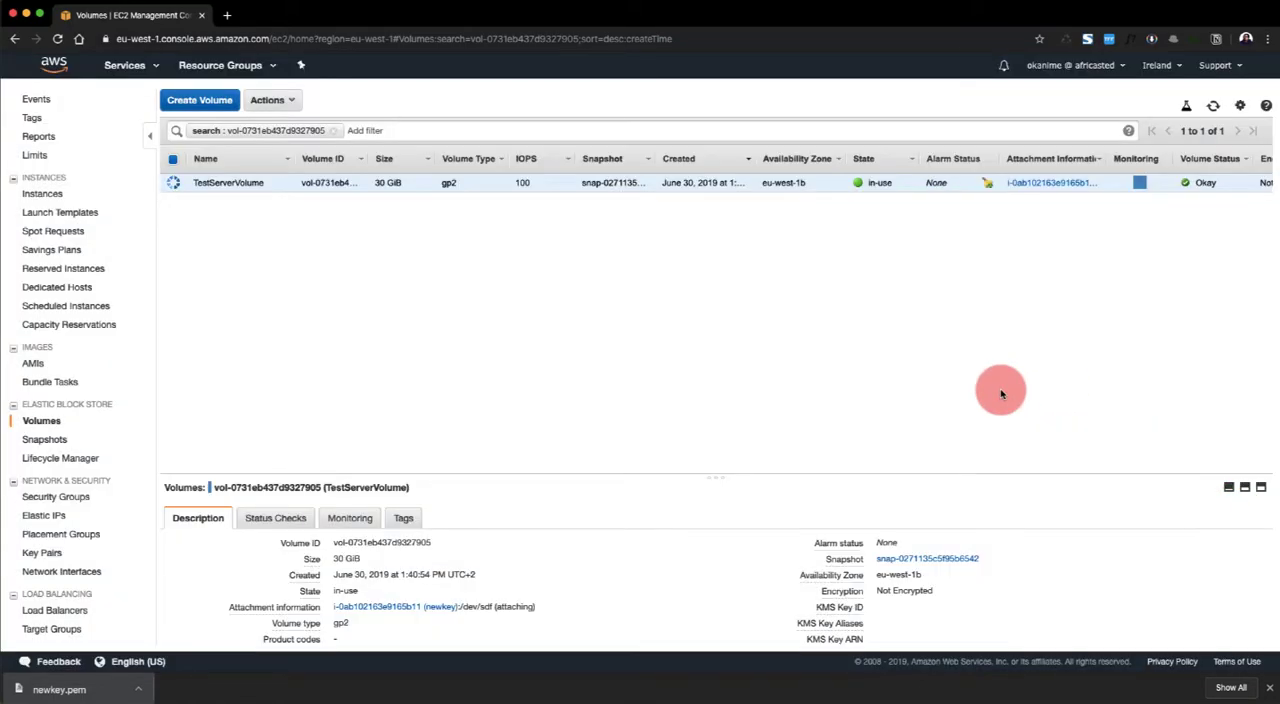
mouse_move(995, 387)
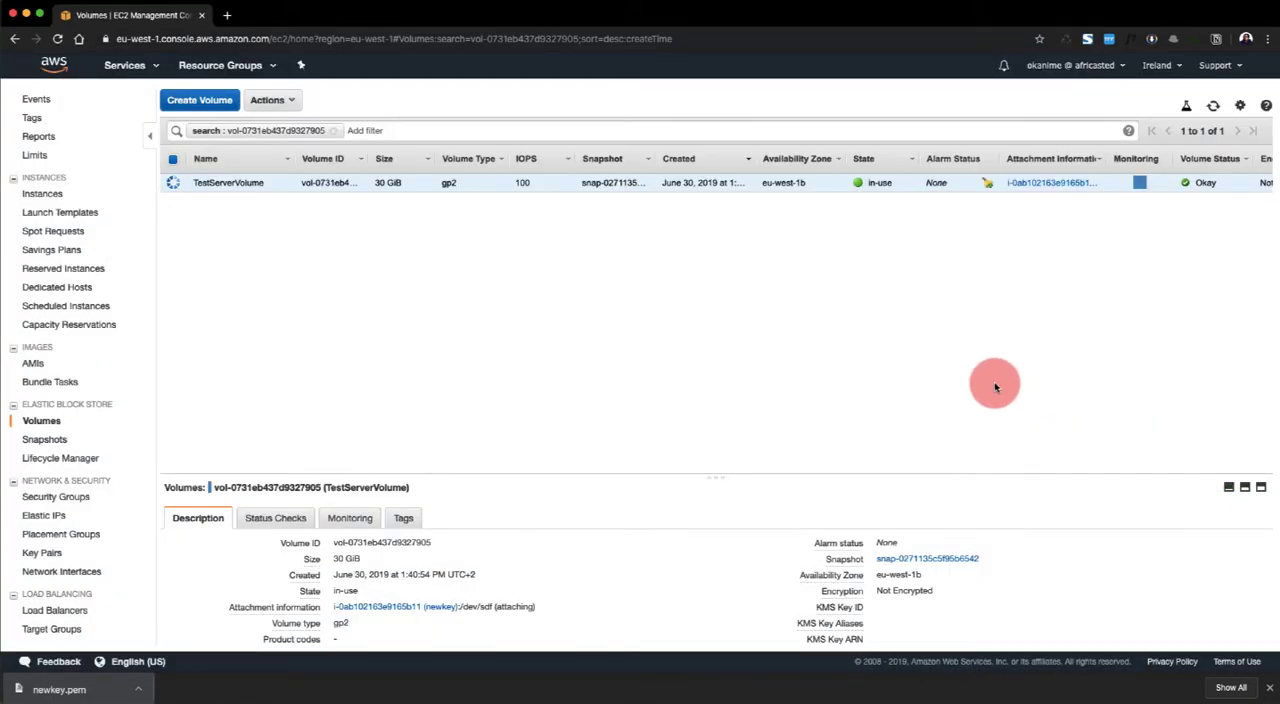
mouse_move(400, 250)
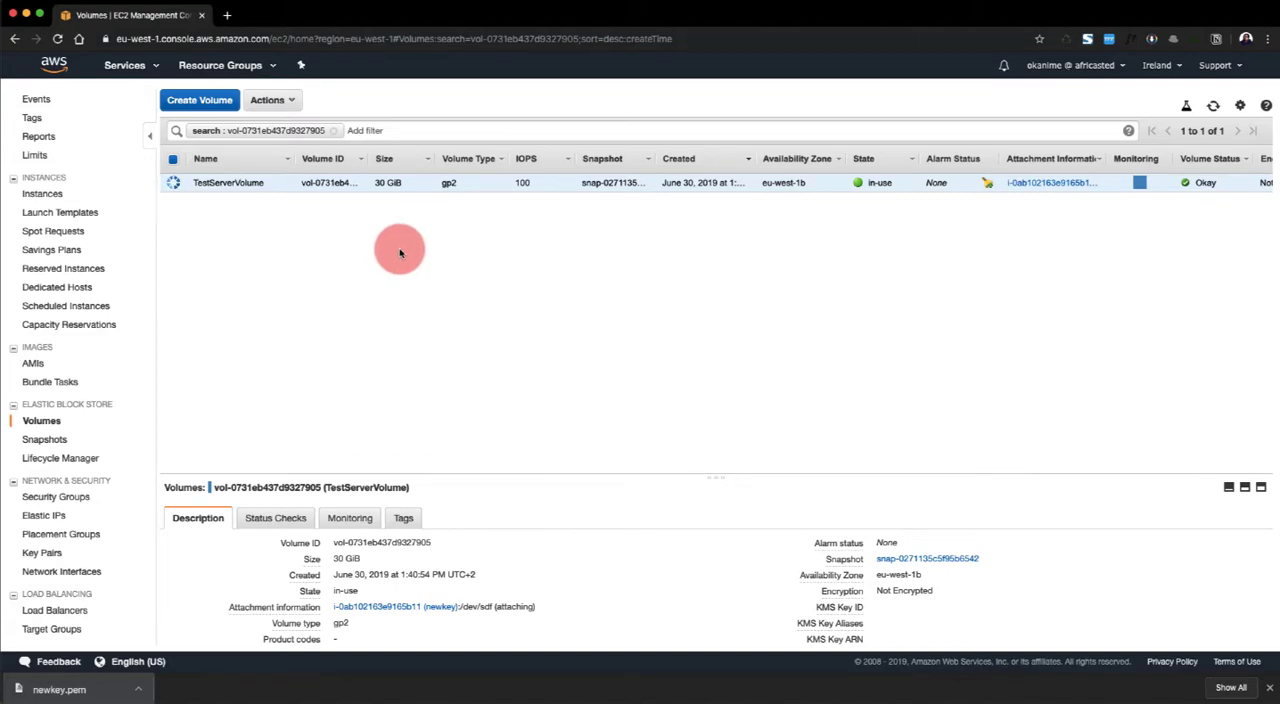
mouse_move(278, 375)
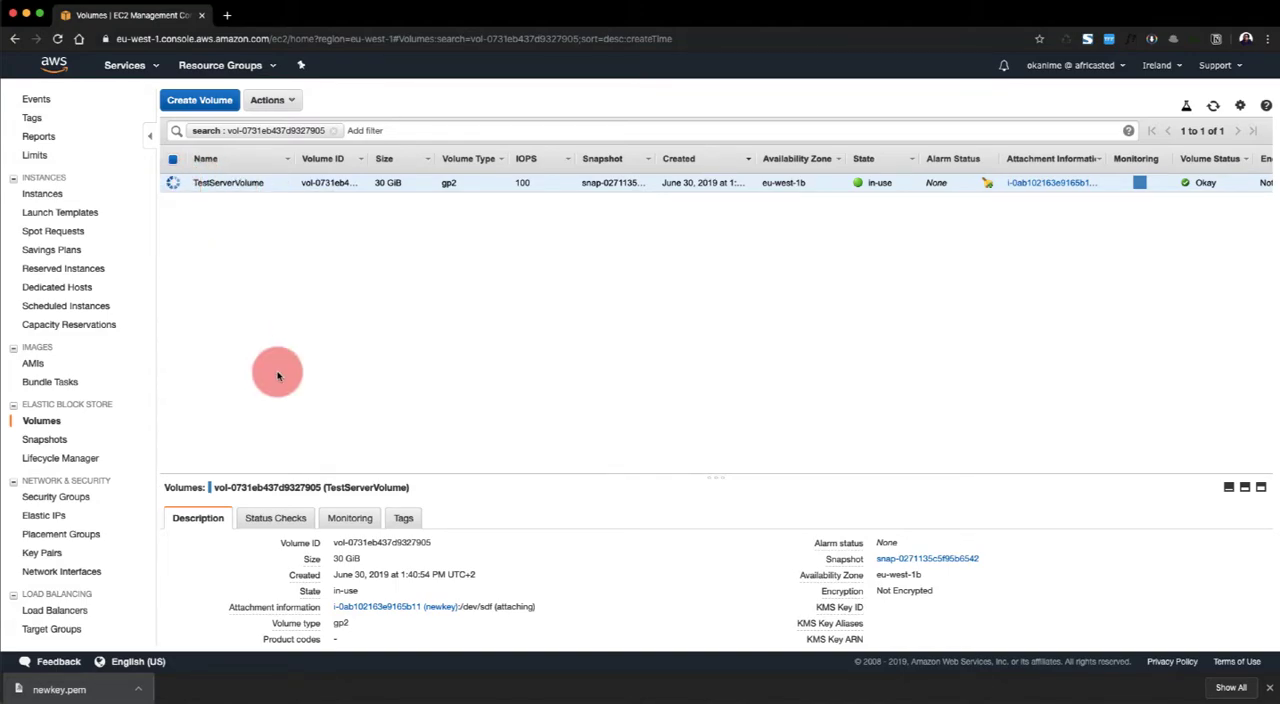
mouse_move(665, 272)
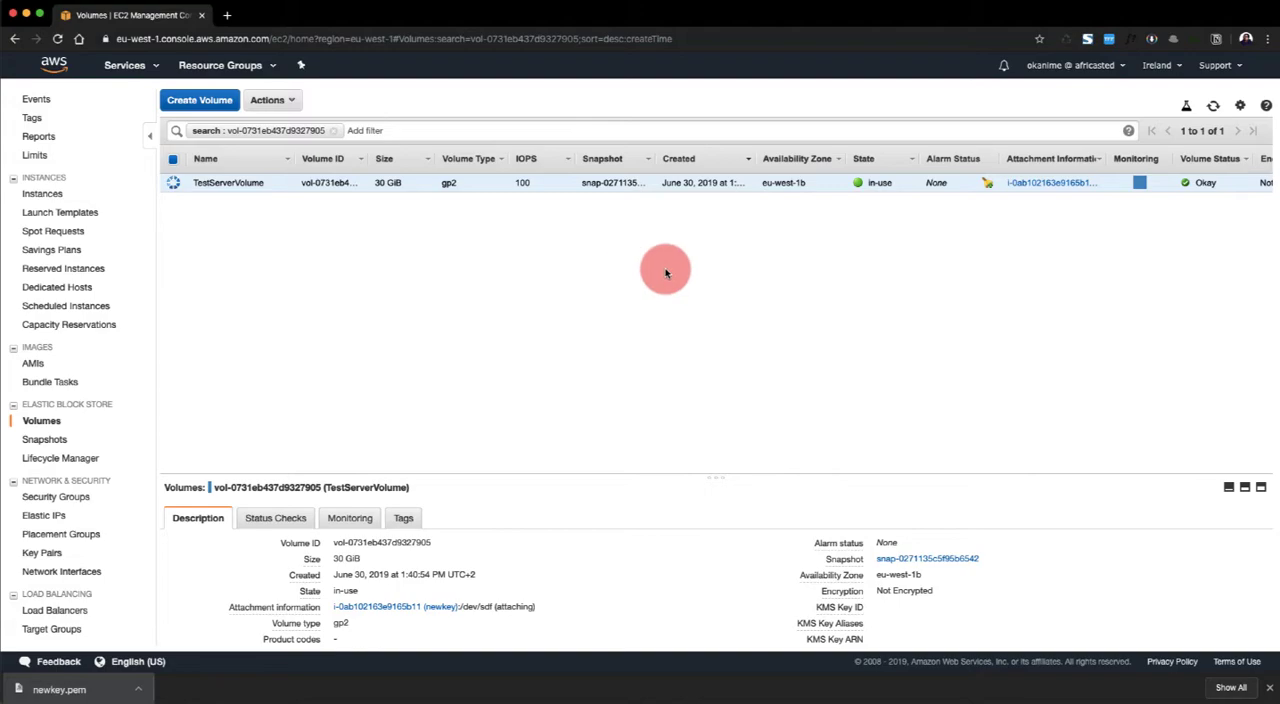
Step: Refresh until TestServerVolume shows attached to newkey as /dev/sdf, then return to Instances
left_click(1213, 105)
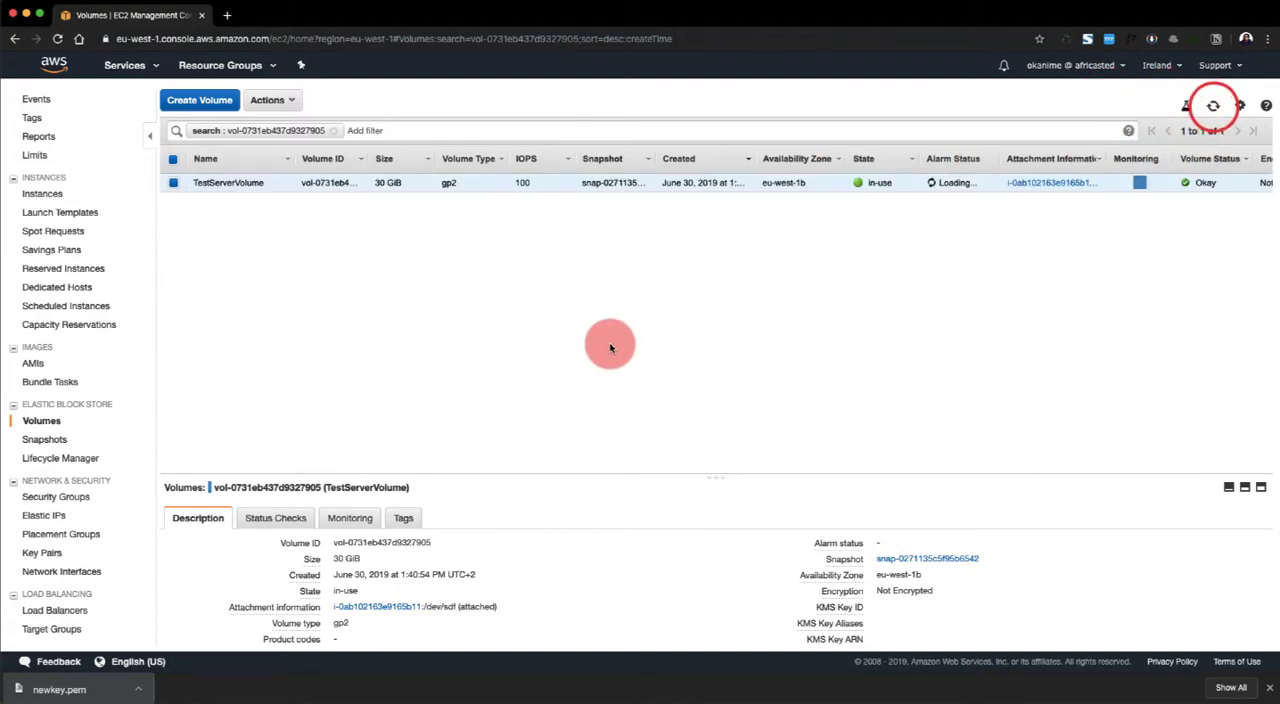
left_click(1213, 105)
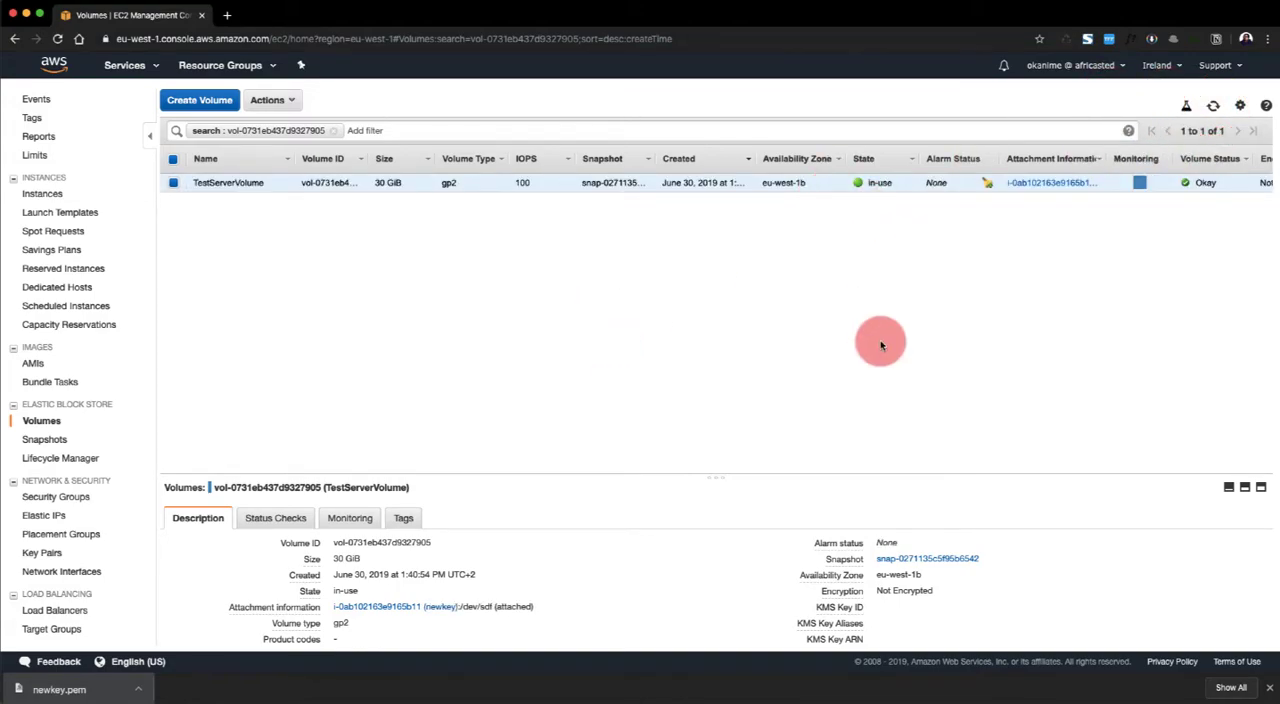
mouse_move(346, 251)
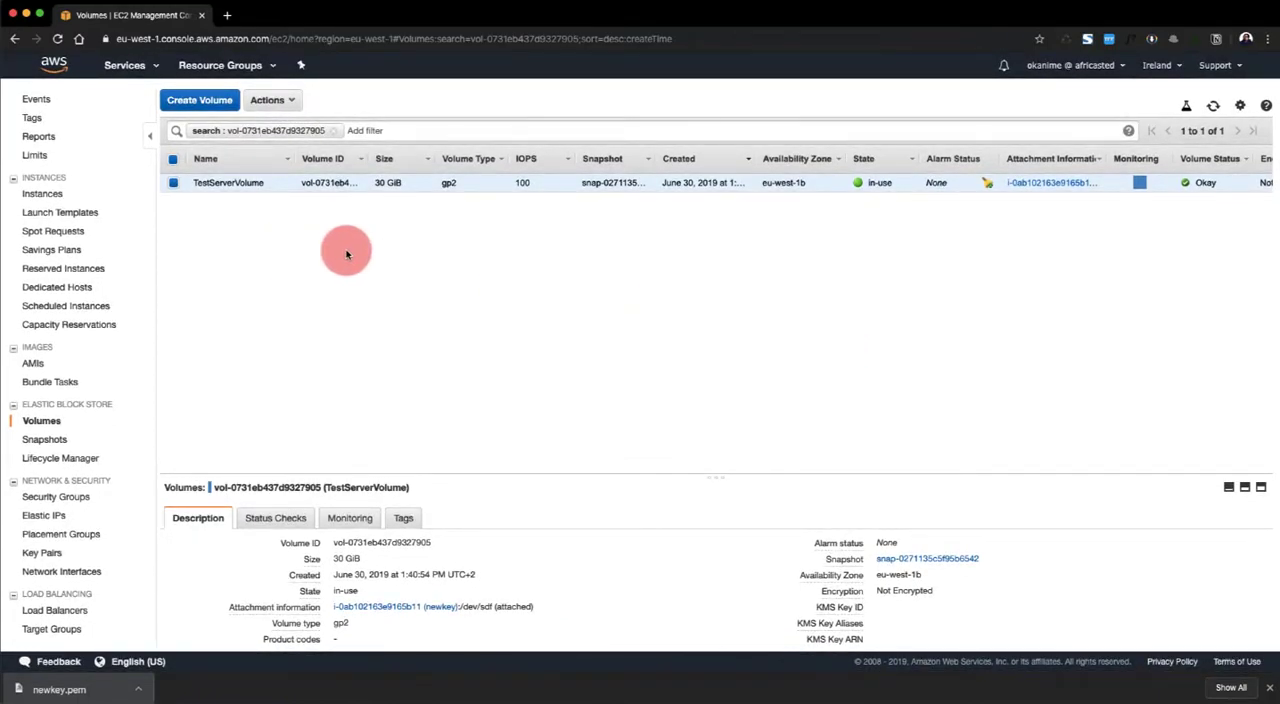
left_click(42, 193)
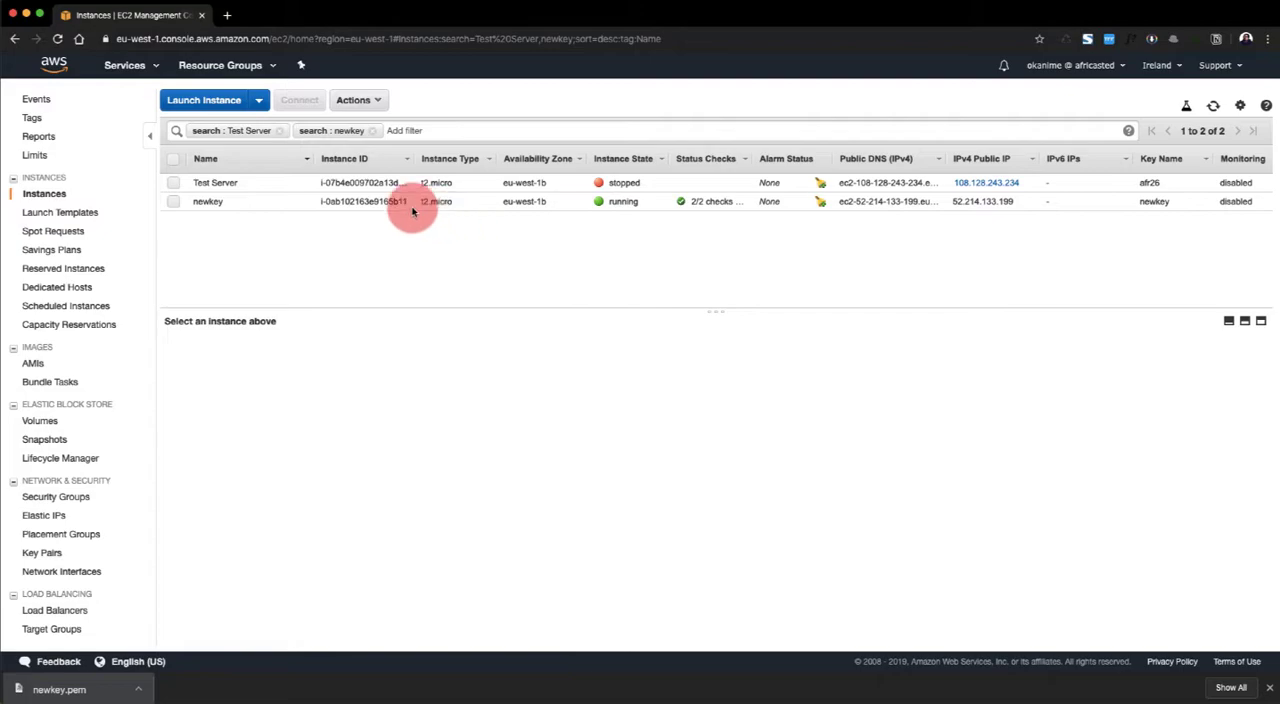
Step: Select the newkey instance and review its Description, now listing /dev/sdf among block devices
left_click(207, 201)
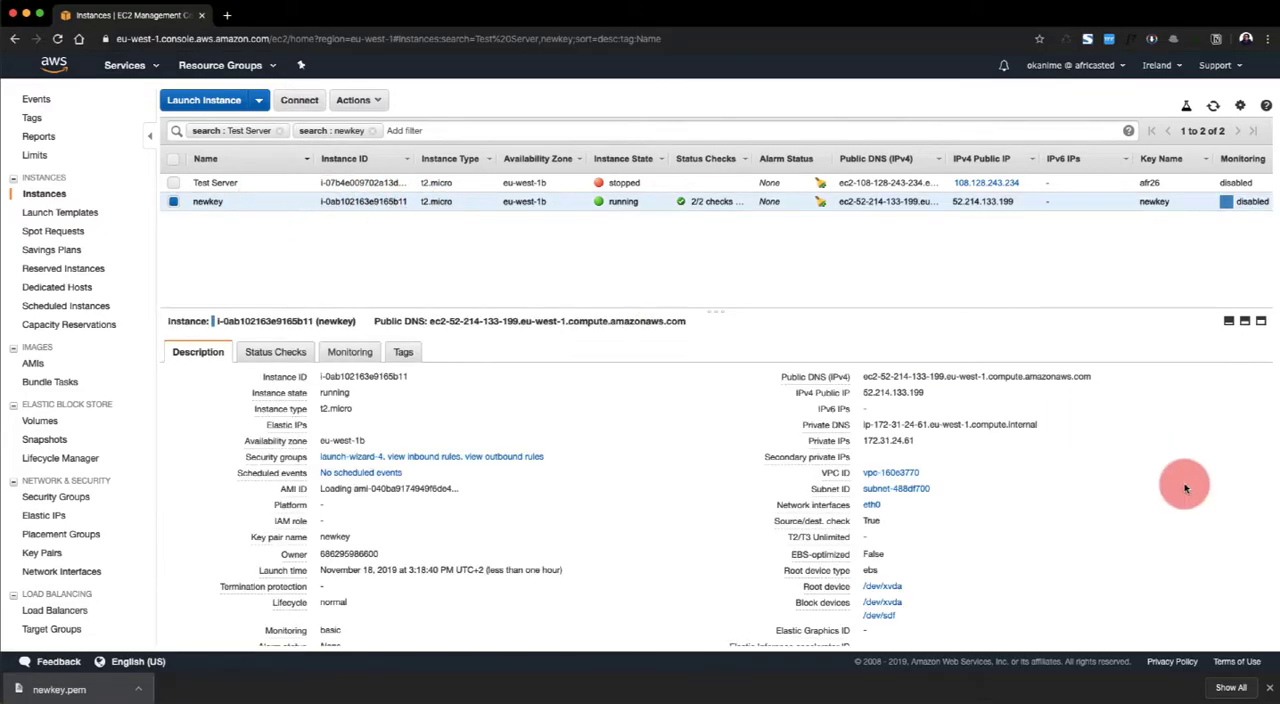
scroll("down", 3)
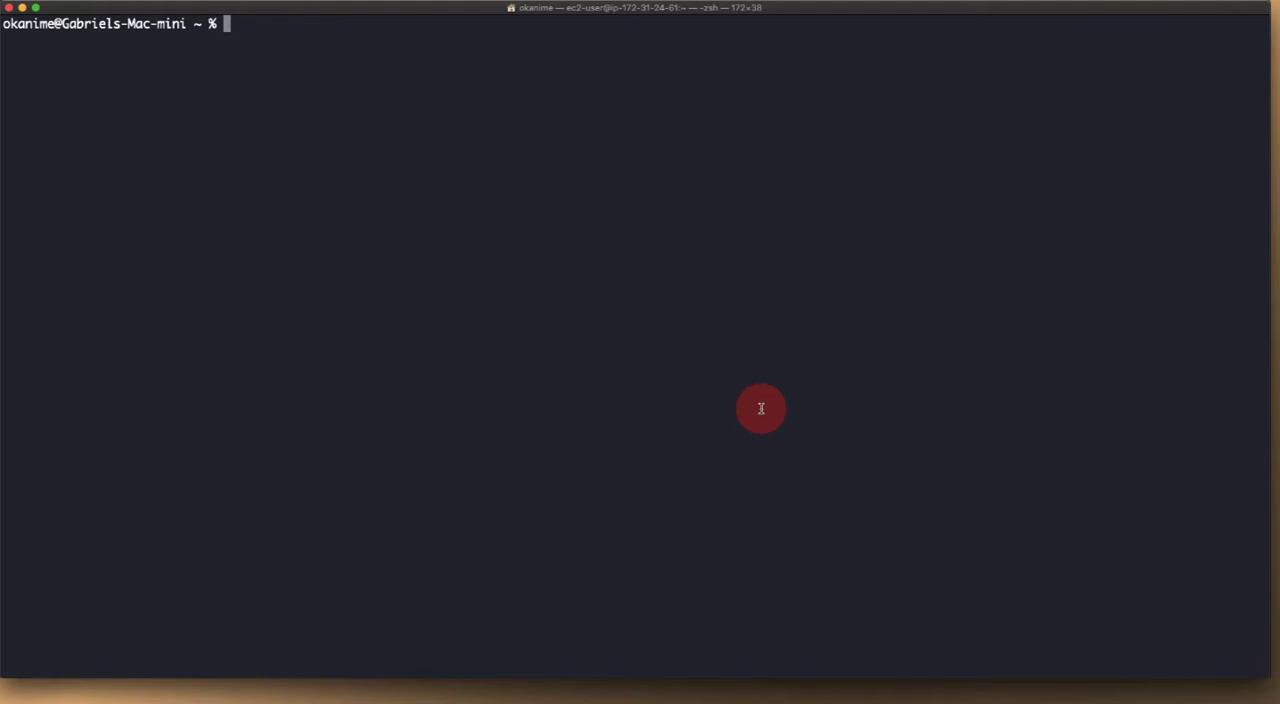
mouse_move(684, 232)
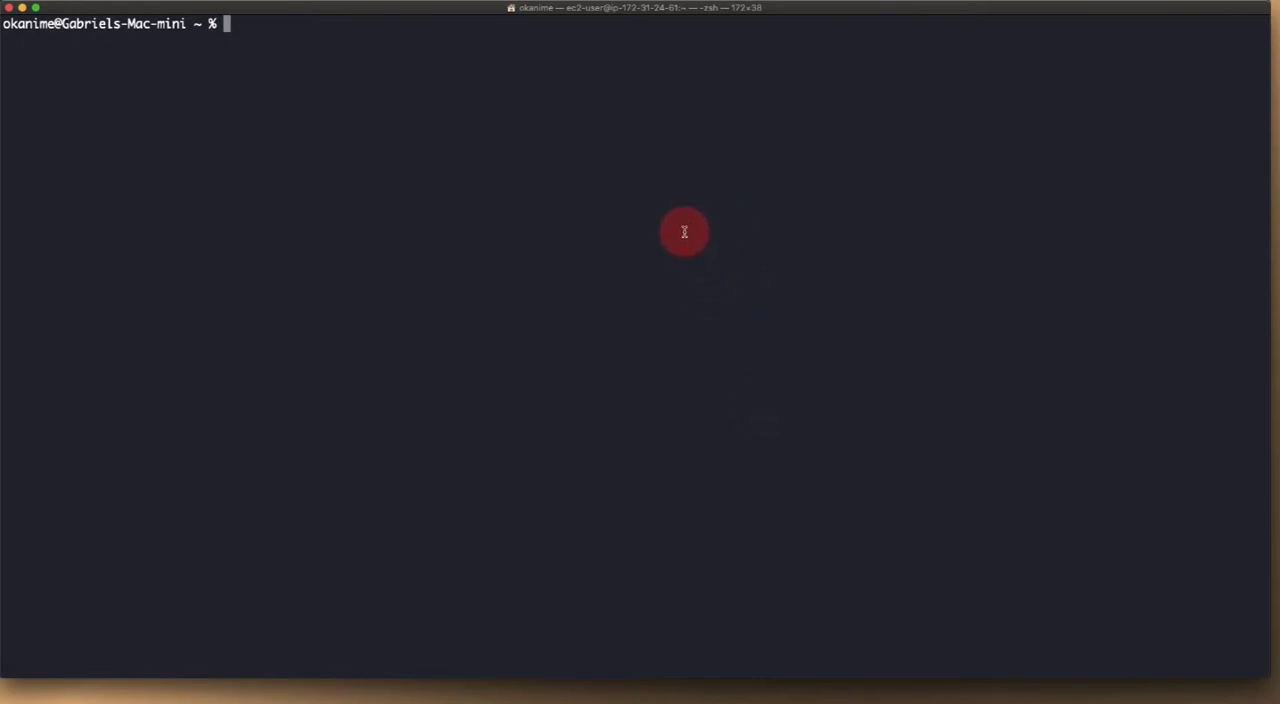
Step: SSH into the newkey instance as ec2-user with /Users/okanime/Downloads/newkey.pem, then enter sudo -i
type("ssh -i /Users/okanime/Downloads/newkey.pem ec2-user@ec2-52-214-133-199.eu-west-1.compute.amazonaws.com")
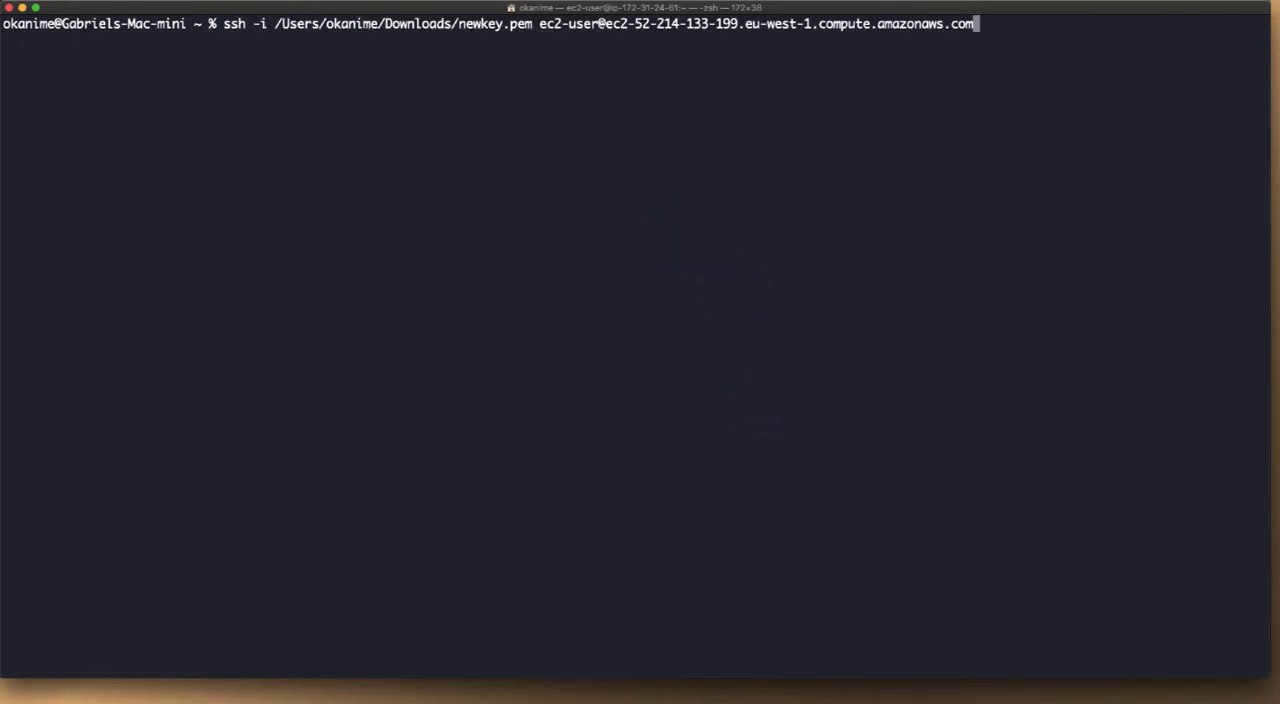
key("Return")
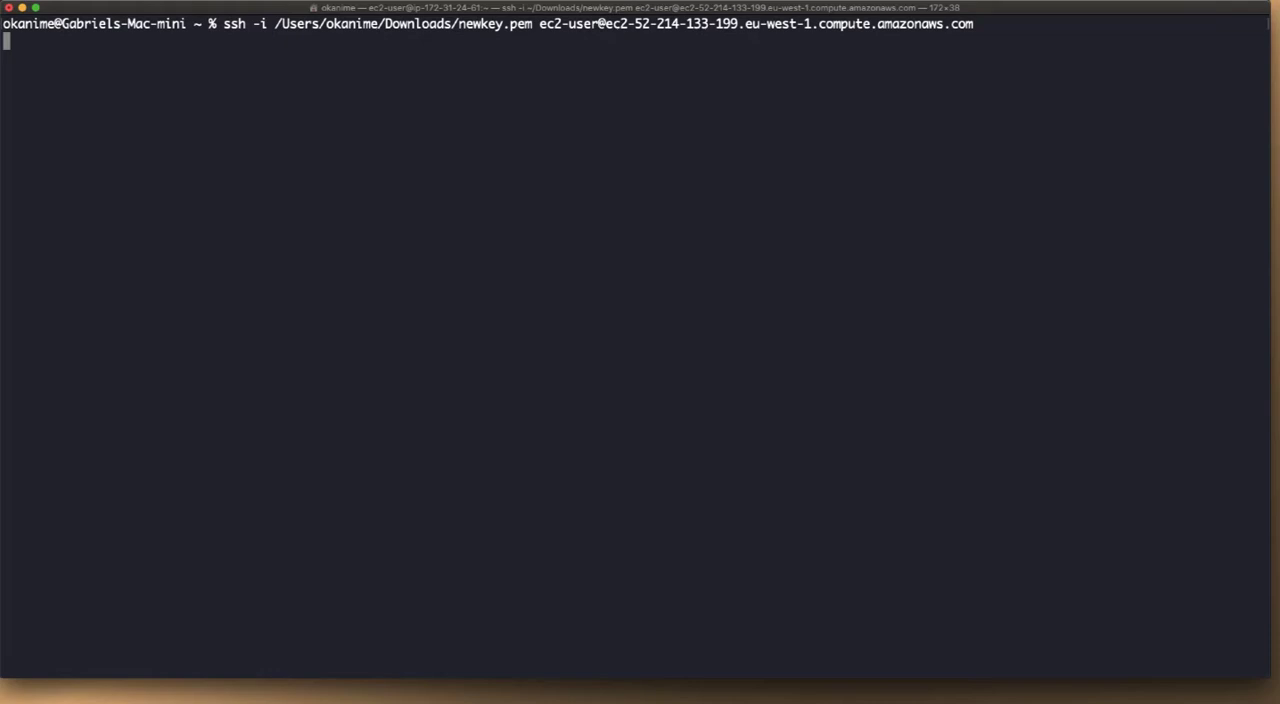
key("Return")
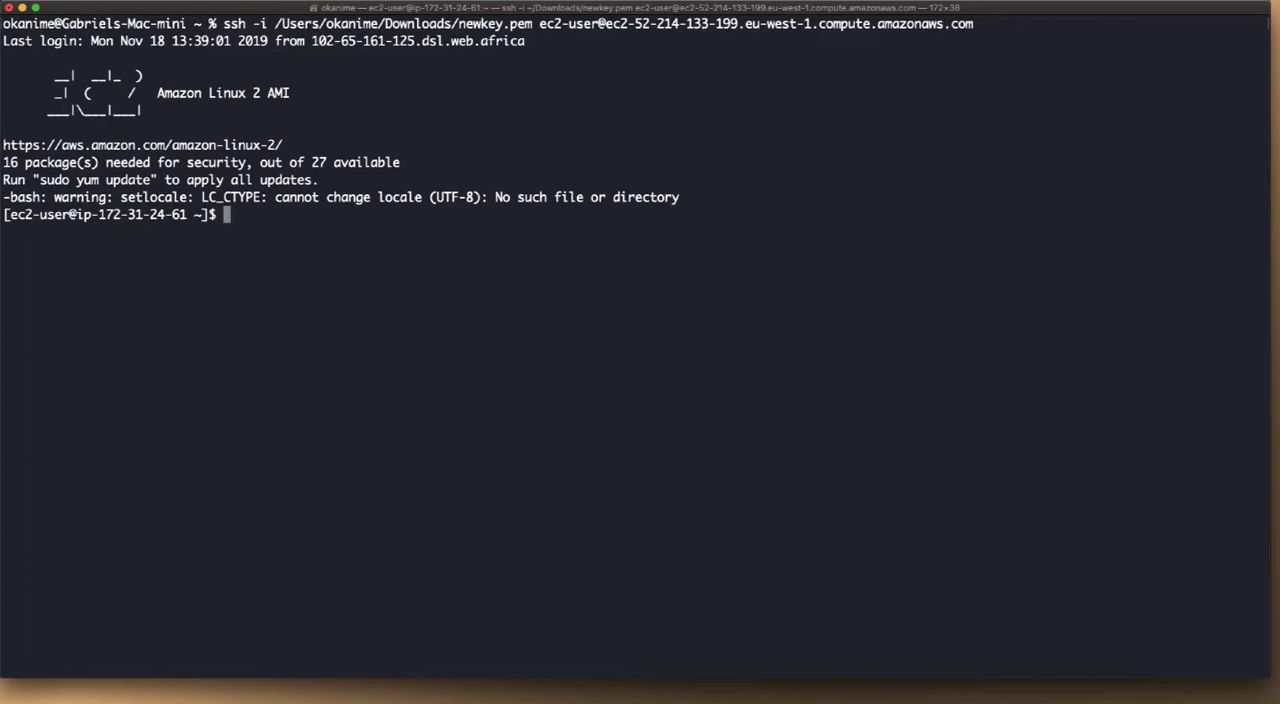
type("sudo")
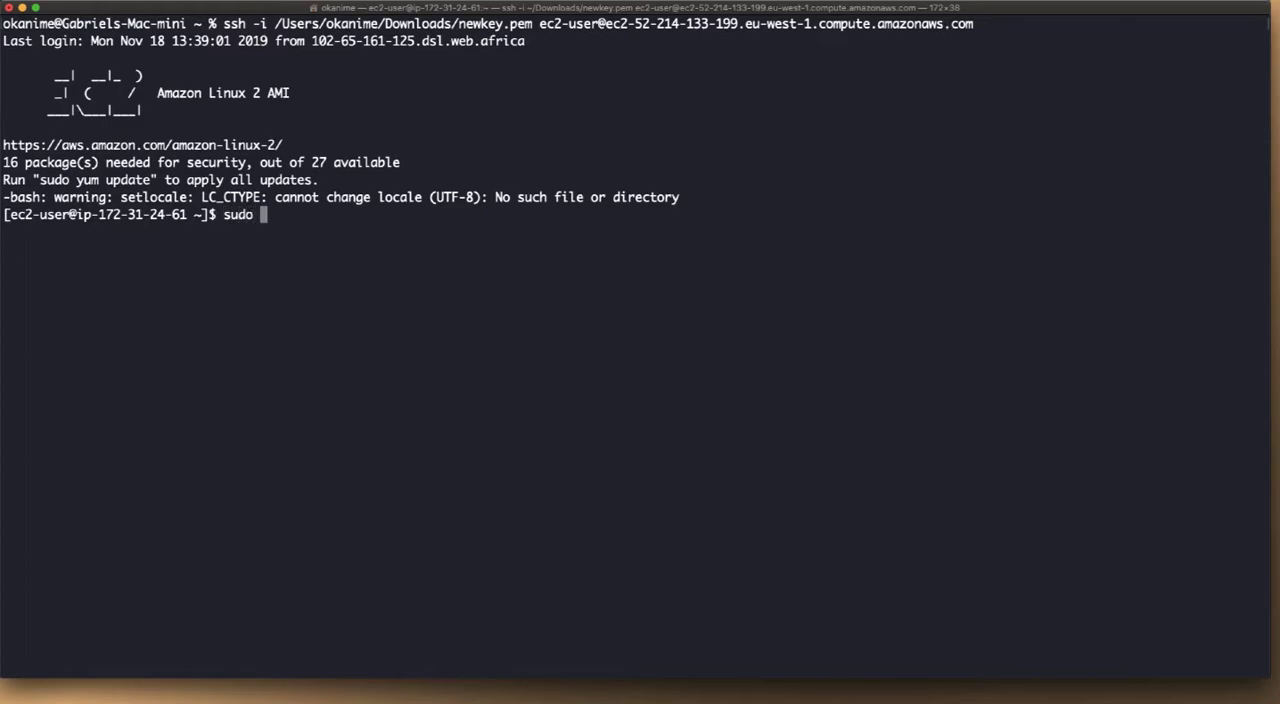
type("-i")
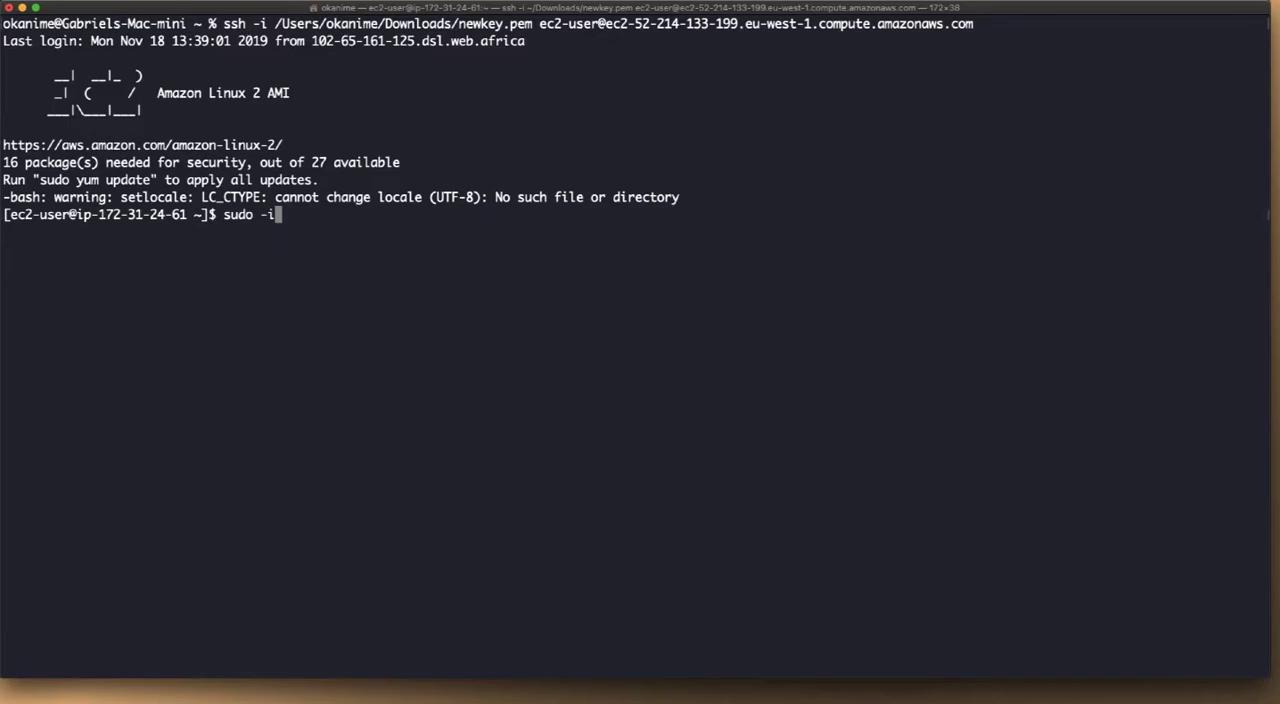
Step: Become root with sudo -i and create the /mnt/newkeyrecovery directory
key("Return")
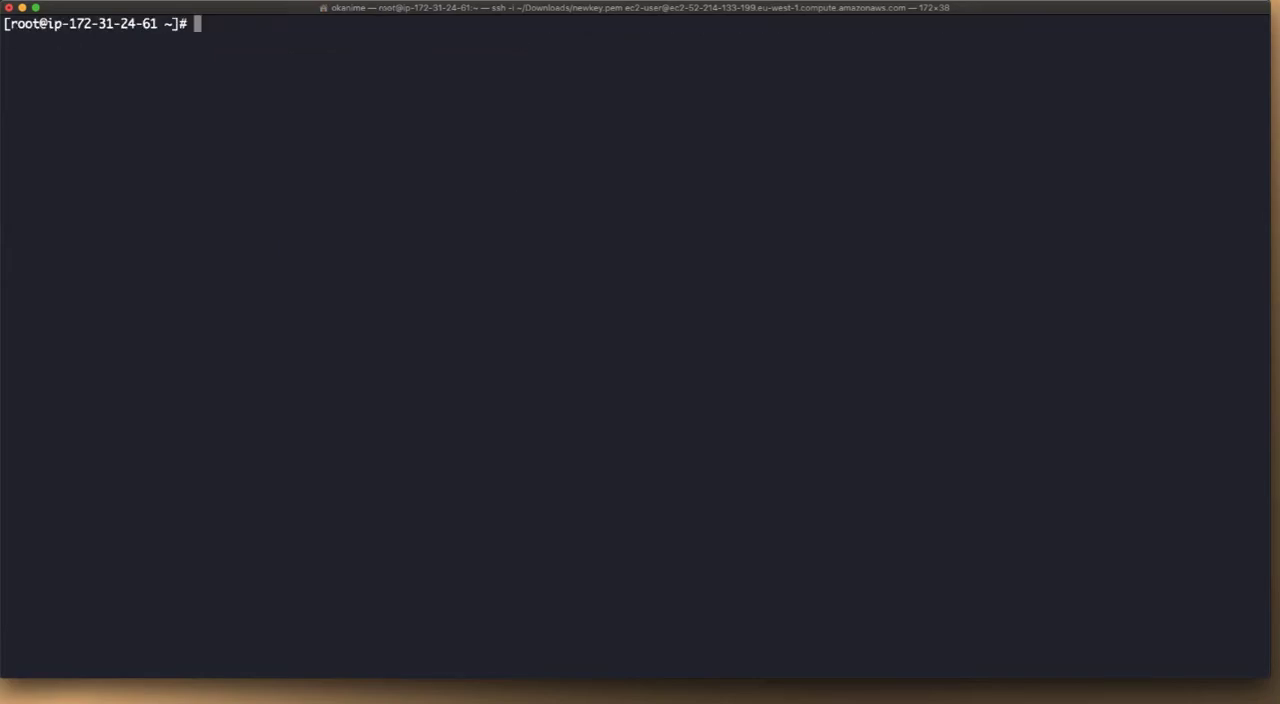
type("mk")
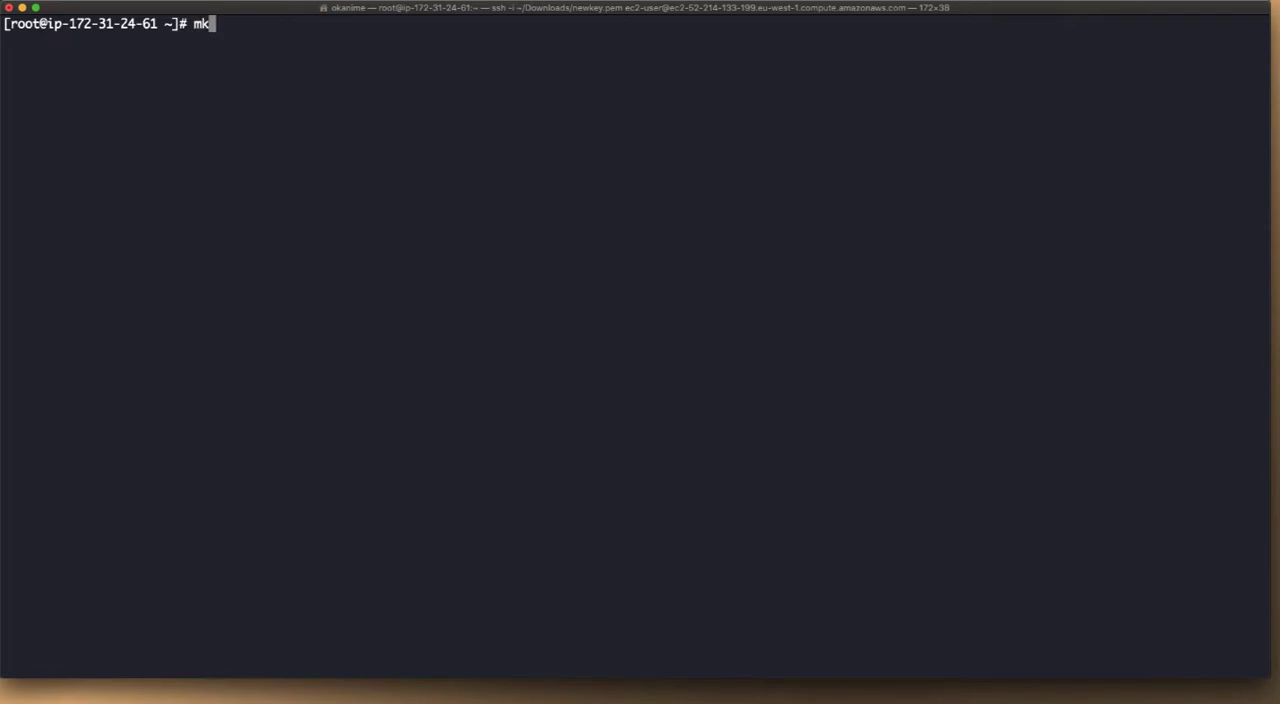
type("dir")
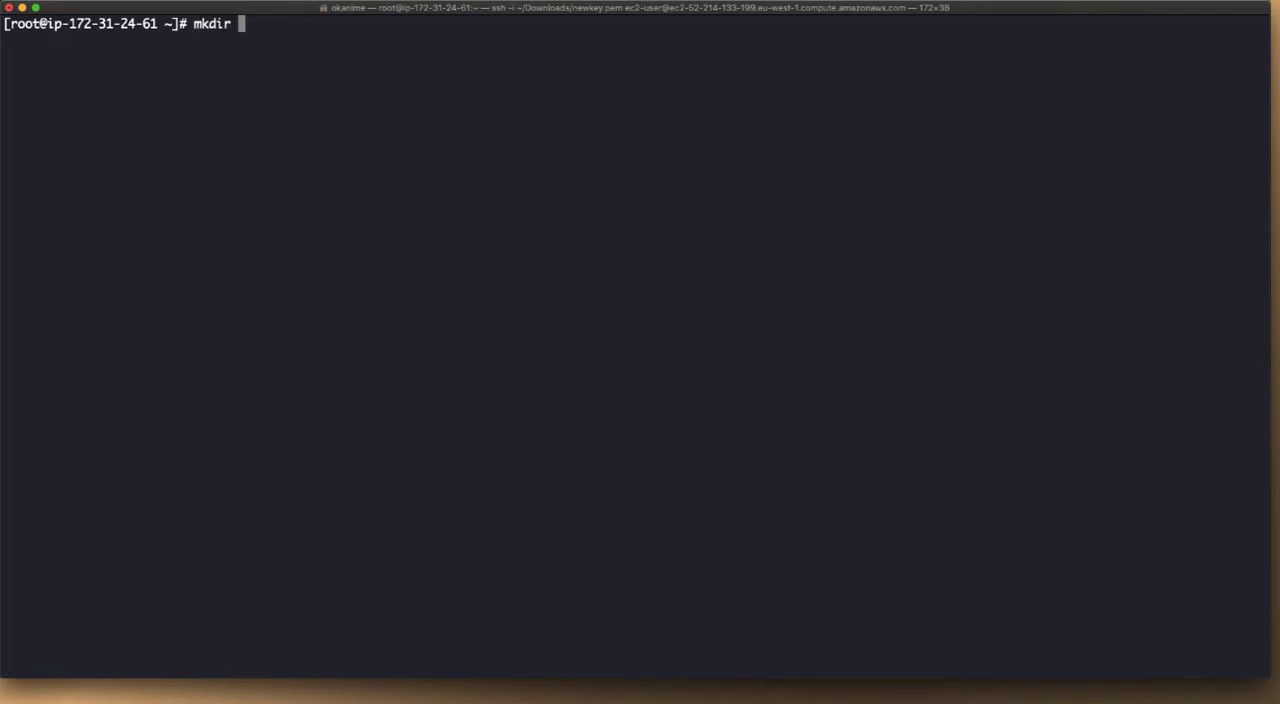
type("/")
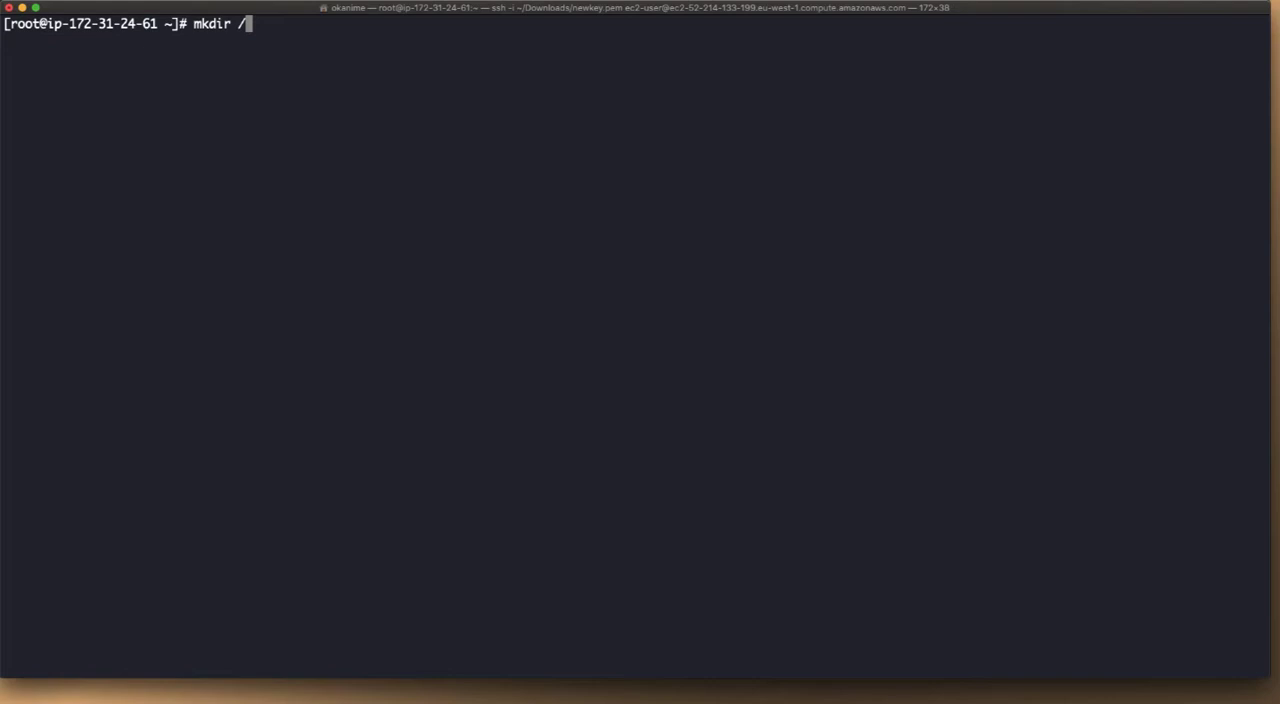
type("mnt/")
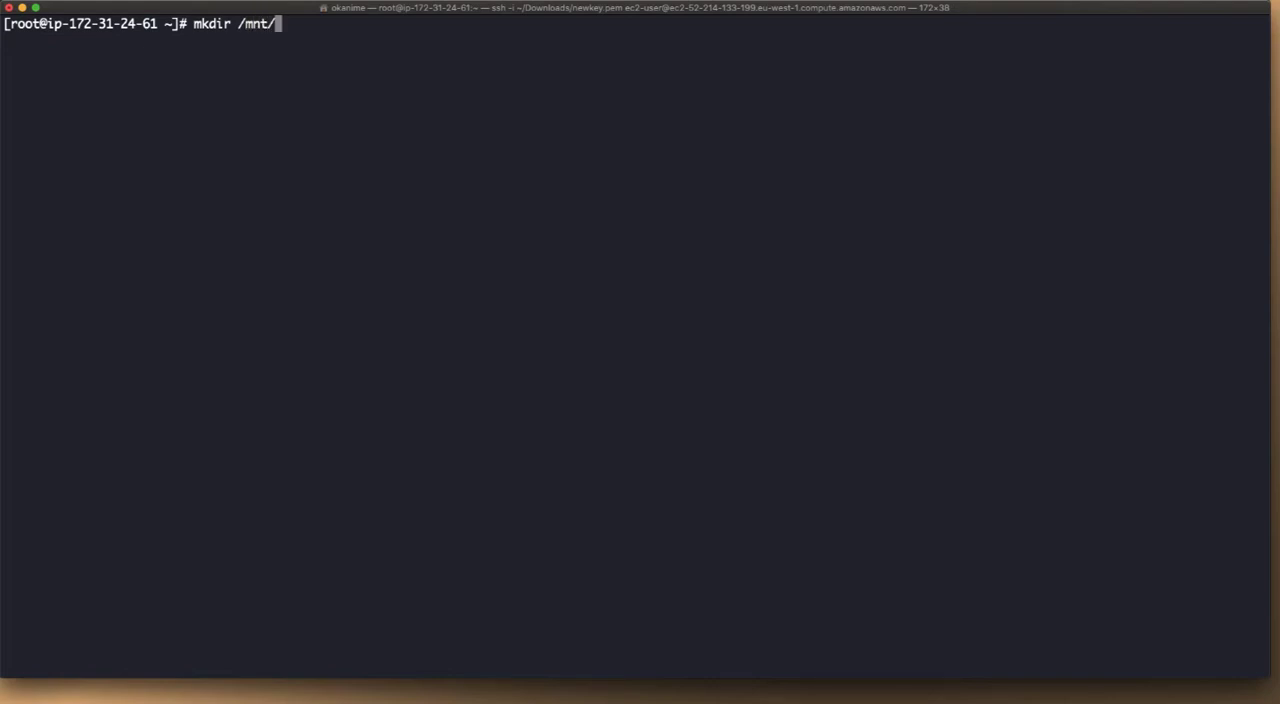
type("new")
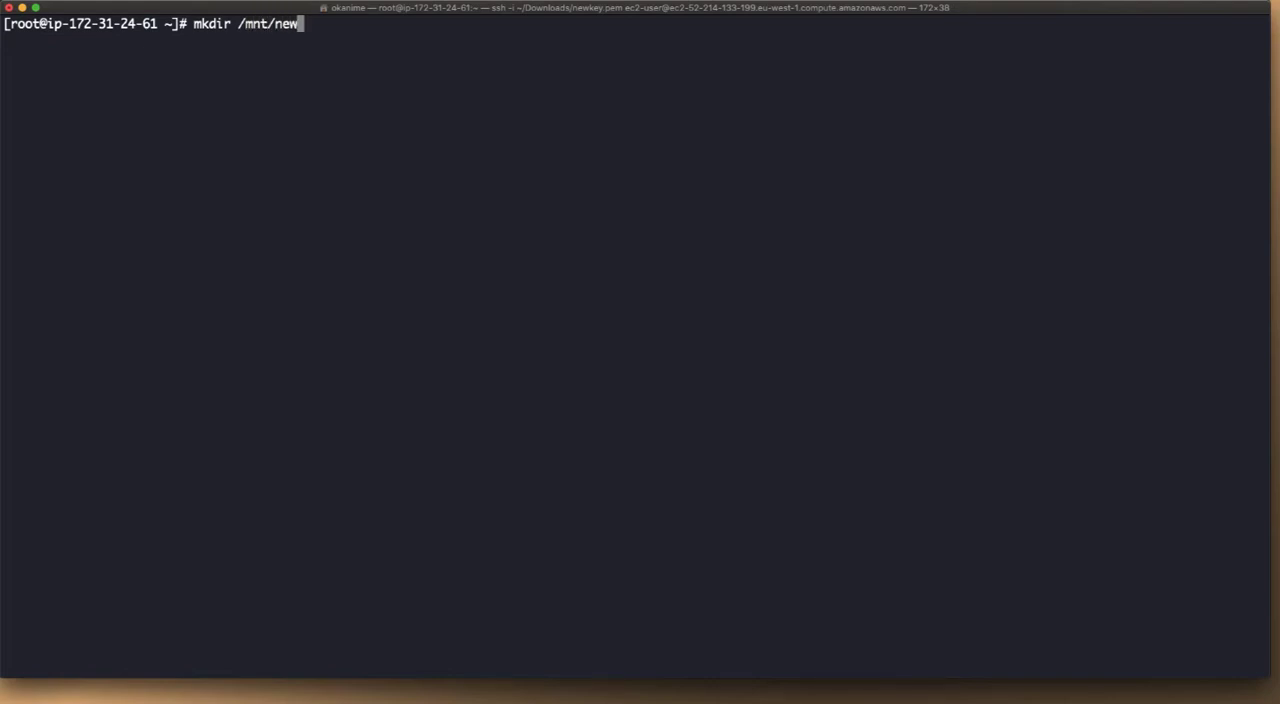
type("key")
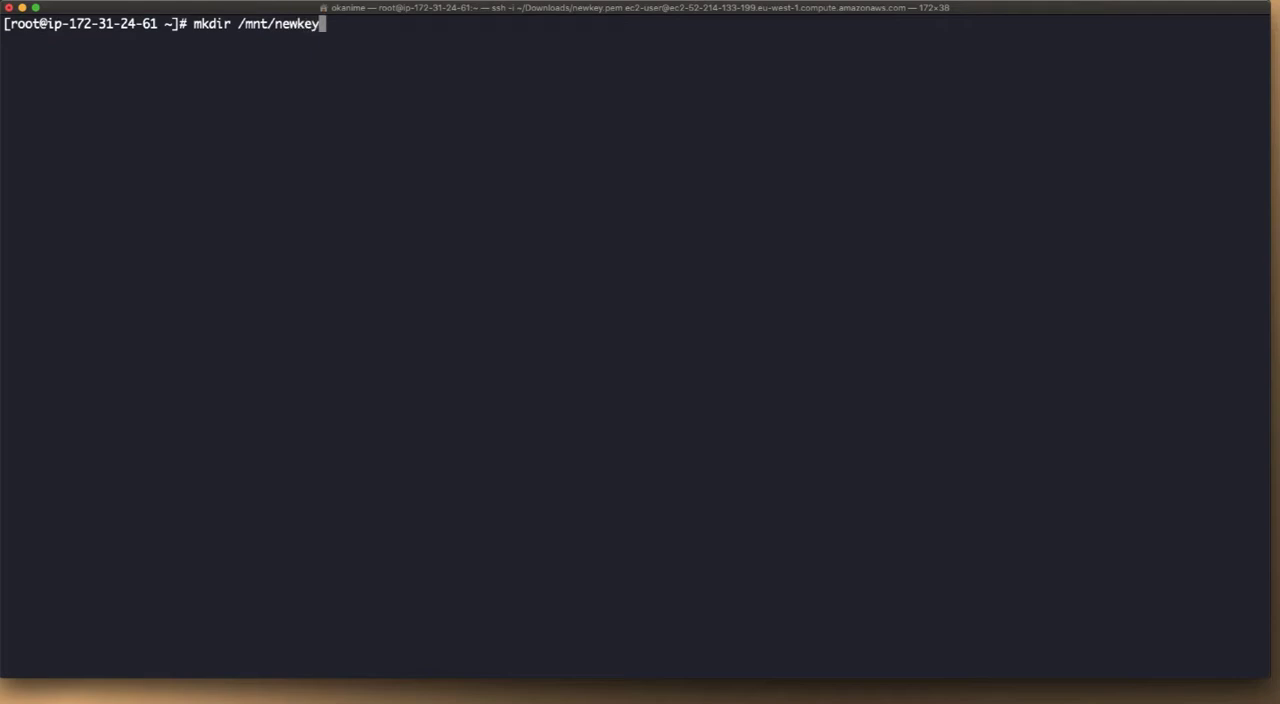
type("recov")
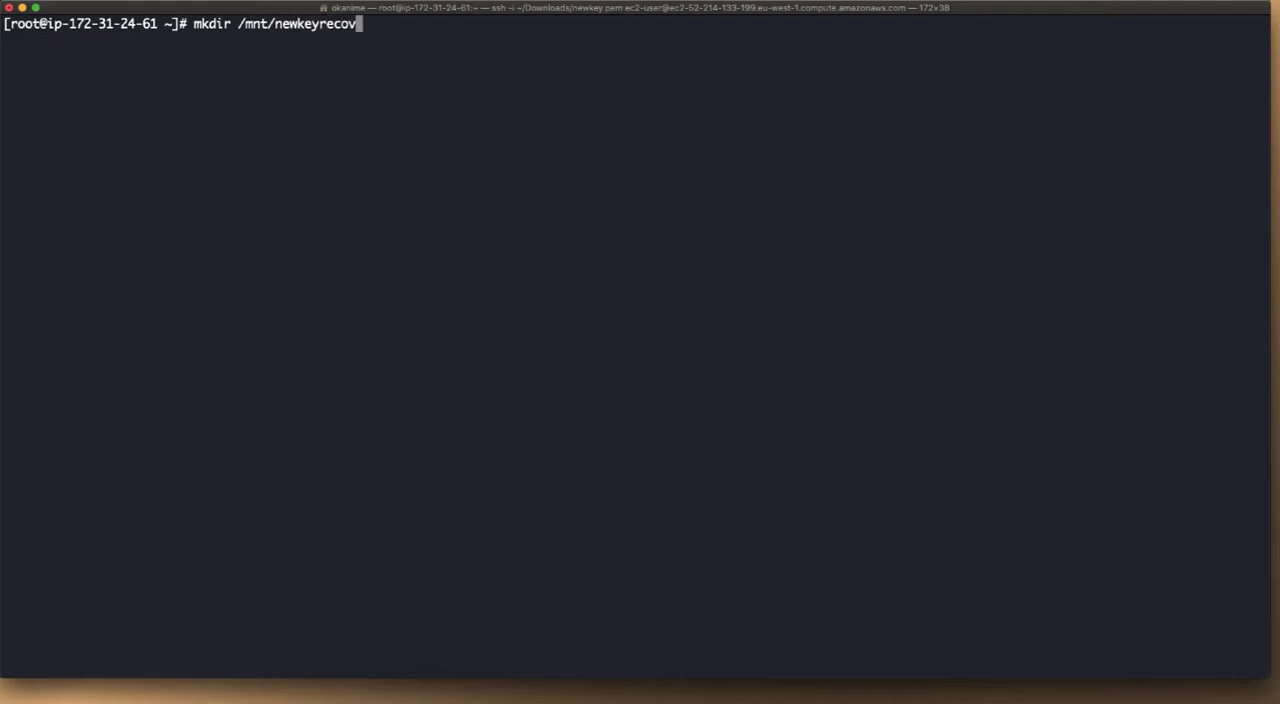
type("ery")
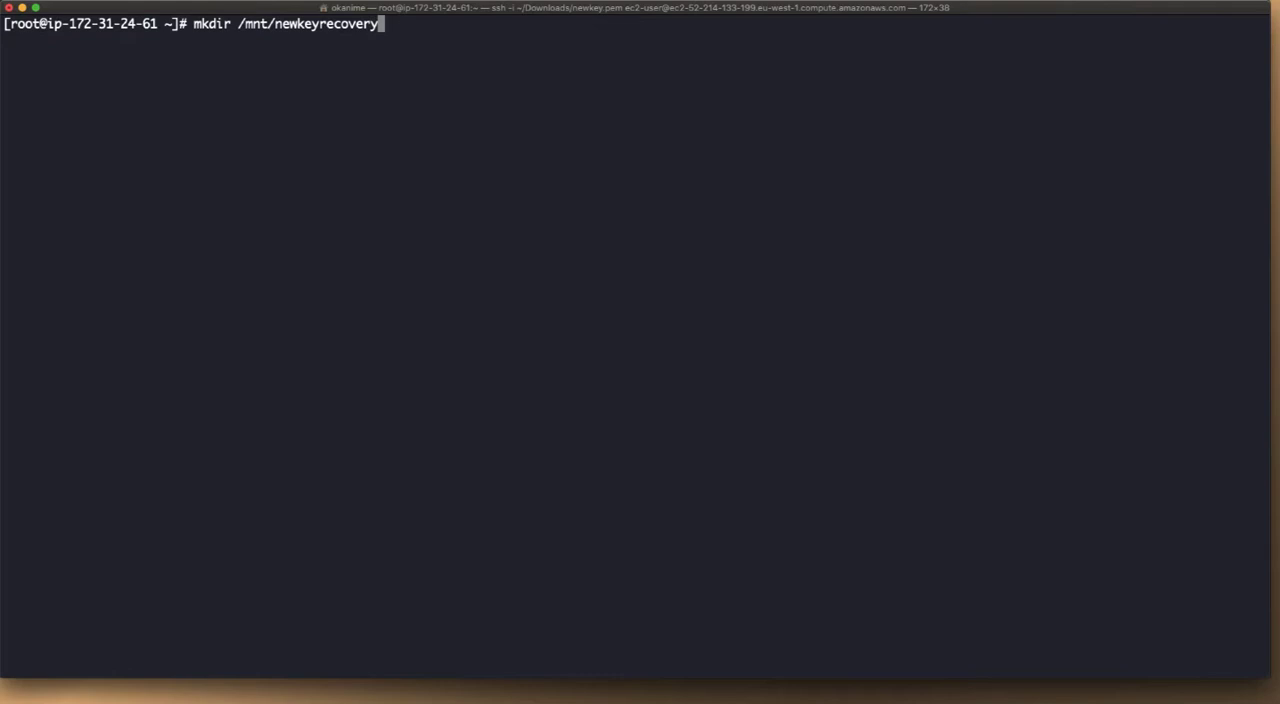
key("Return")
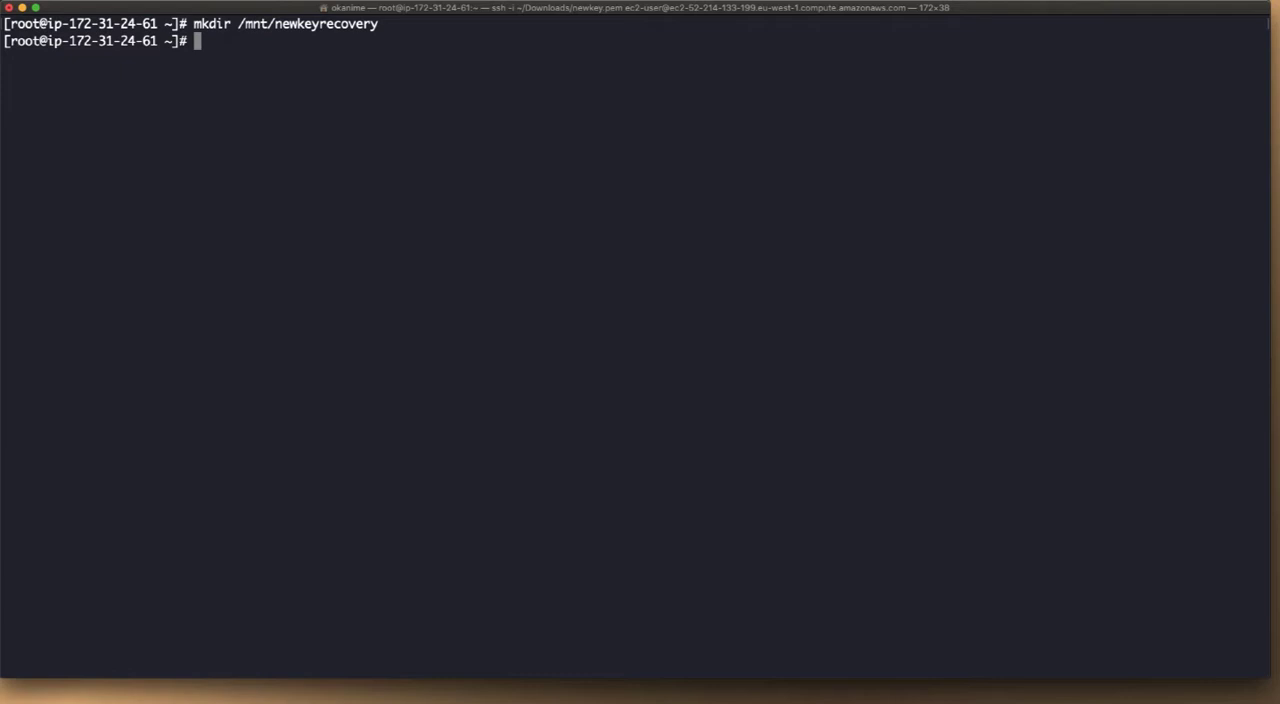
Step: Run mount /dev/xvdf1 /mnt/newkeyrecovery/ to mount the old volume's partition
type("mount")
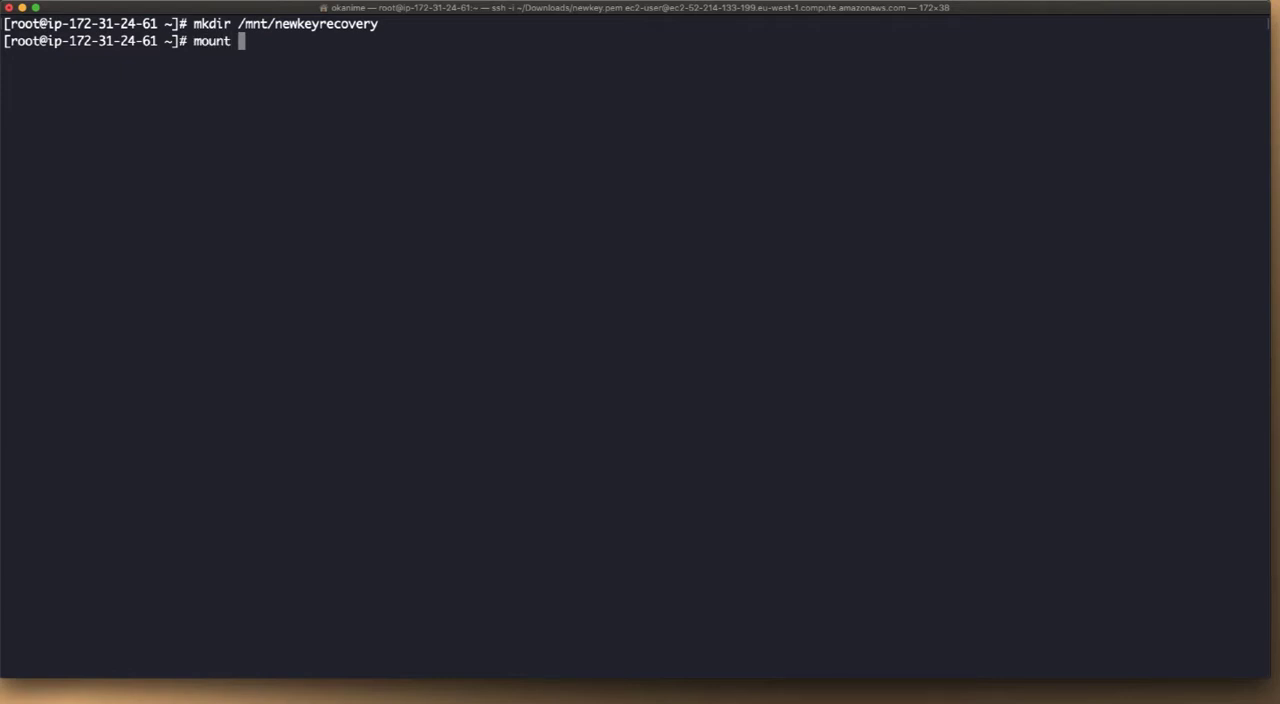
type("/d")
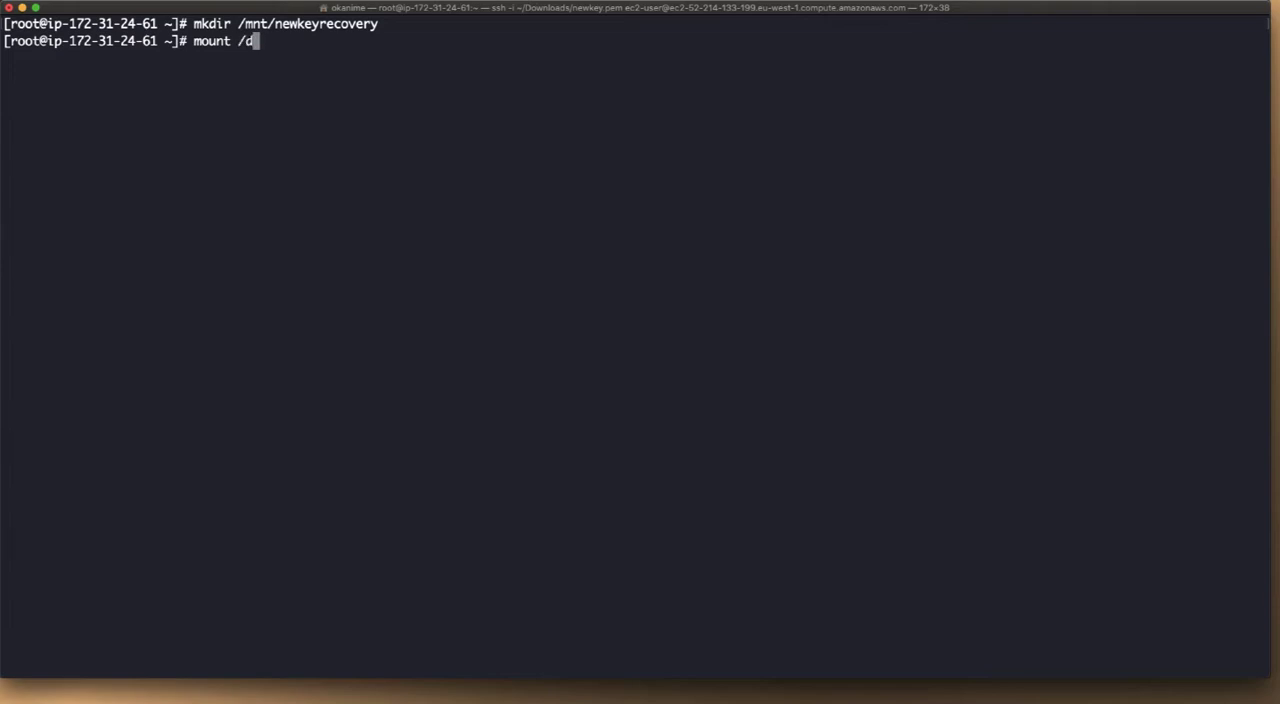
type("ev")
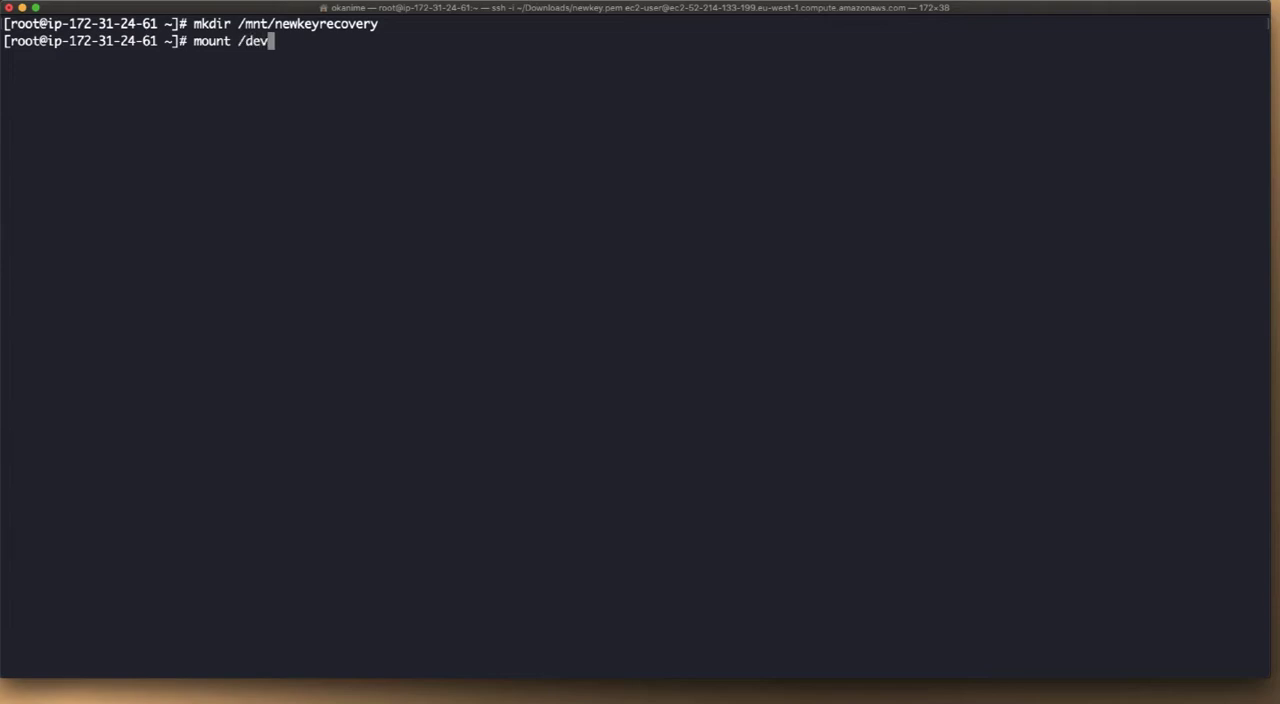
type("/")
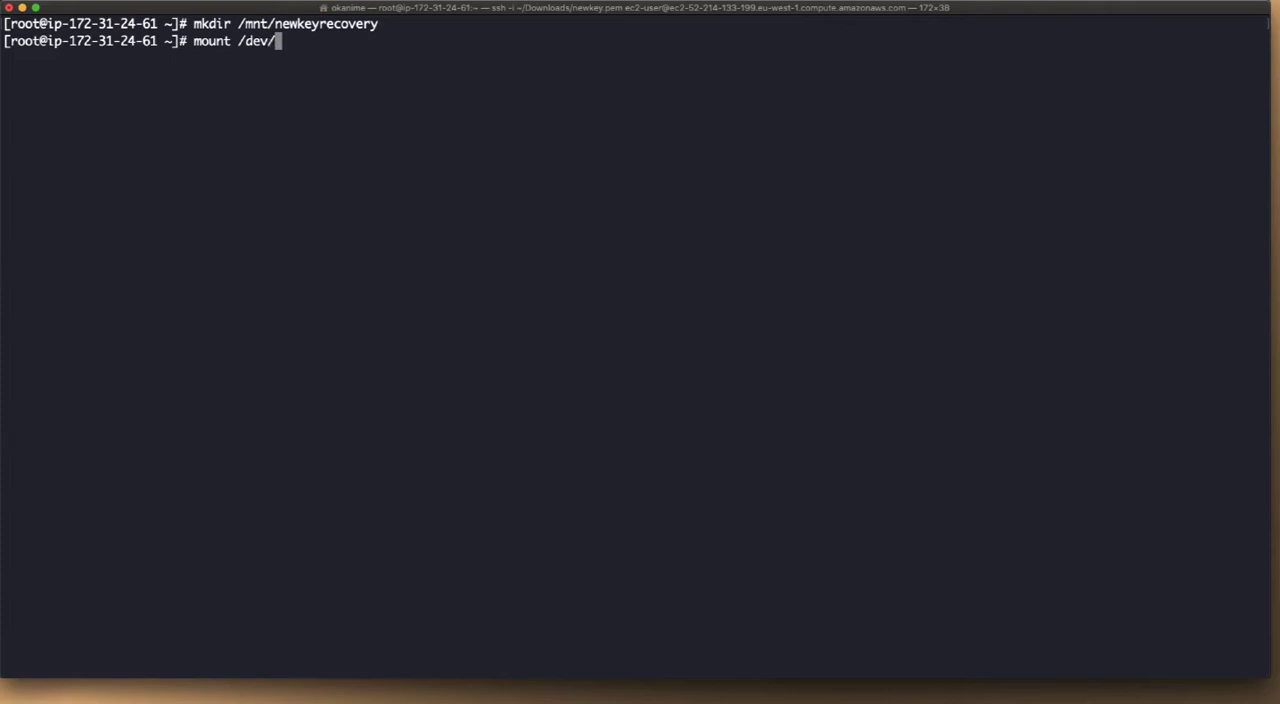
type("x")
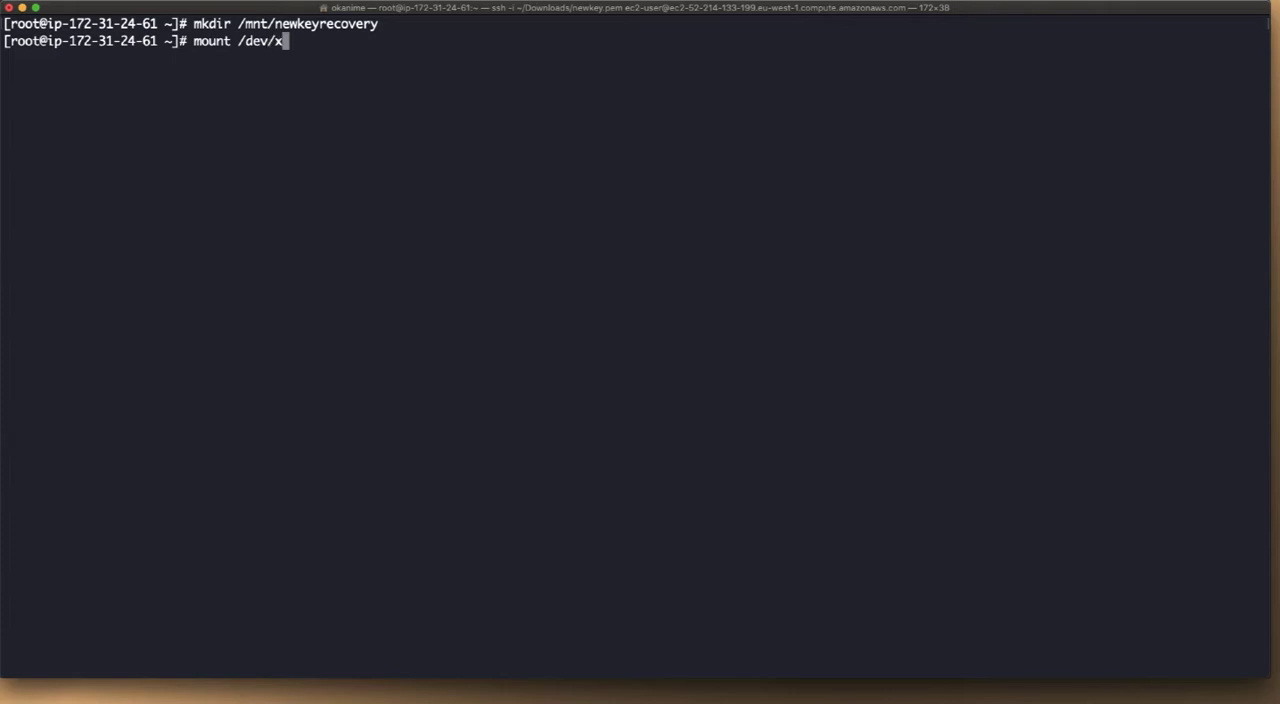
type("vdf1")
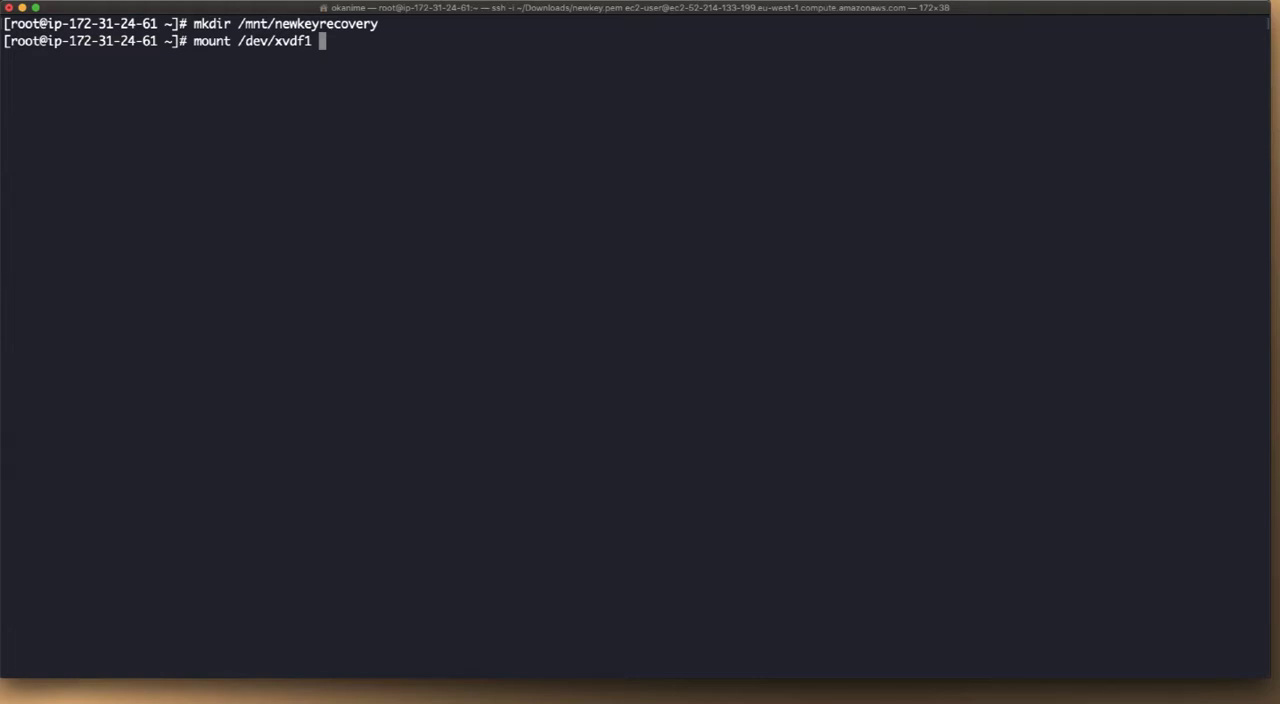
type("/mnt/")
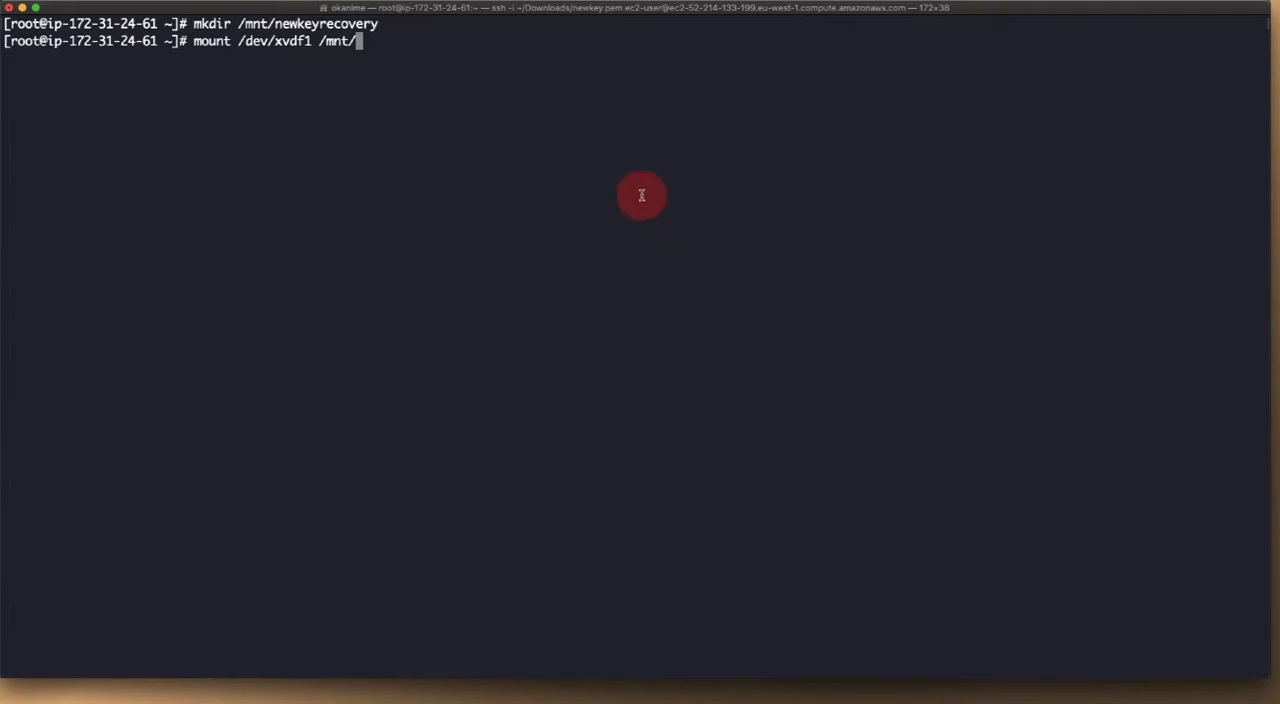
type("ne")
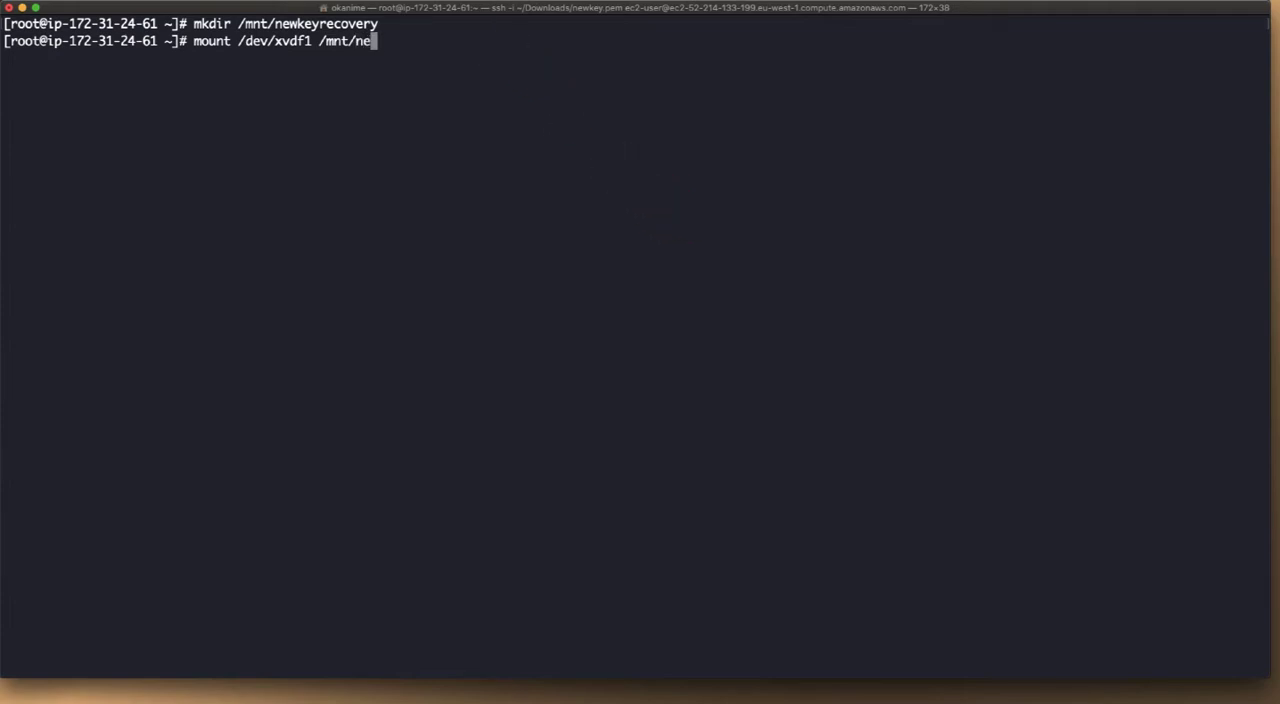
type("key")
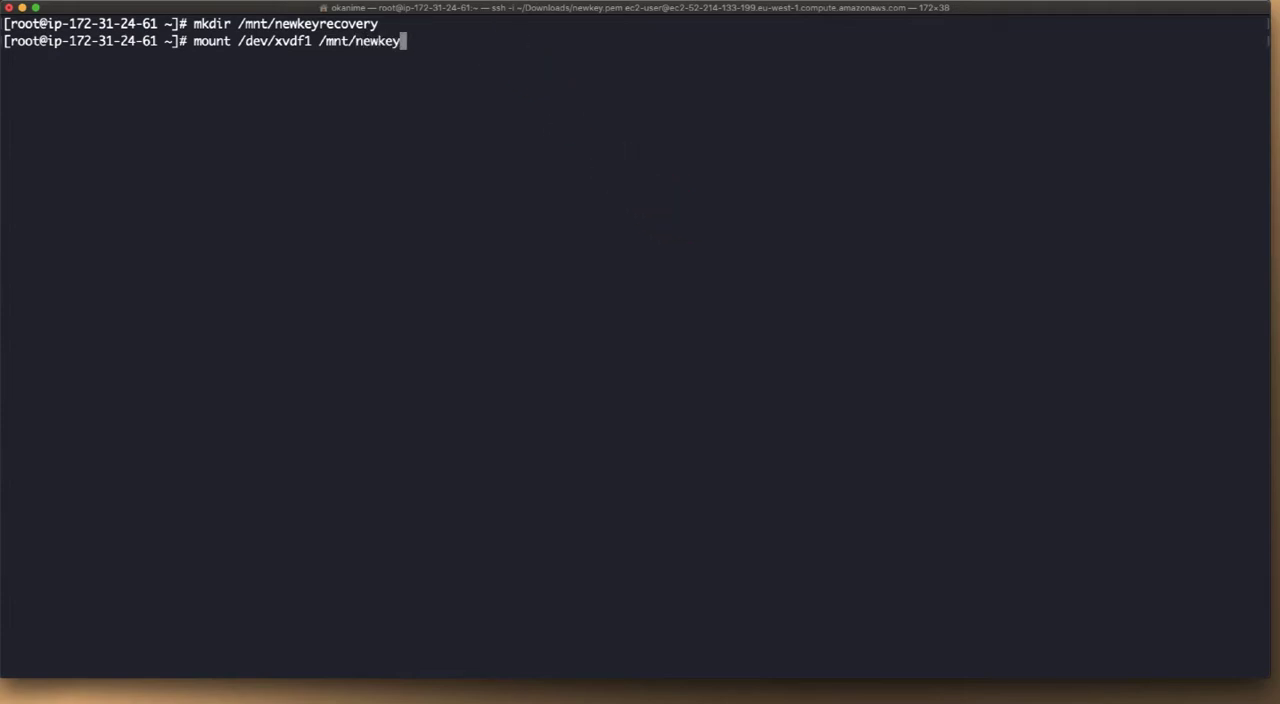
type("re")
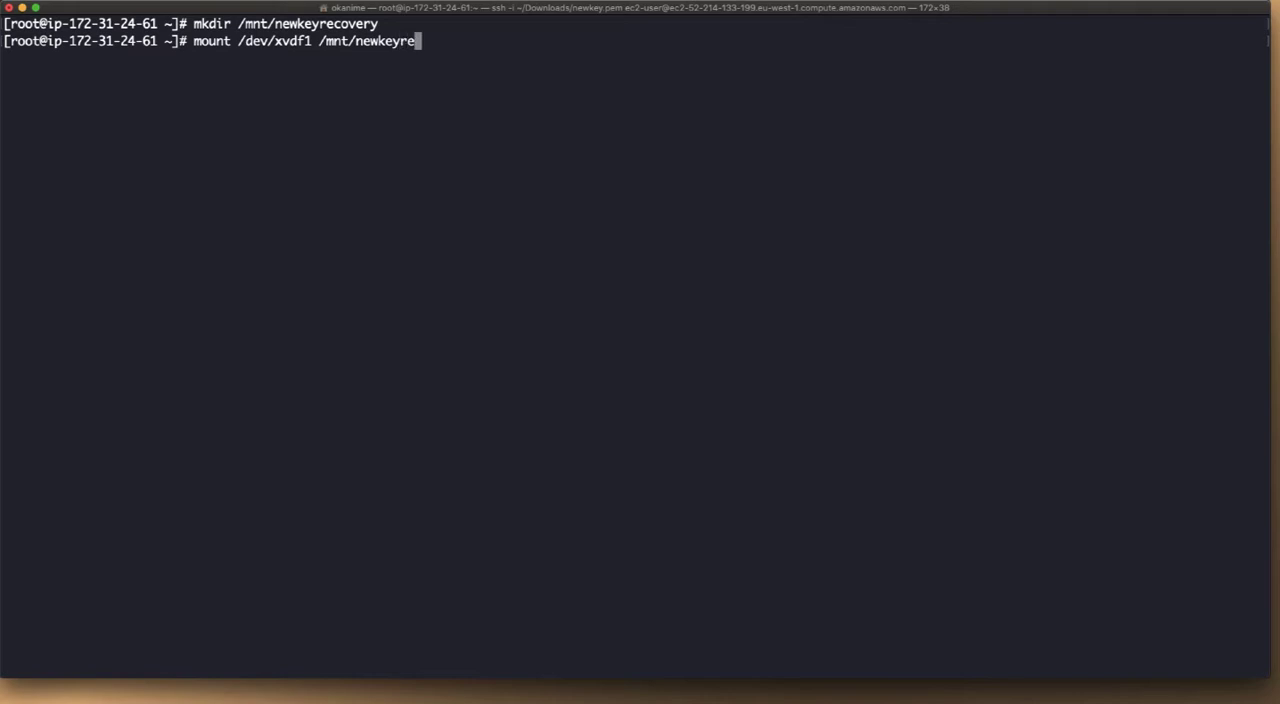
type("covery/")
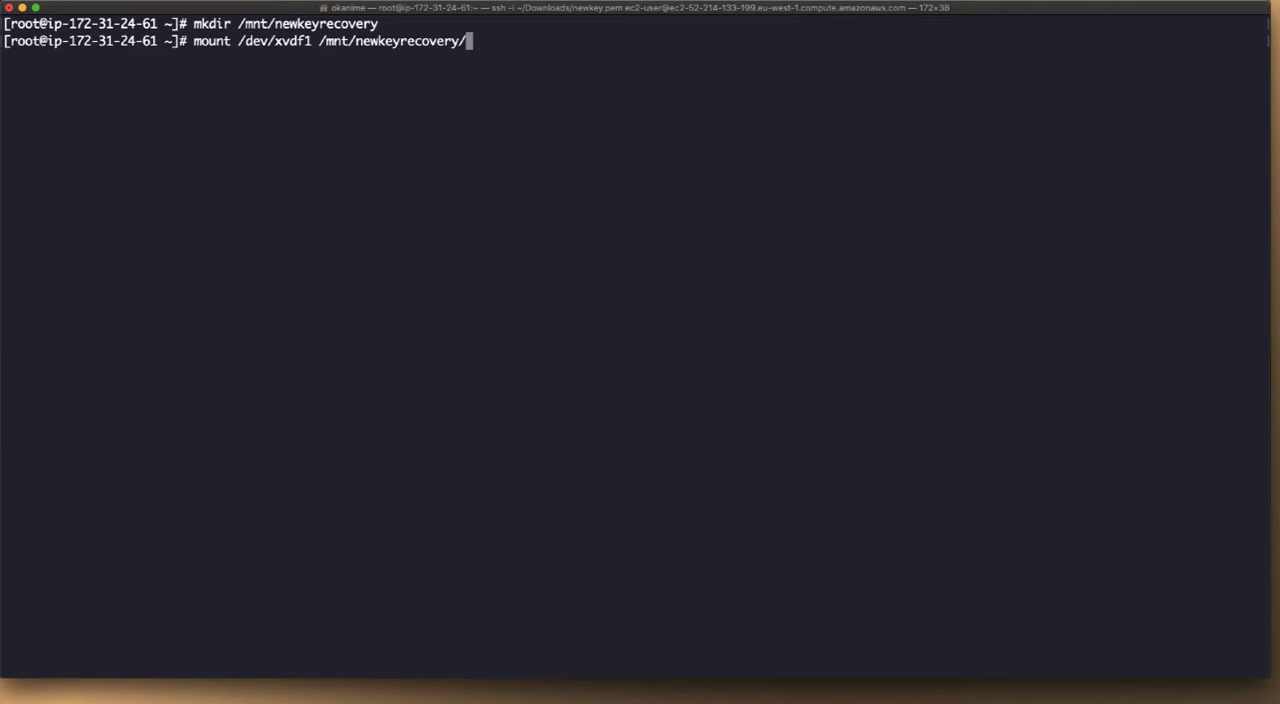
key("Return")
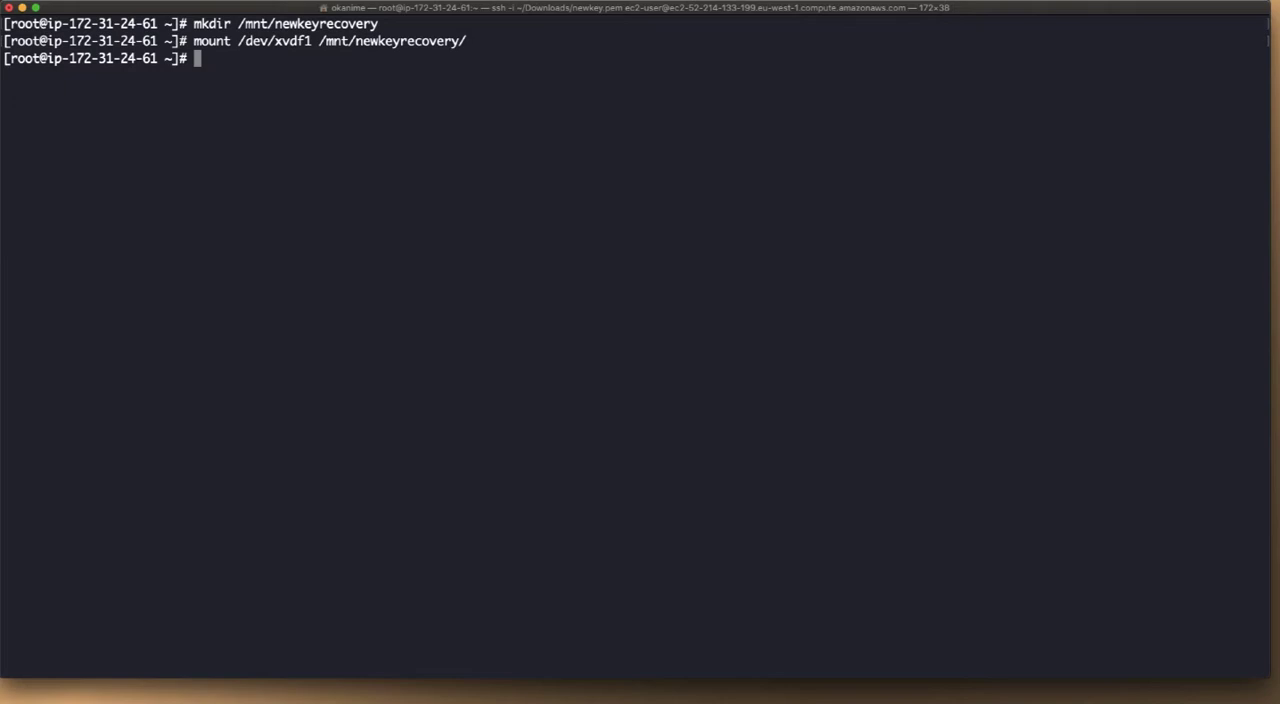
Step: Start a cat command reading /home/ec2-user/.ssh/authorized_keys as the source
type("cd")
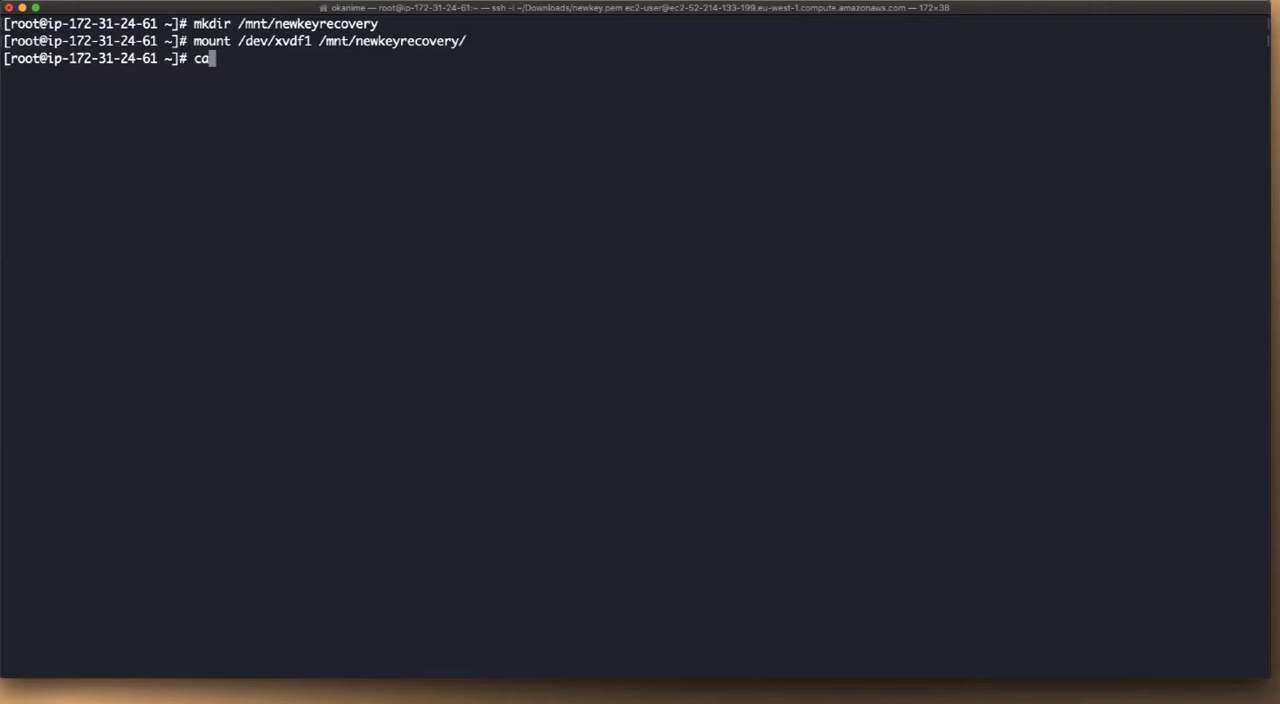
type("t")
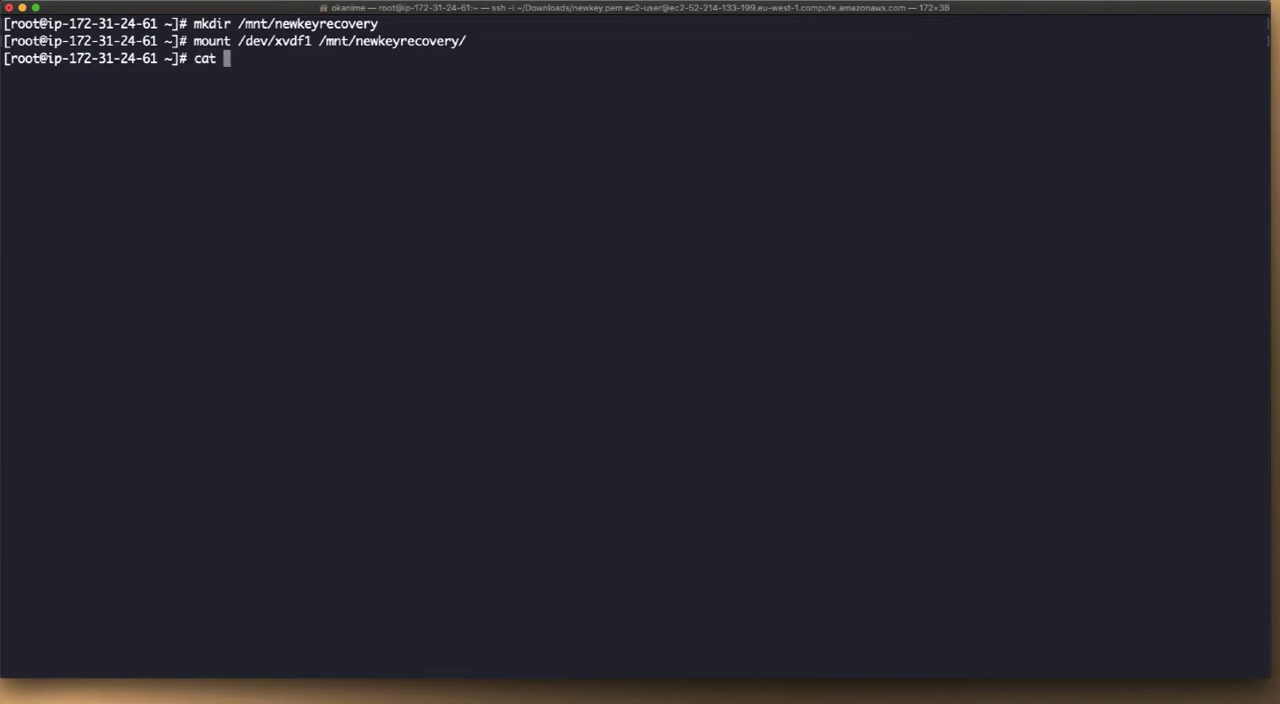
type("/home")
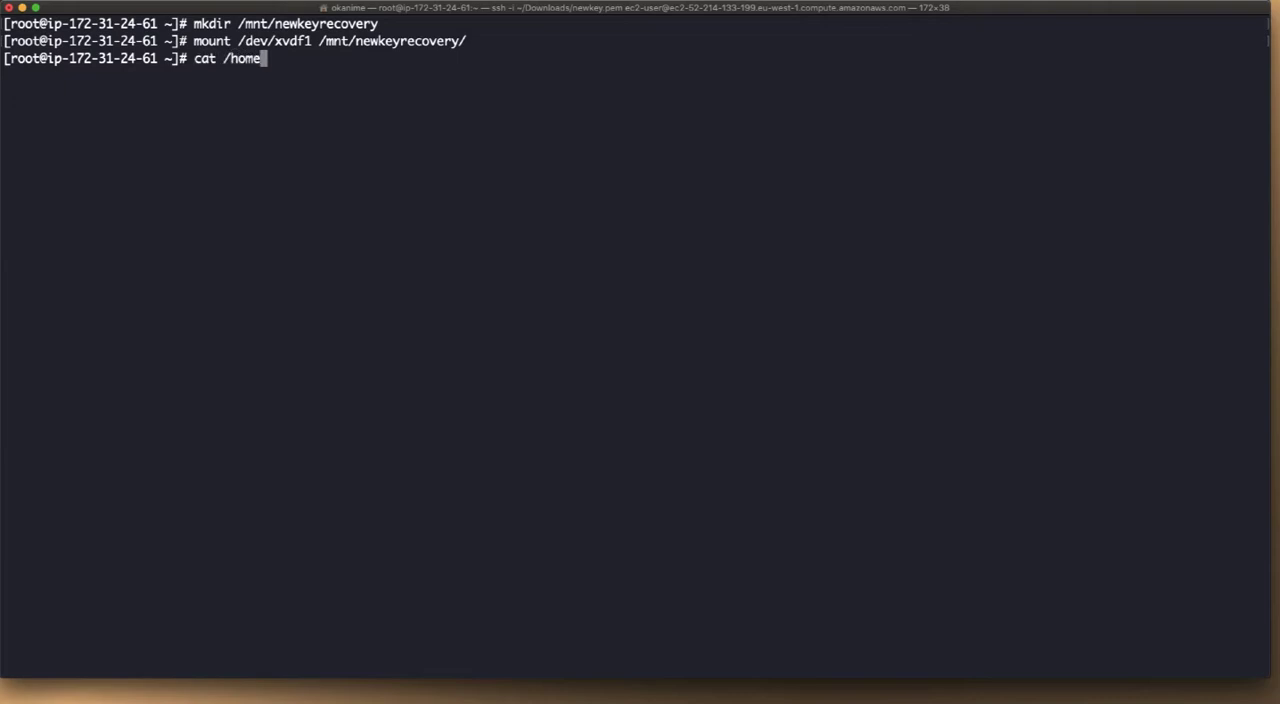
type("/")
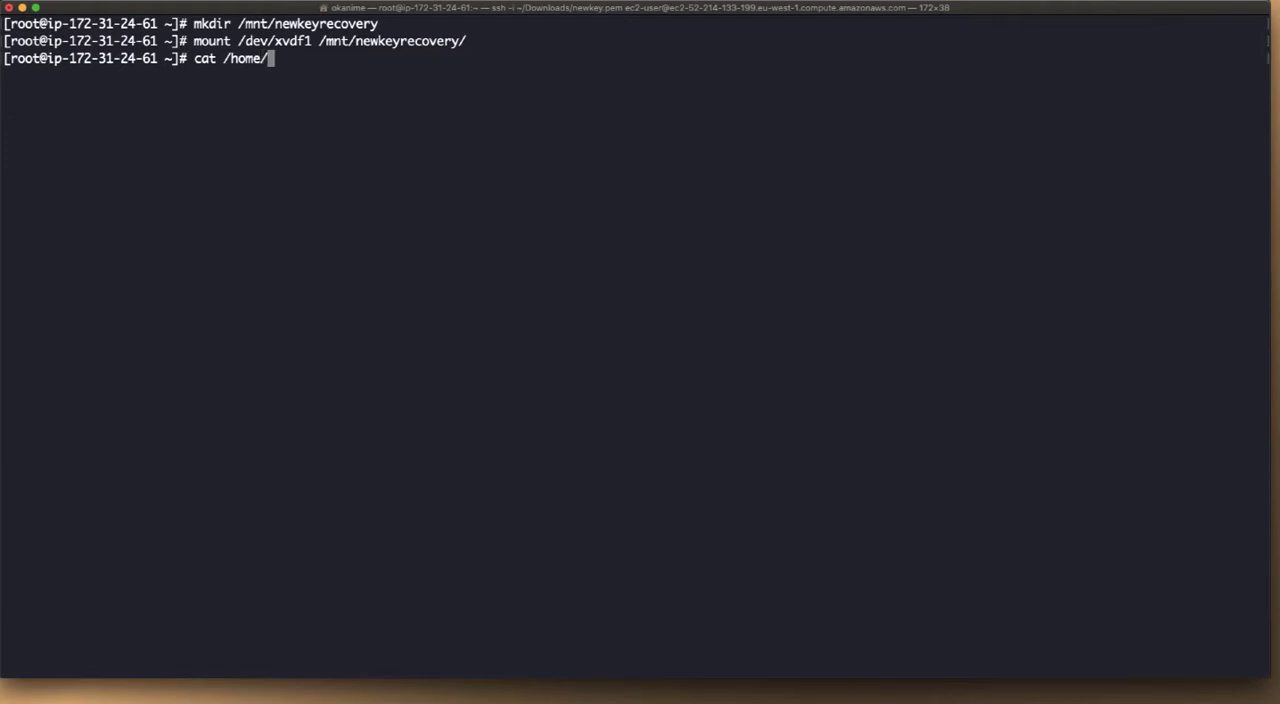
type("ec2-user/")
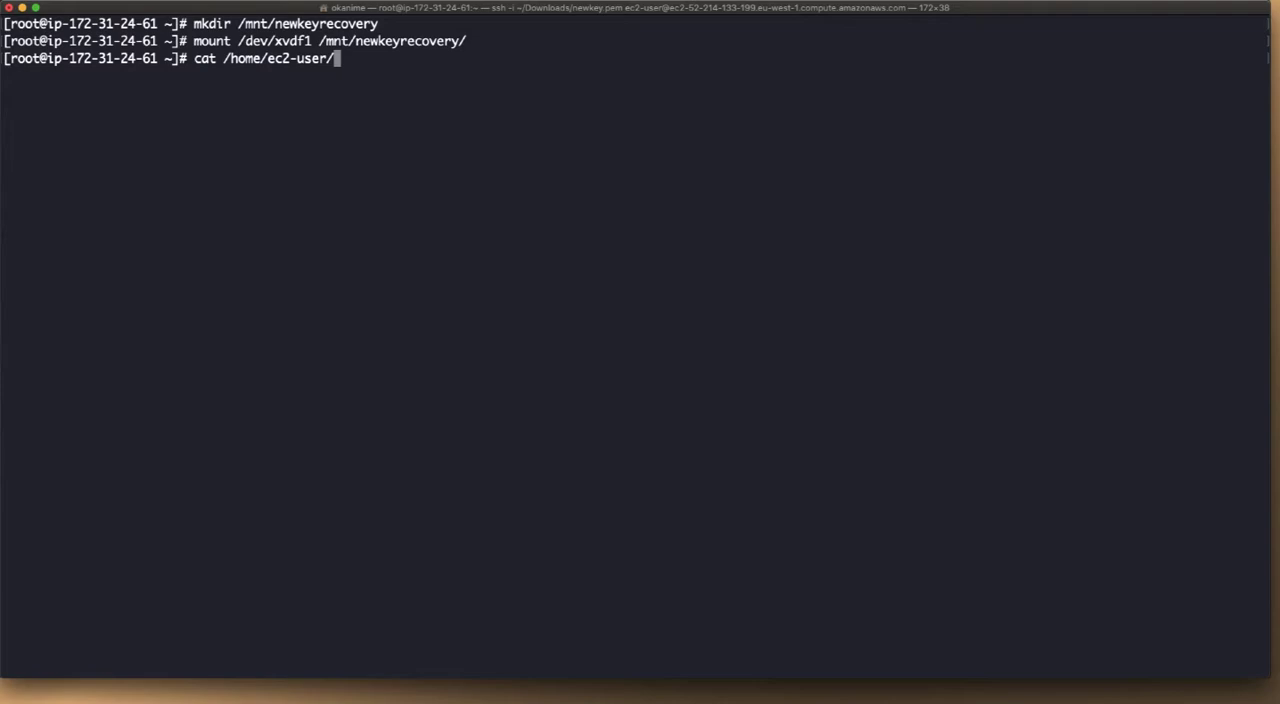
type("/")
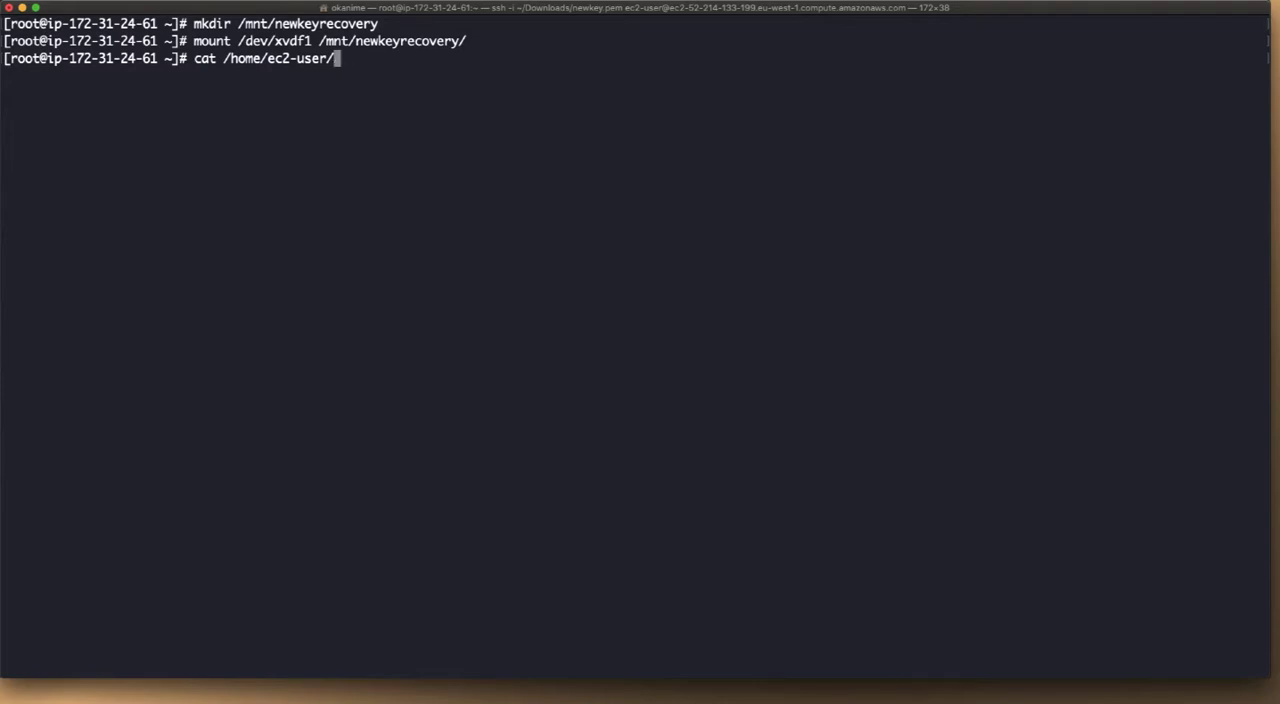
type(".ssh")
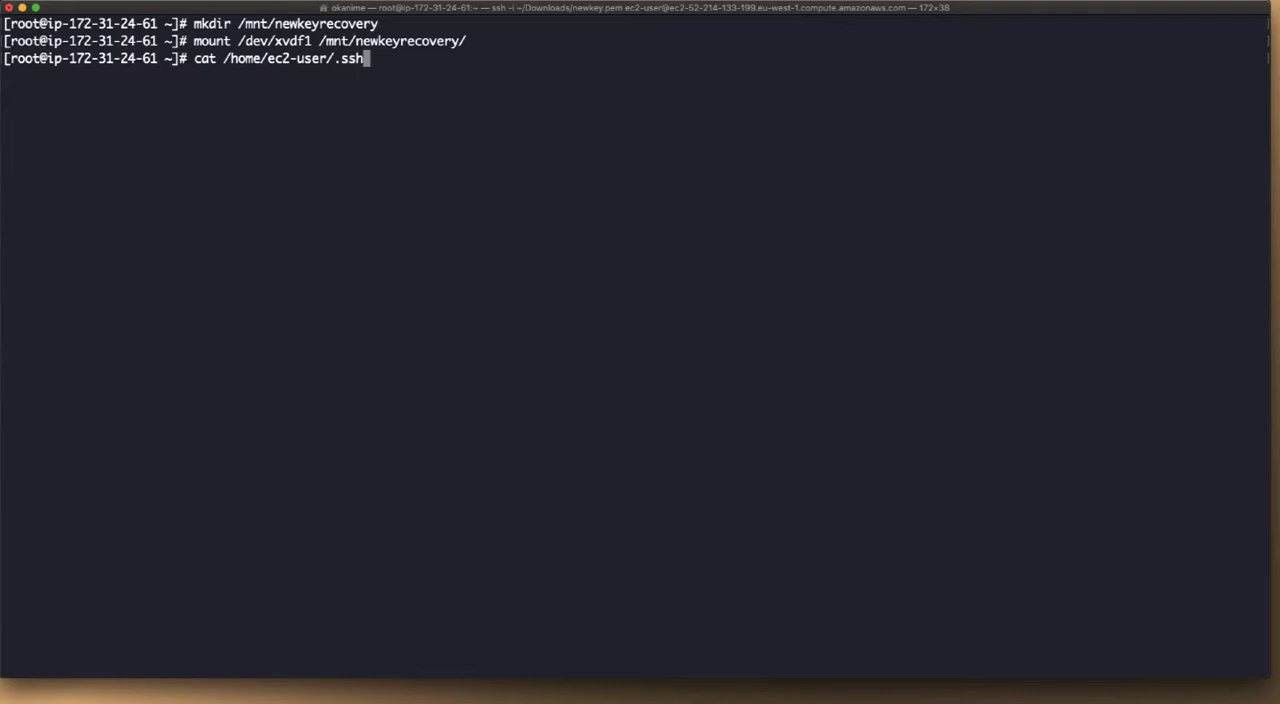
type("/")
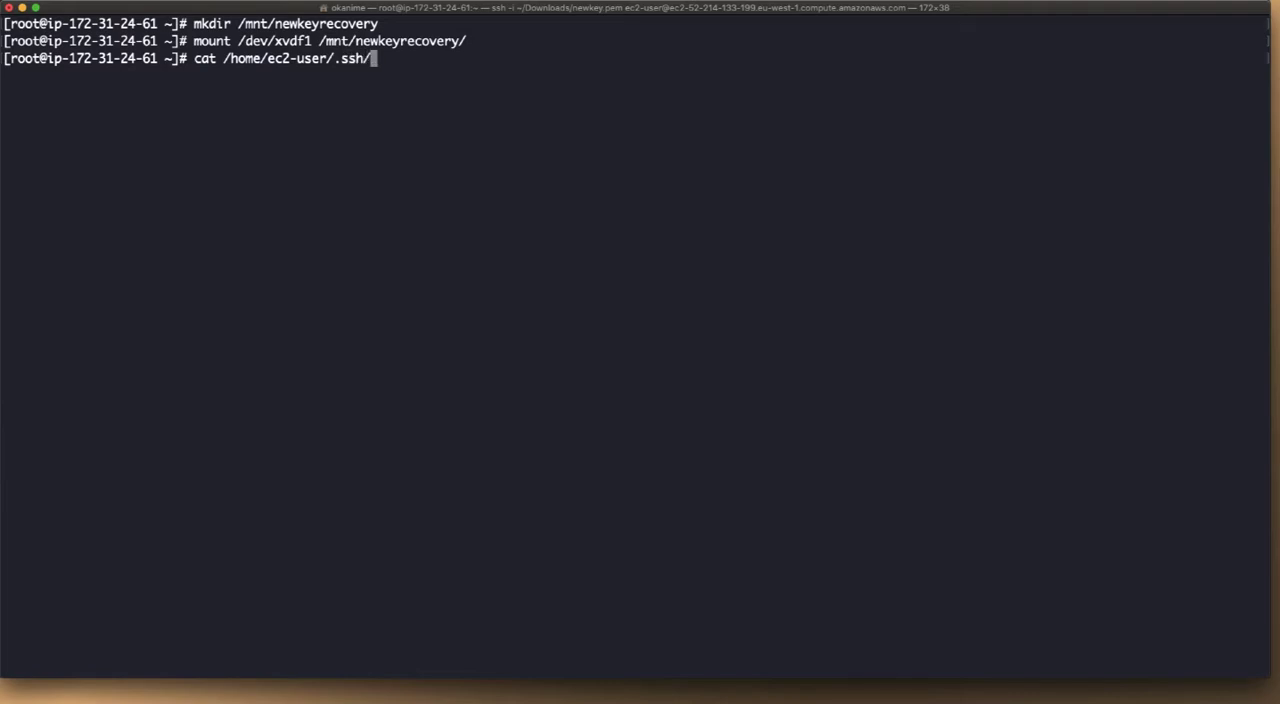
type("authorized_keys >")
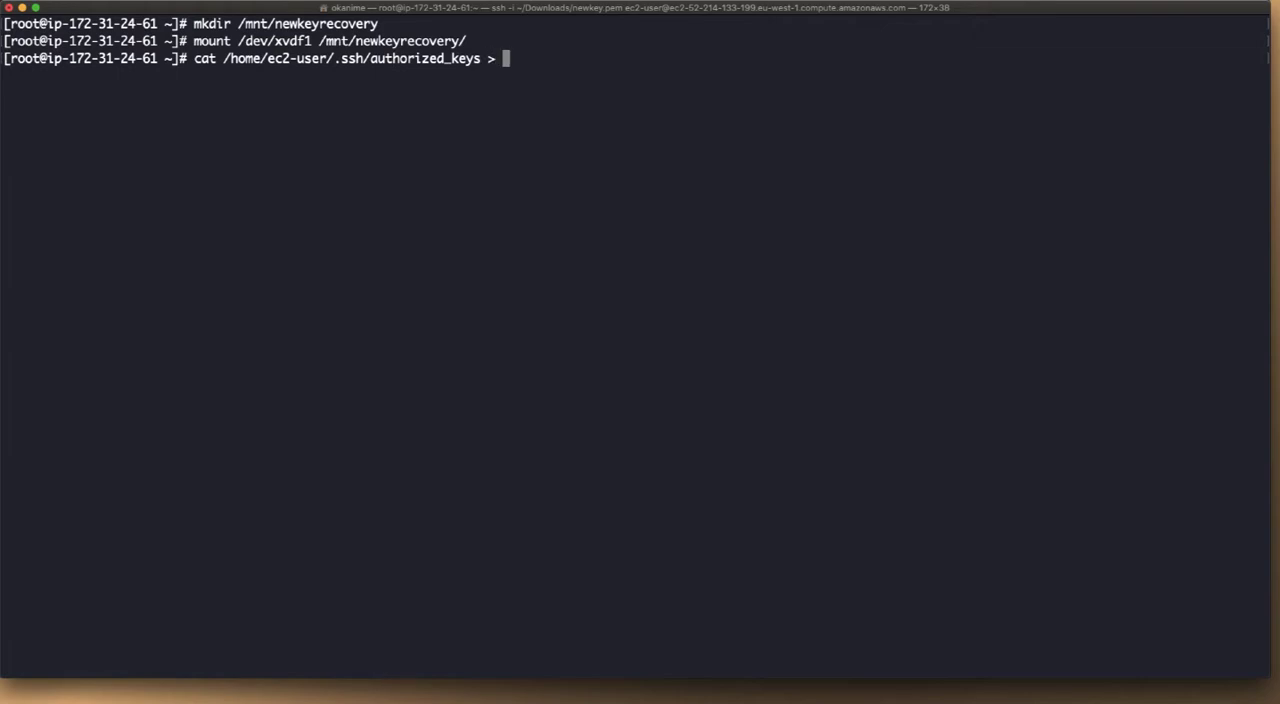
Step: Redirect it into /mnt/newkeyrecovery/home/ubuntu/authorized_keys, correcting typos, and run the copy
type("/")
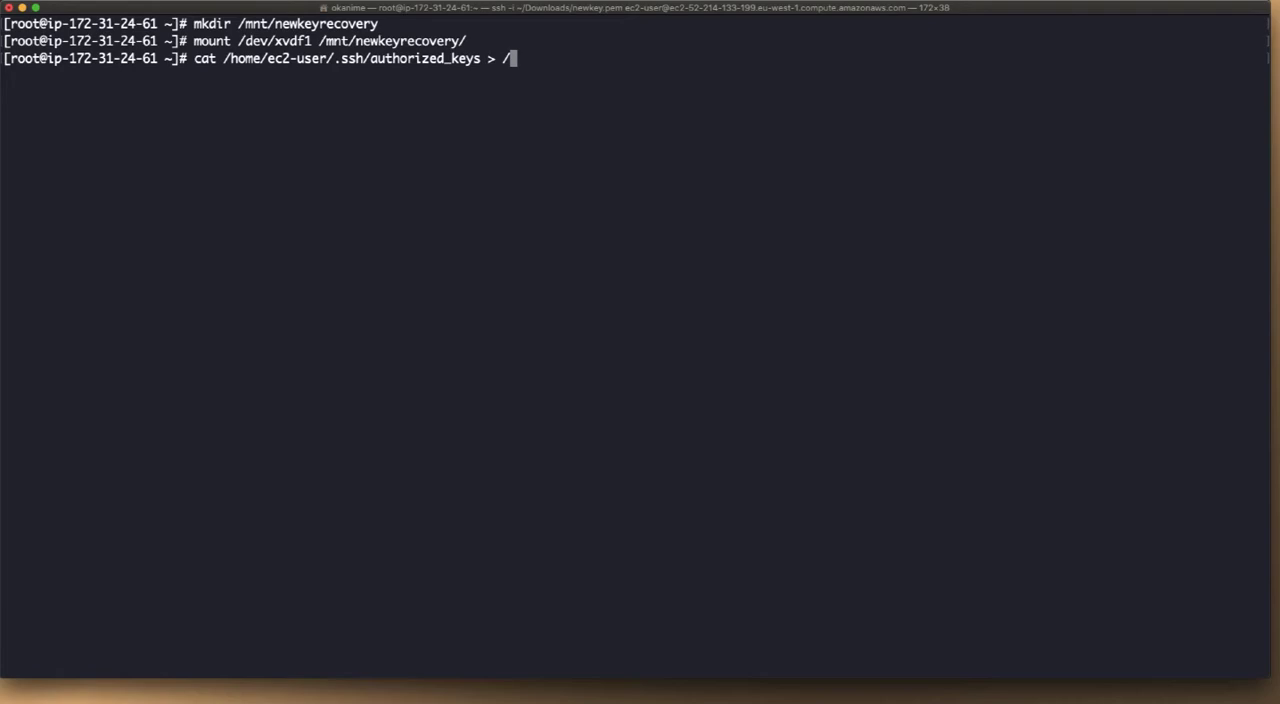
type("mnt")
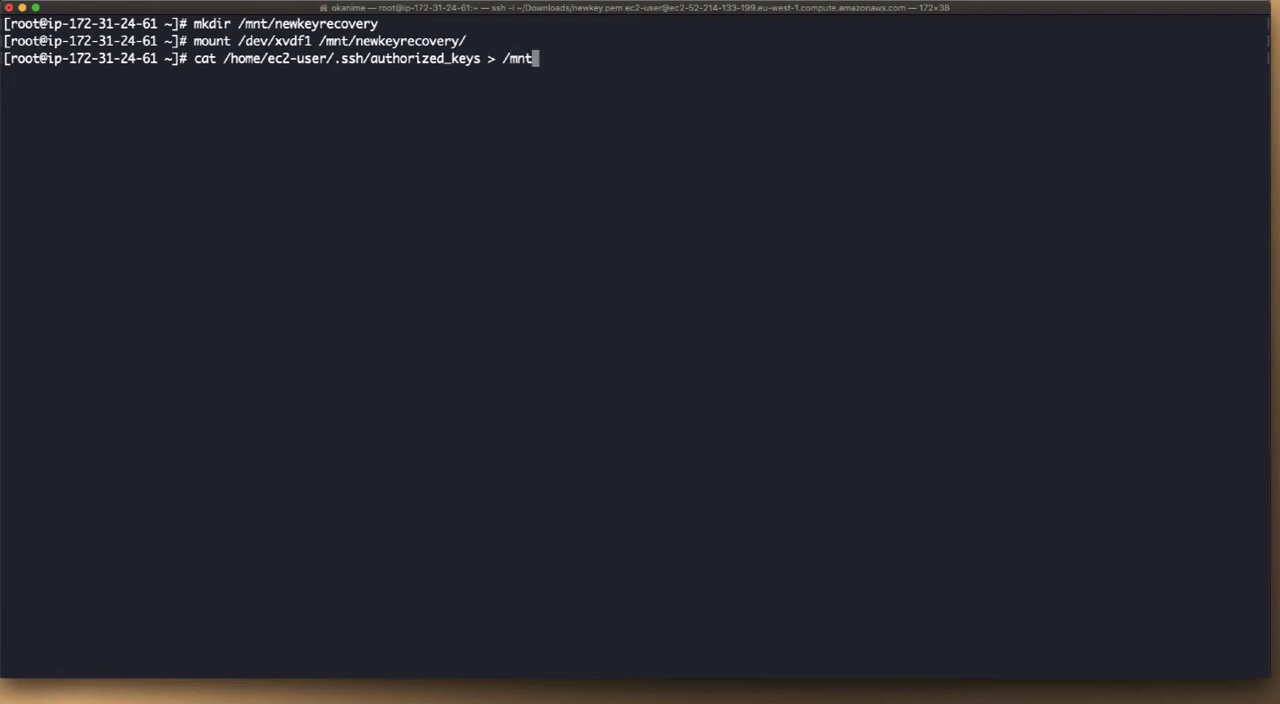
type("/")
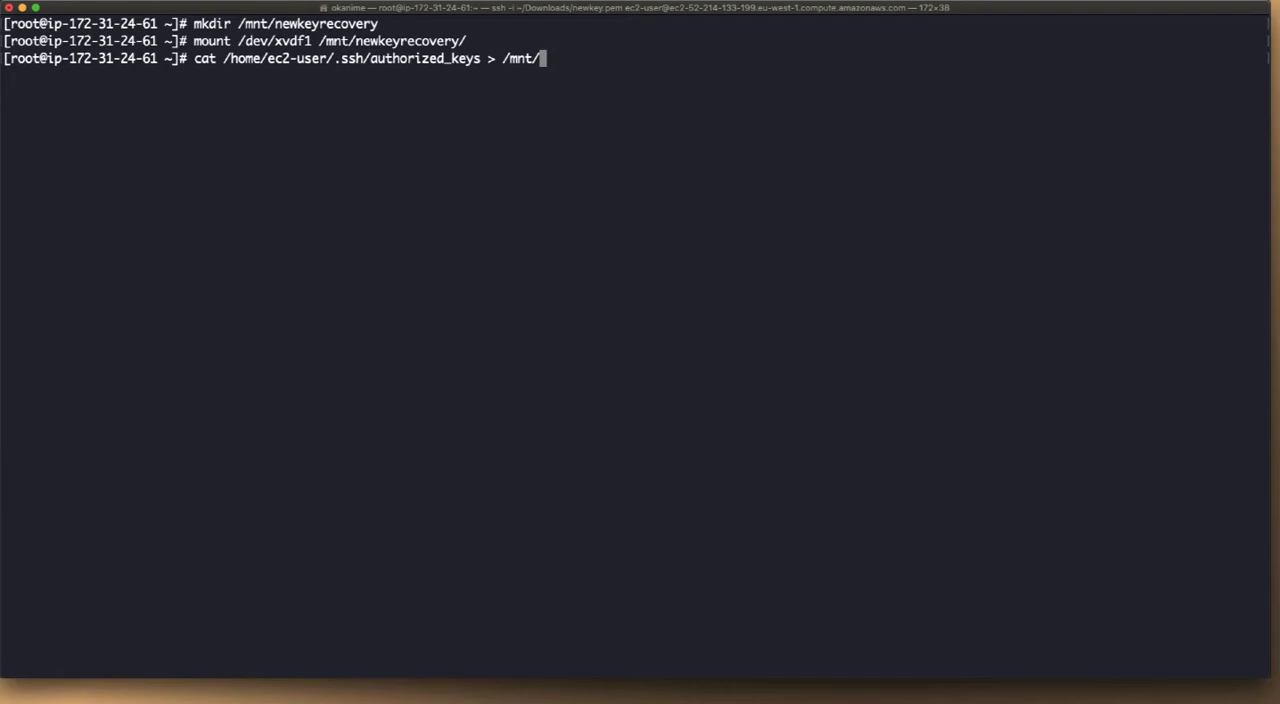
type("newkey")
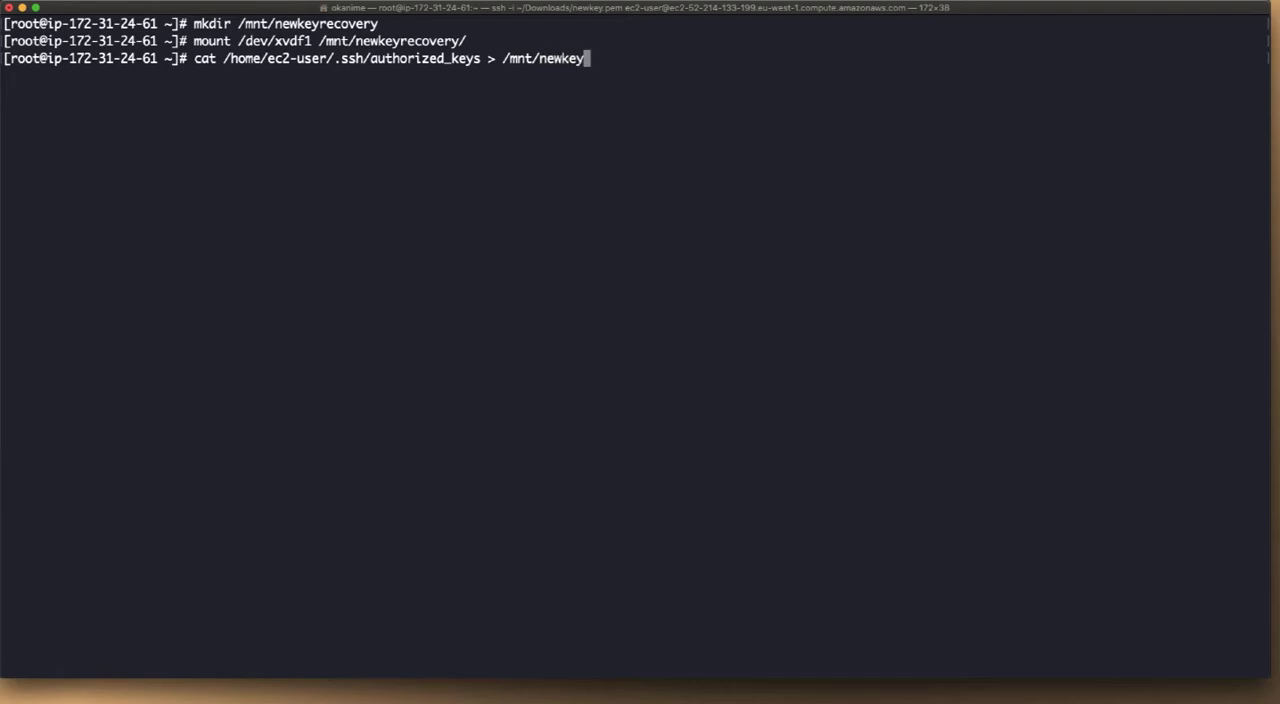
type("recovery/")
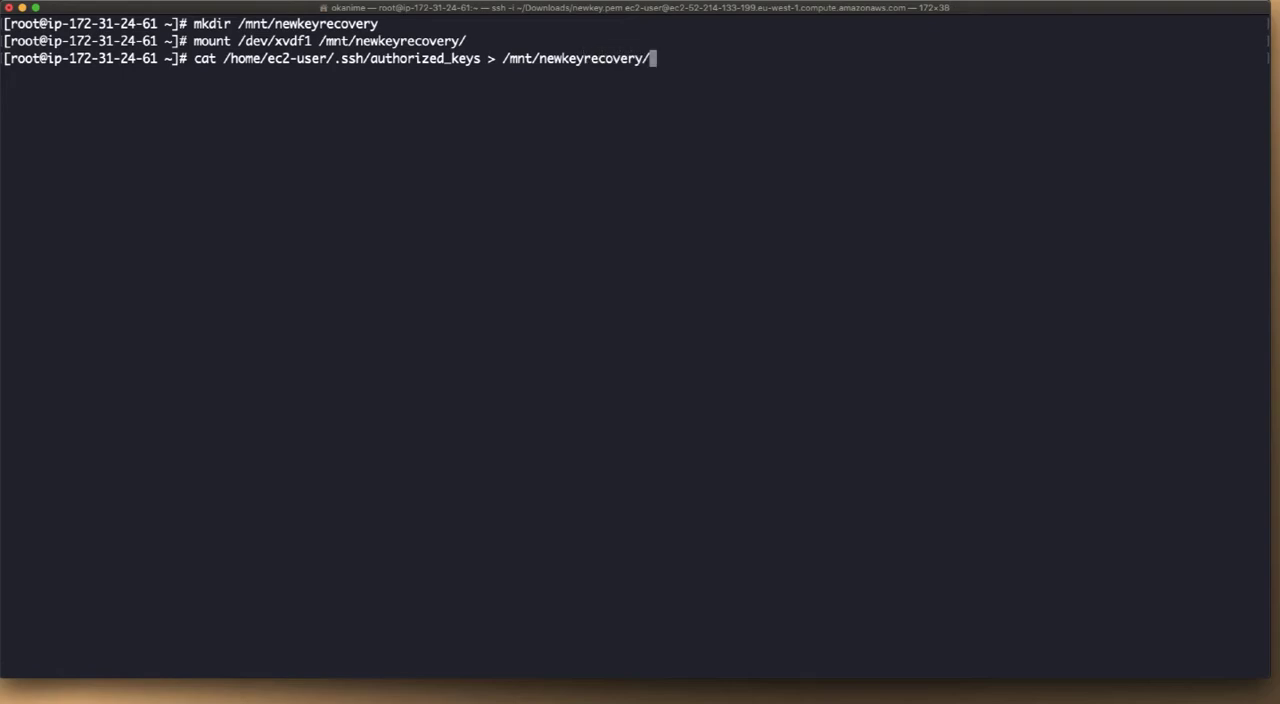
type("/ho")
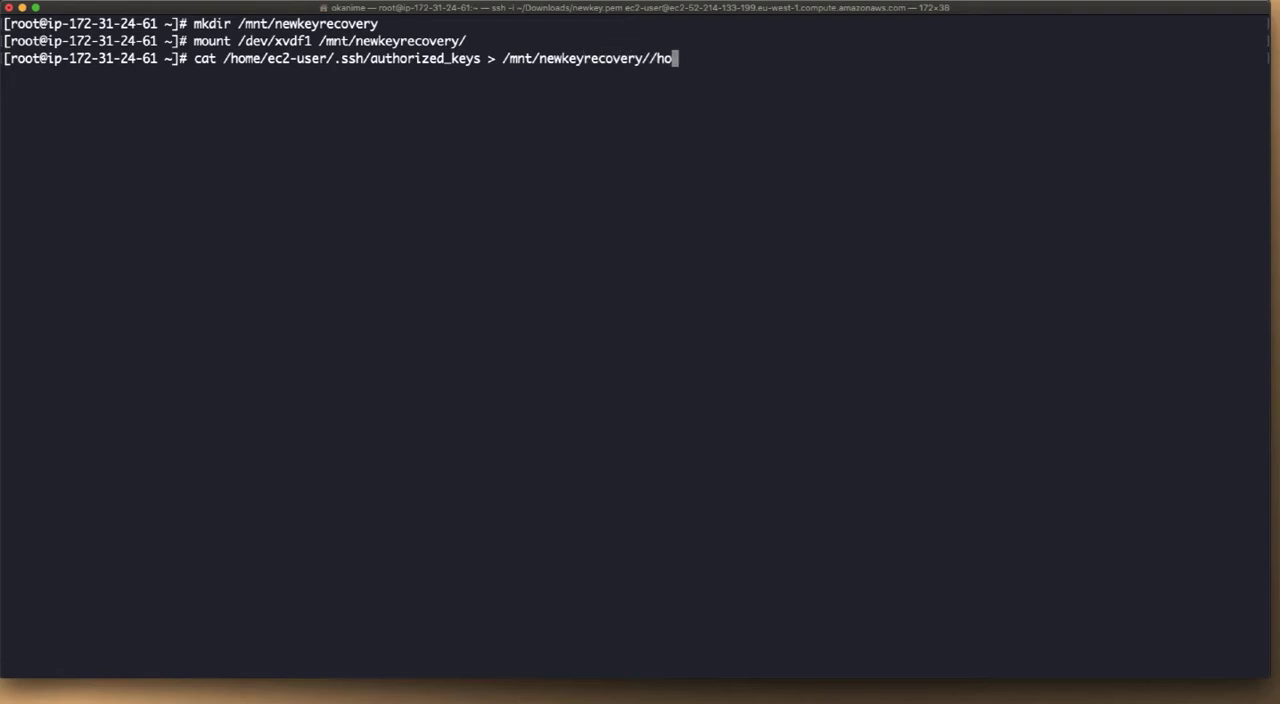
key("BackSpace")
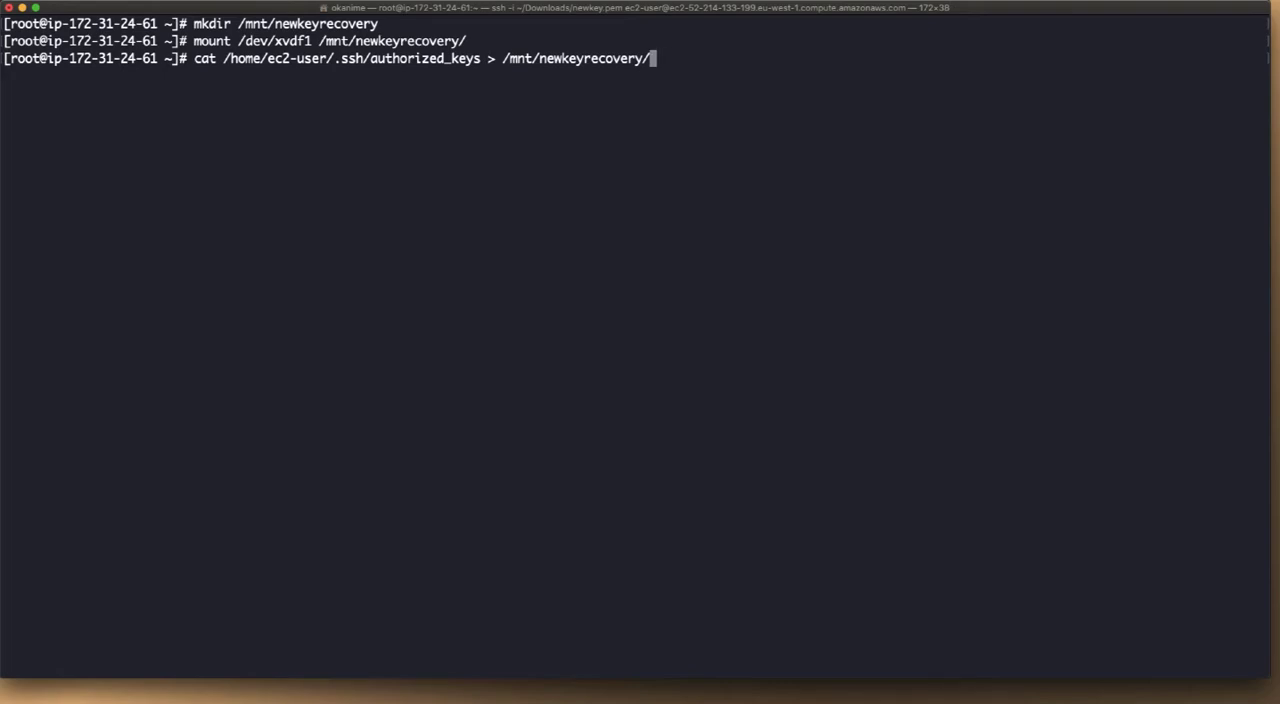
type("h")
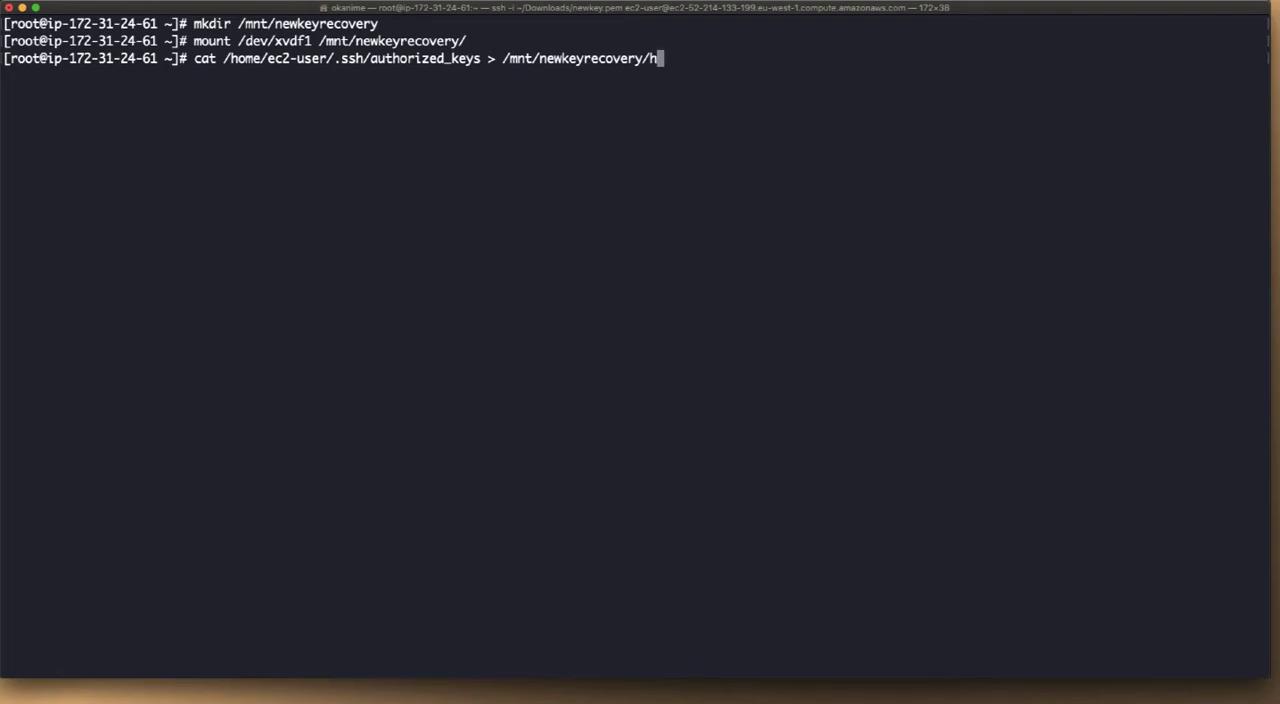
type("ome/")
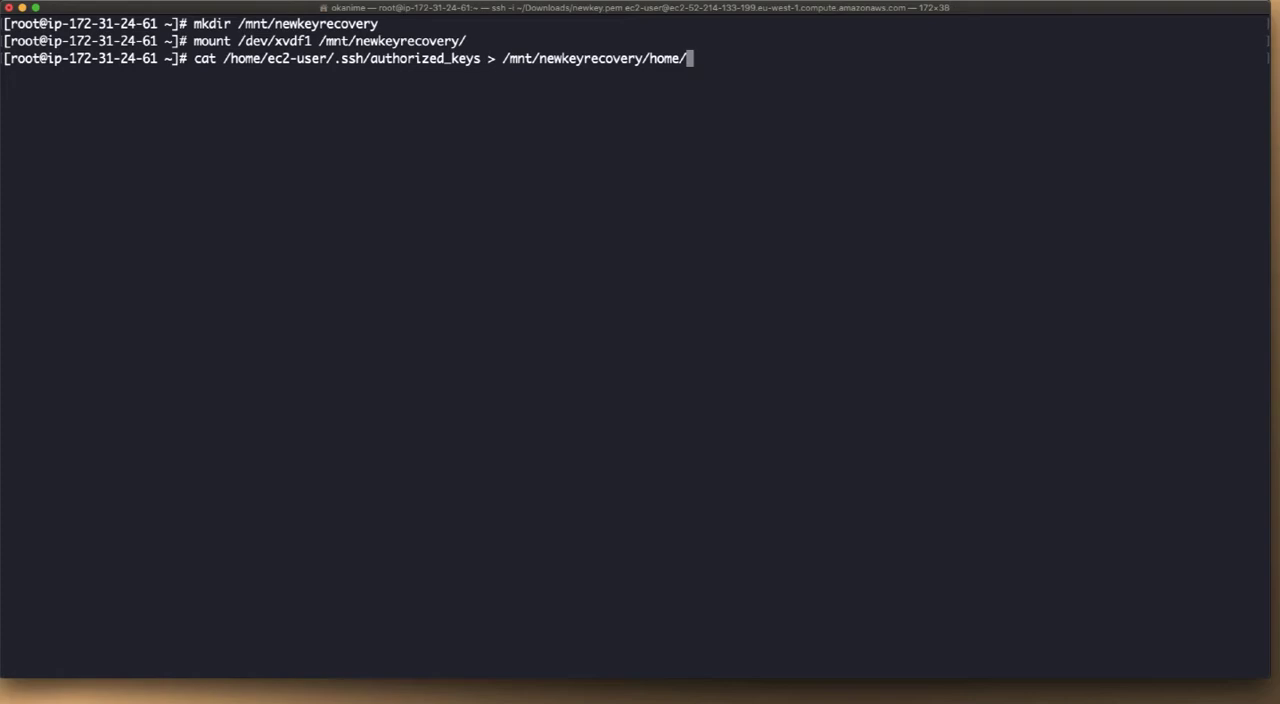
type("/")
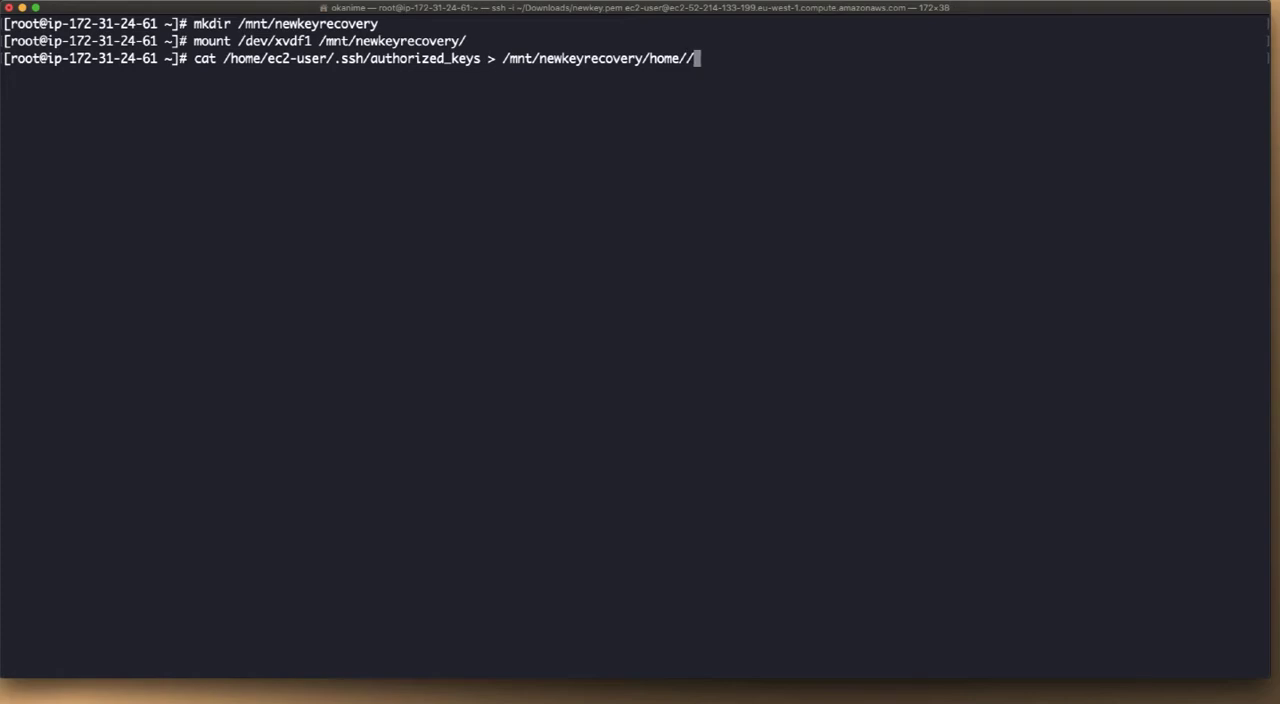
type("ec")
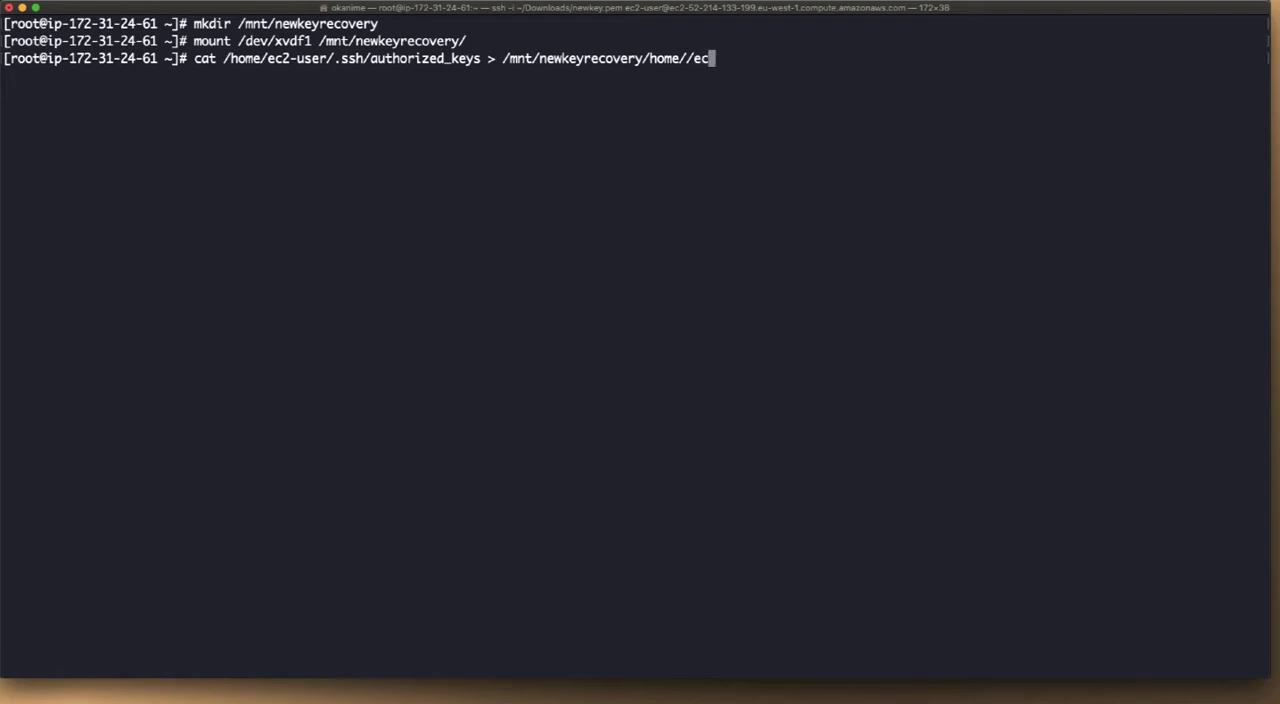
key("Backspace")
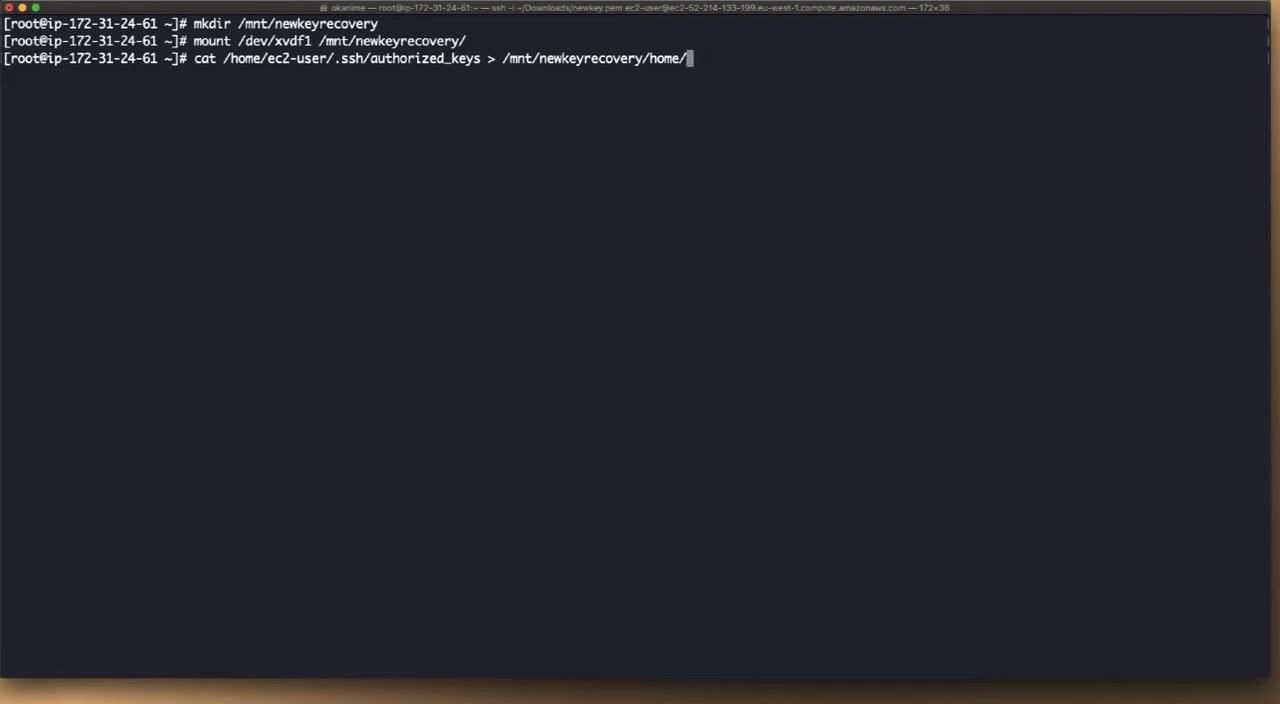
type("ec")
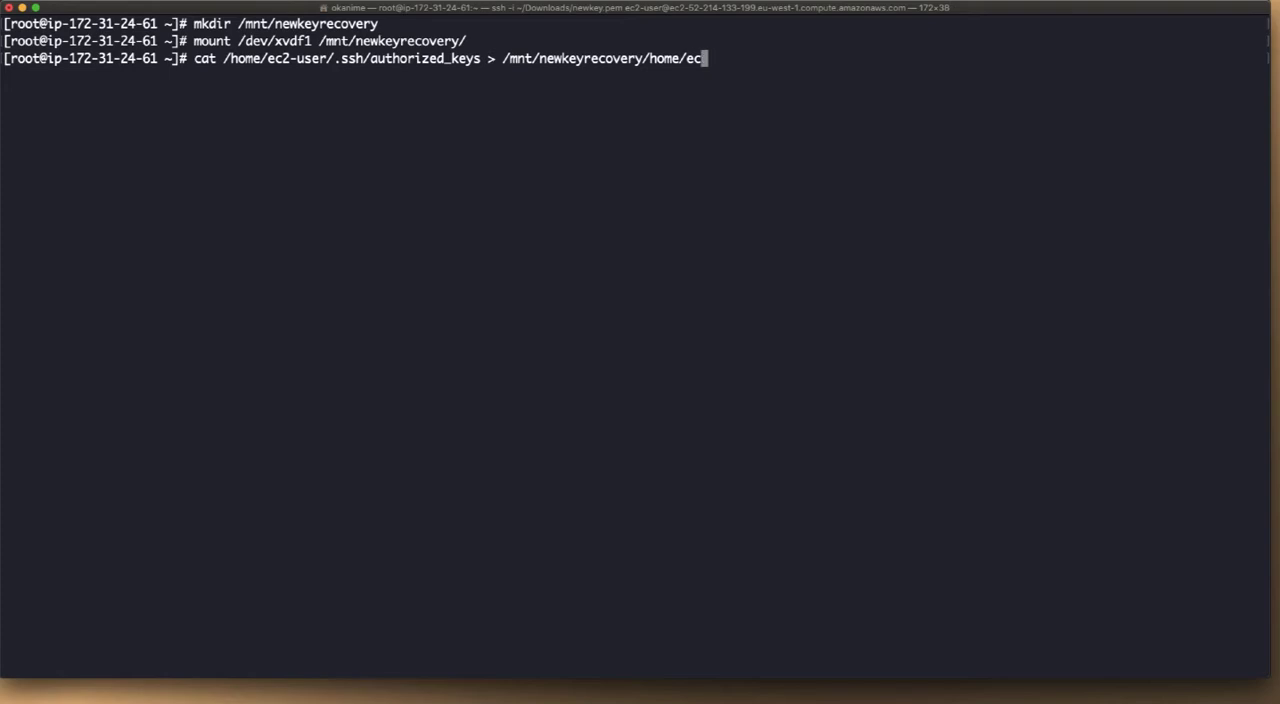
type("2-us")
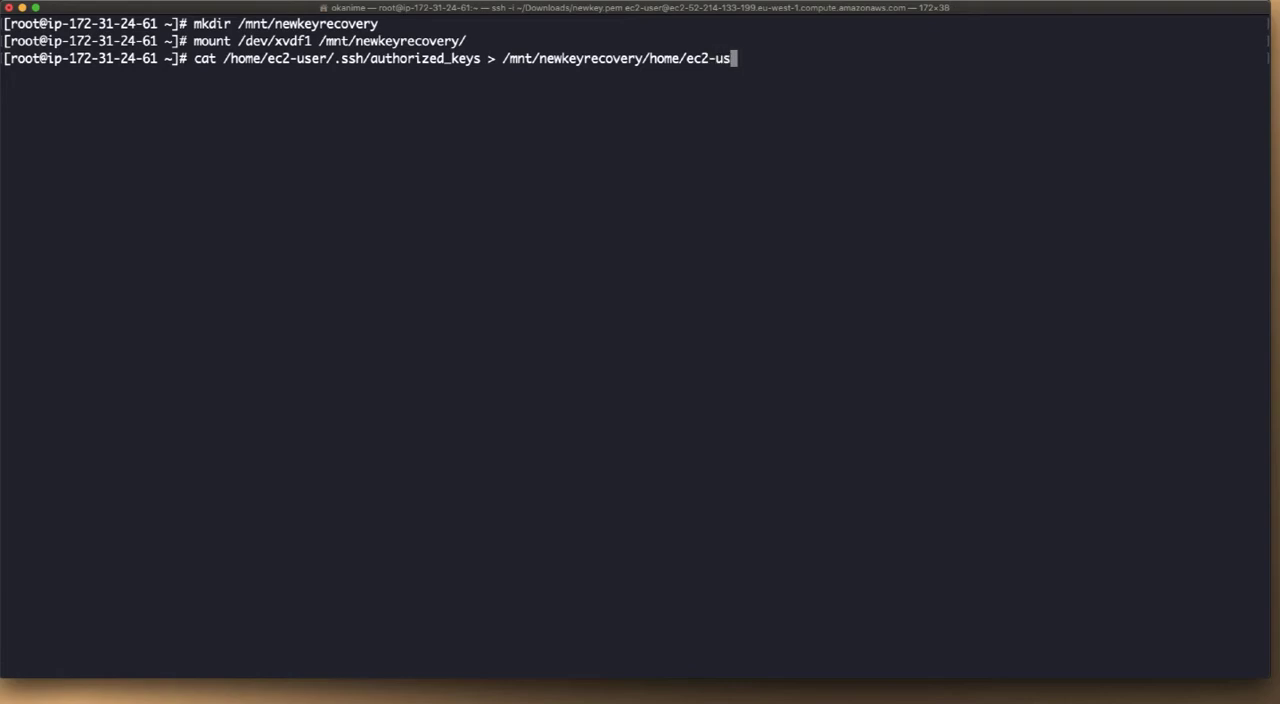
key("Backspace")
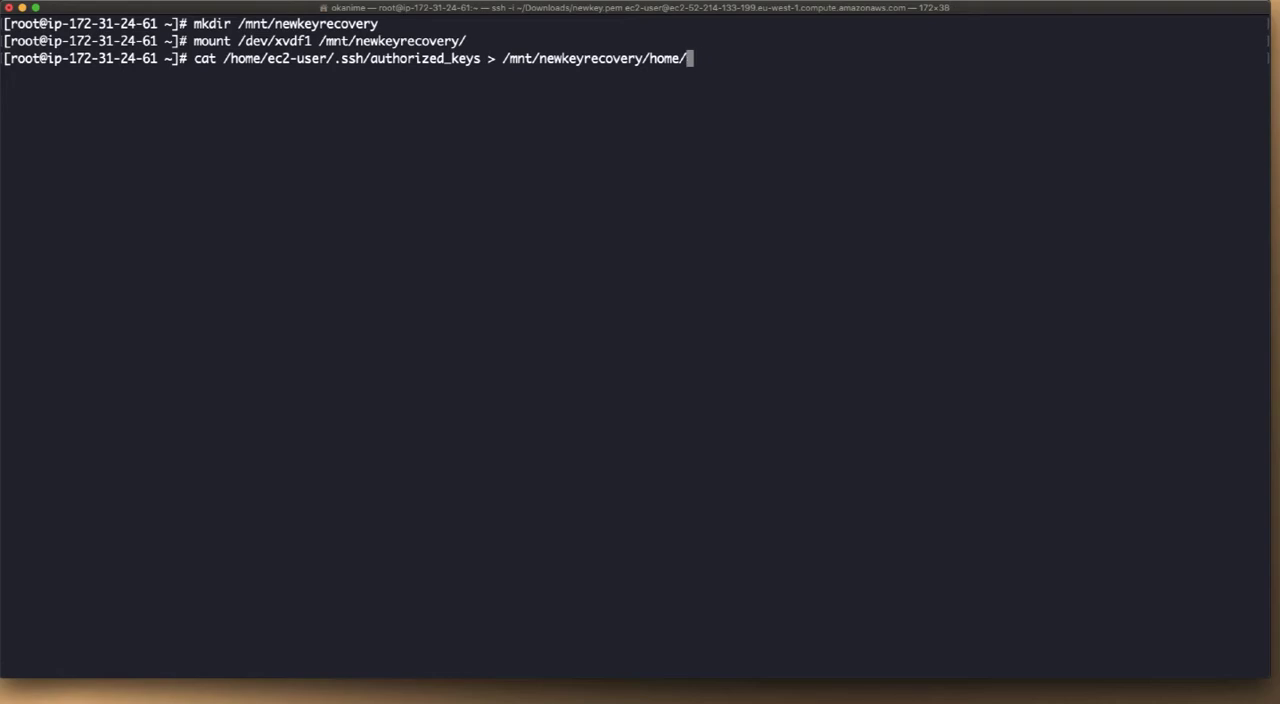
type("u")
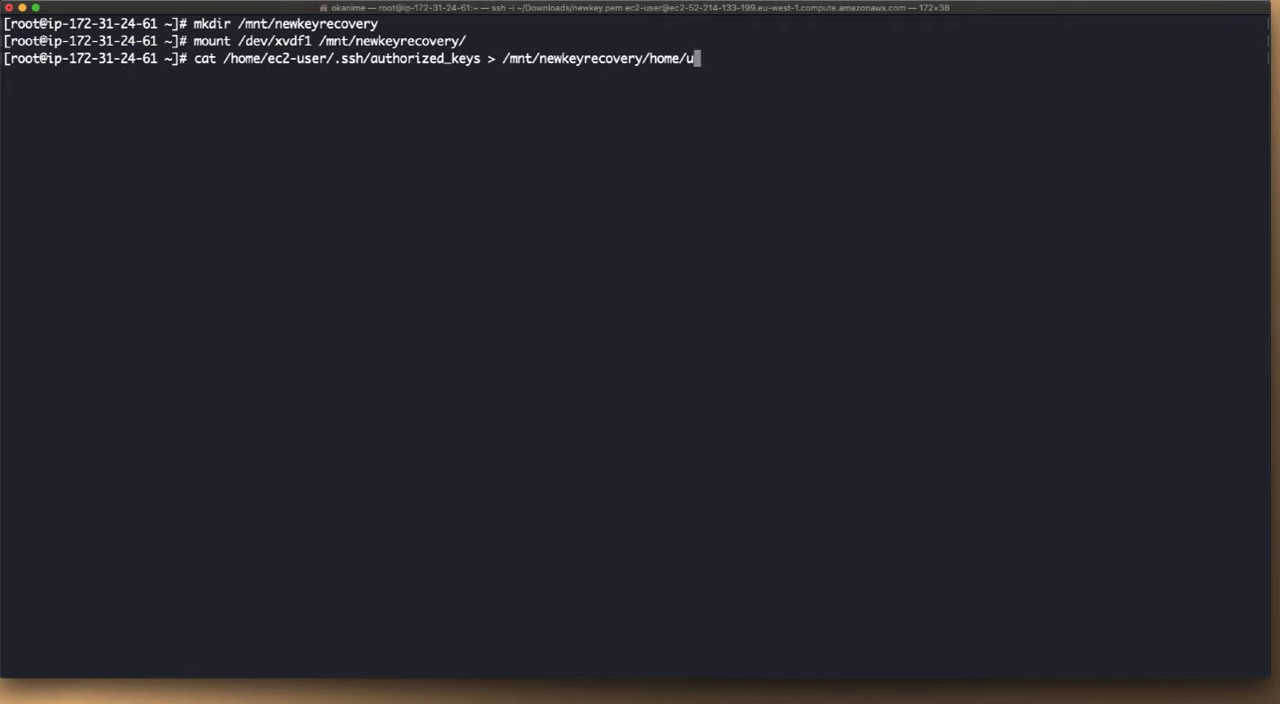
type("buntu")
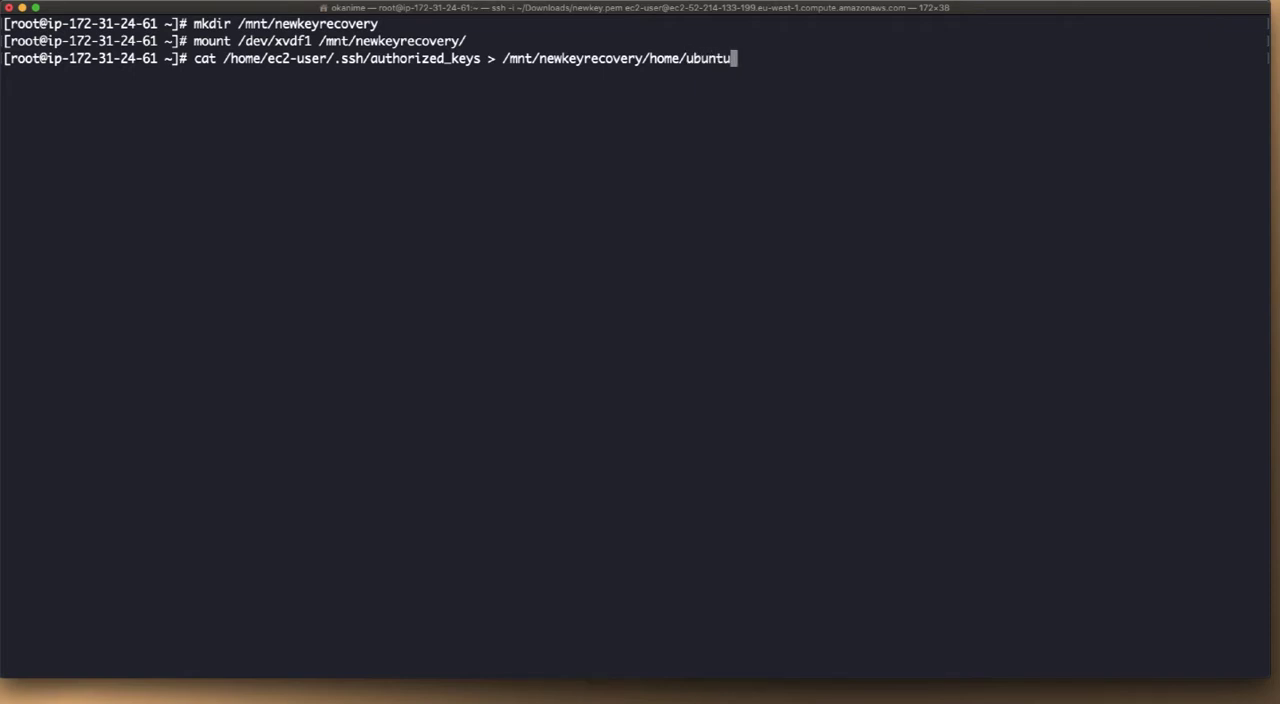
type("/")
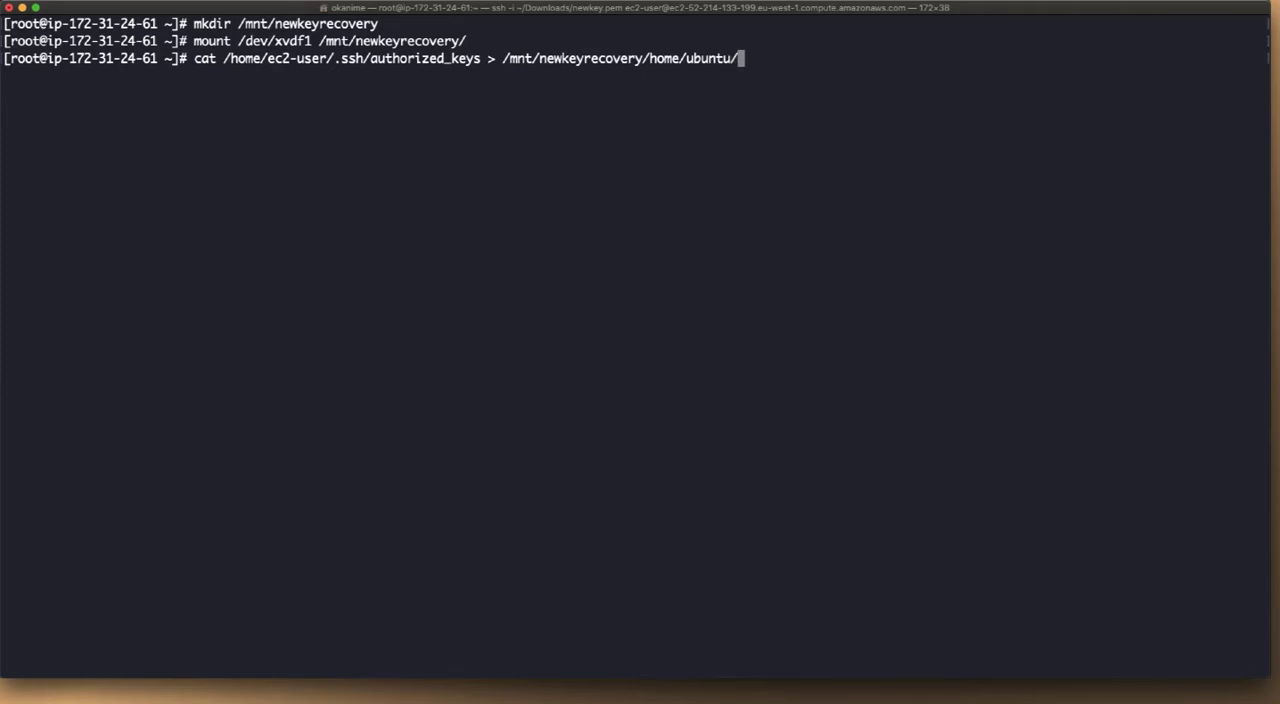
type("aut")
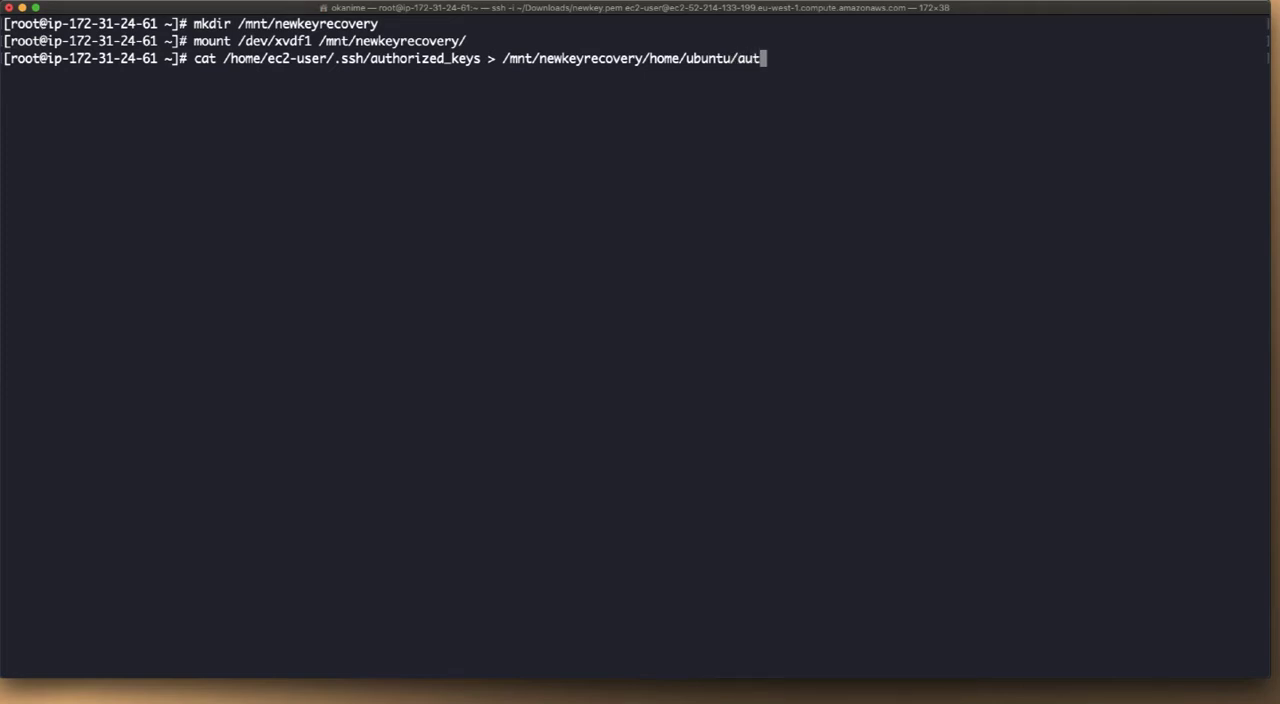
type("horized")
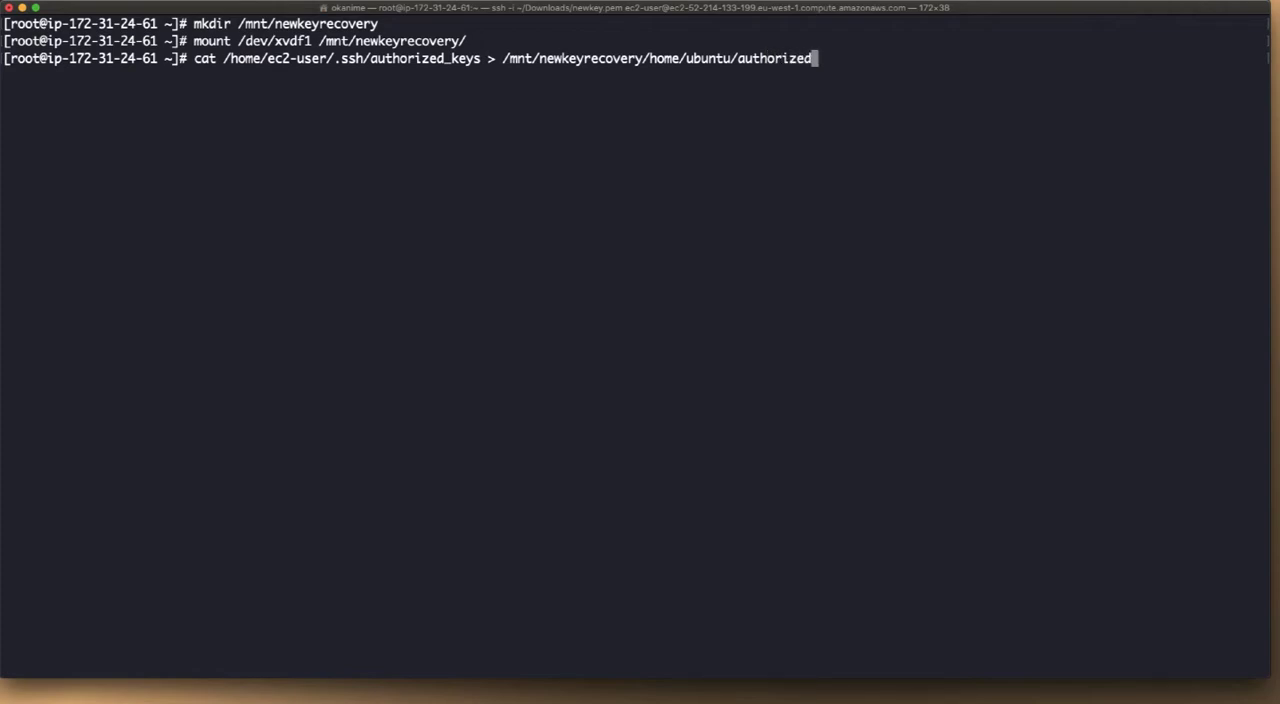
type("ke")
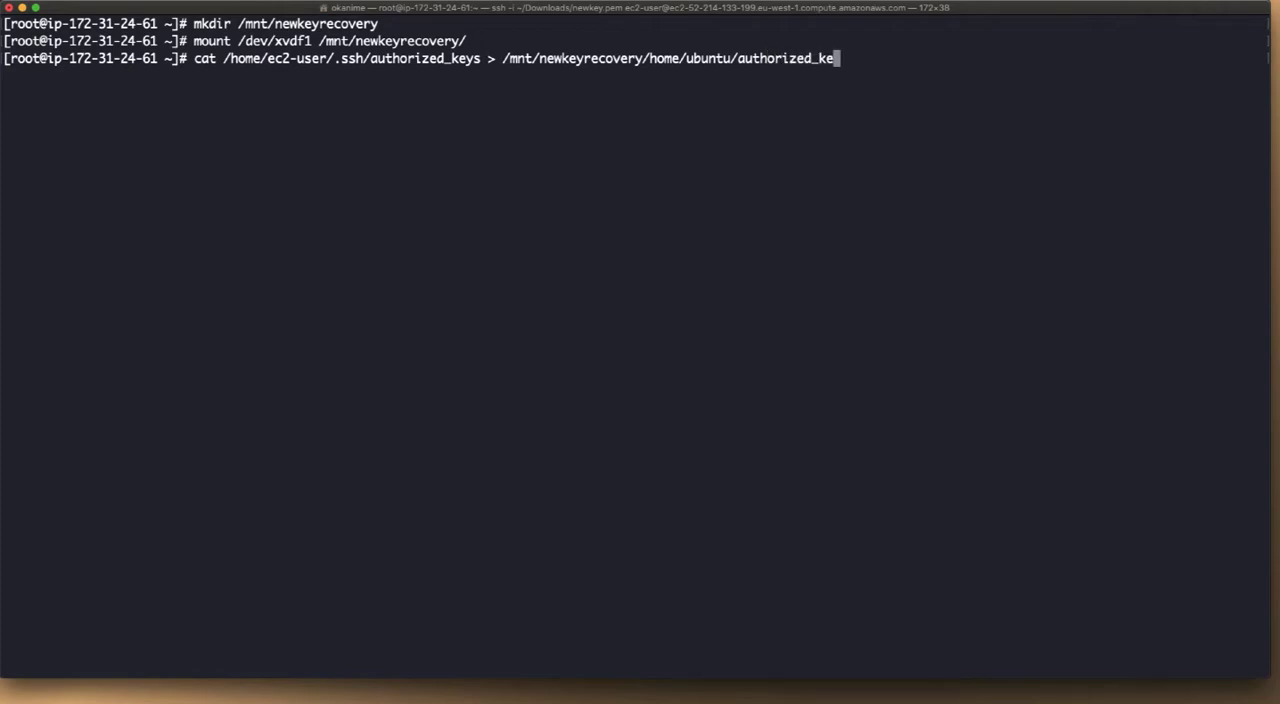
type("ys")
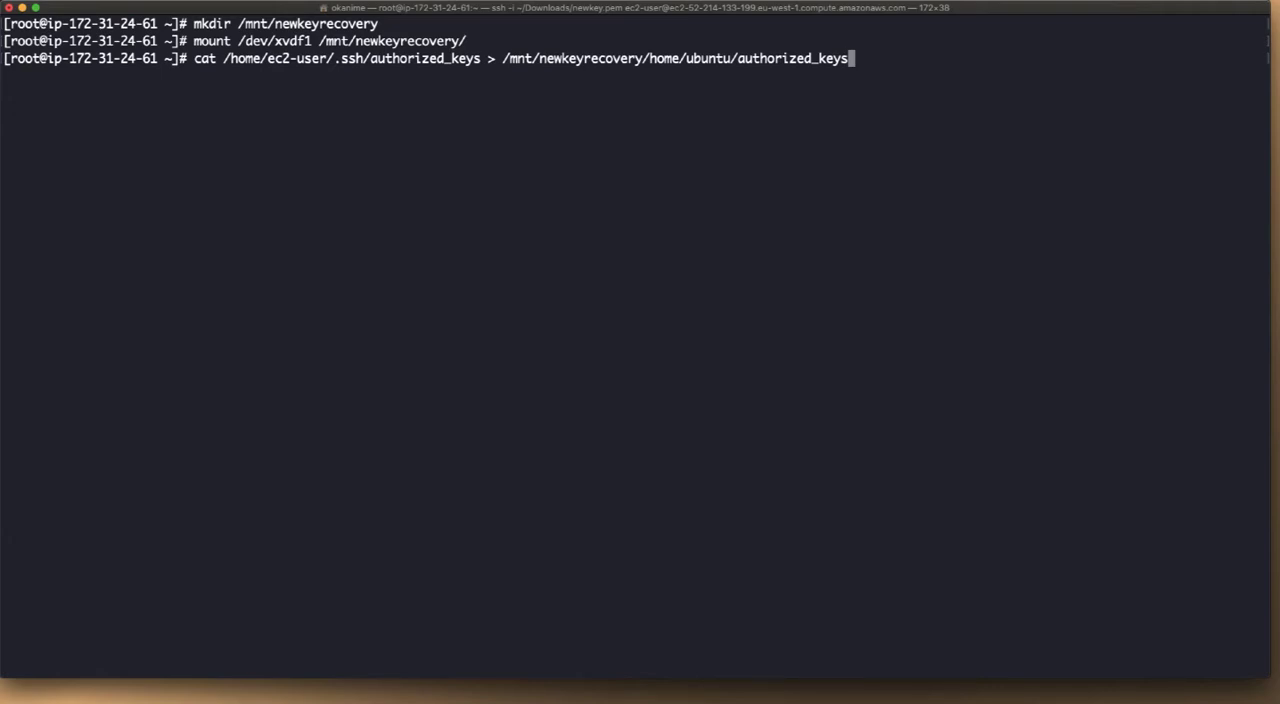
key("Return")
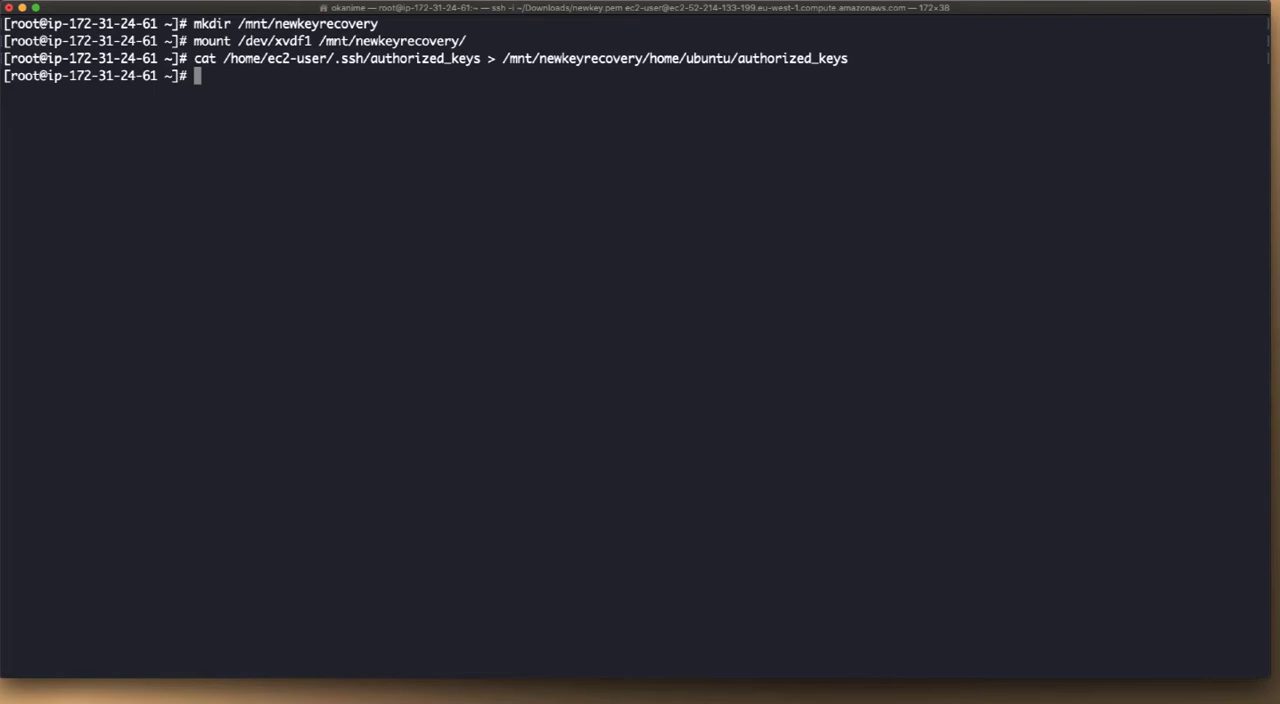
Step: Unmount the old volume with umount /mnt/newkeyrecovery/
type("umoun")
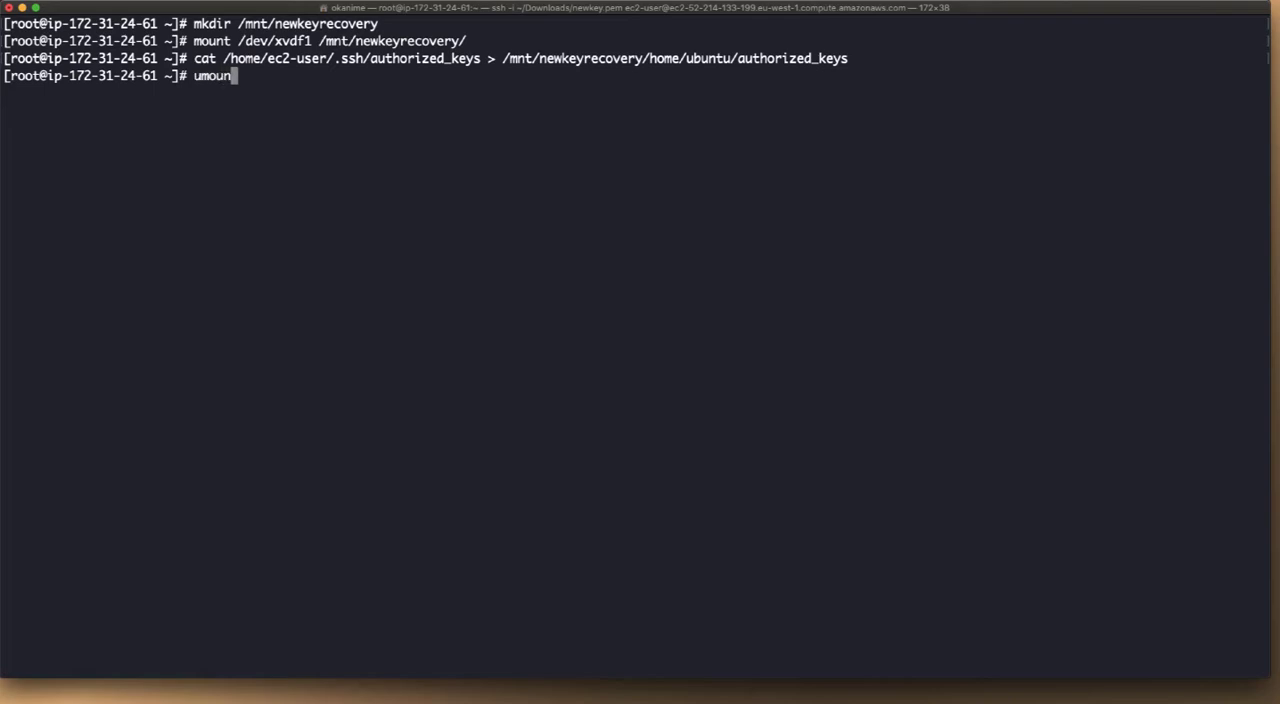
type("t")
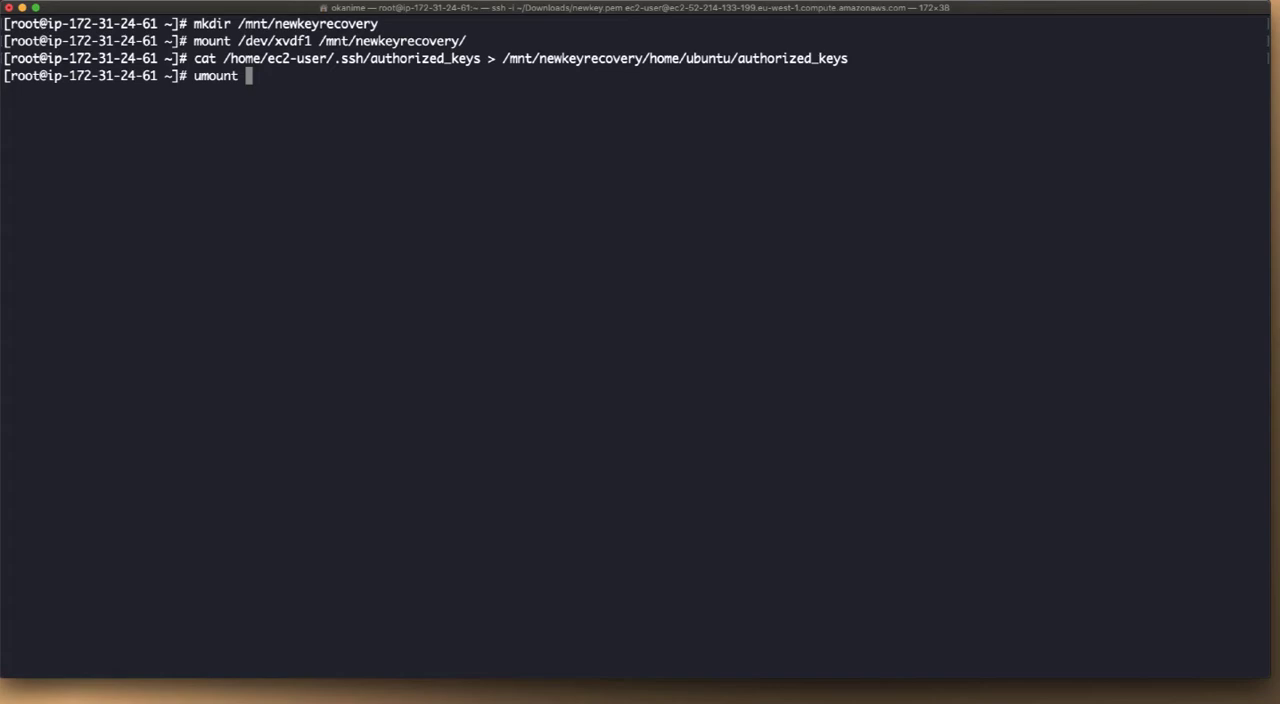
type("/mnt/")
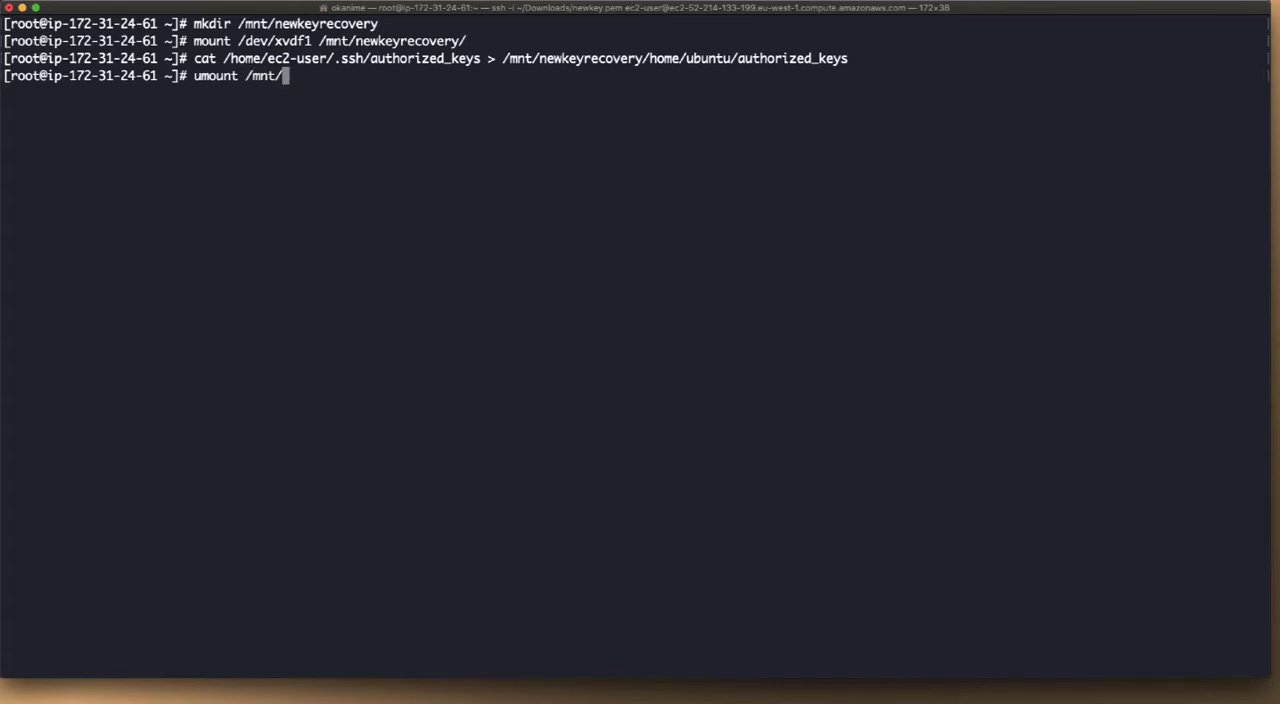
type("n")
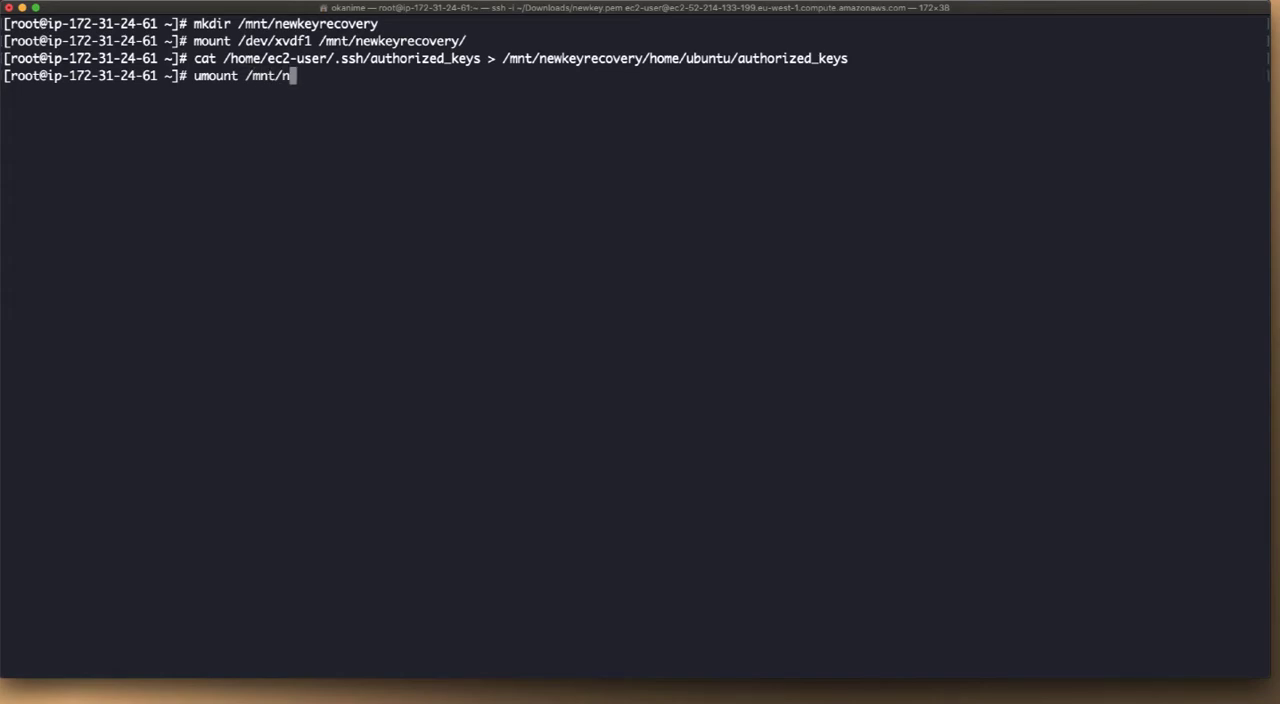
type("ewkeyr")
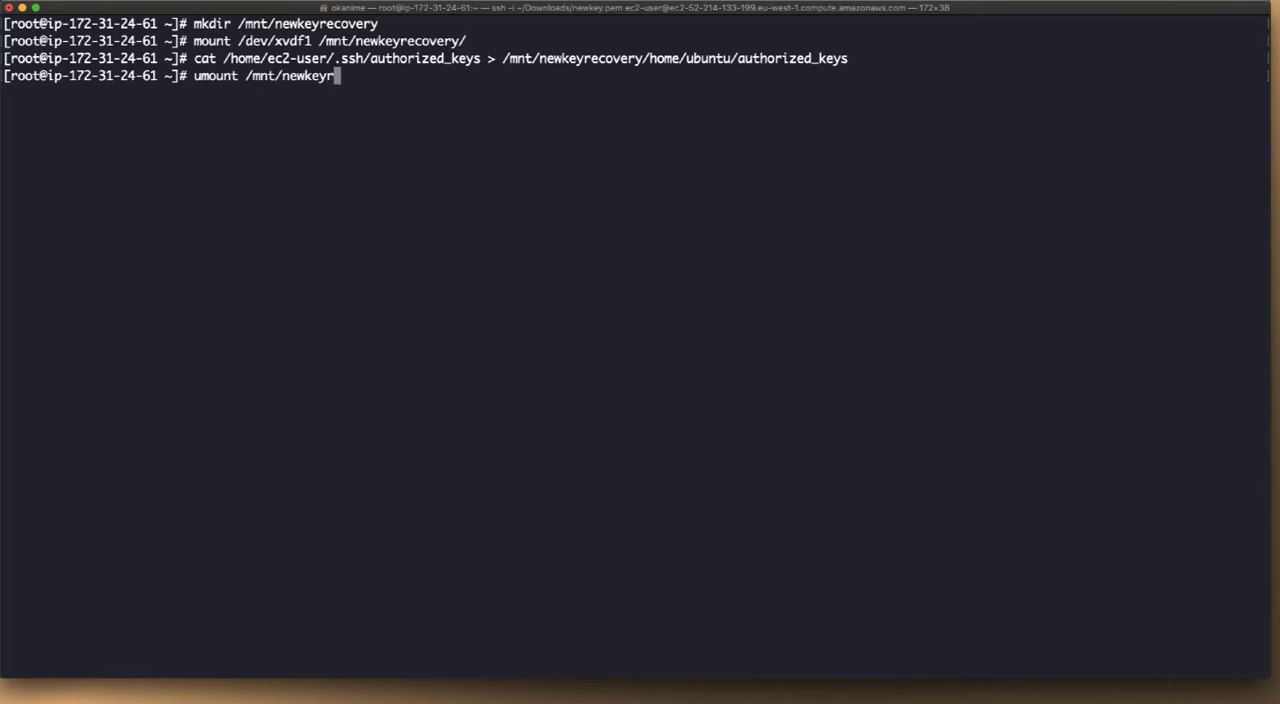
type("ecovery/")
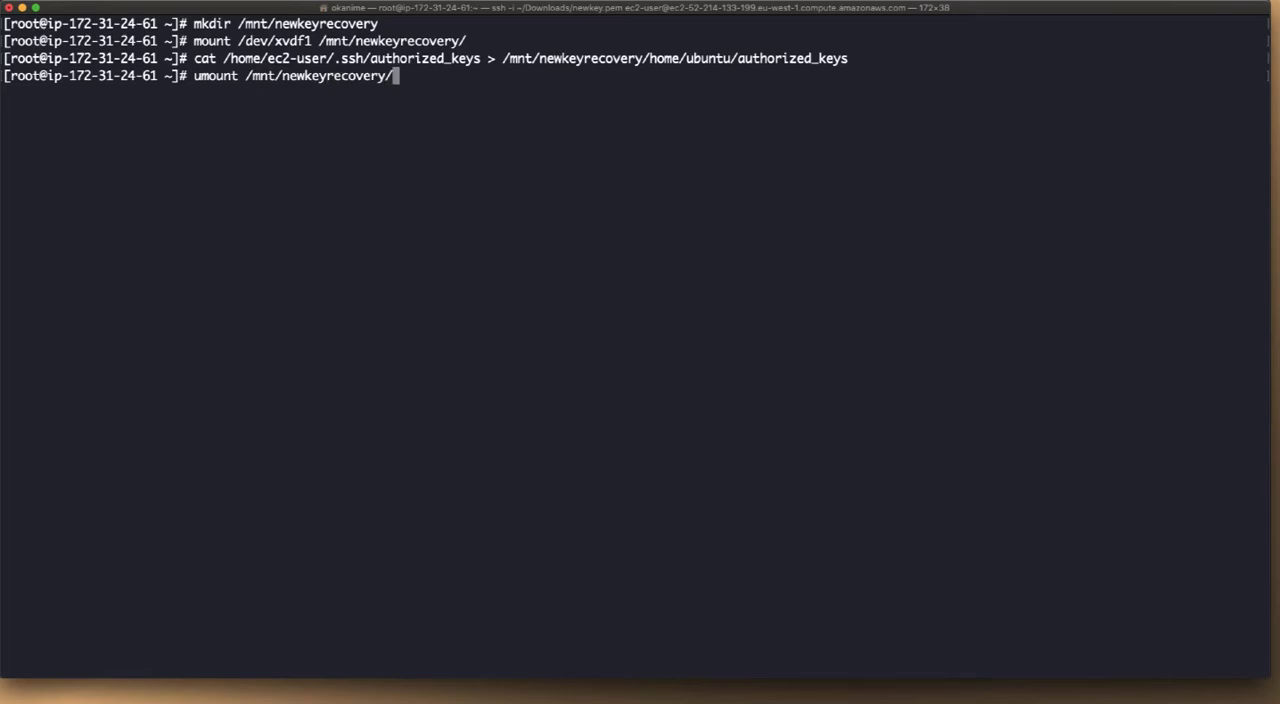
key("Return")
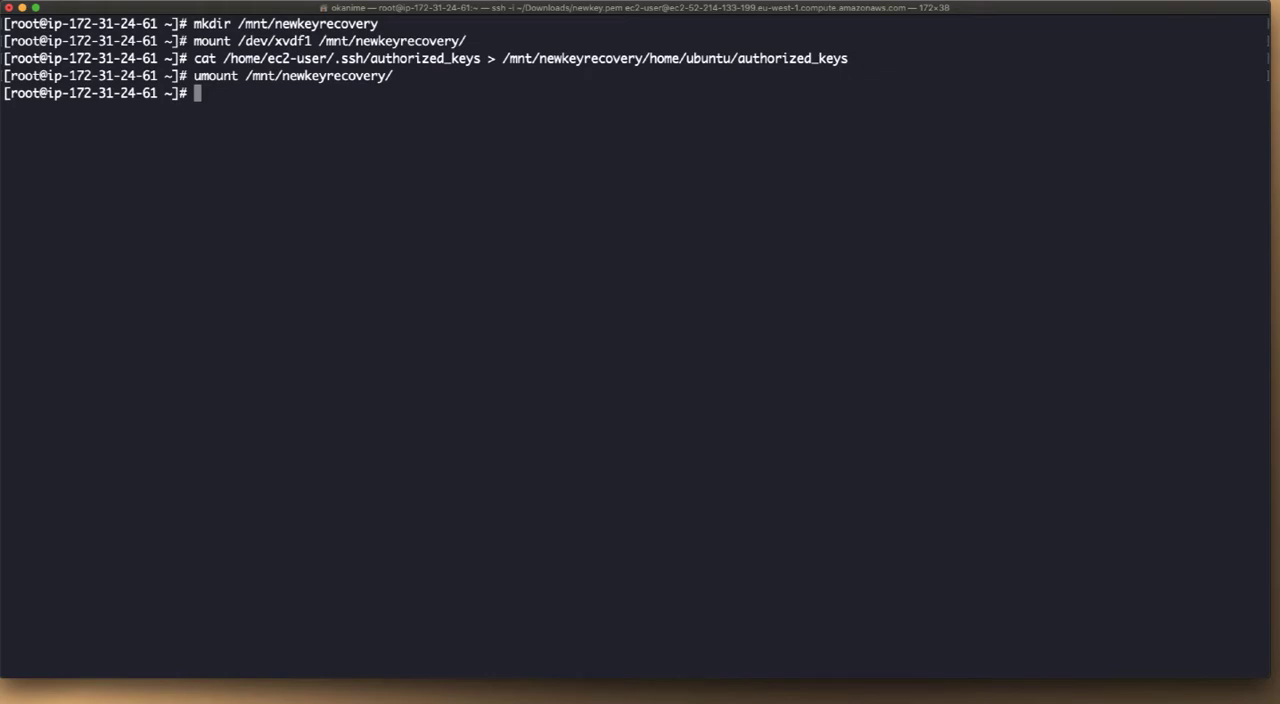
Step: Exit the root shell and the SSH session on the helper server
type("exit")
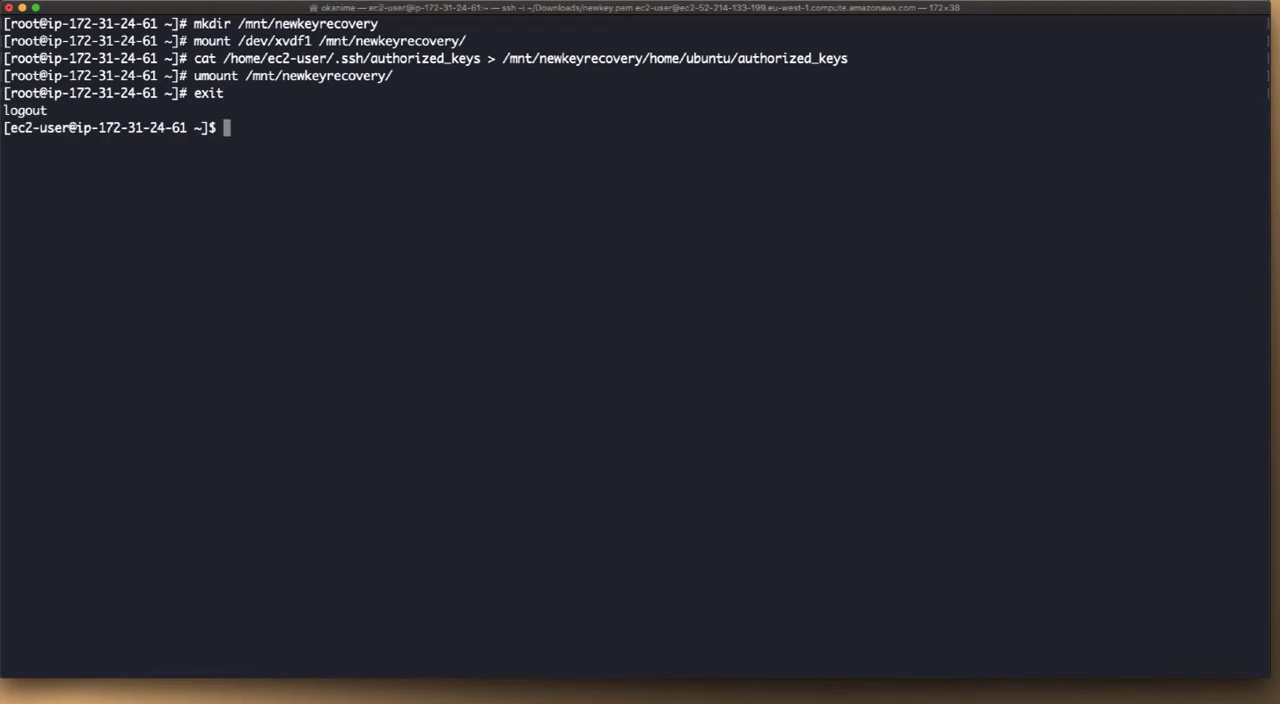
type("exi")
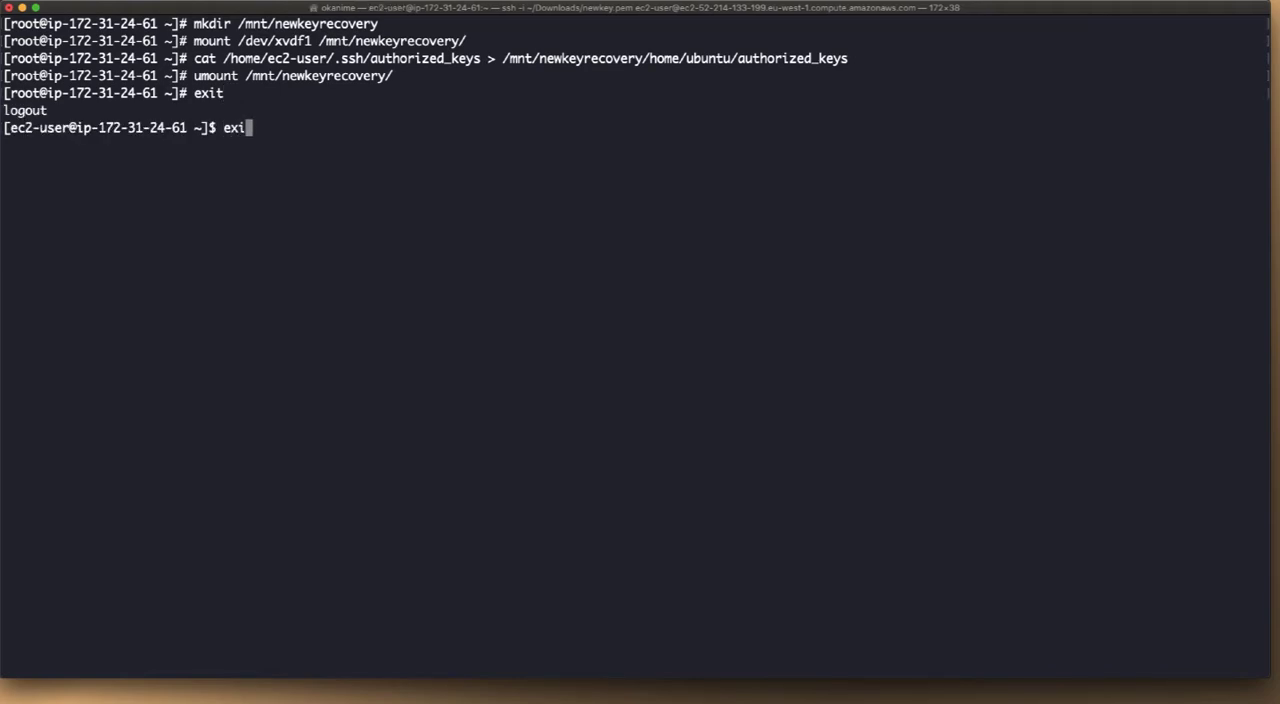
key("Return")
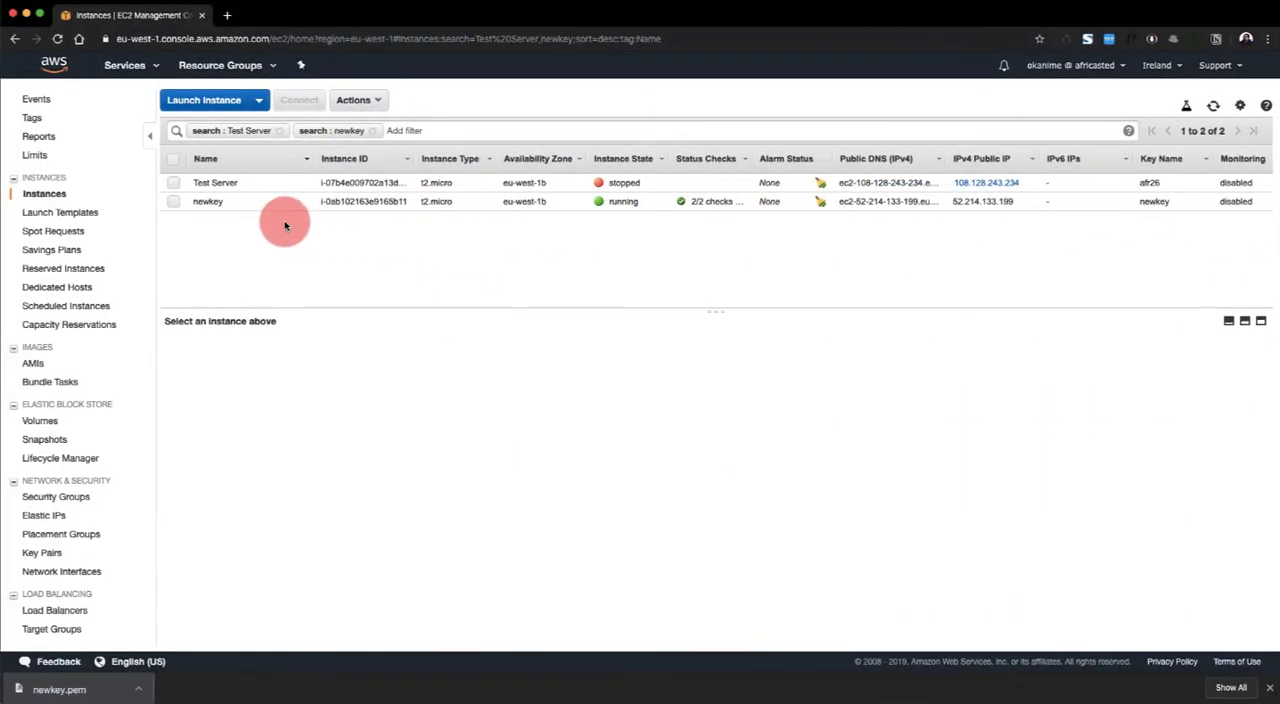
mouse_move(157, 348)
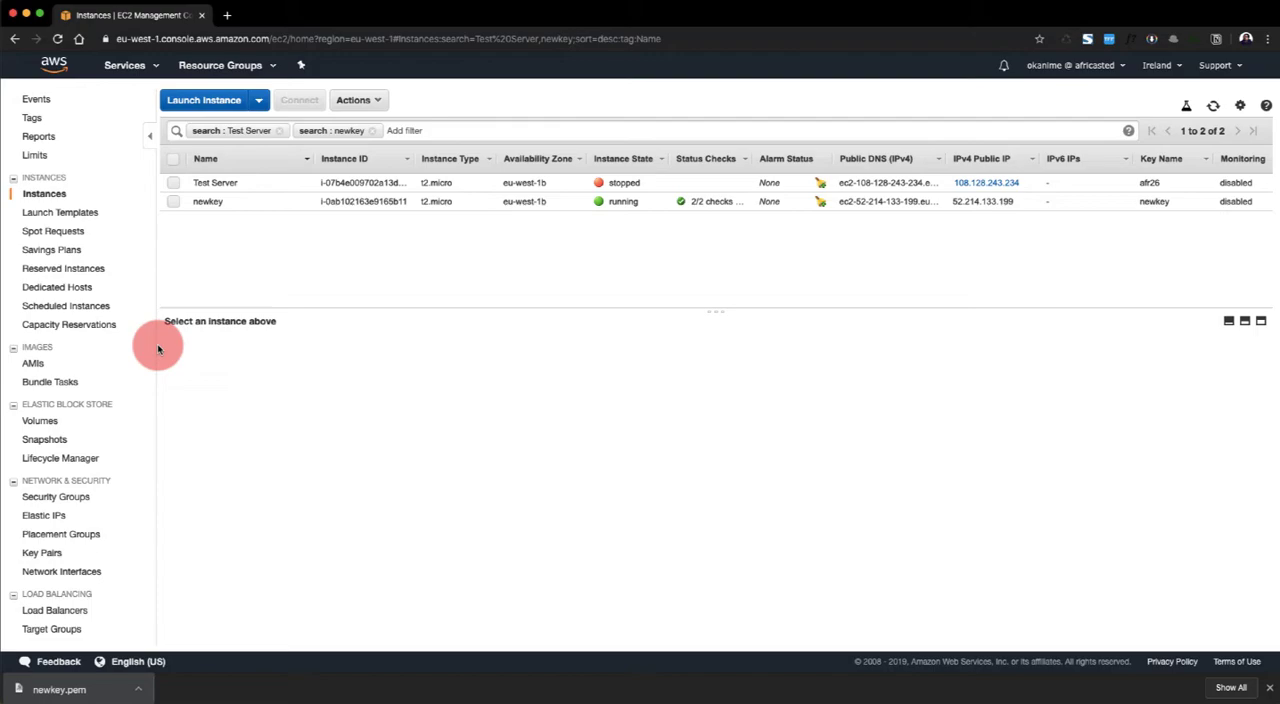
mouse_move(502, 273)
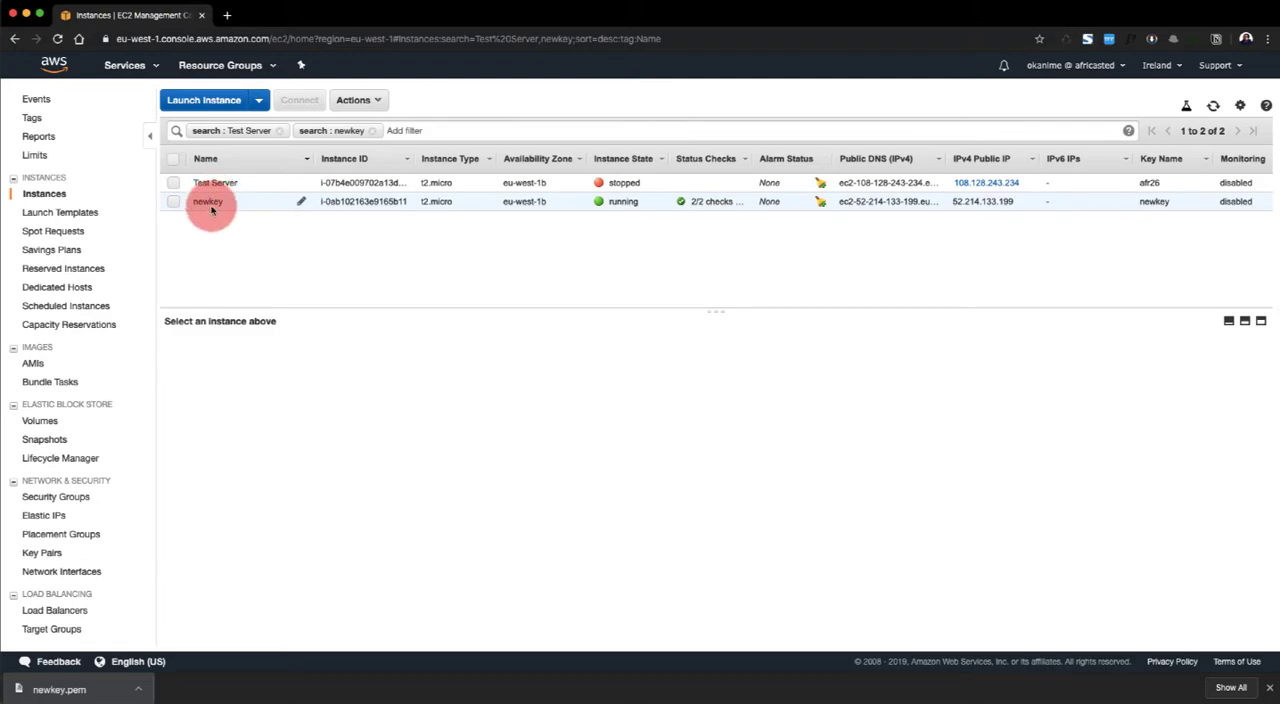
Step: Select the newkey instance and follow its /dev/sdf block device link to the Volumes page
left_click(207, 201)
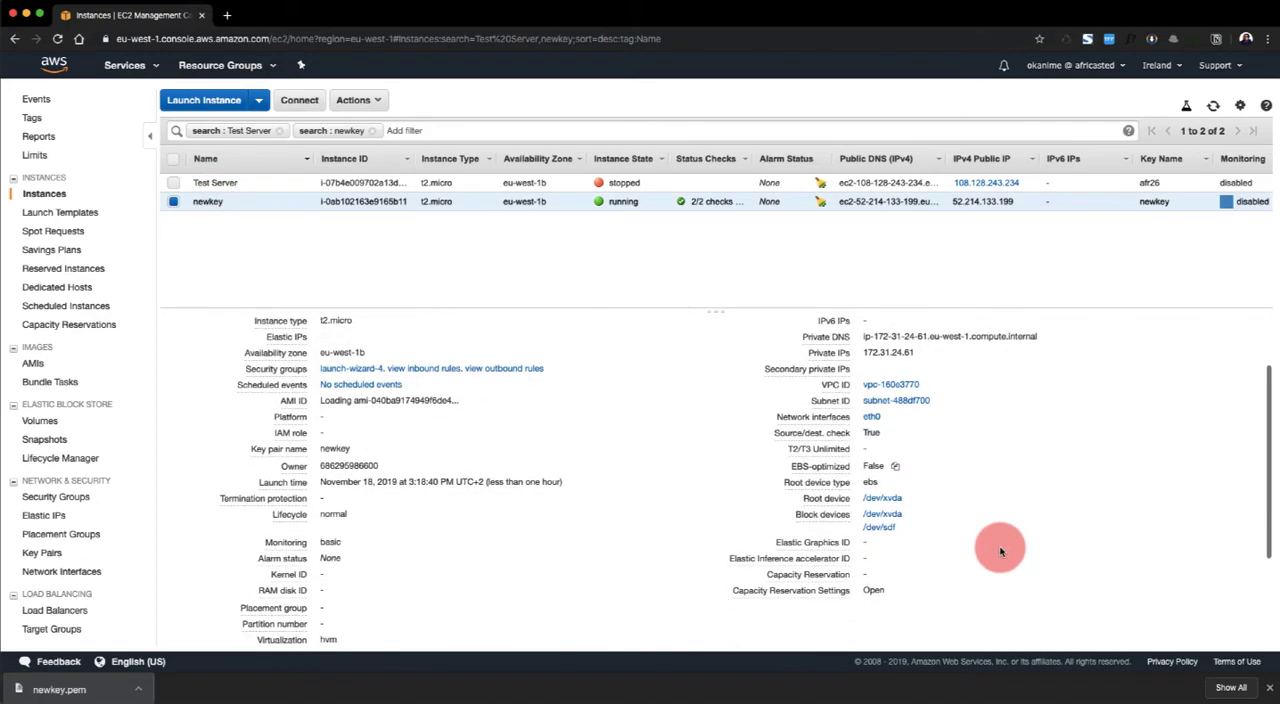
left_click(879, 527)
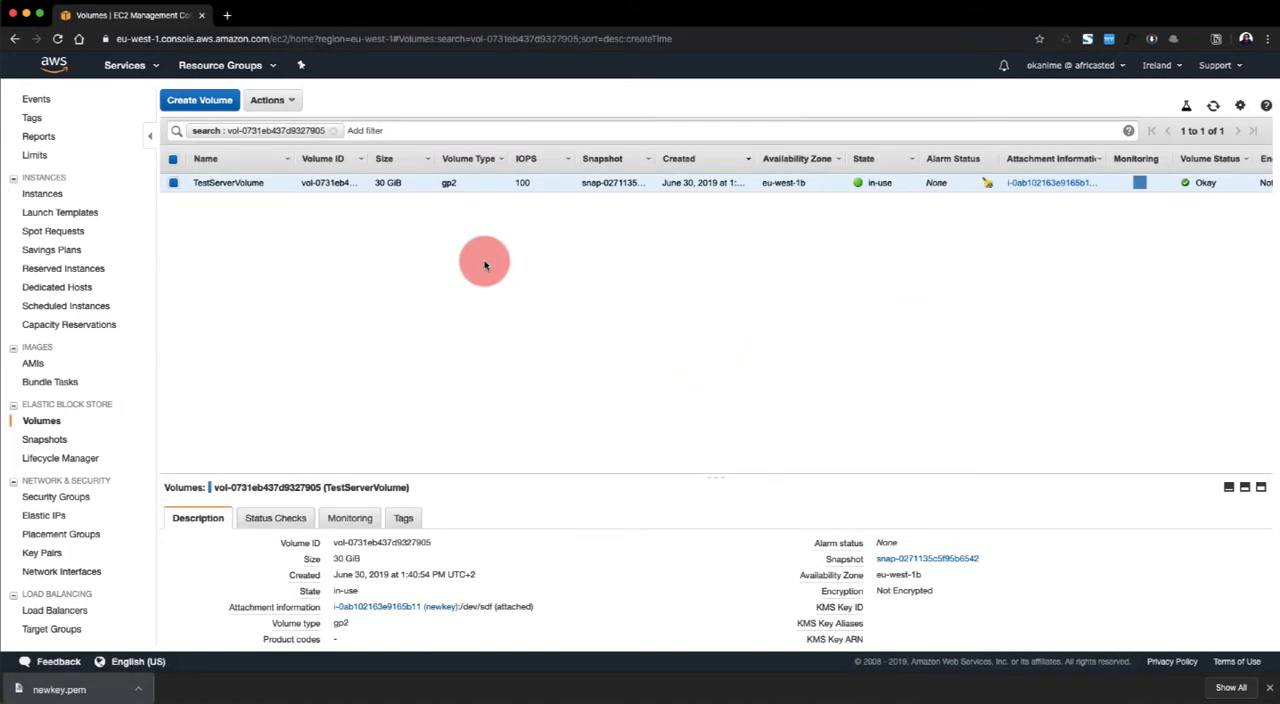
mouse_move(322, 158)
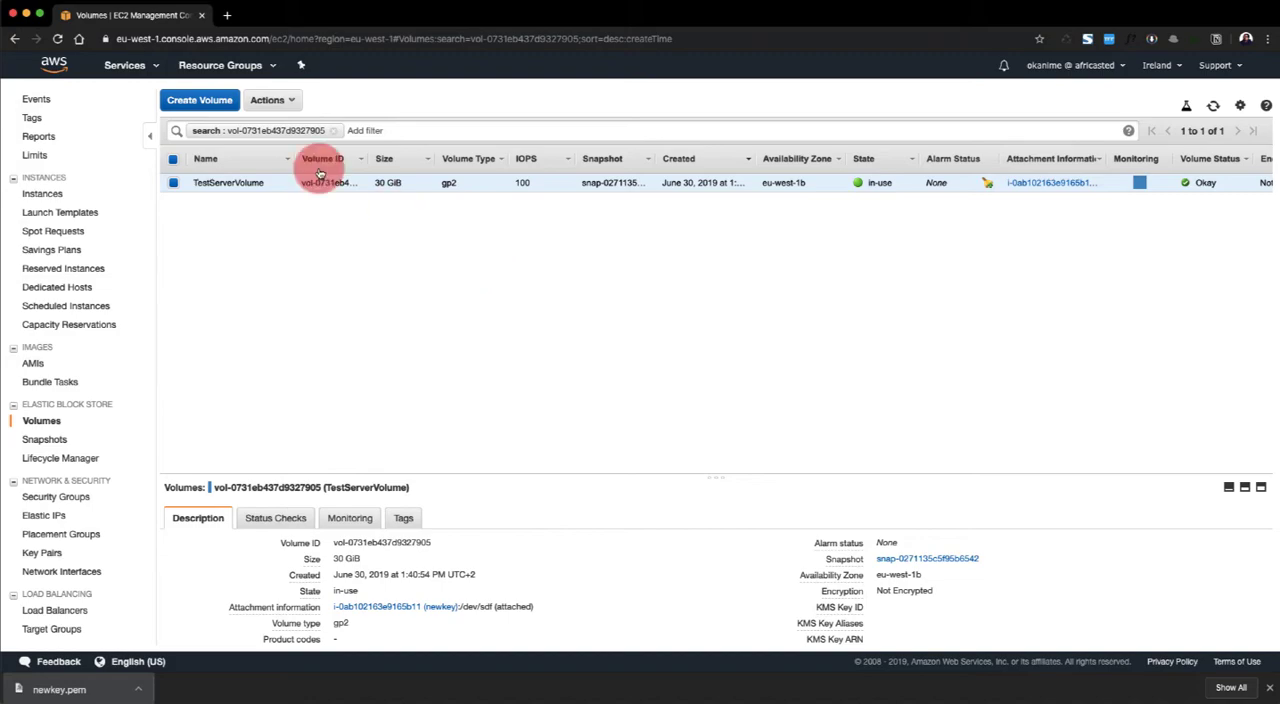
Step: Detach TestServerVolume from newkey via Actions > Detach Volume and confirm
left_click(271, 100)
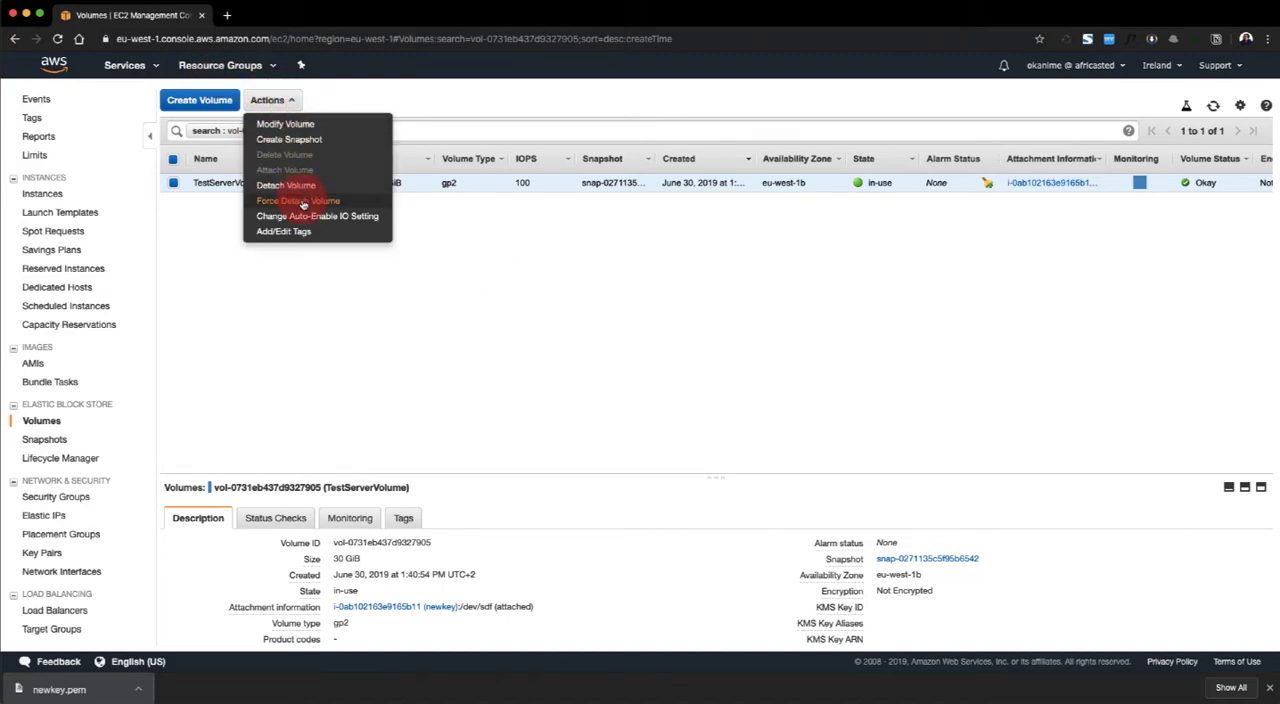
mouse_move(286, 186)
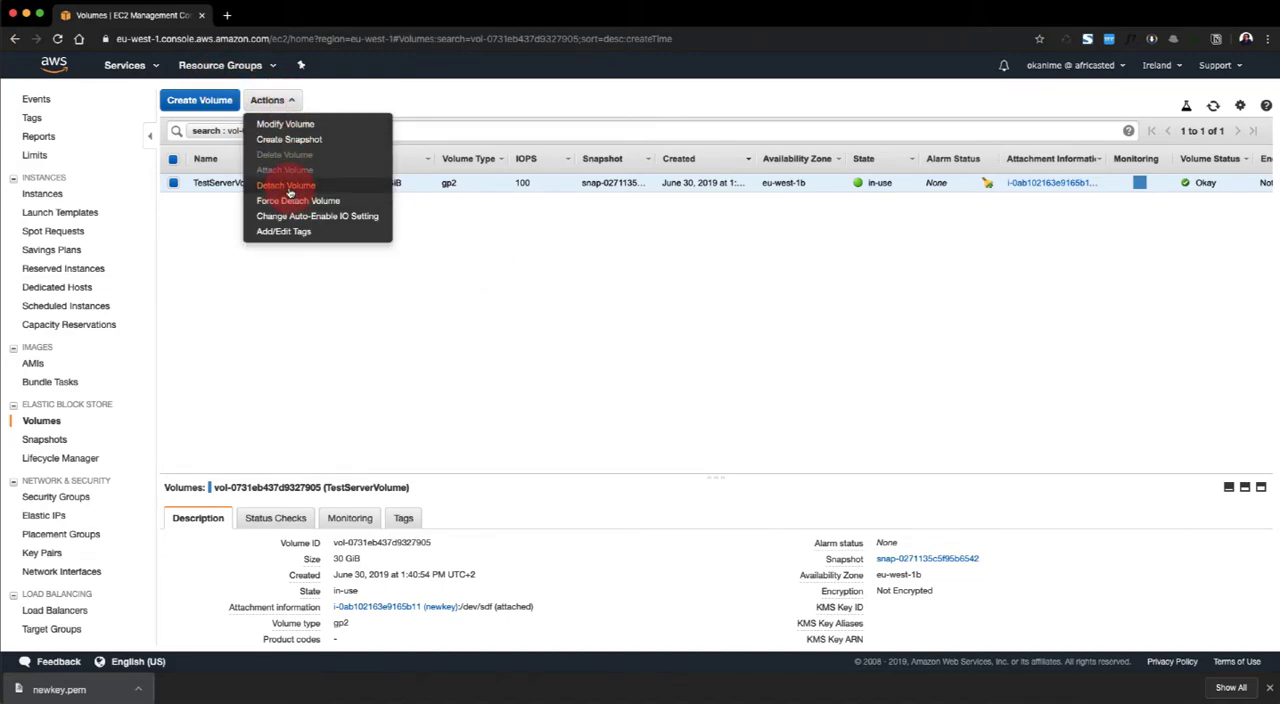
left_click(285, 186)
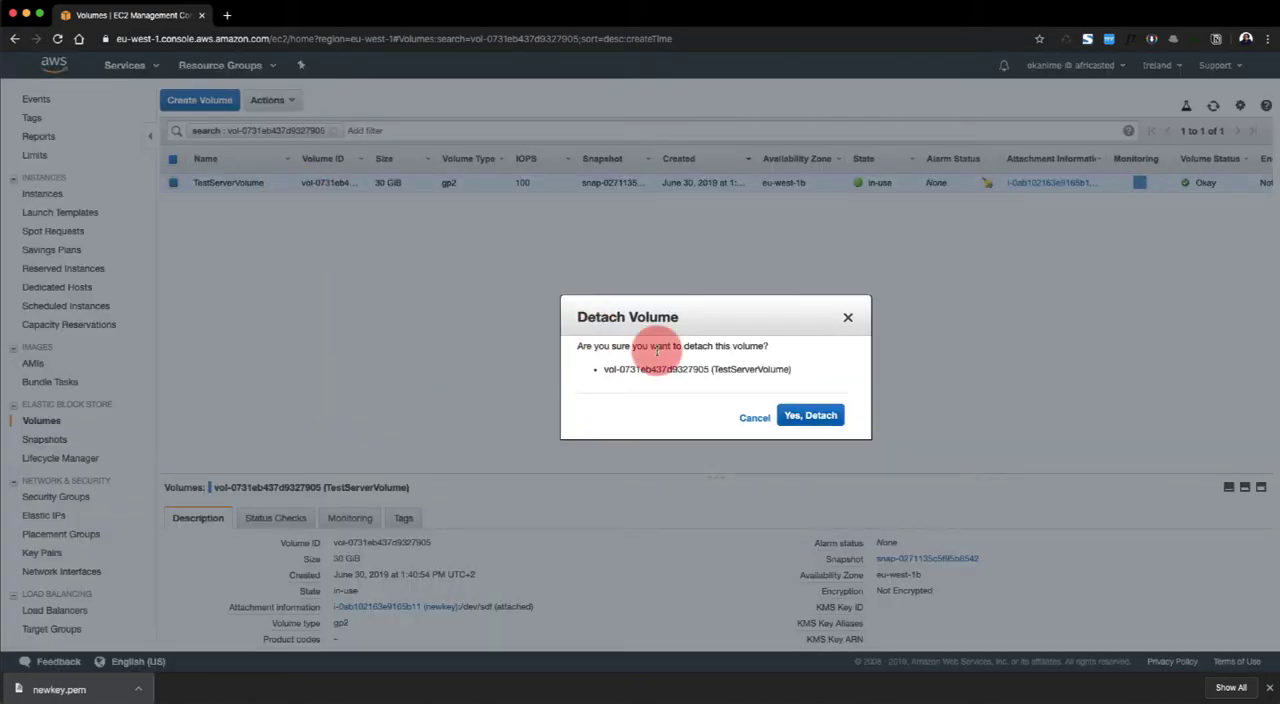
left_click(809, 415)
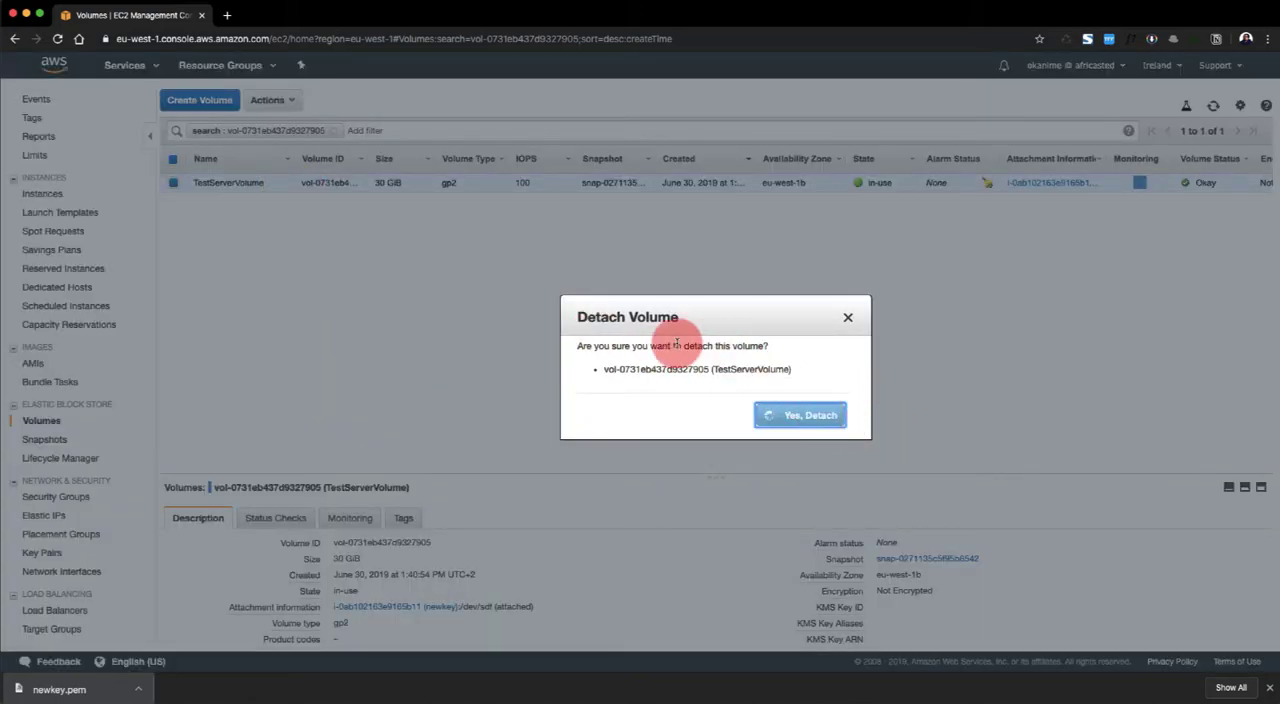
left_click(800, 414)
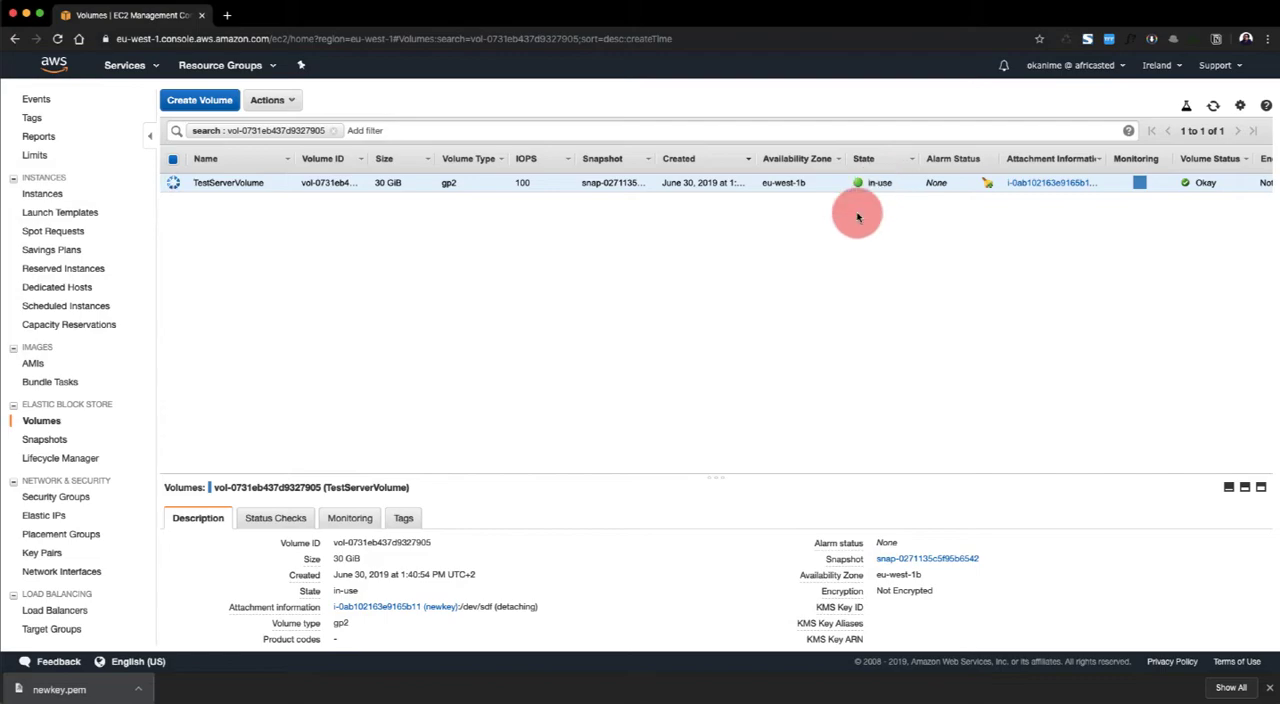
mouse_move(828, 280)
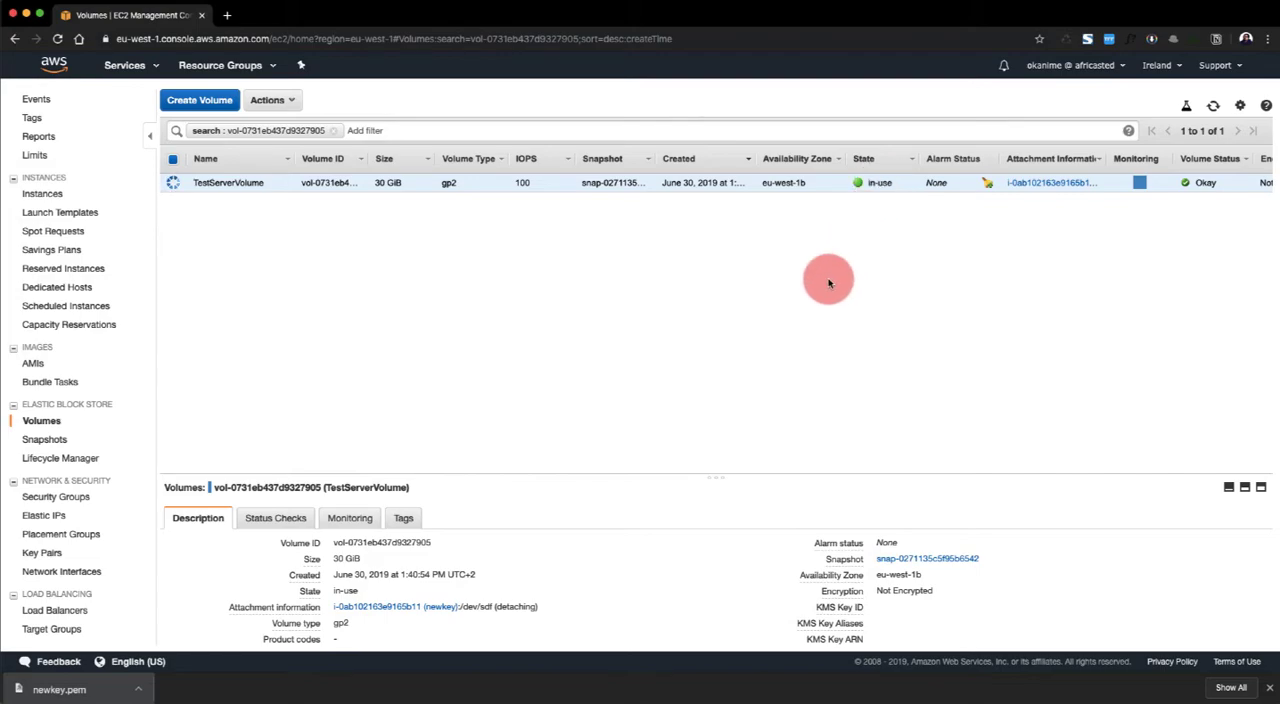
mouse_move(1178, 97)
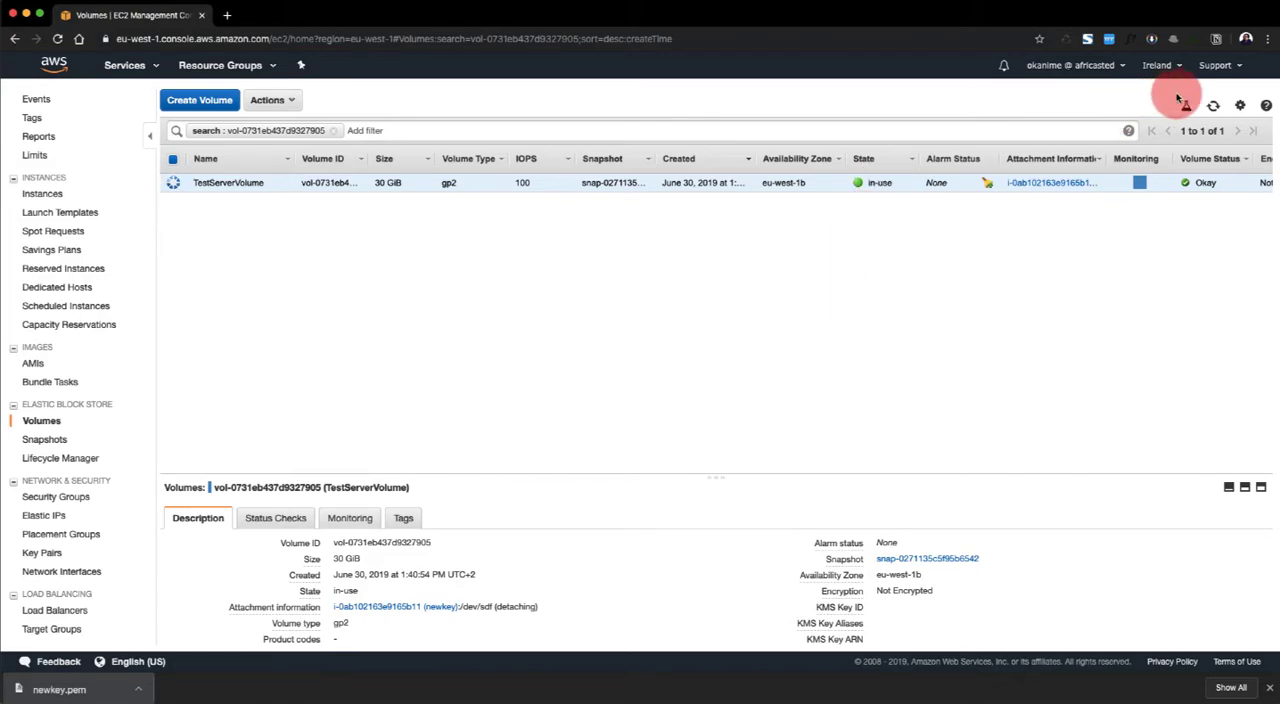
Step: Refresh to check detach progress, then return to the Instances list
left_click(1213, 105)
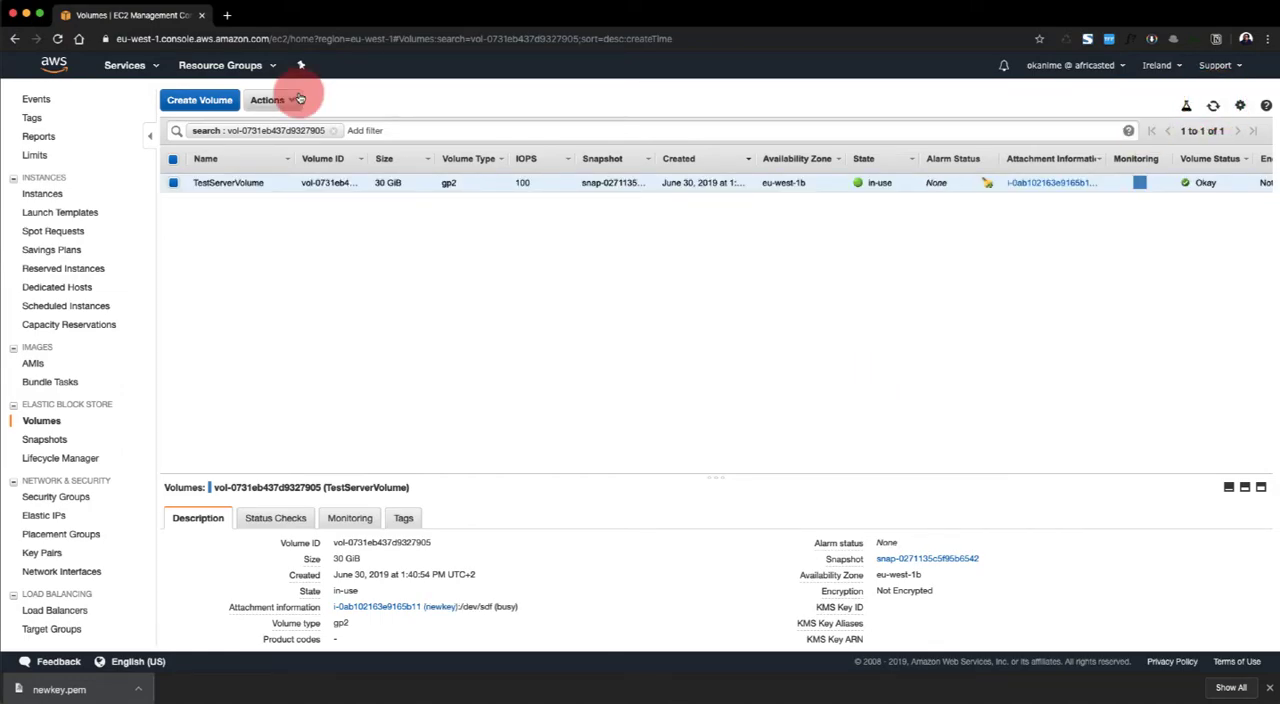
mouse_move(281, 262)
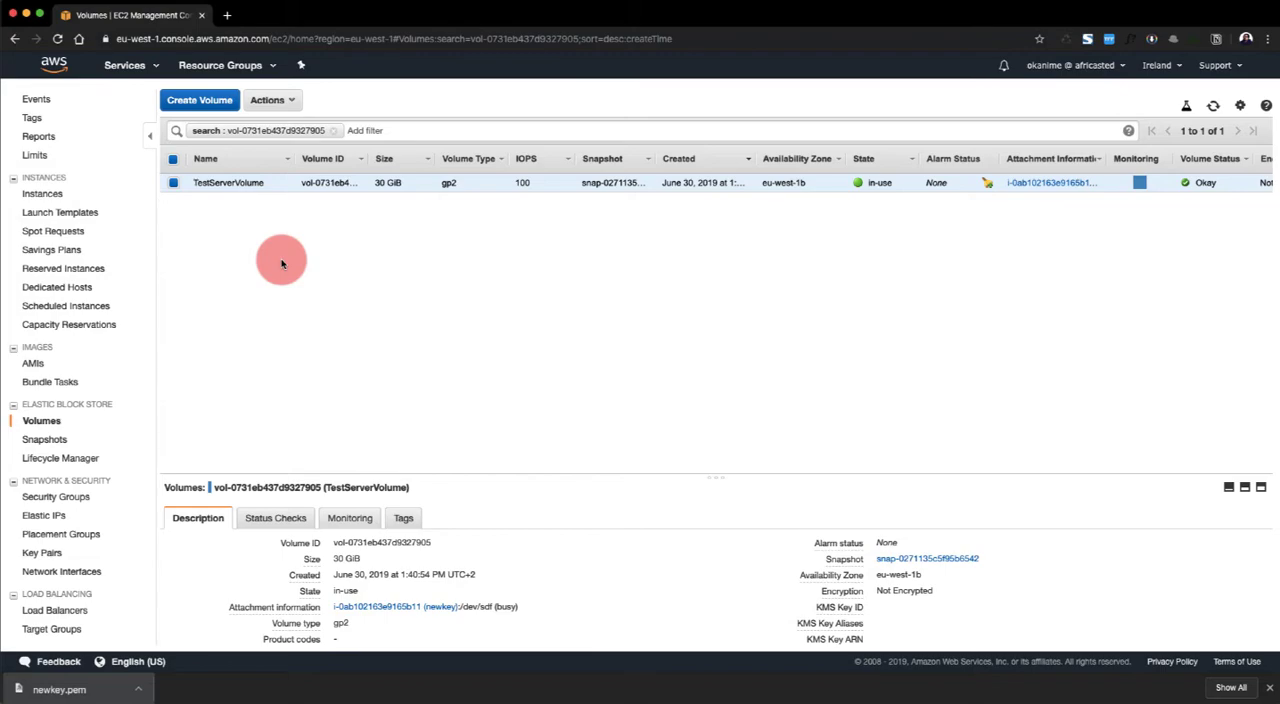
left_click(42, 193)
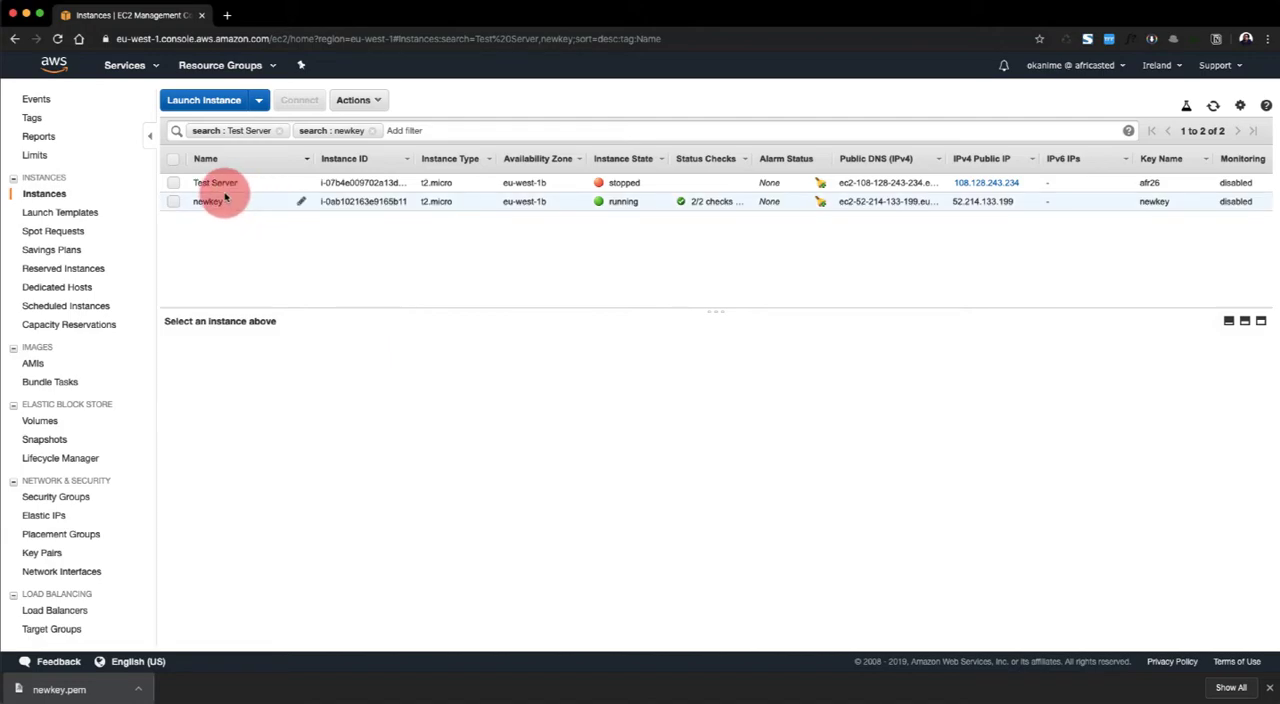
Step: Stop the newkey instance via Actions > Instance State > Stop and confirm
left_click(207, 201)
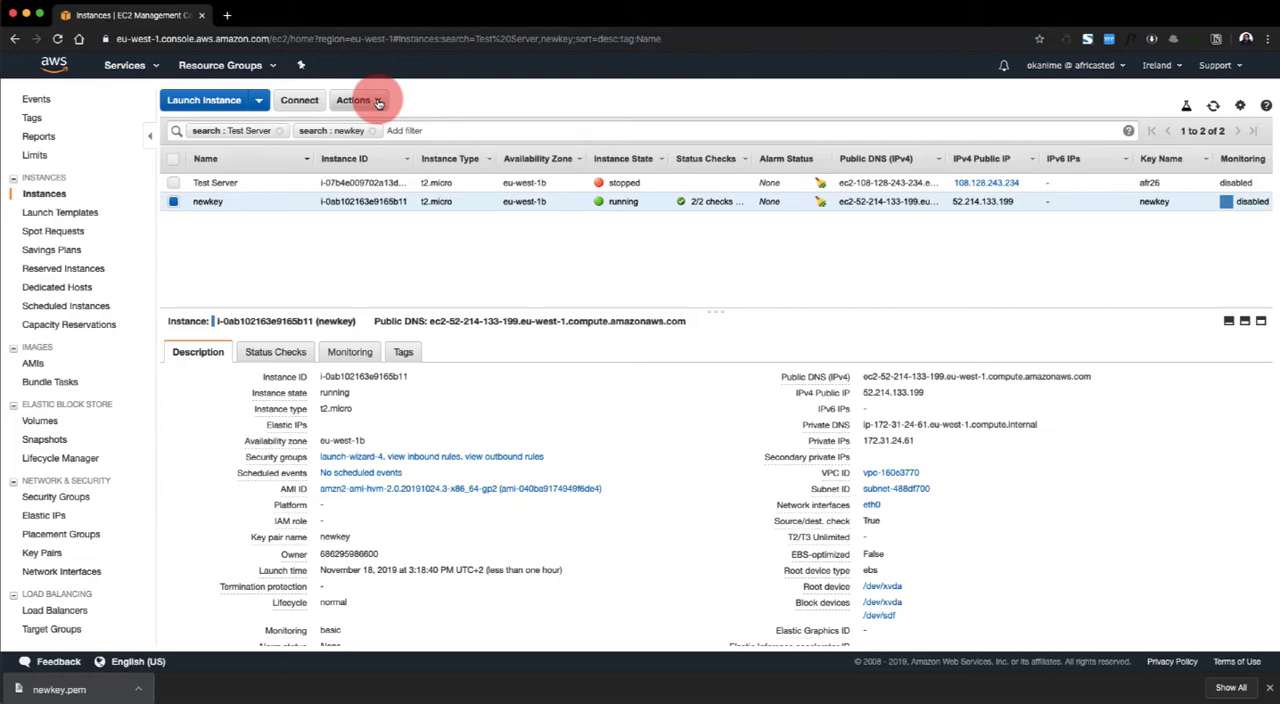
left_click(354, 100)
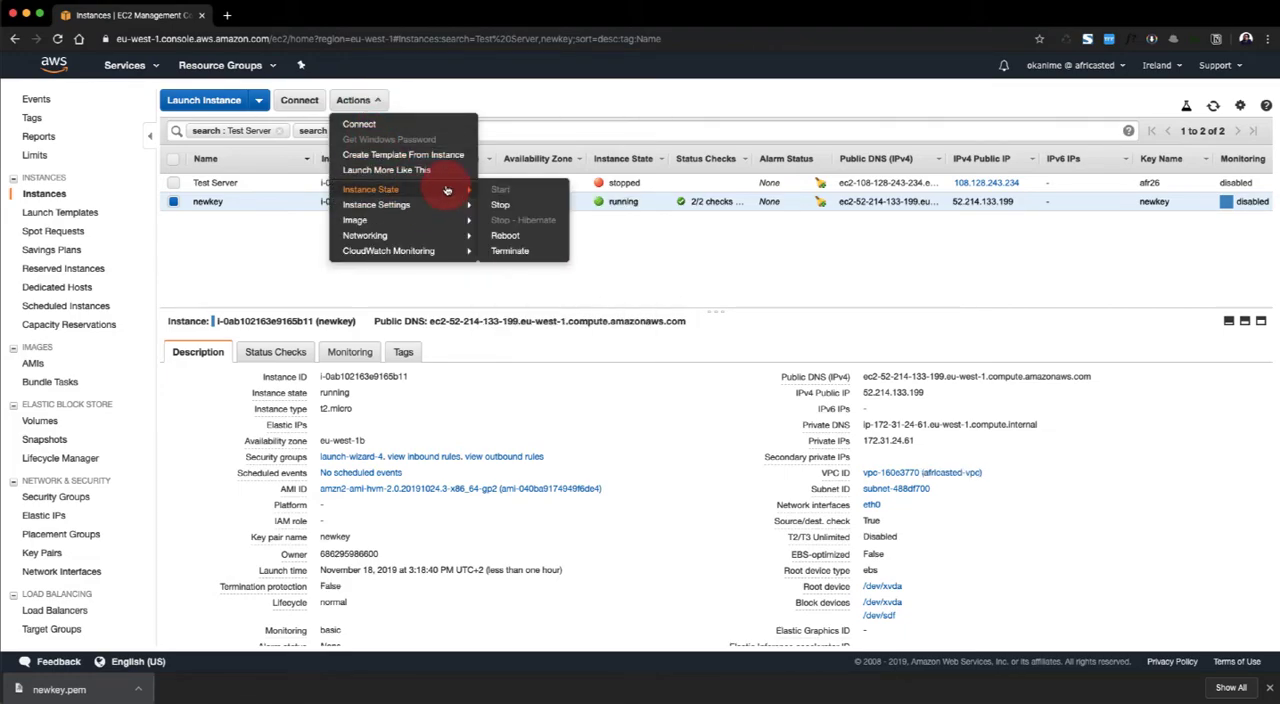
left_click(500, 204)
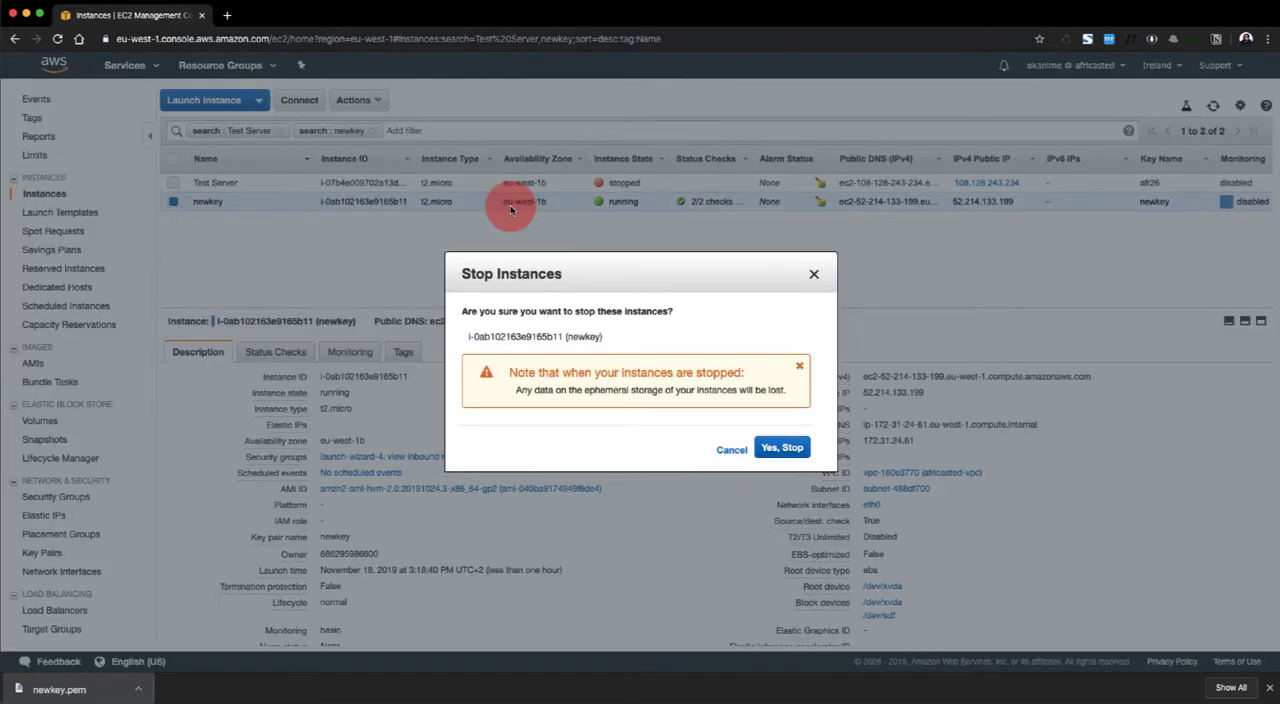
left_click(782, 447)
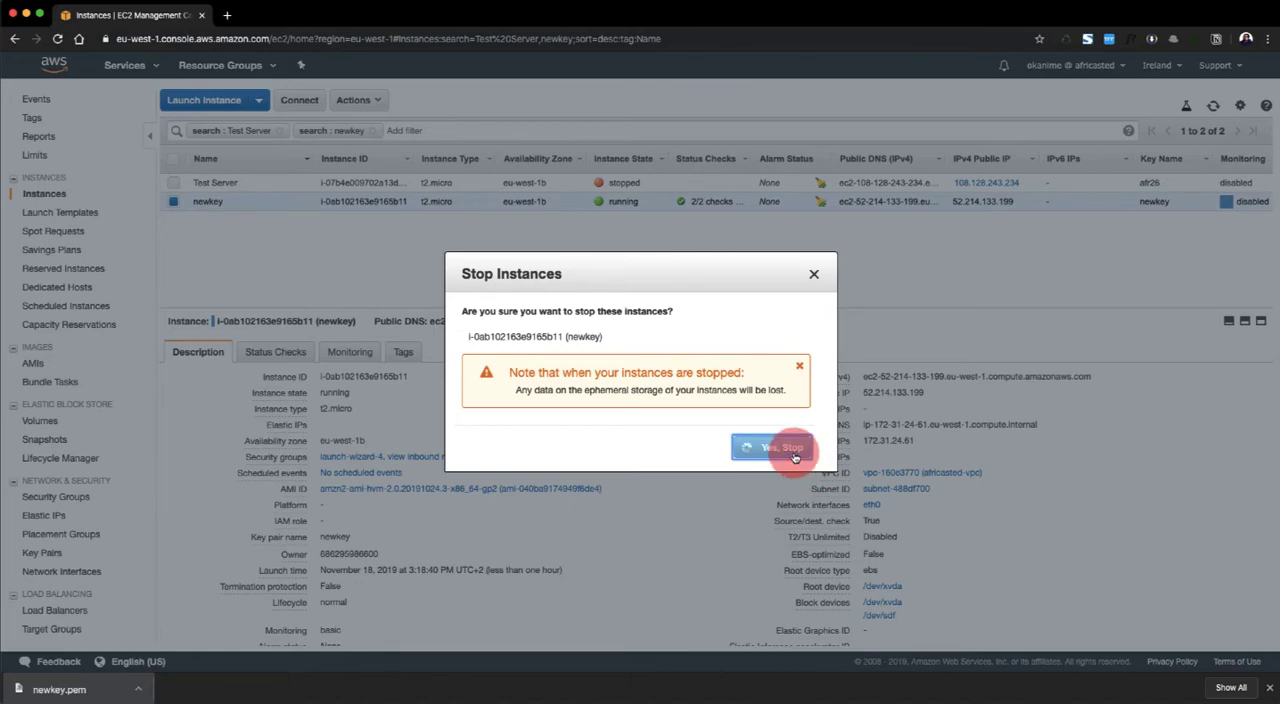
left_click(780, 447)
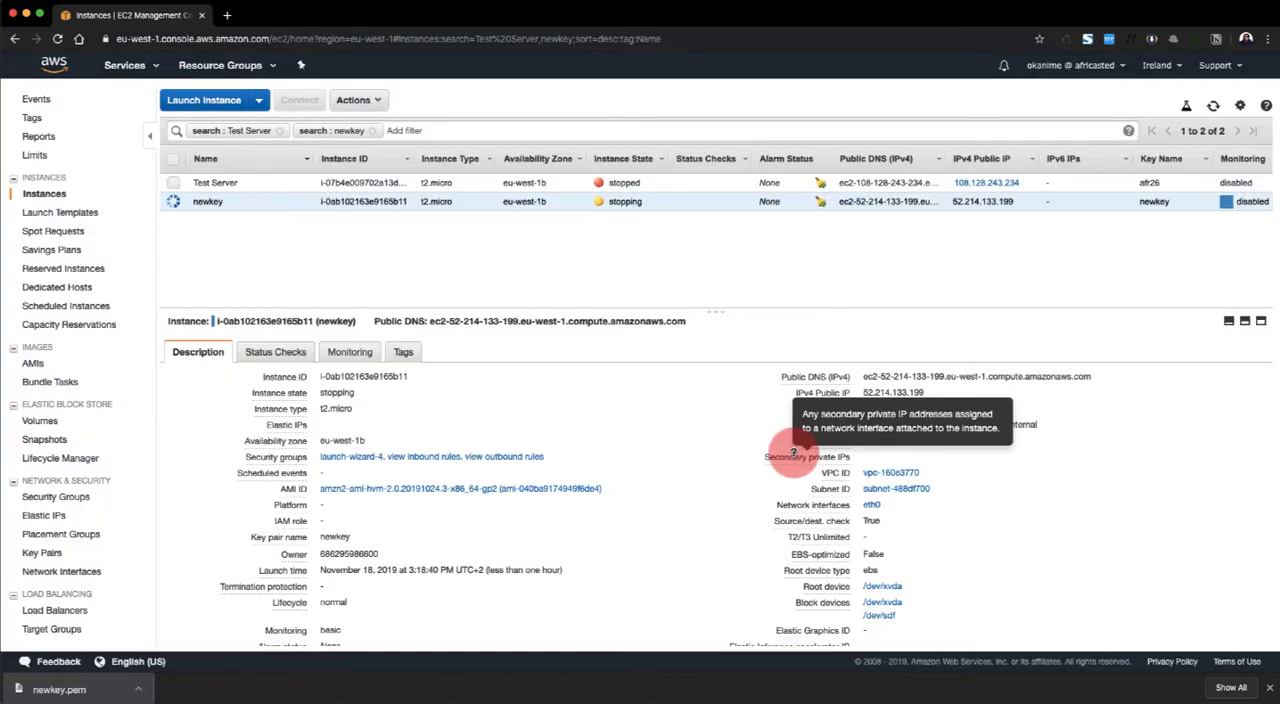
Step: Refresh until newkey shows stopped, then go to the Volumes list
left_click(1213, 105)
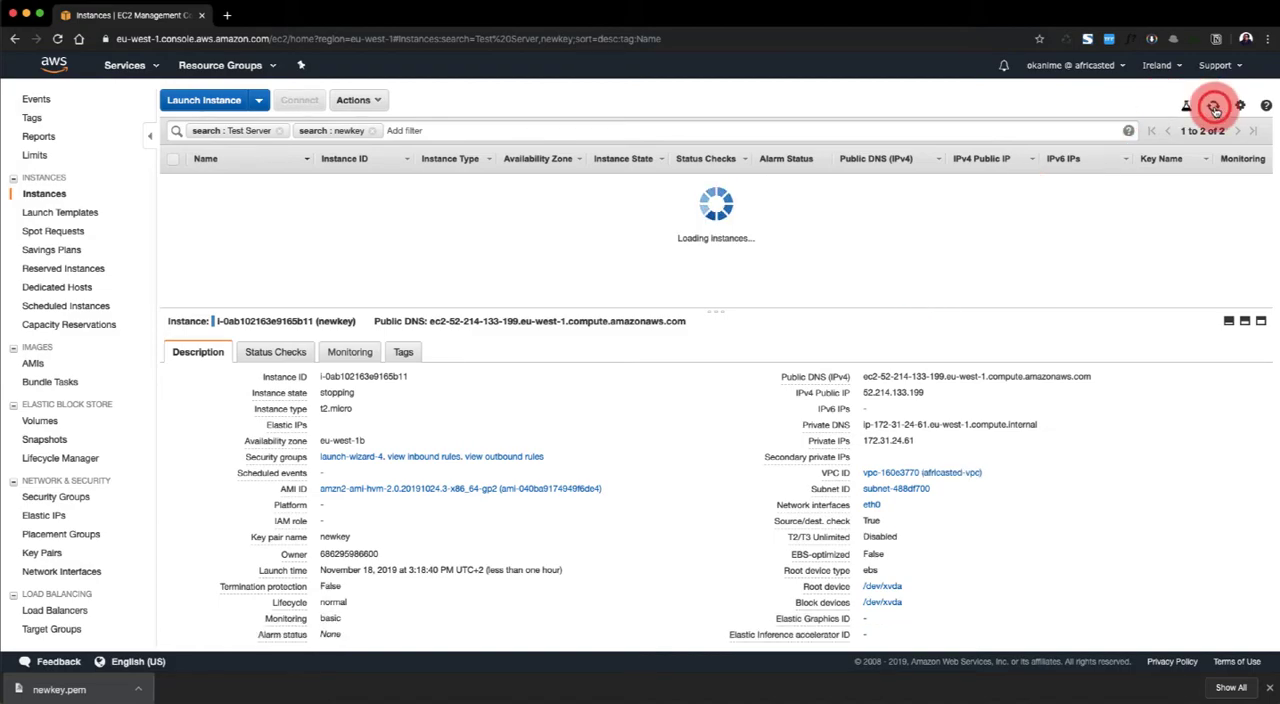
left_click(1214, 105)
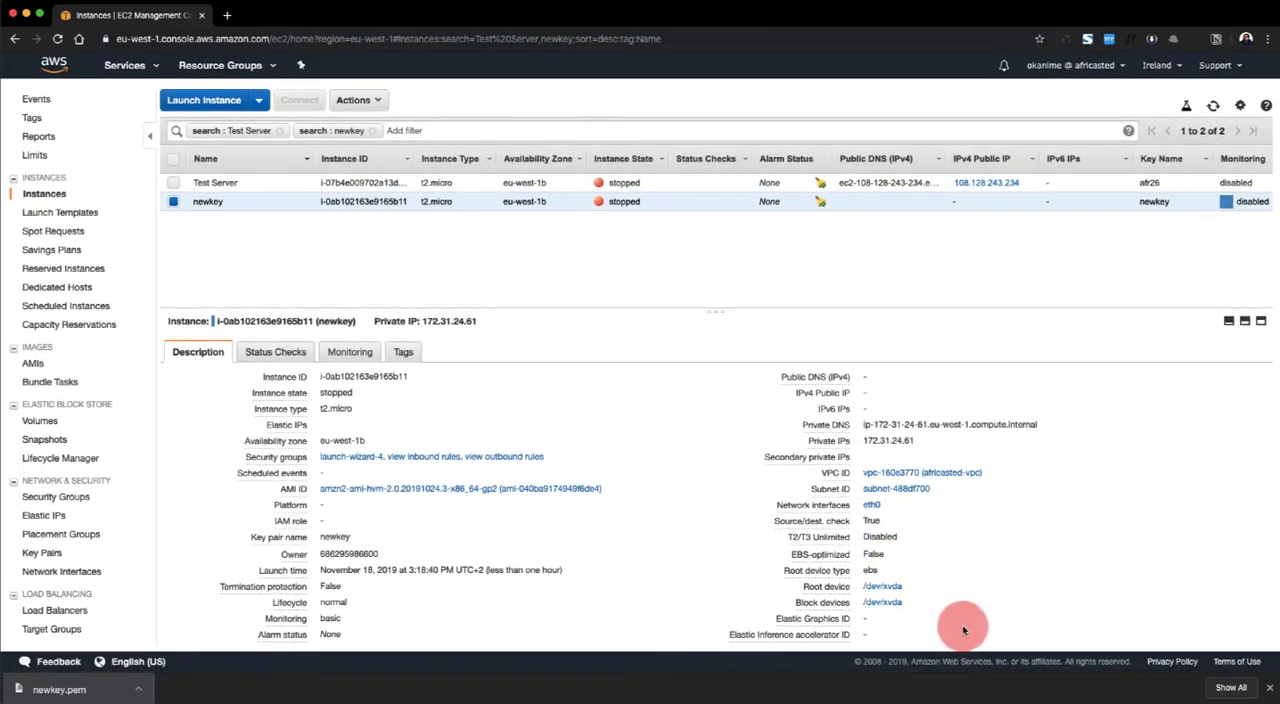
mouse_move(670, 278)
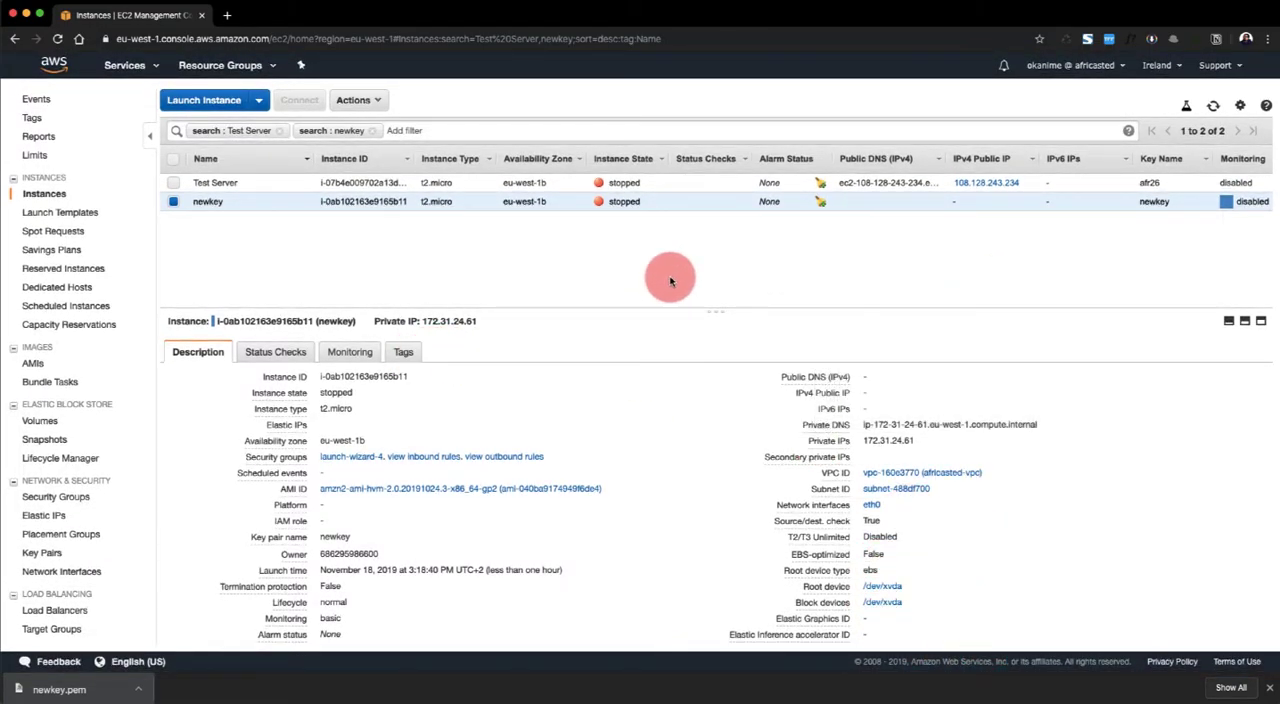
left_click(41, 420)
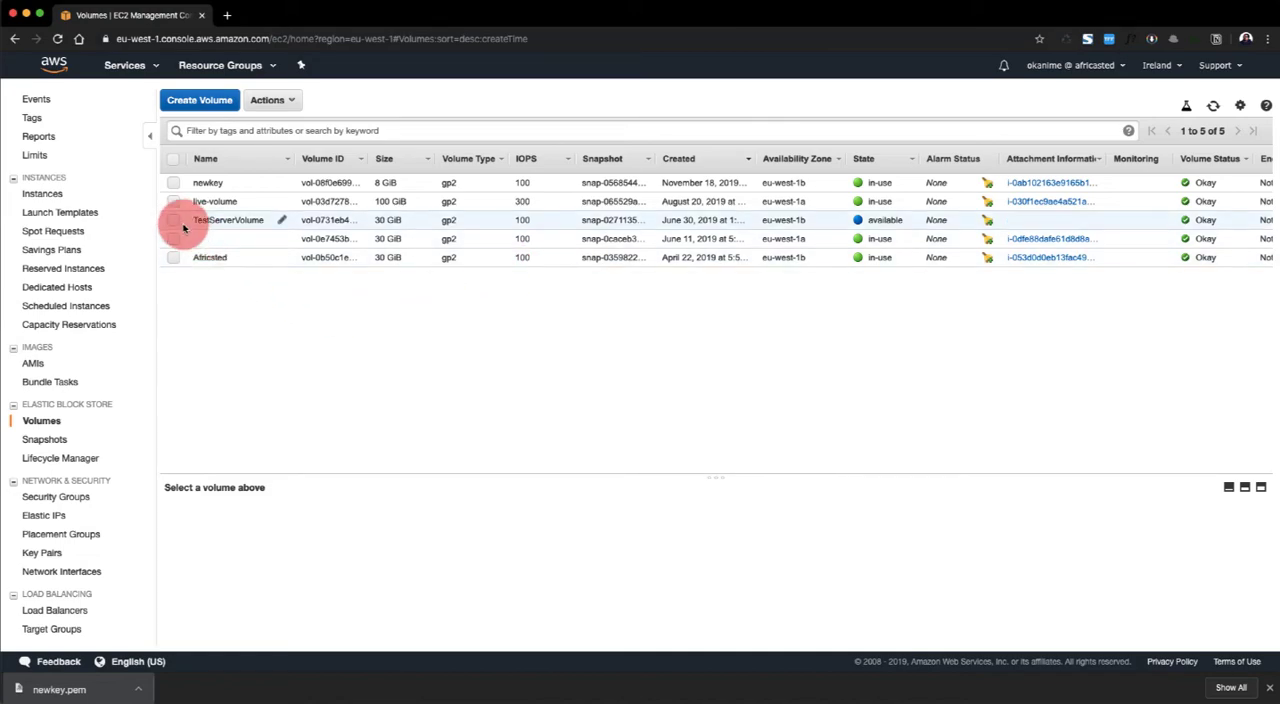
Step: Begin attaching the available TestServerVolume and choose the stopped Test Server as its target
left_click(173, 219)
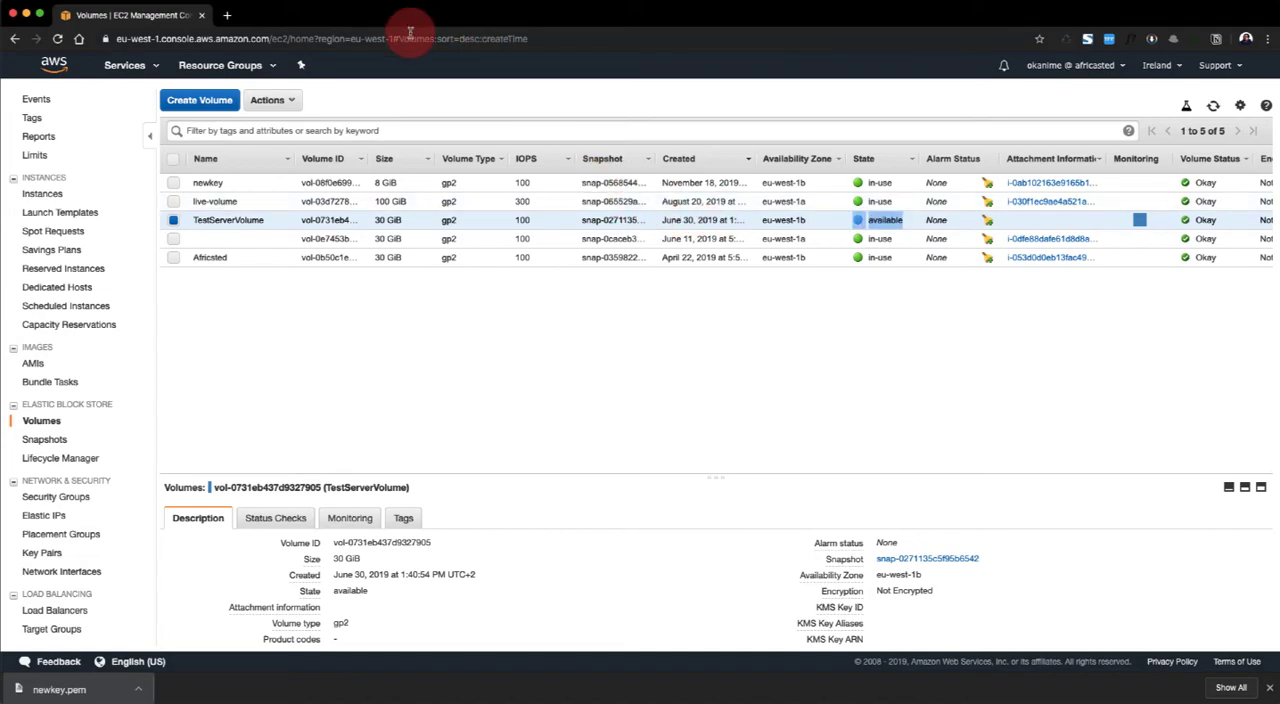
left_click(266, 100)
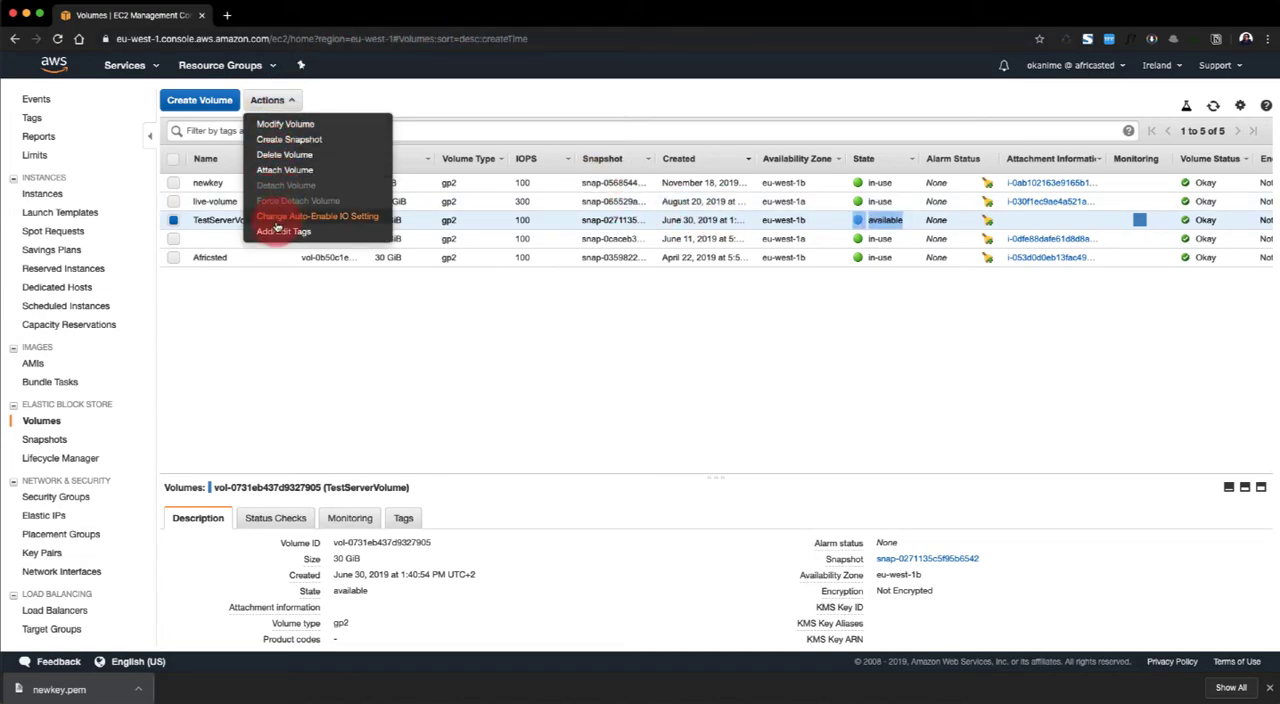
left_click(285, 169)
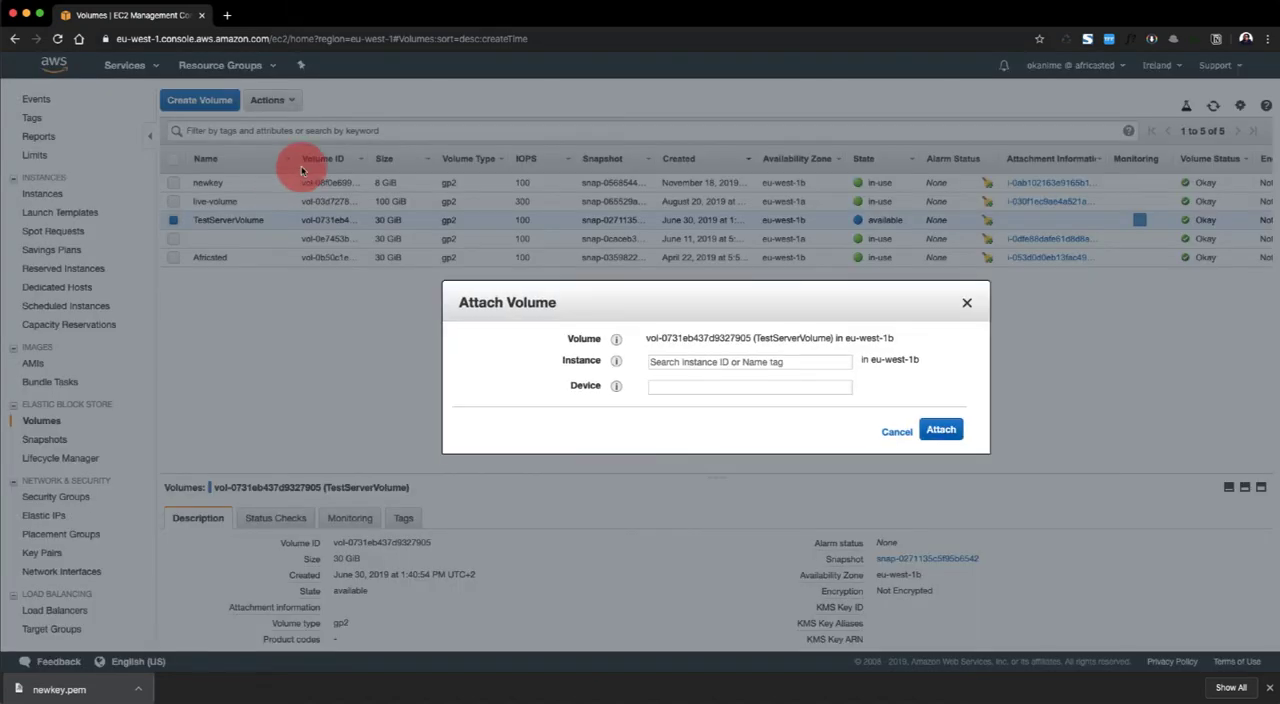
left_click(749, 361)
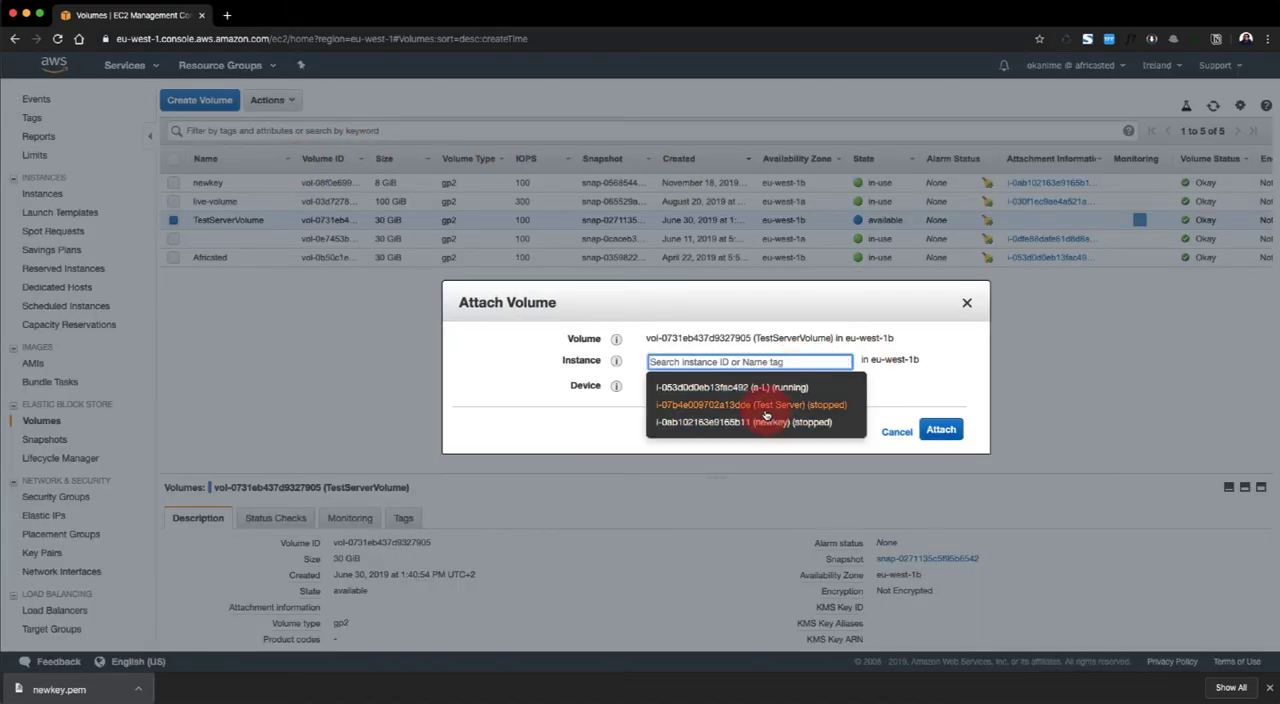
left_click(750, 405)
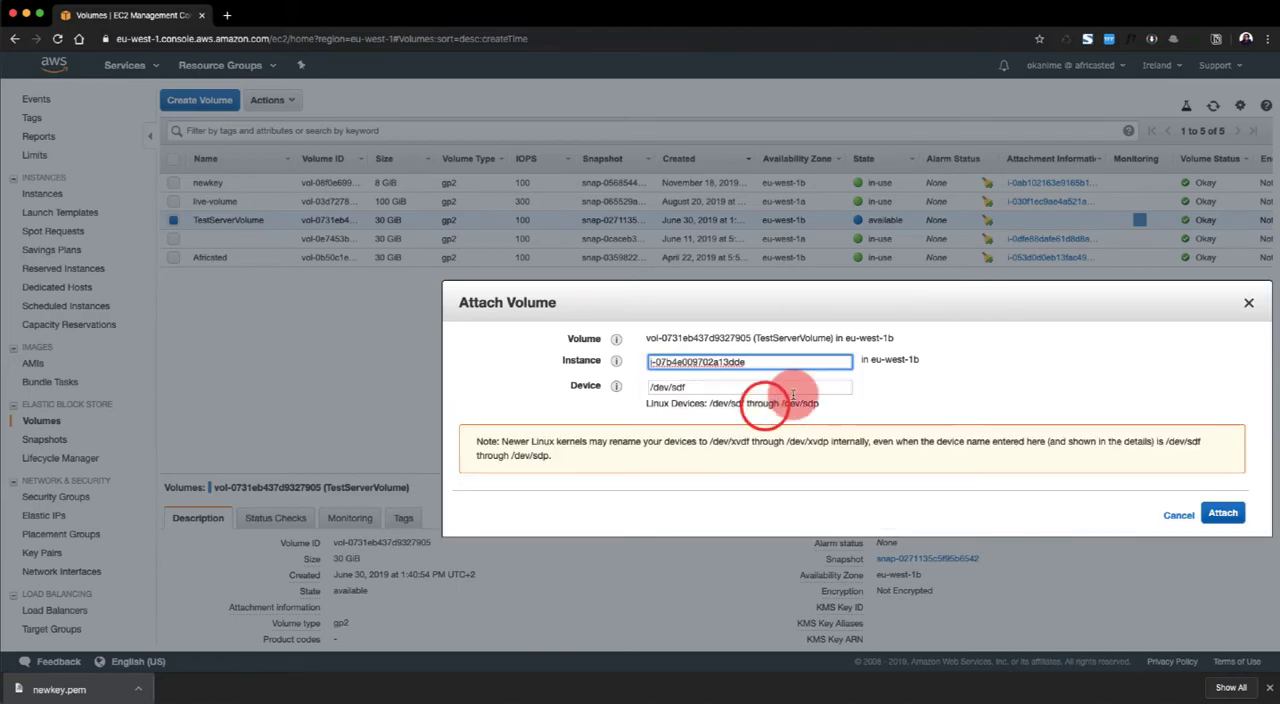
Step: Set the device name to /dev/sda1, confirm the attachment and return to the instances list
left_click(750, 387)
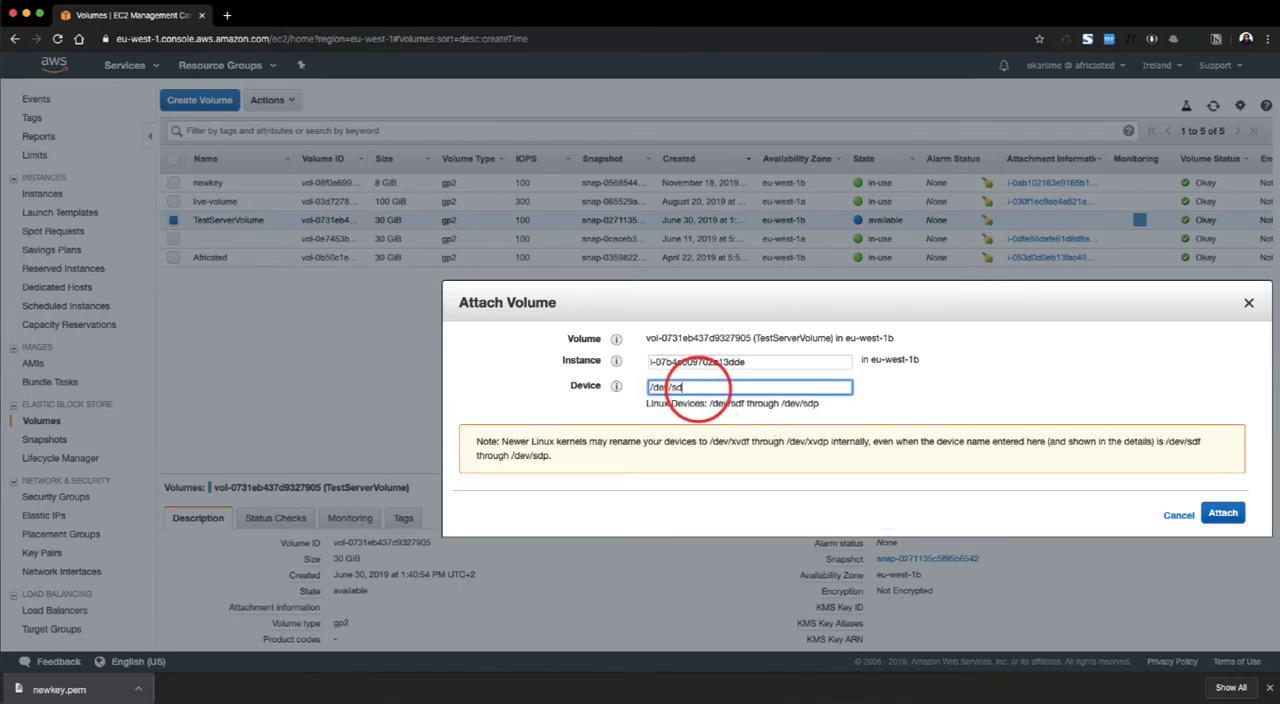
type("a")
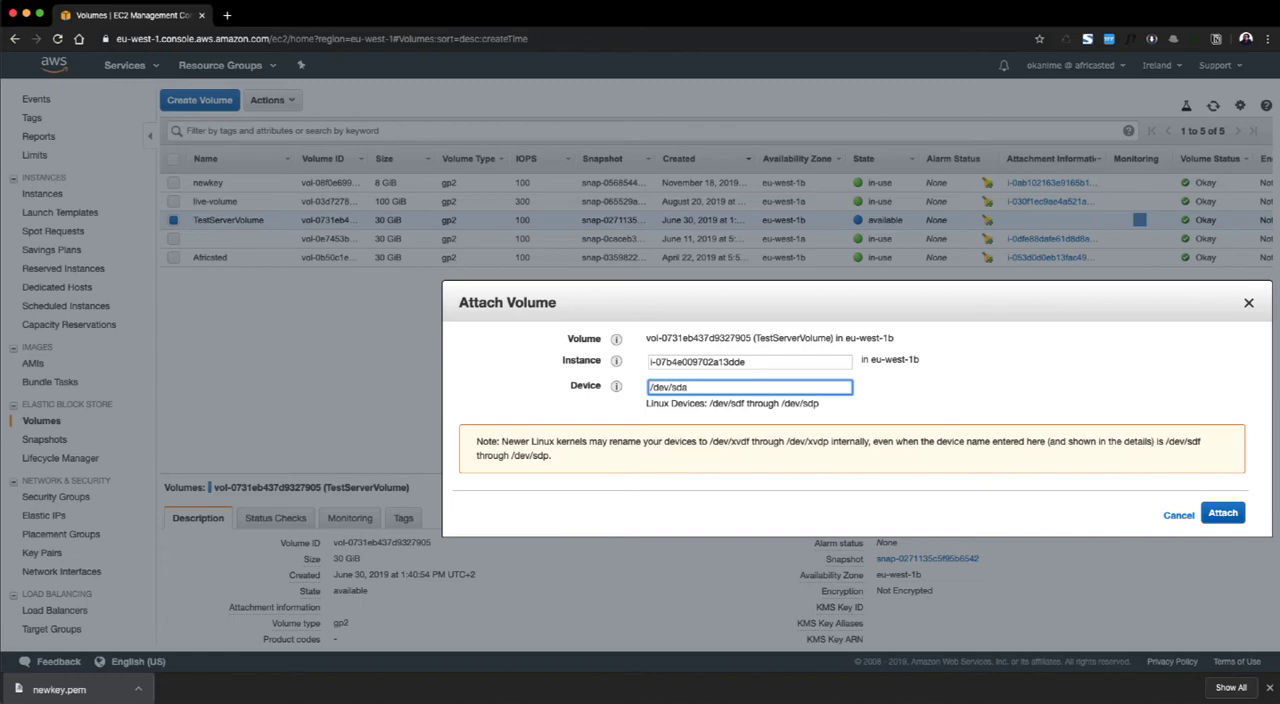
type("1")
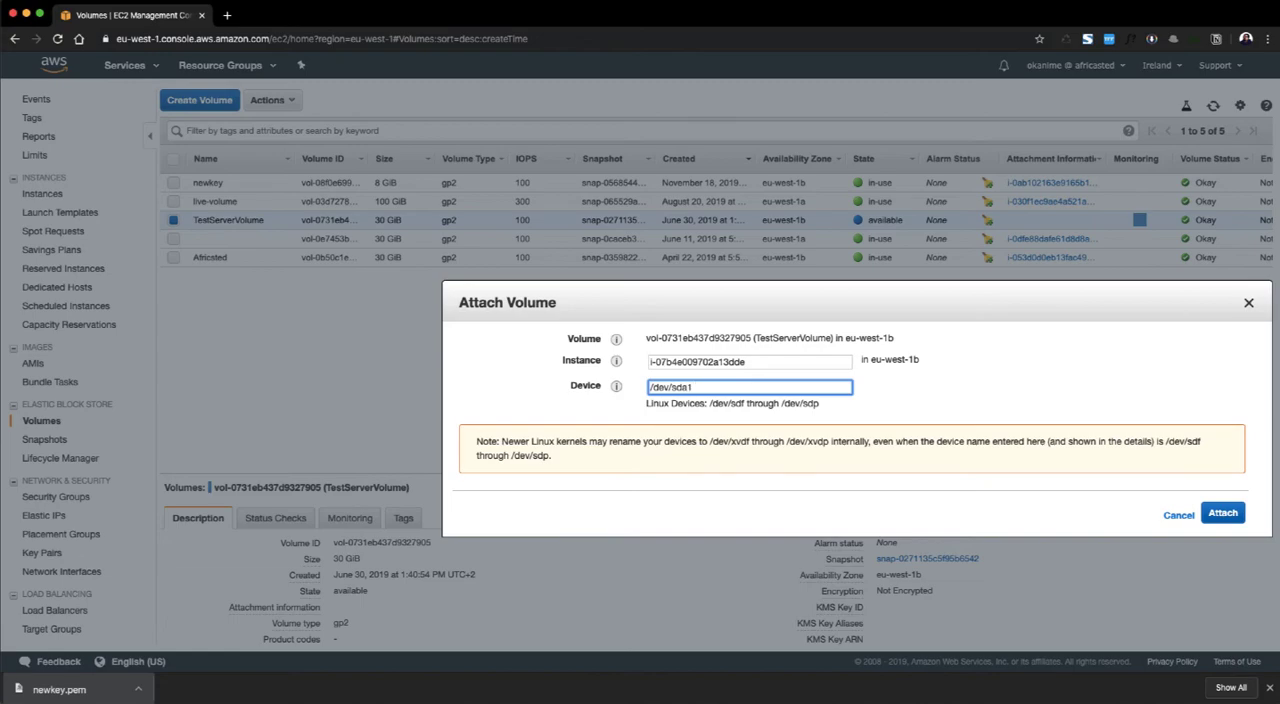
left_click(1222, 513)
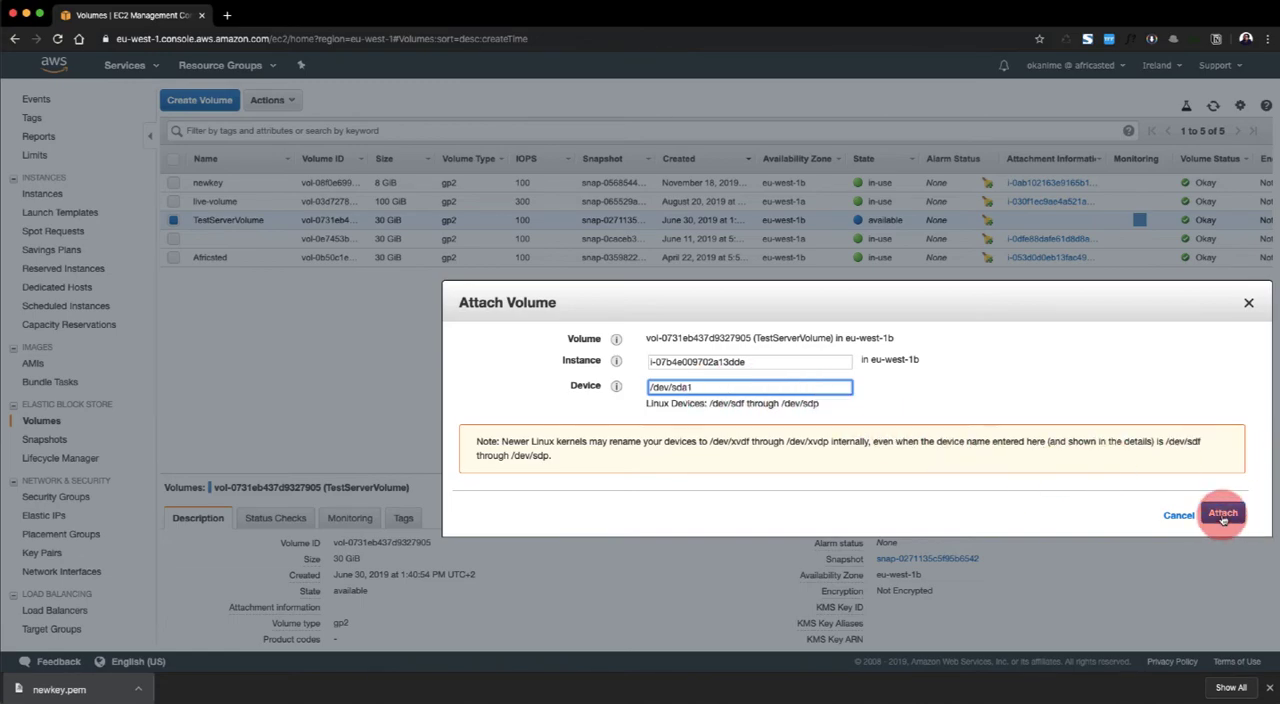
left_click(1222, 513)
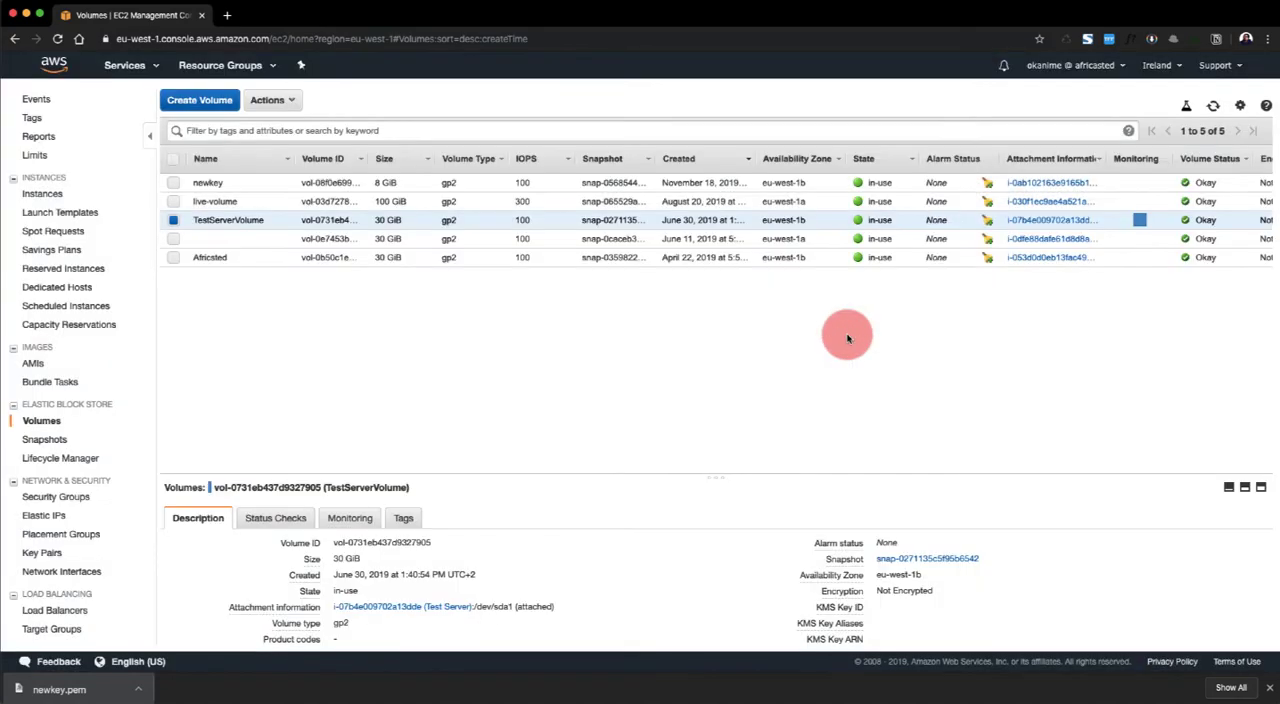
mouse_move(637, 360)
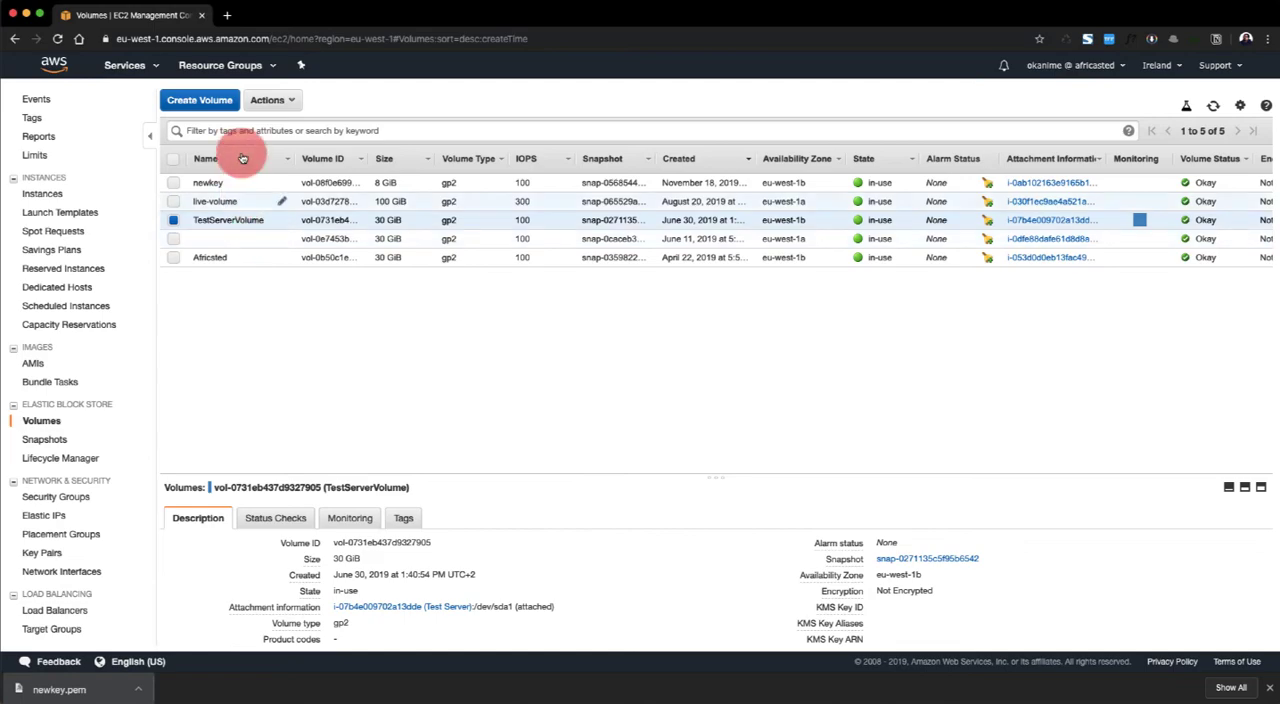
left_click(42, 193)
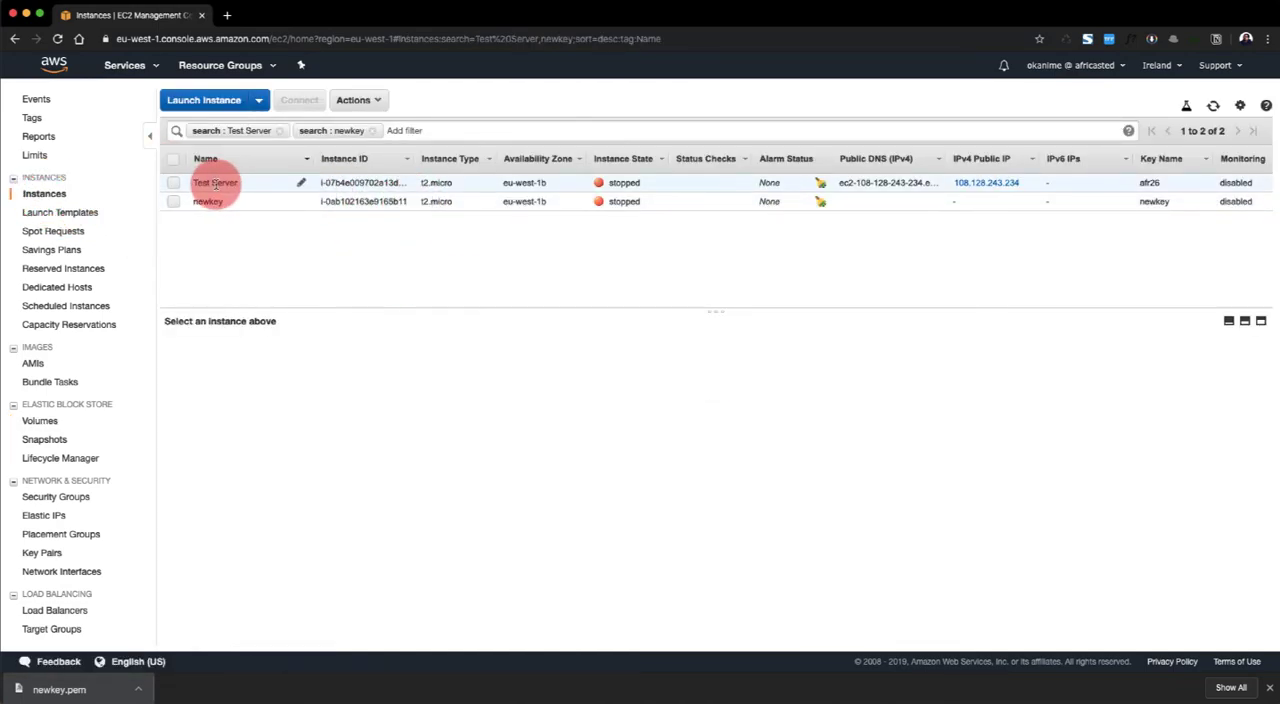
Step: Start the Test Server instance and refresh until it shows running with status checks initializing
left_click(356, 100)
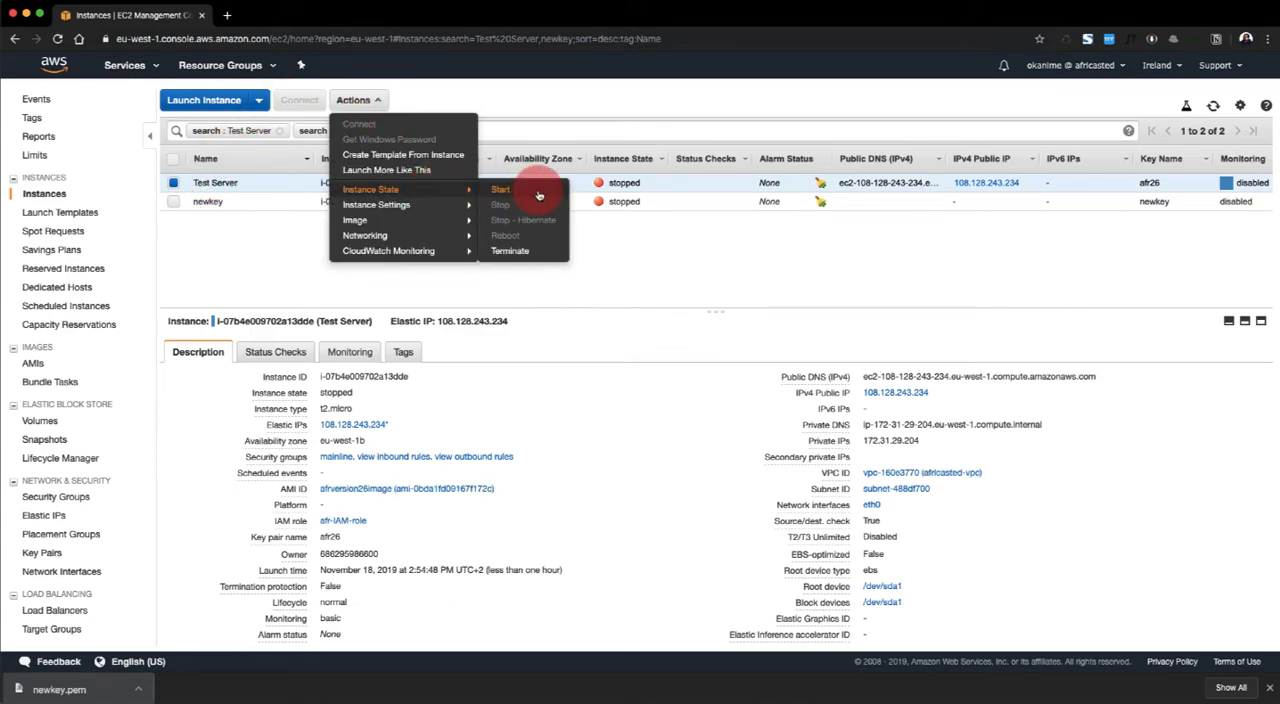
left_click(501, 189)
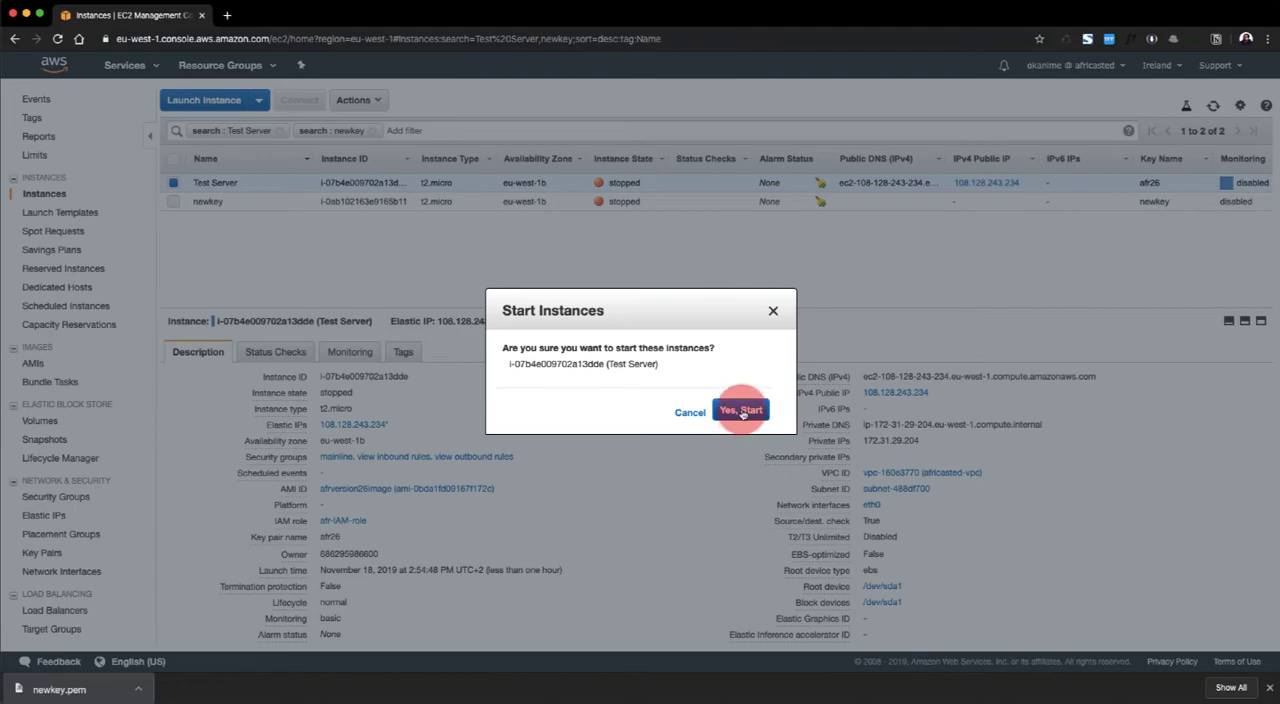
left_click(741, 410)
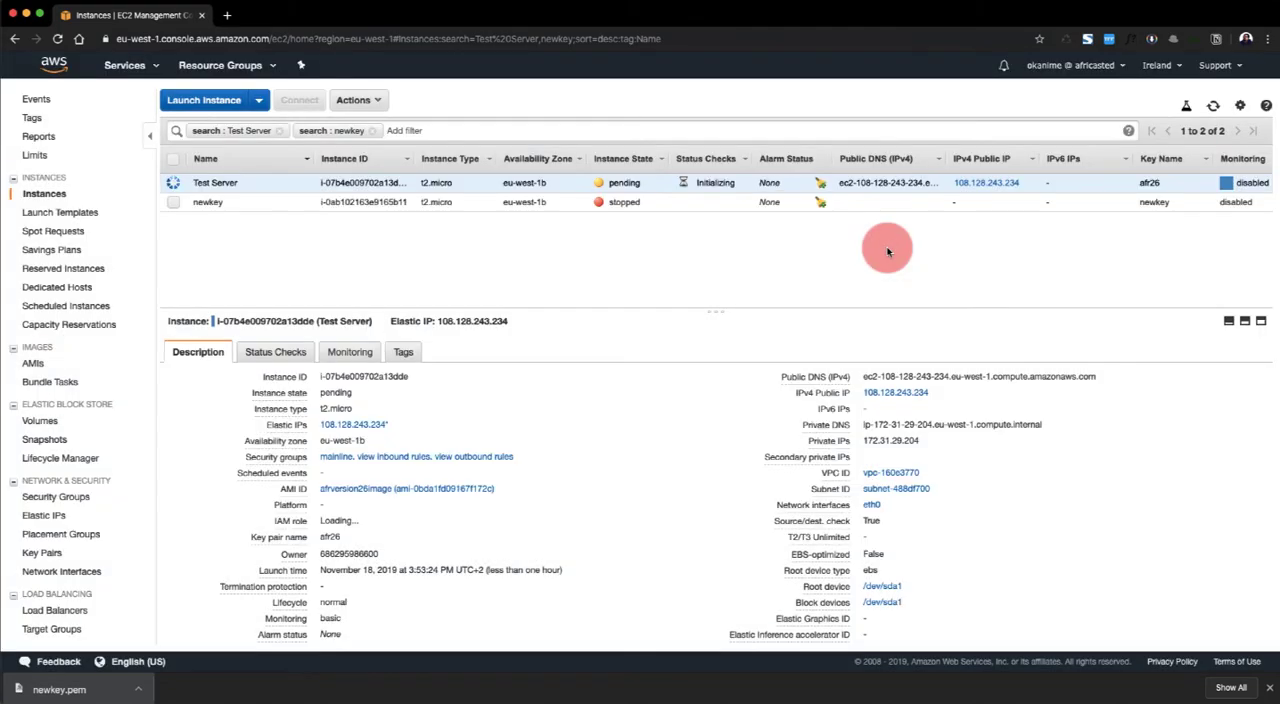
left_click(1213, 105)
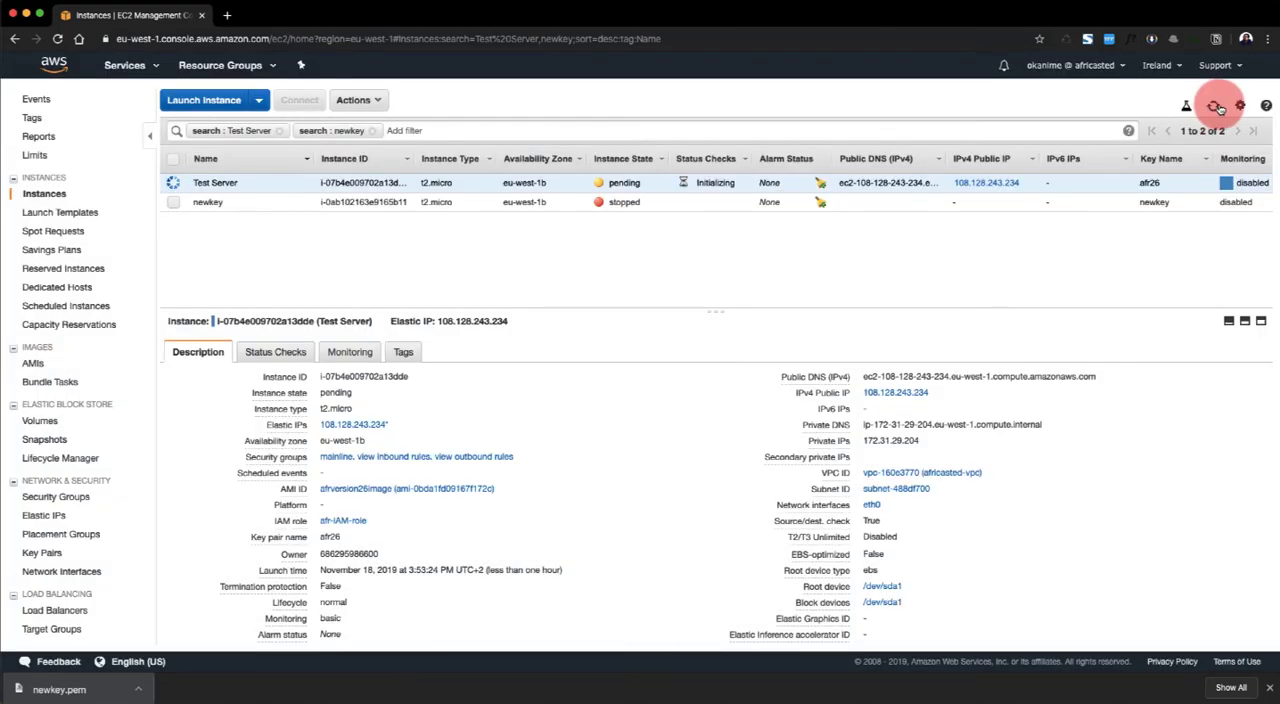
left_click(1216, 106)
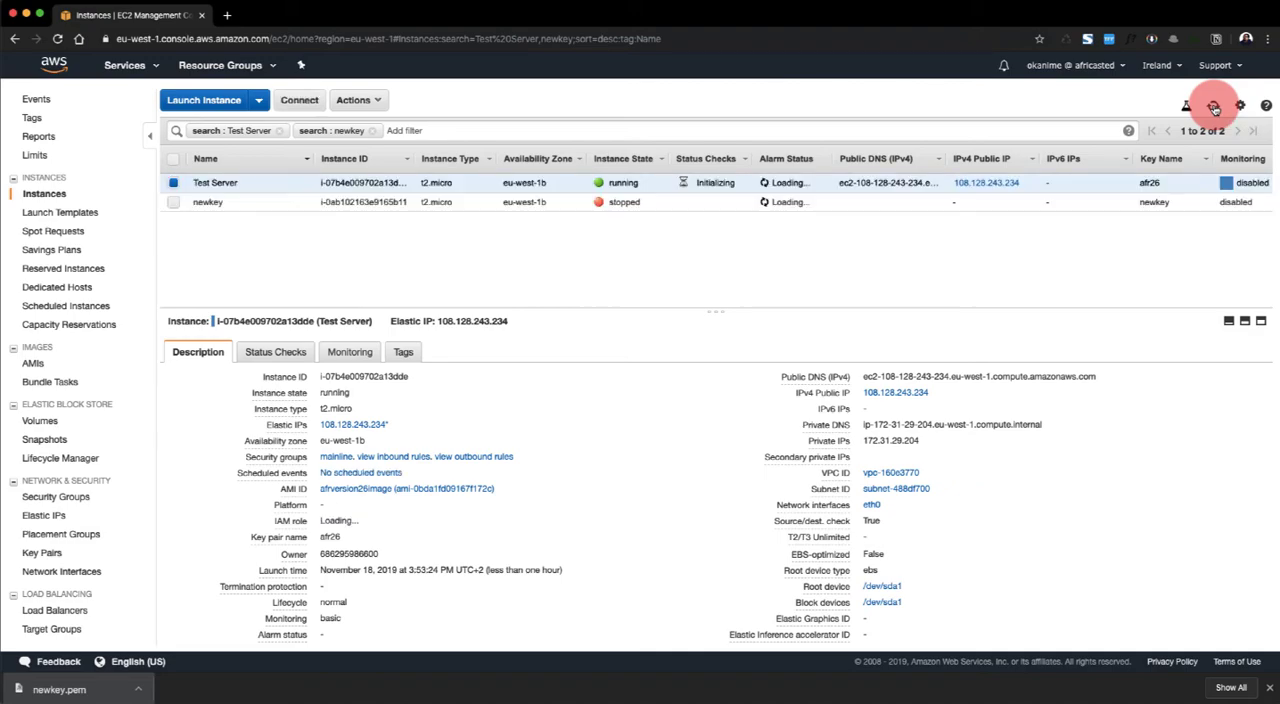
left_click(1213, 107)
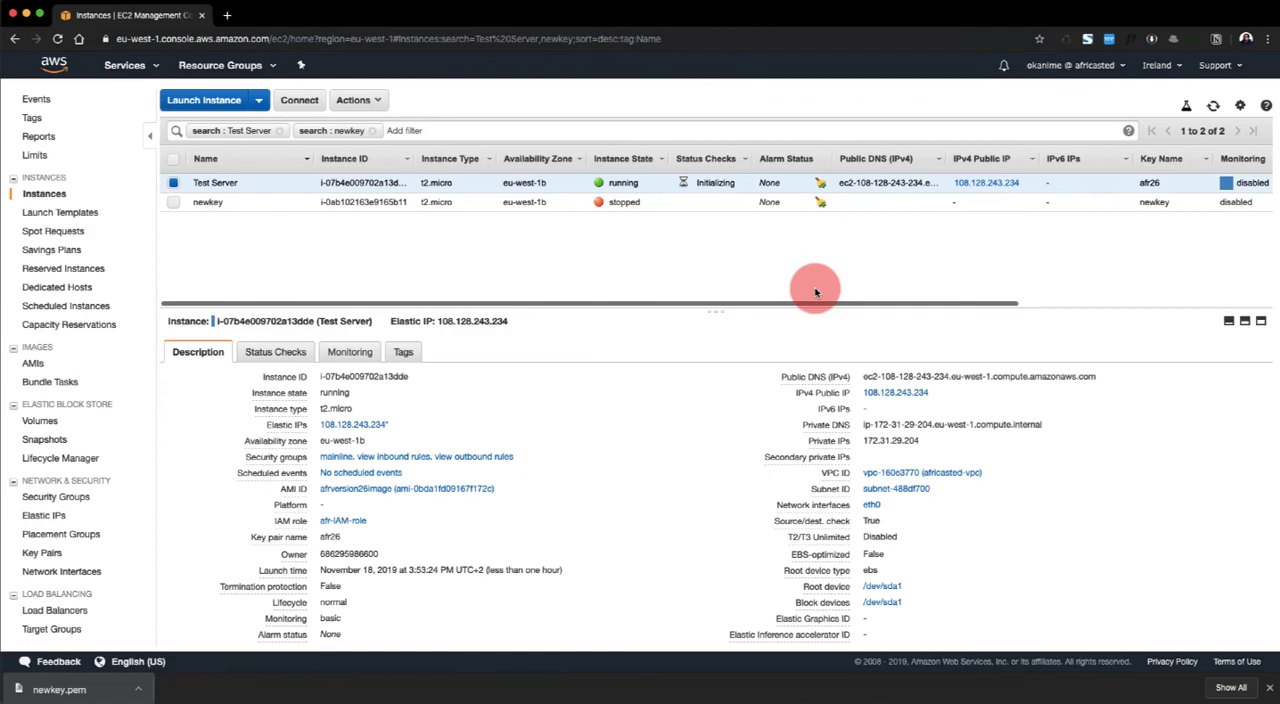
Step: Show the SSH connection instructions for Test Server with its public DNS name and afr26.pem example
left_click(299, 99)
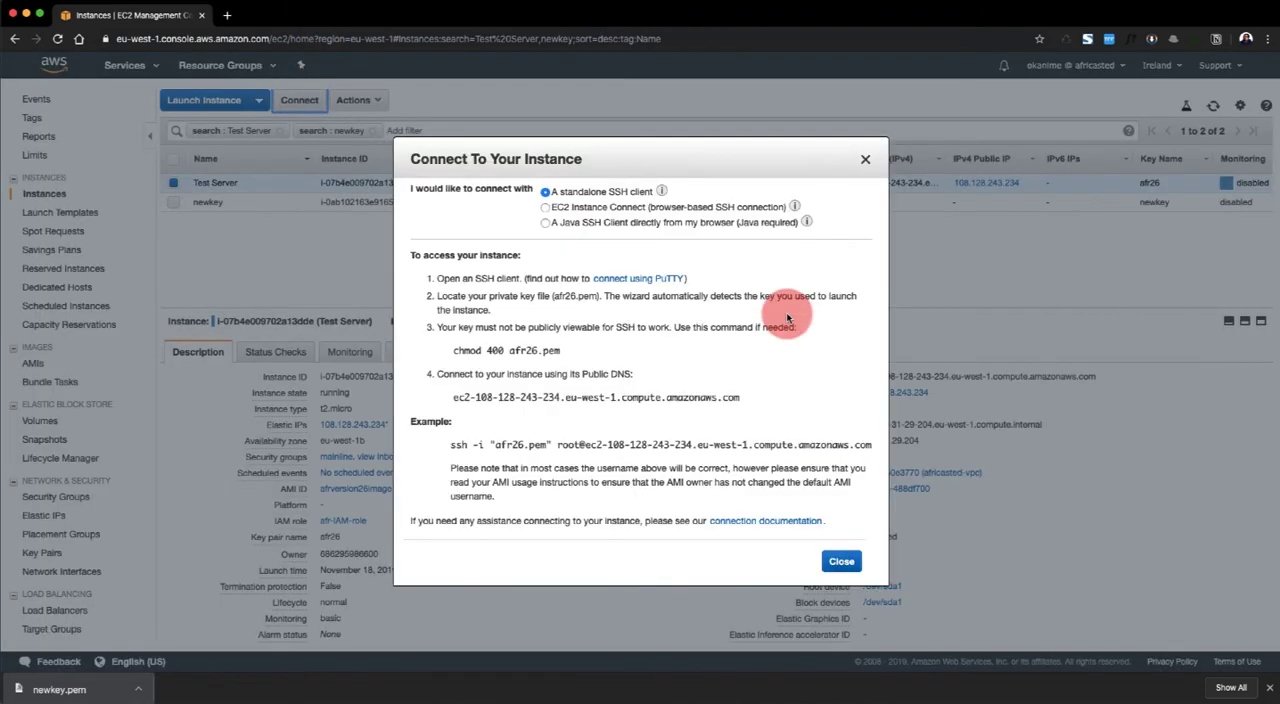
mouse_move(515, 445)
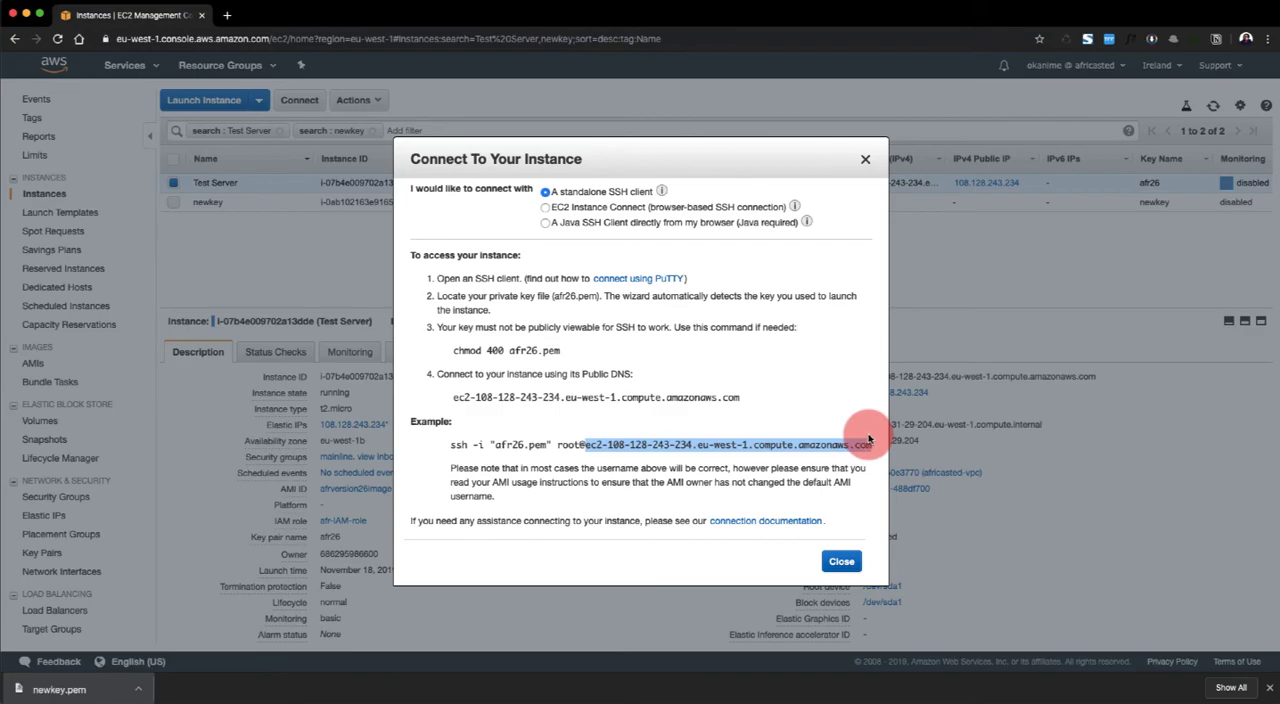
mouse_move(767, 388)
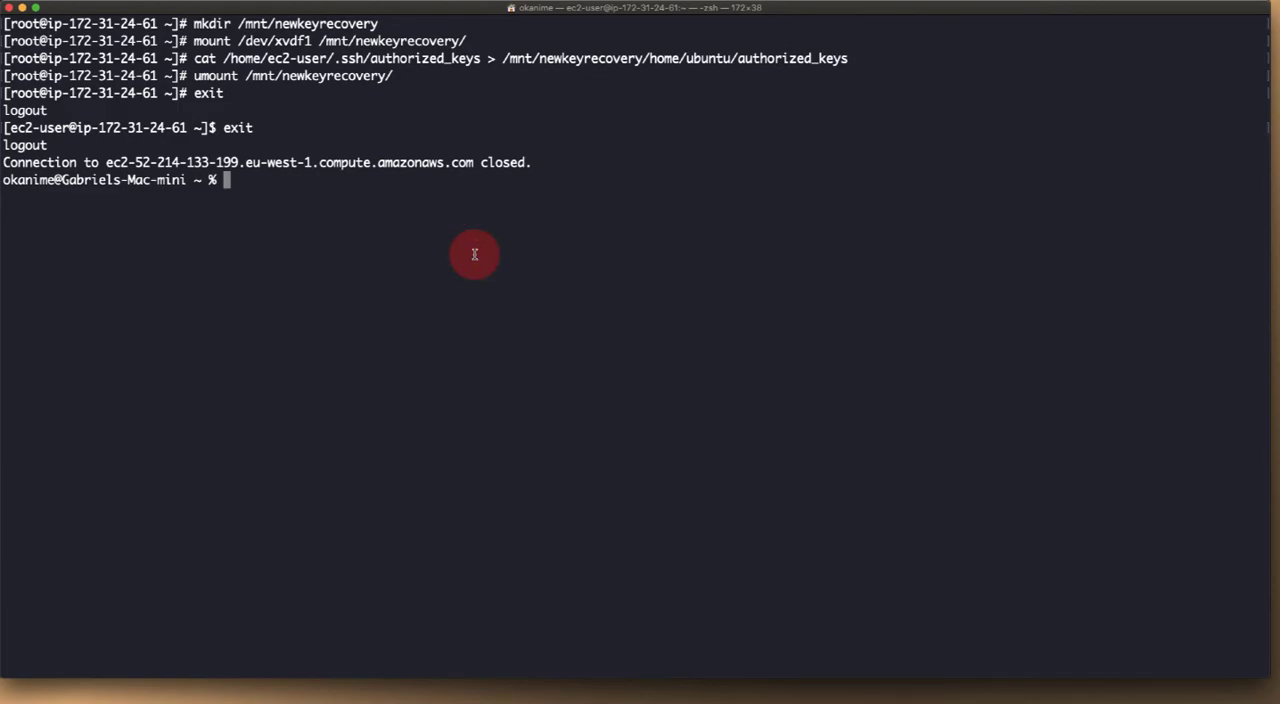
type("ssh -i /Users/okanime/Downloads/newkey.pem")
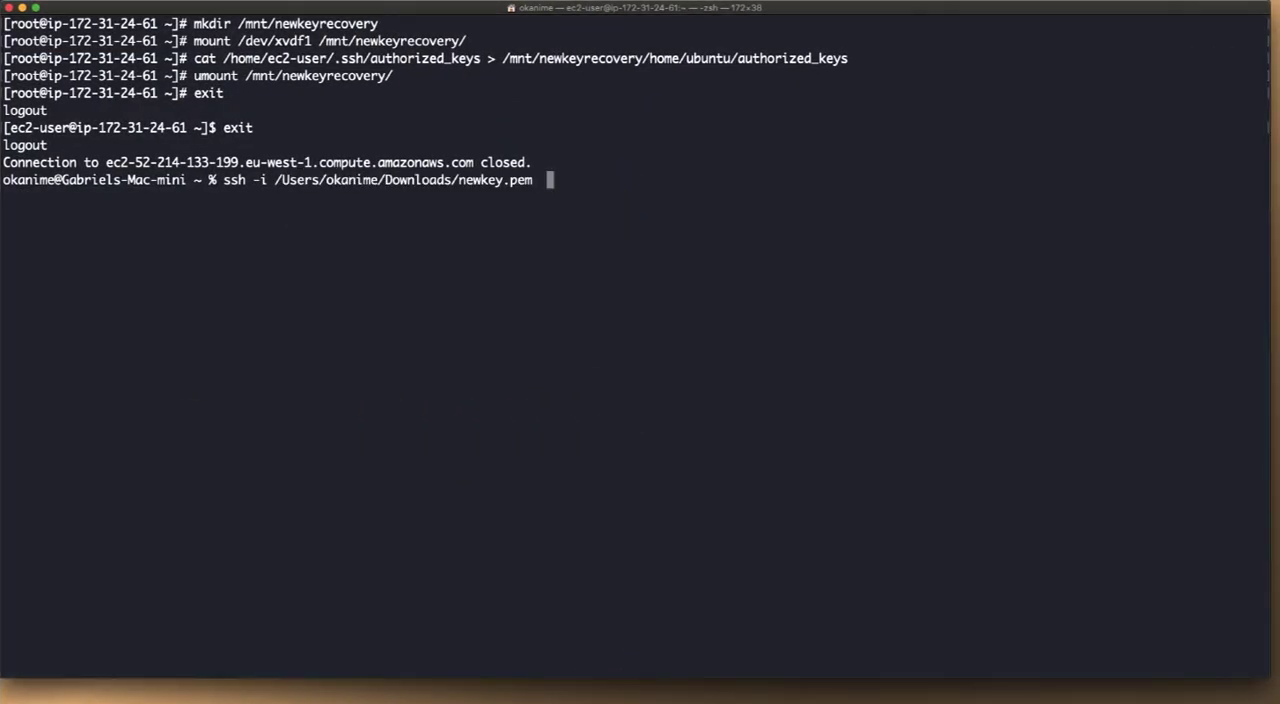
type("ub")
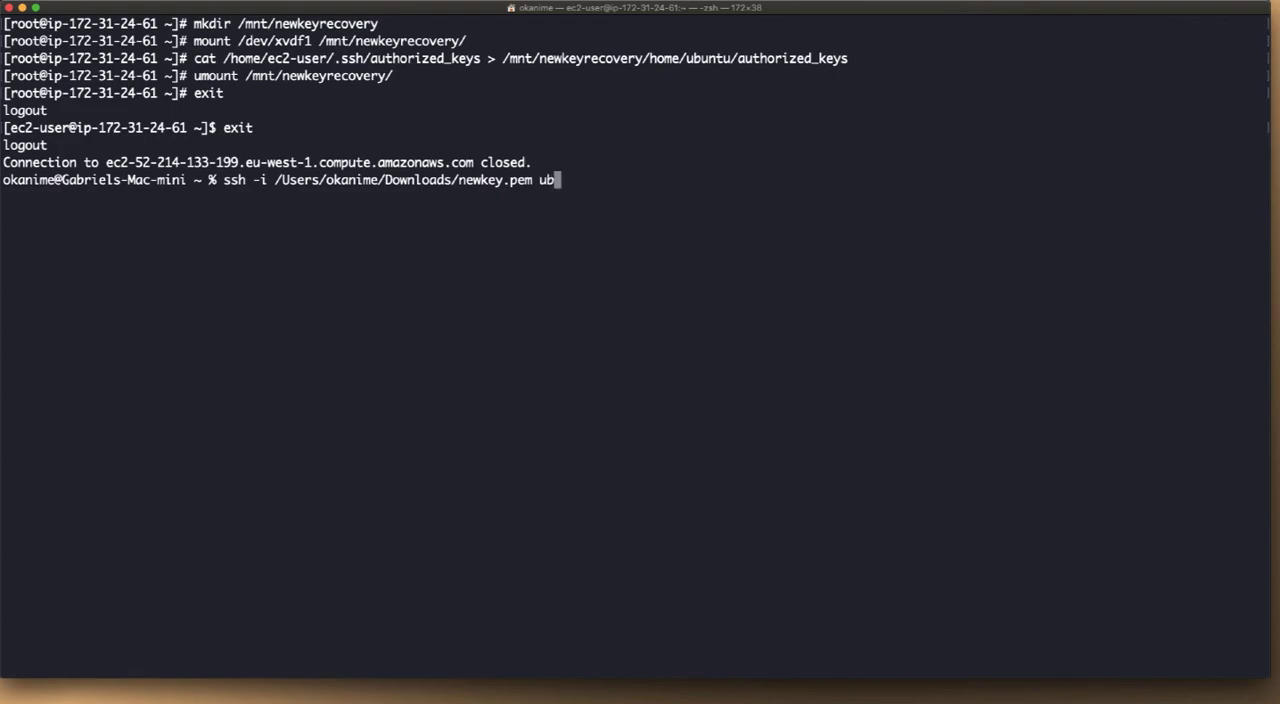
type("ntu")
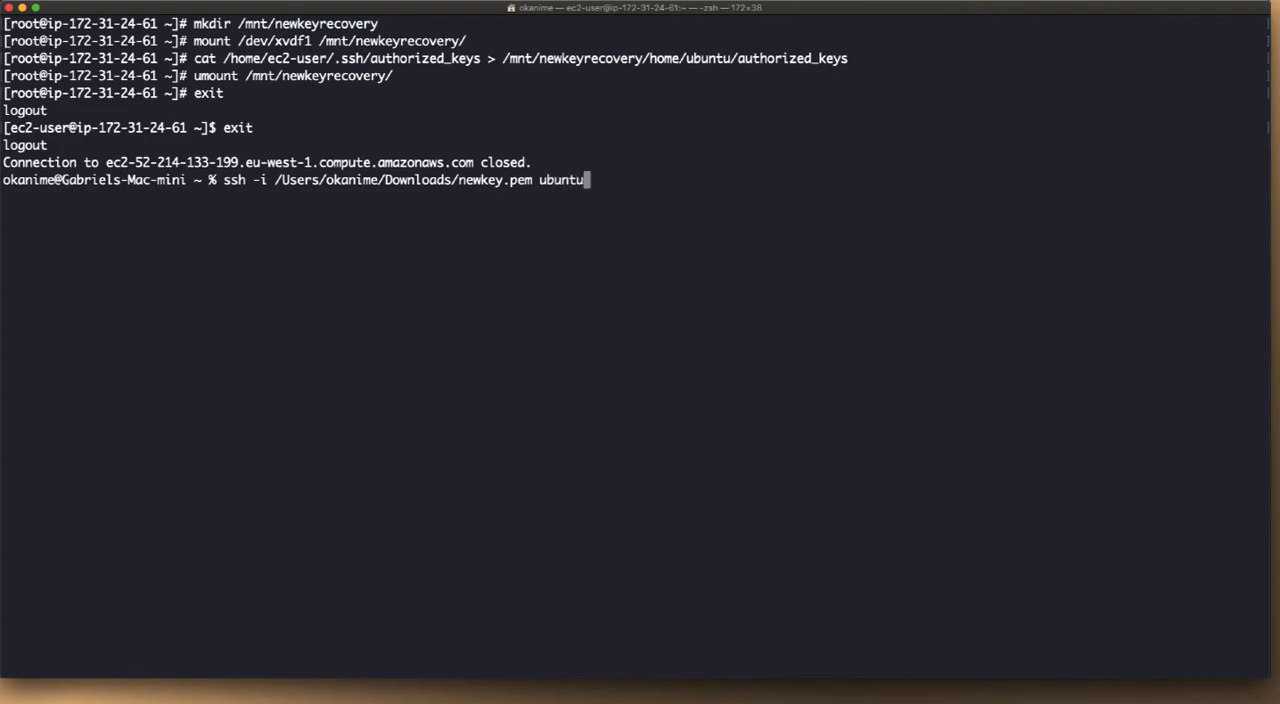
type("@ec2-108-128-243-234.eu-west-1.compute.amazonaws.com")
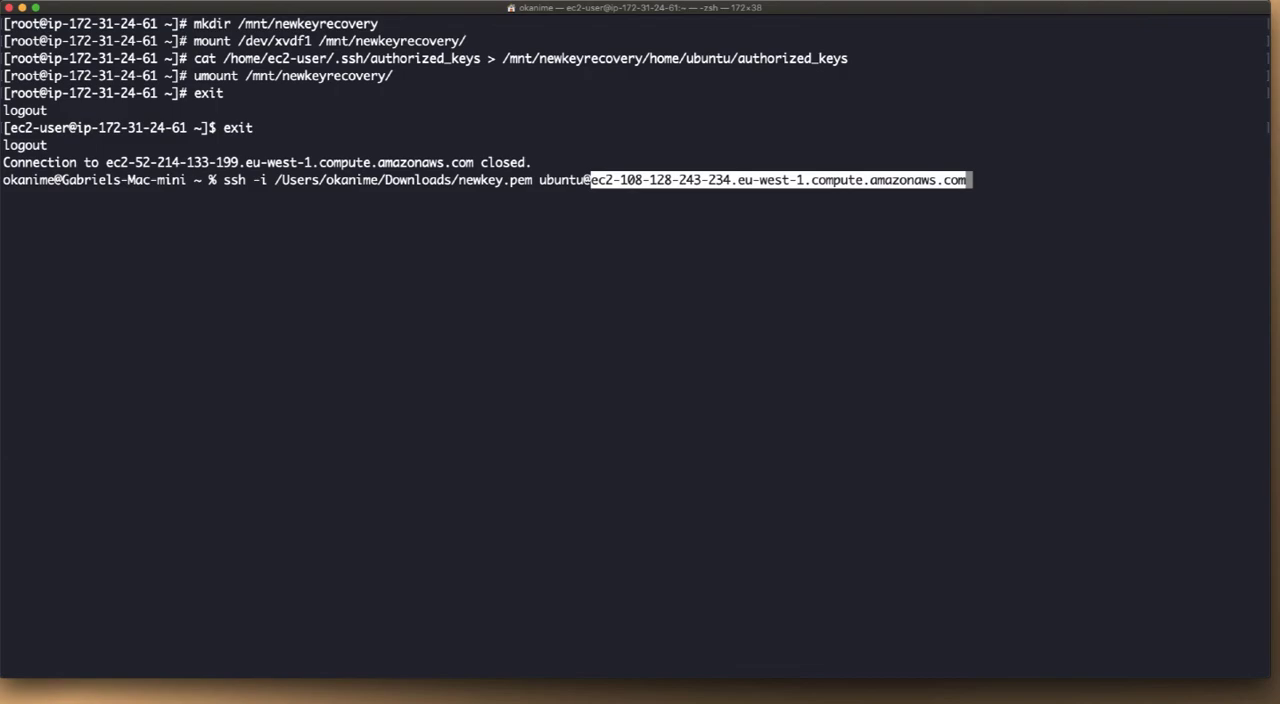
key("Return")
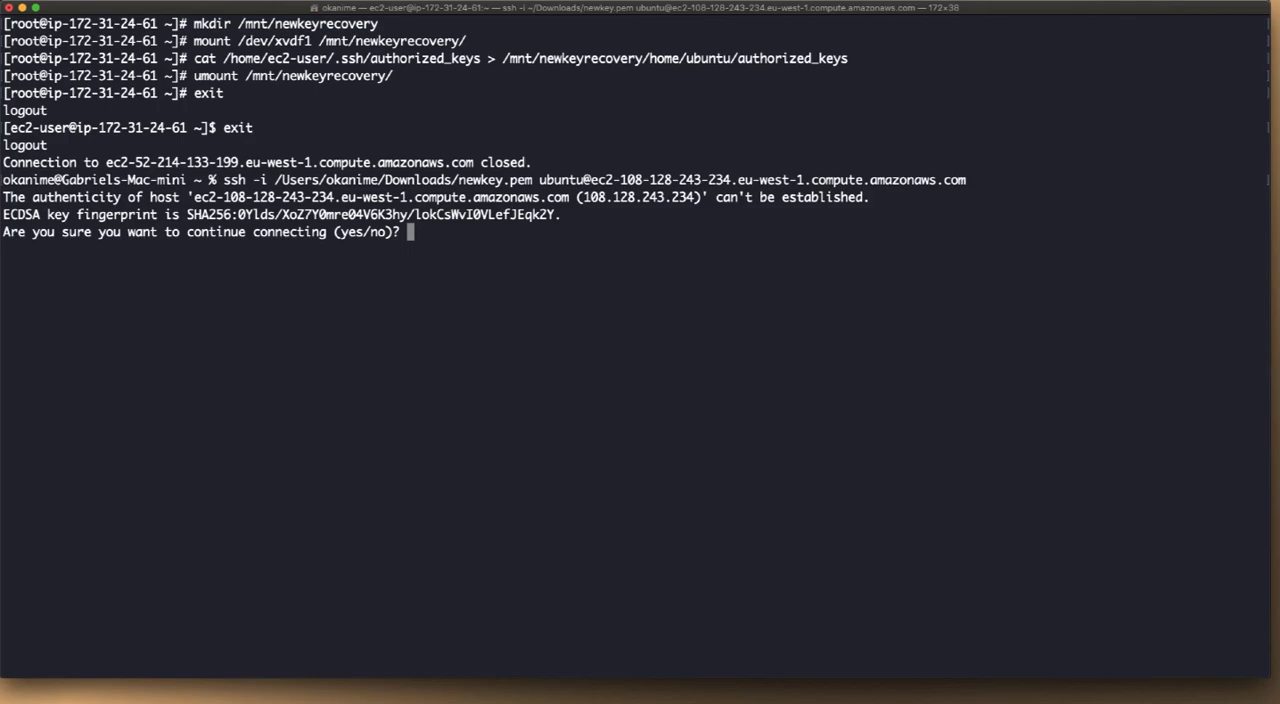
type("yes")
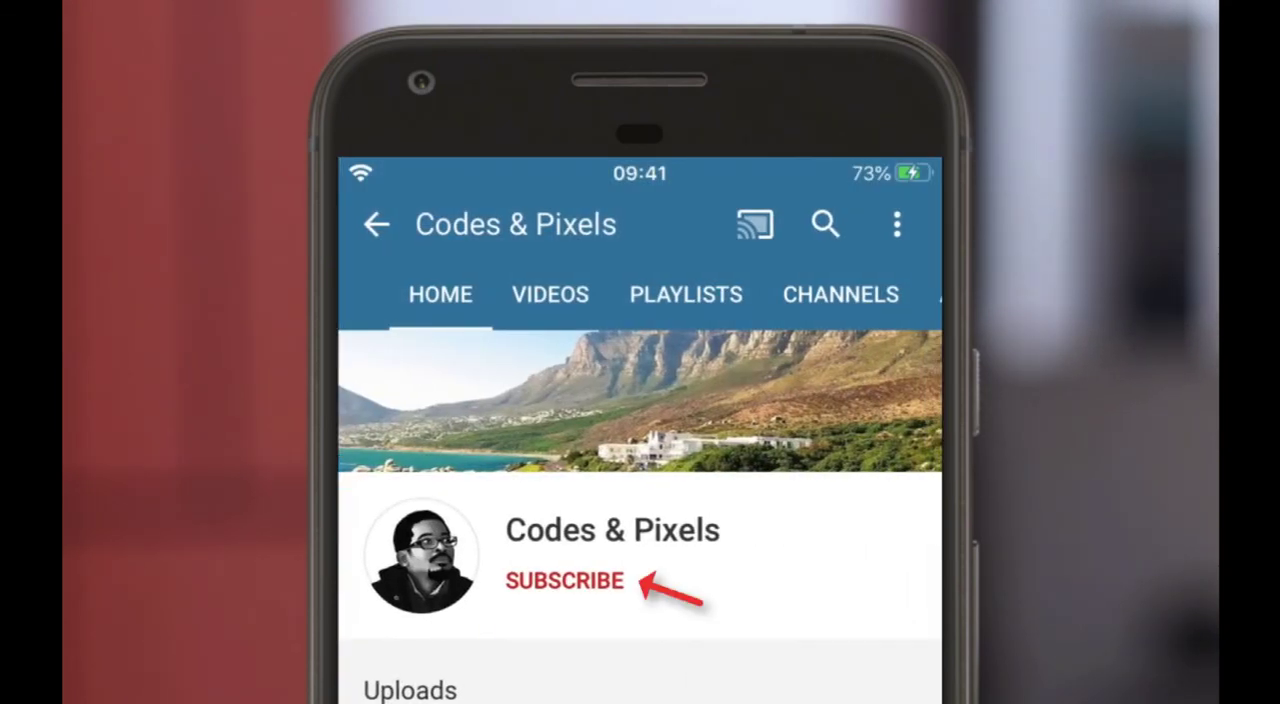
Step: Subscribe to the Codes & Pixels channel from its end card
left_click(565, 580)
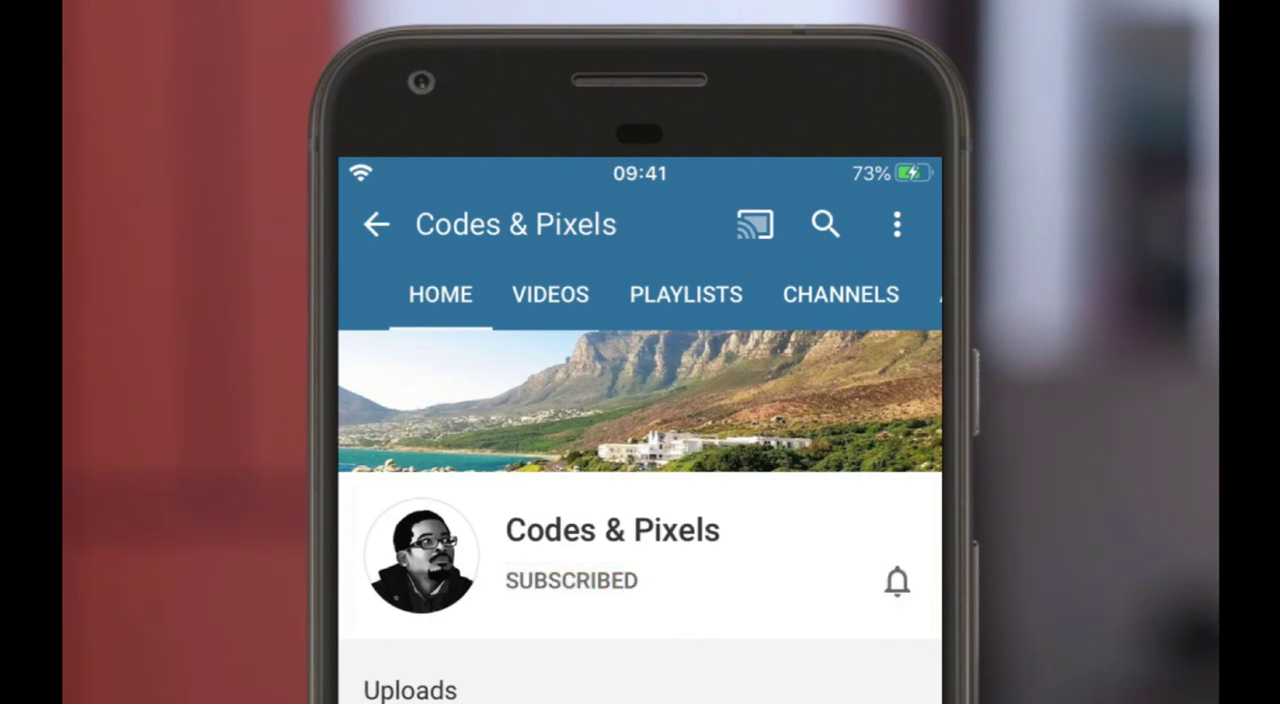